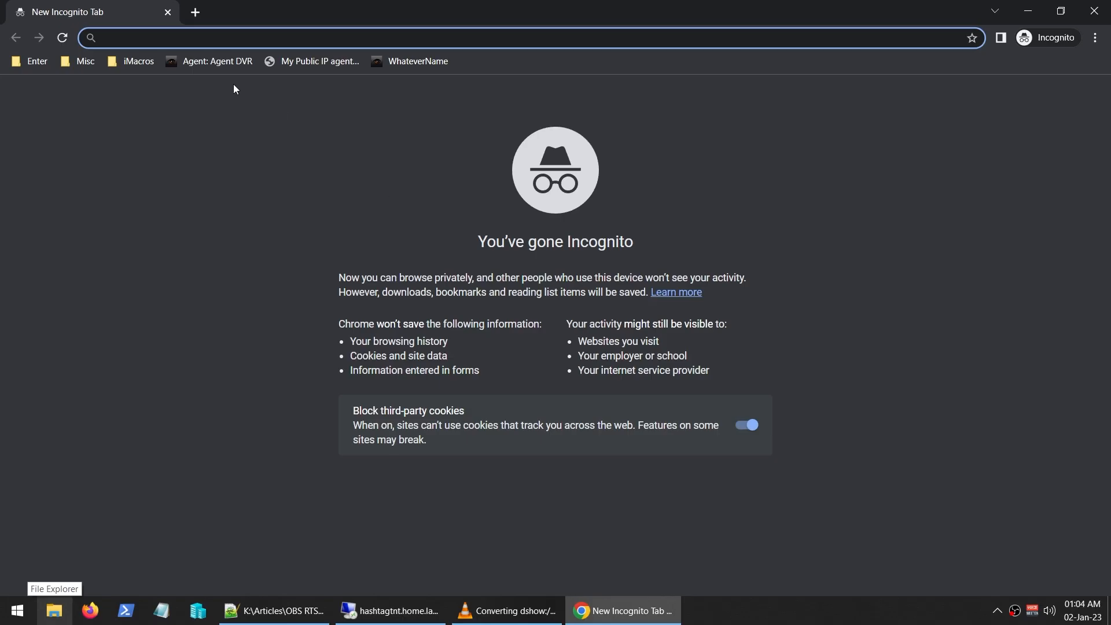
{"action": "mouse_move", "coordinate": [199, 76]}
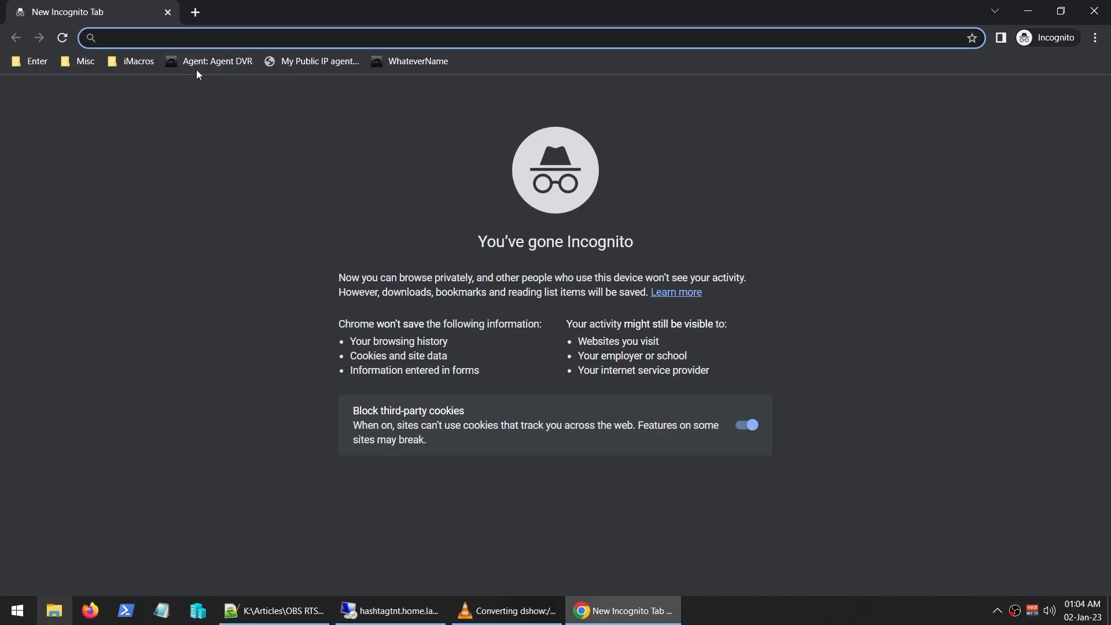
- Load the Agent DVR page in incognito with English confirmed, then bring VLC forward
{"action": "left_click", "coordinate": [217, 61]}
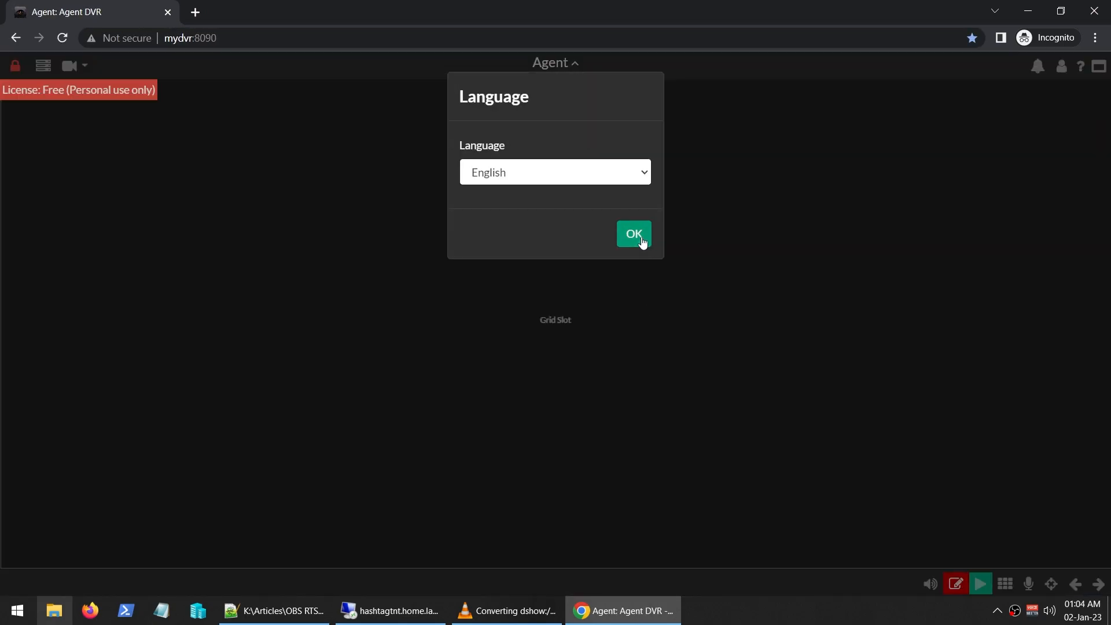
{"action": "left_click", "coordinate": [632, 234]}
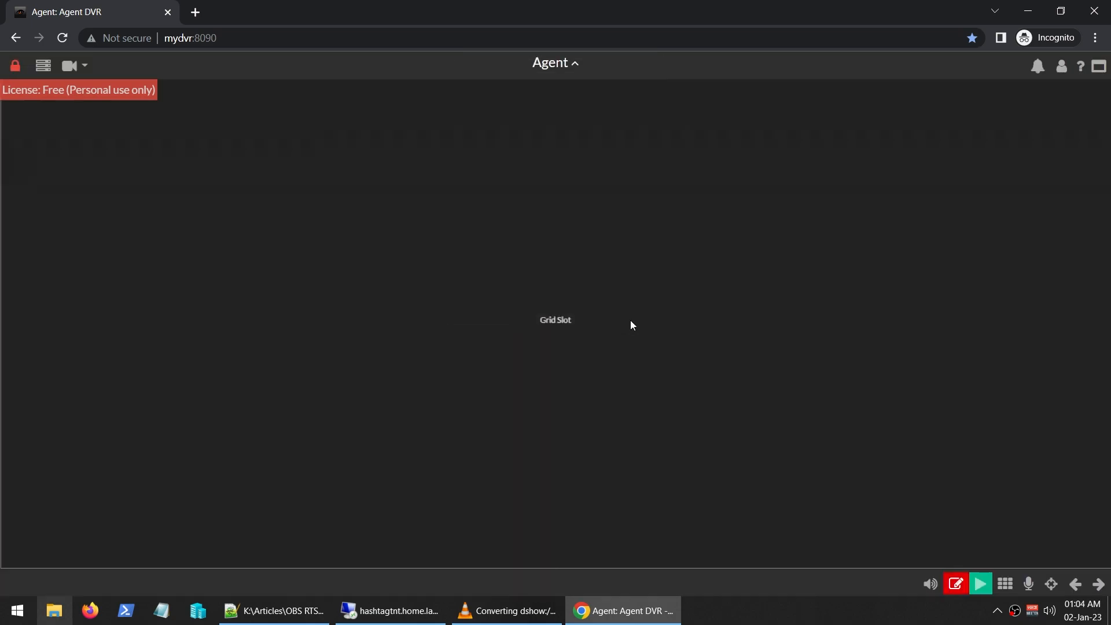
{"action": "mouse_move", "coordinate": [706, 339]}
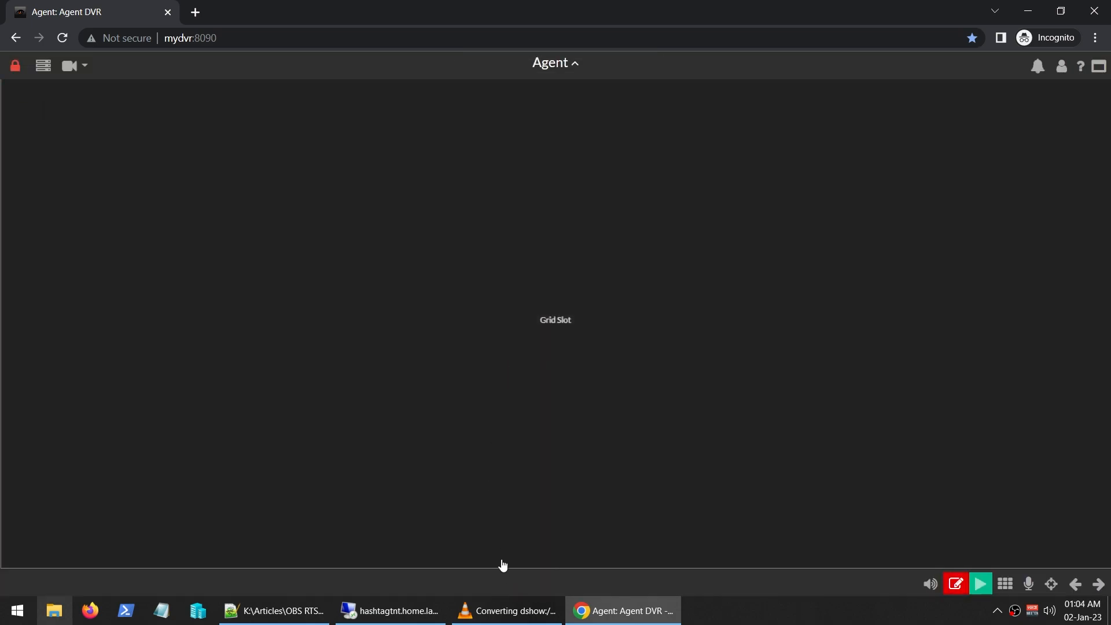
{"action": "left_click", "coordinate": [506, 610]}
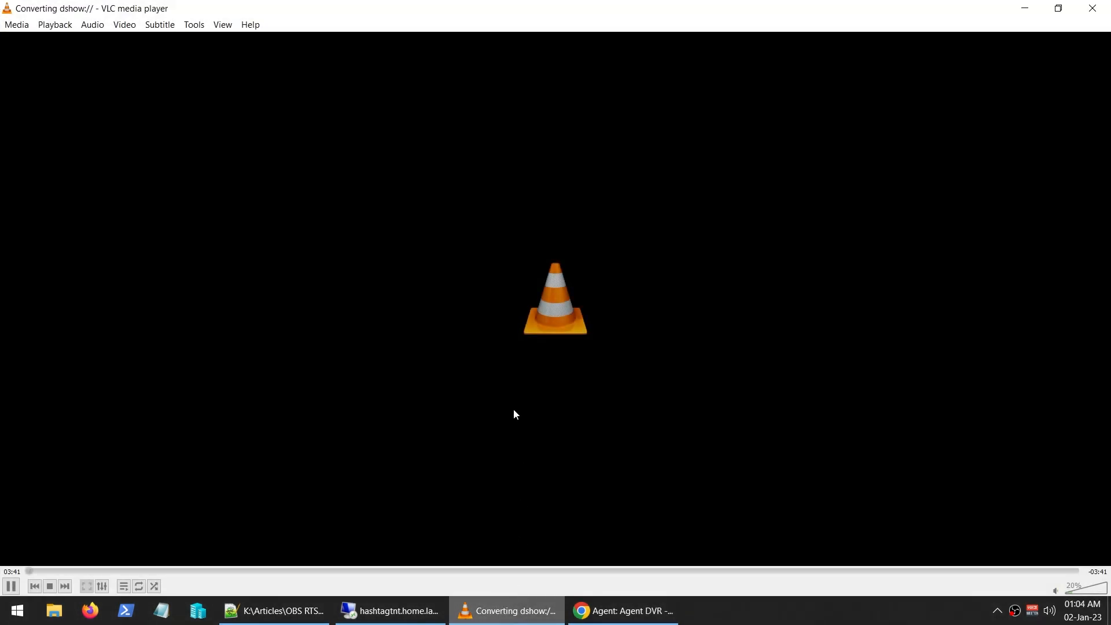
{"action": "mouse_move", "coordinate": [606, 249]}
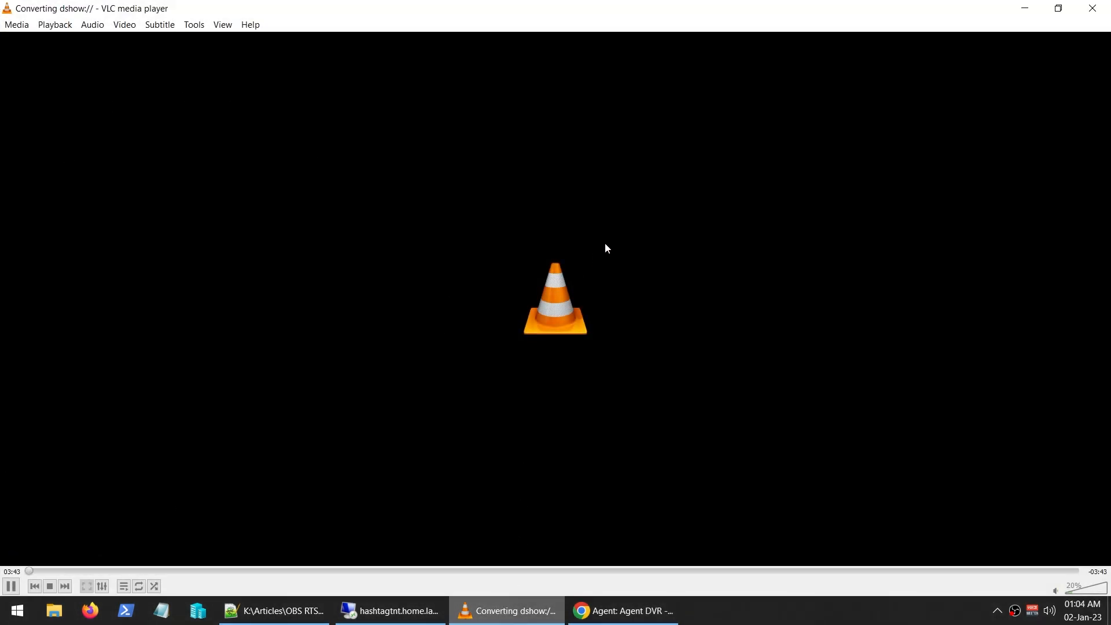
{"action": "mouse_move", "coordinate": [653, 405]}
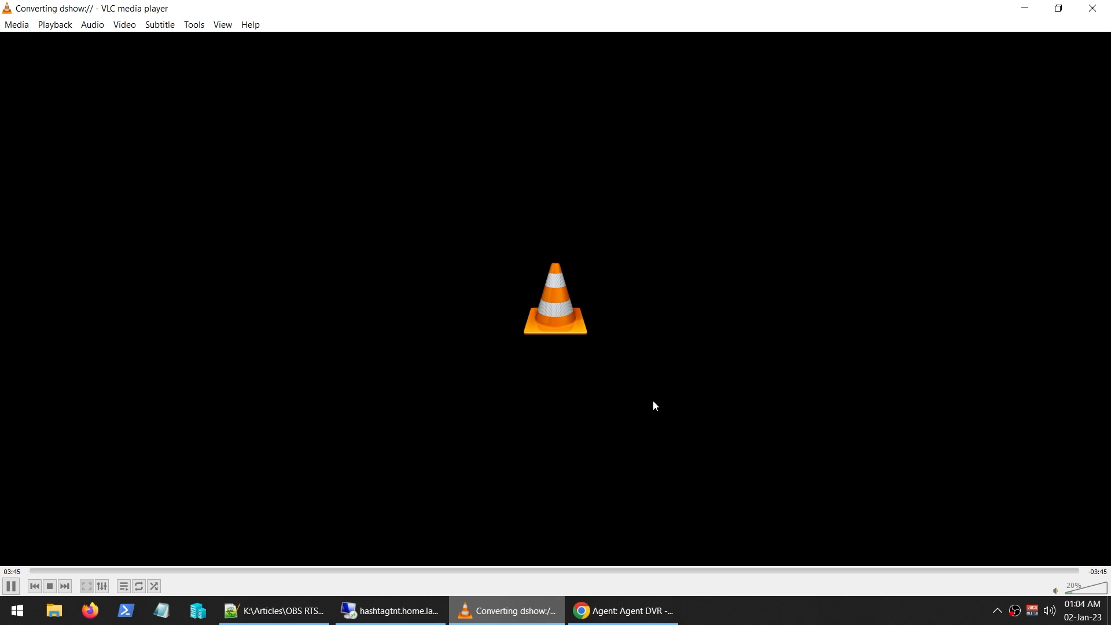
- Return to the DVR browser tab and bring up the main server menu
{"action": "left_click", "coordinate": [622, 610]}
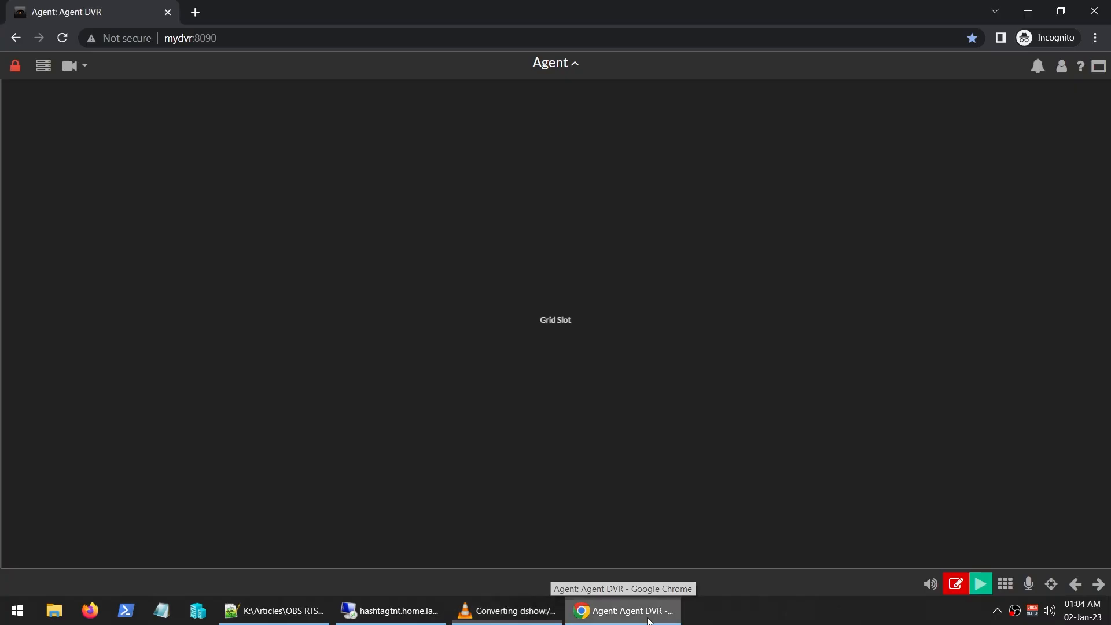
{"action": "mouse_move", "coordinate": [657, 478]}
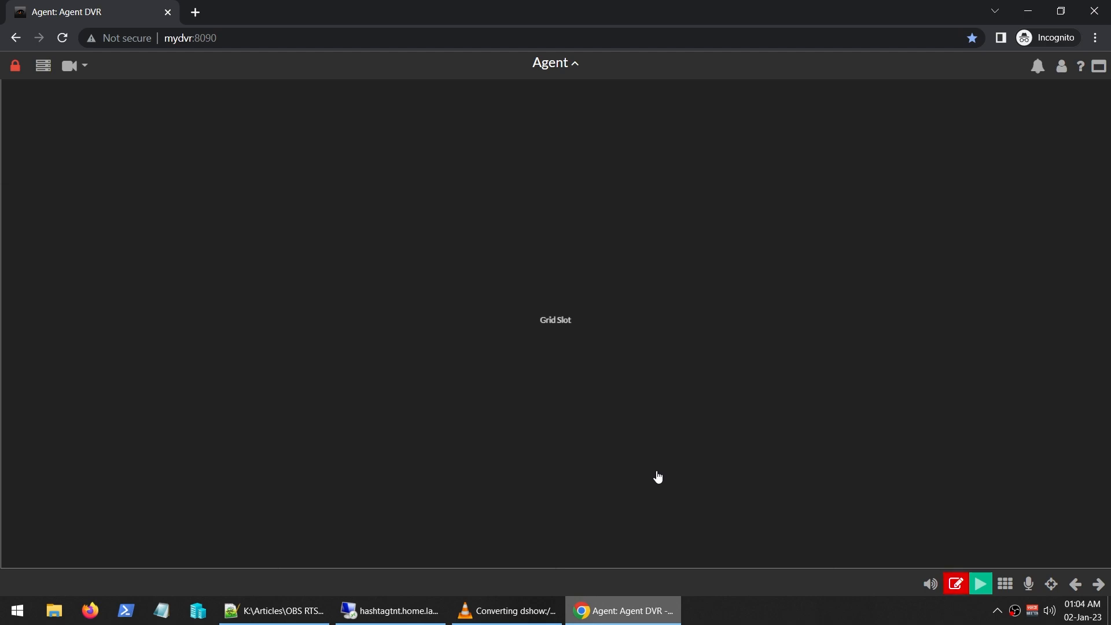
{"action": "mouse_move", "coordinate": [595, 354]}
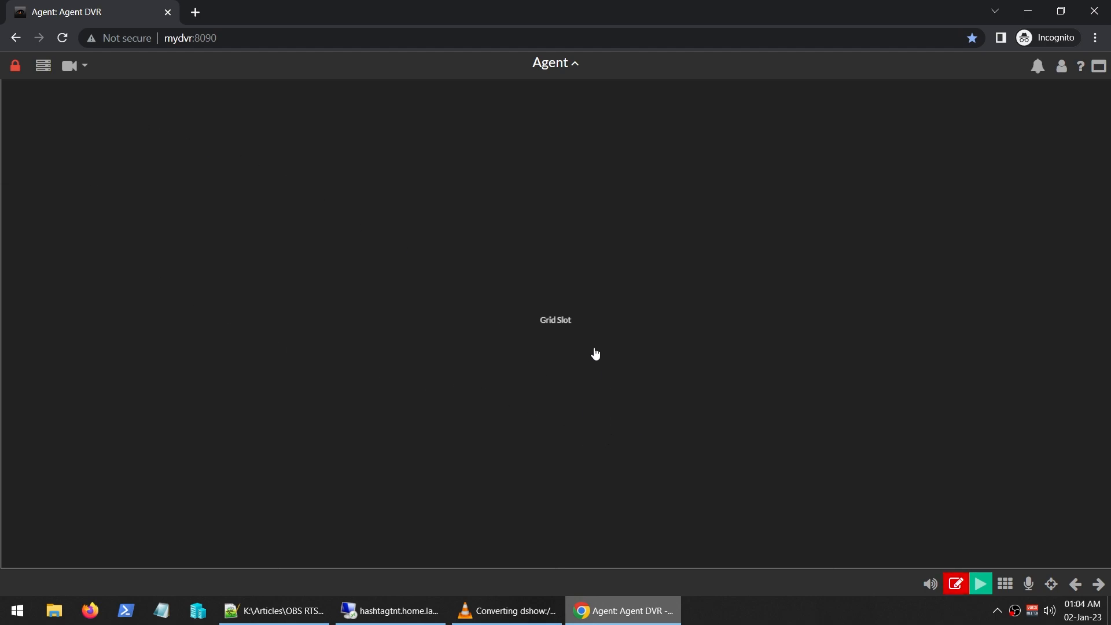
{"action": "mouse_move", "coordinate": [389, 259]}
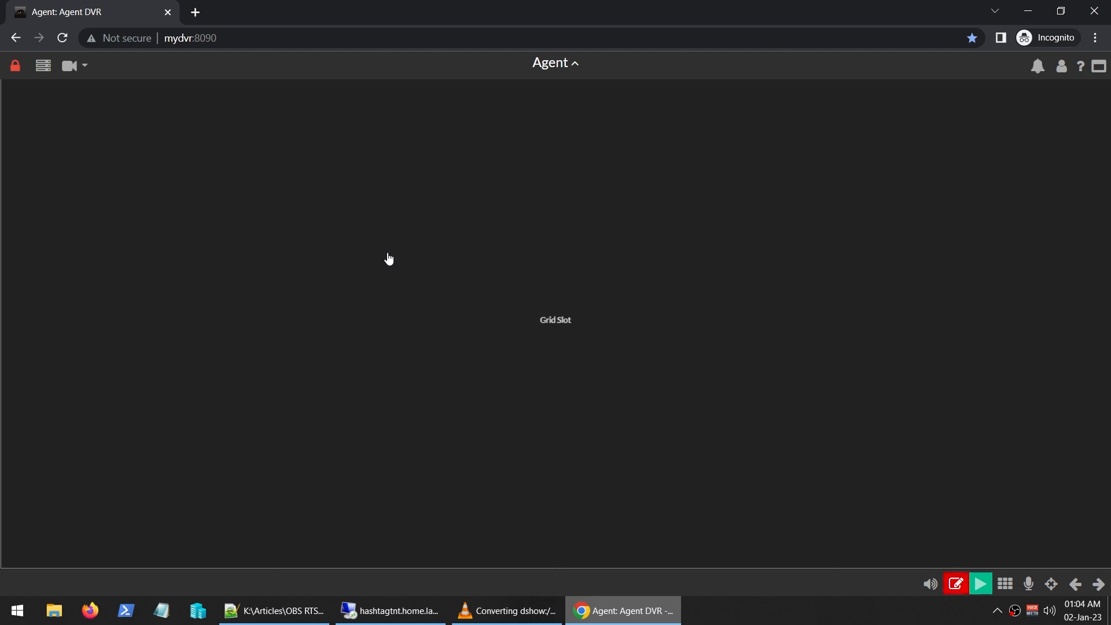
{"action": "left_click", "coordinate": [43, 65]}
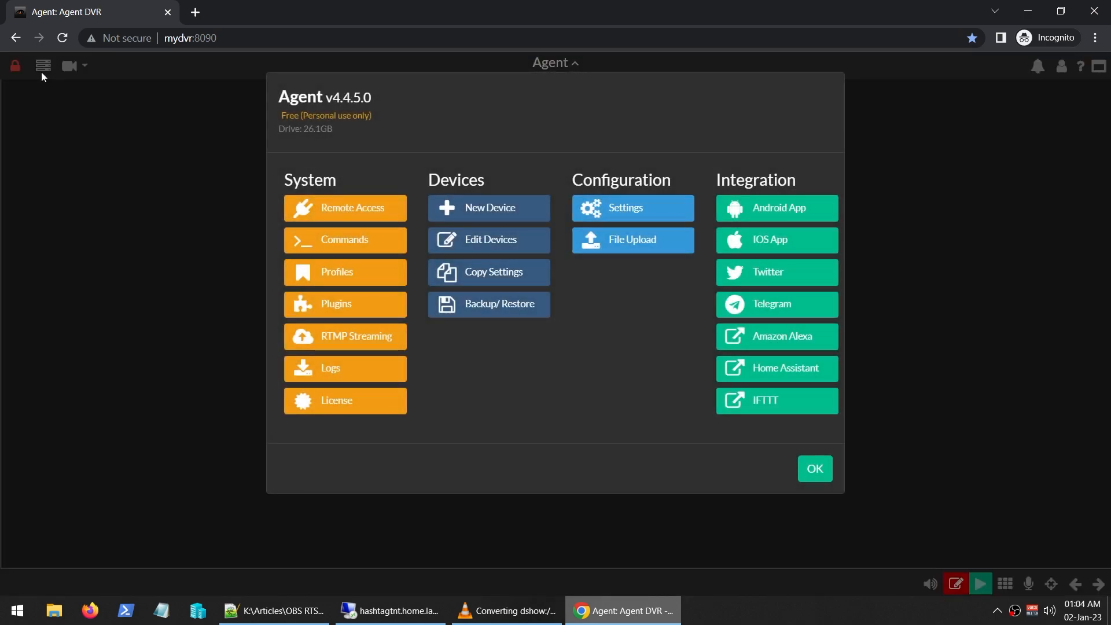
{"action": "mouse_move", "coordinate": [488, 208]}
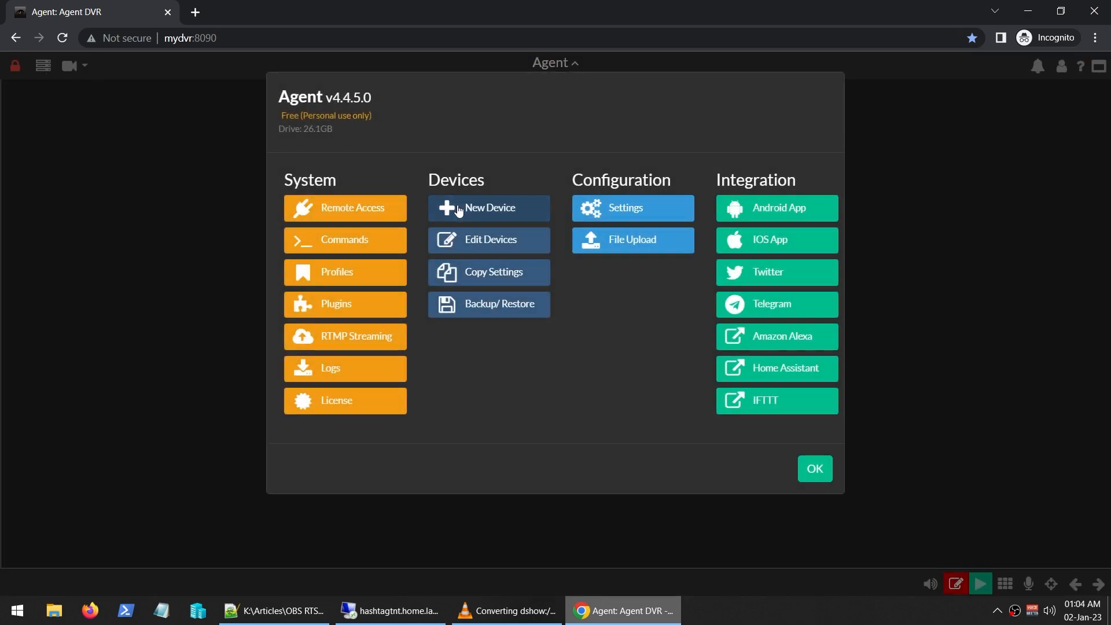
{"action": "left_click", "coordinate": [814, 468]}
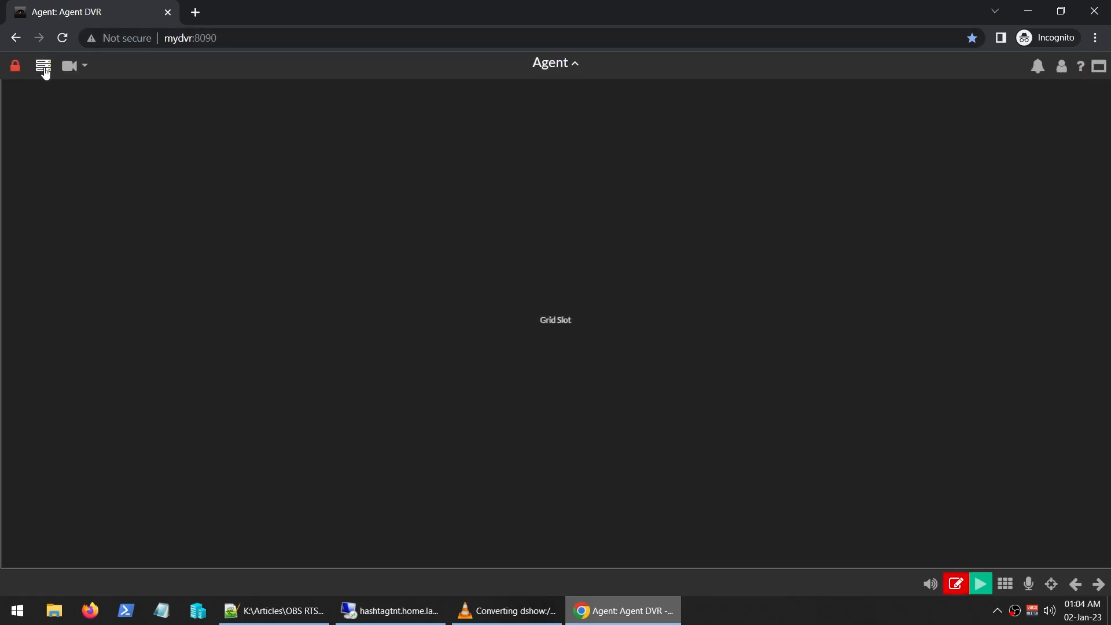
{"action": "left_click", "coordinate": [42, 65]}
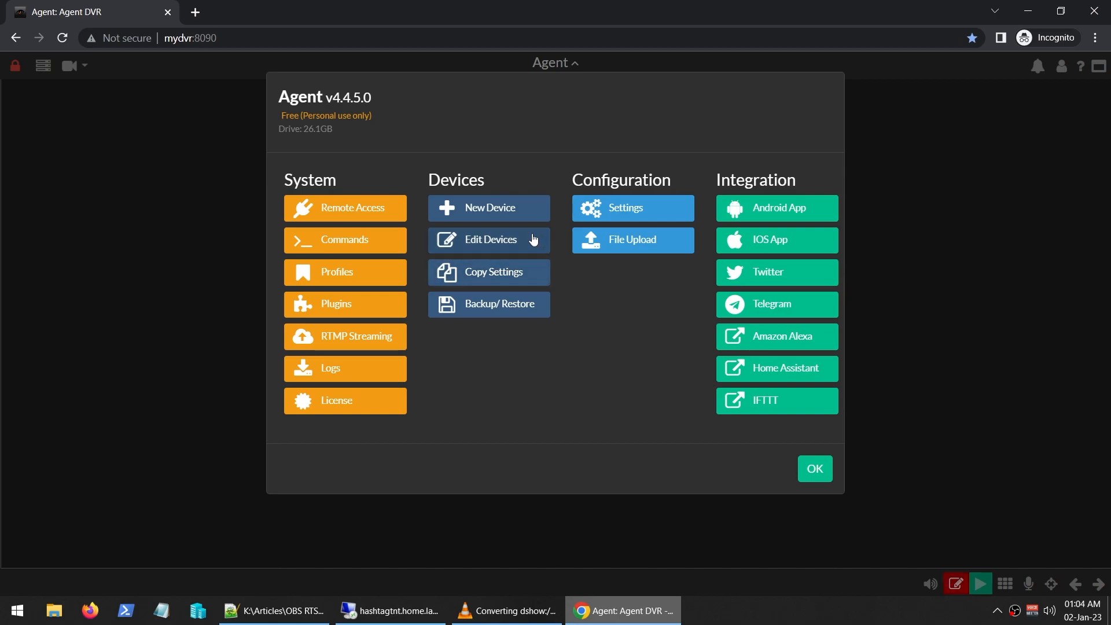
{"action": "mouse_move", "coordinate": [484, 214]}
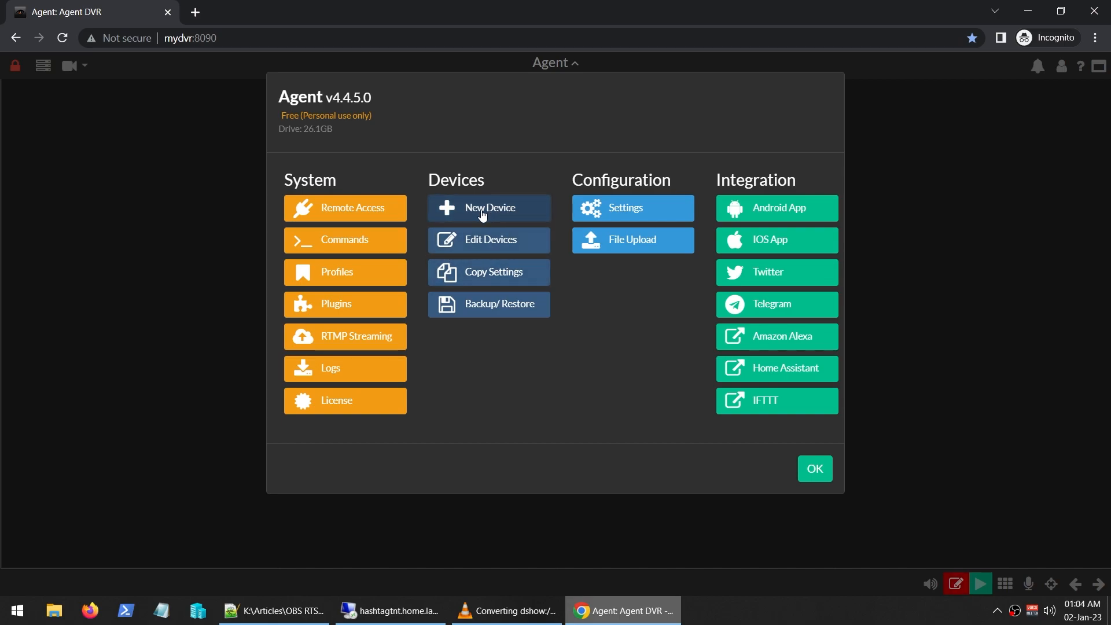
- Add a new device into the grid slot, accepting default alert and record-on-detect settings
{"action": "left_click", "coordinate": [487, 208]}
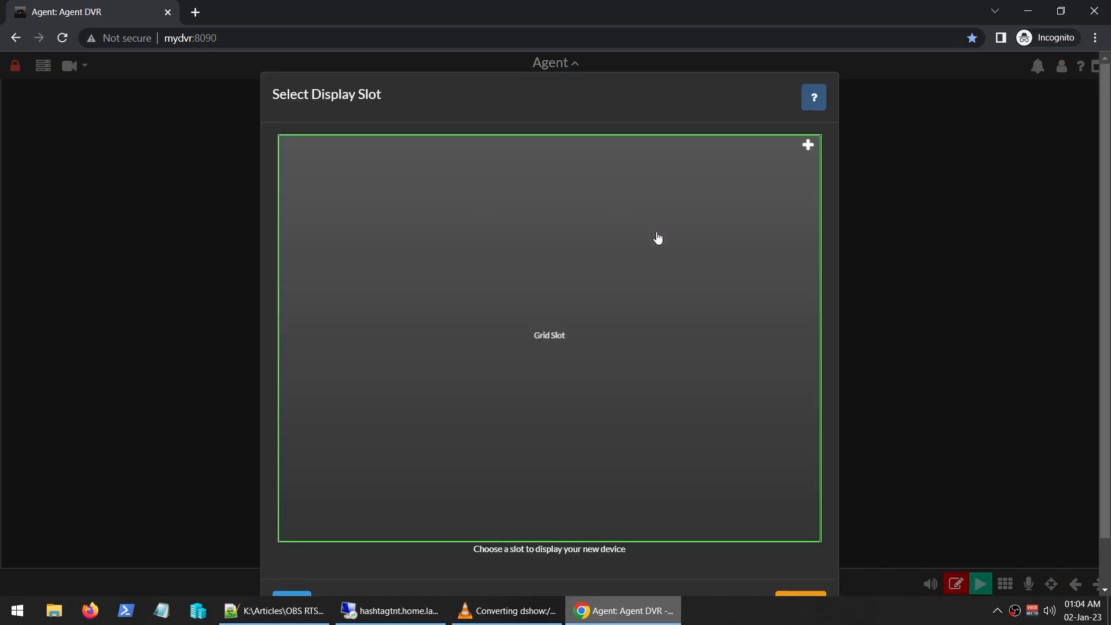
{"action": "mouse_move", "coordinate": [808, 148]}
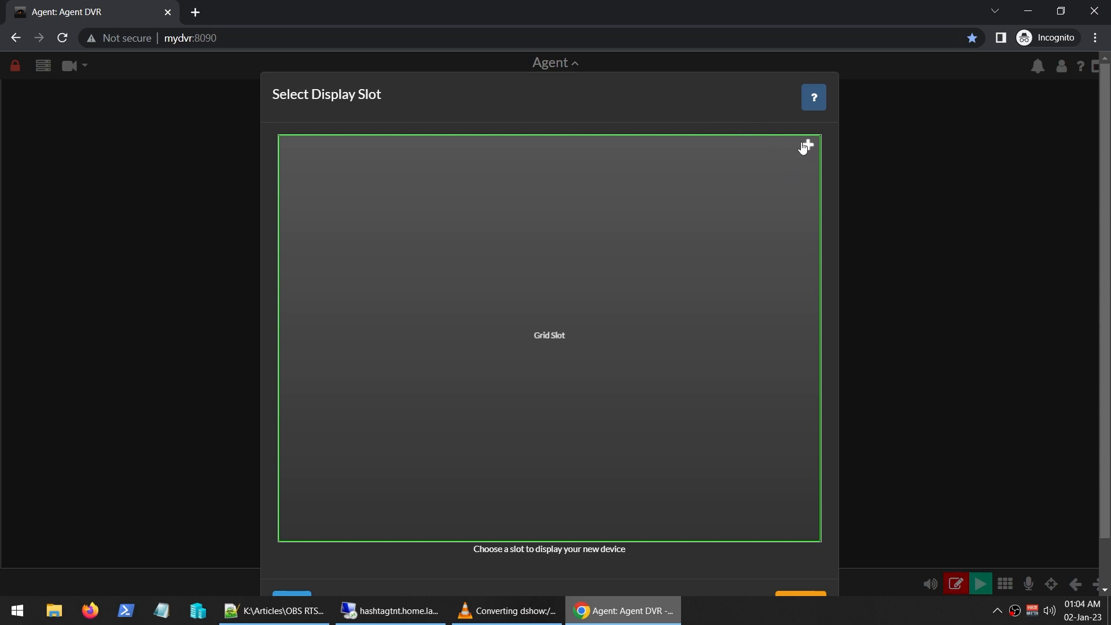
{"action": "mouse_move", "coordinate": [806, 149]}
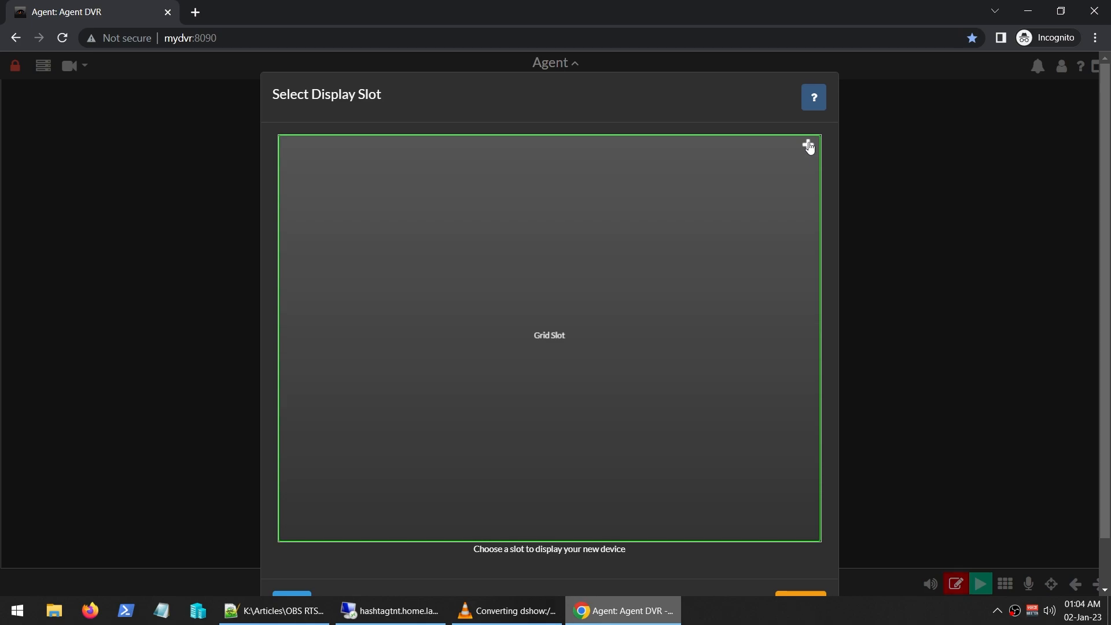
{"action": "left_click", "coordinate": [548, 334]}
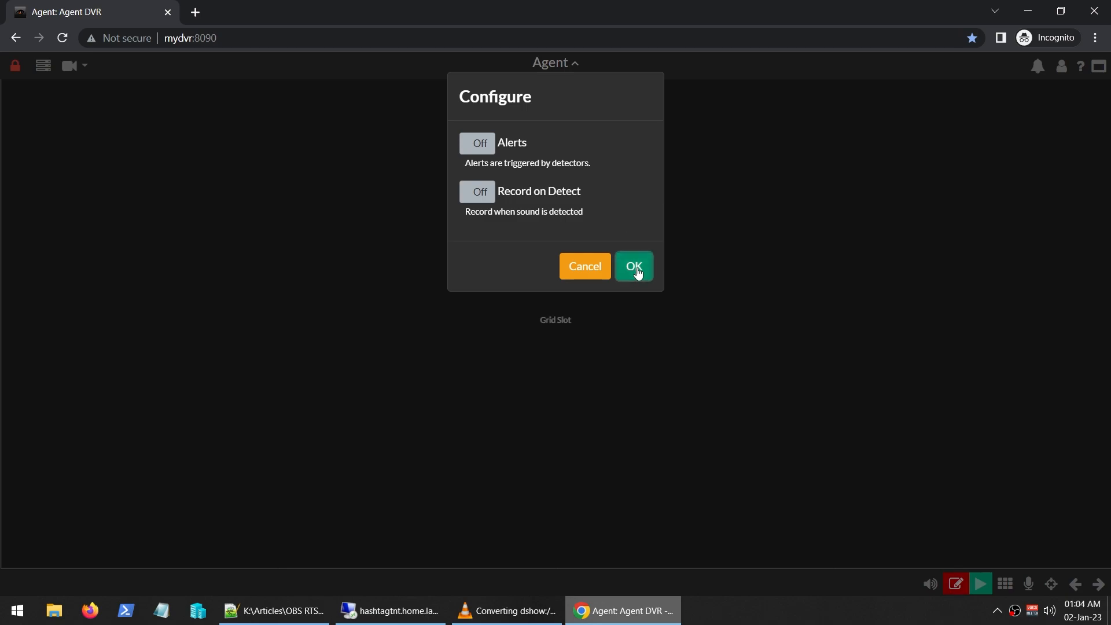
{"action": "left_click", "coordinate": [632, 267]}
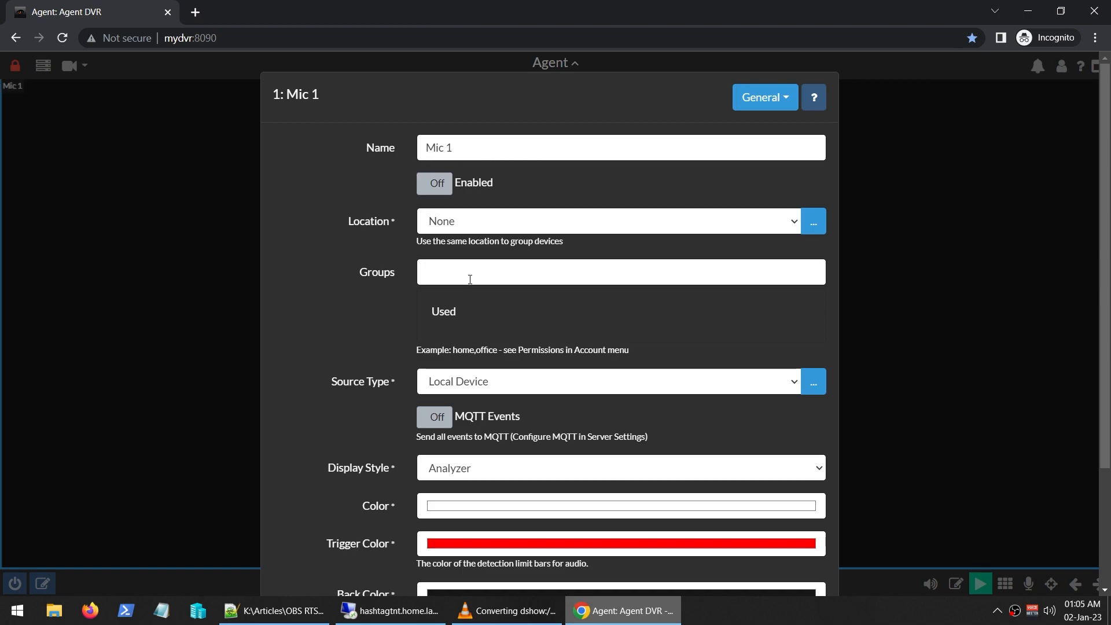
{"action": "mouse_move", "coordinate": [738, 382]}
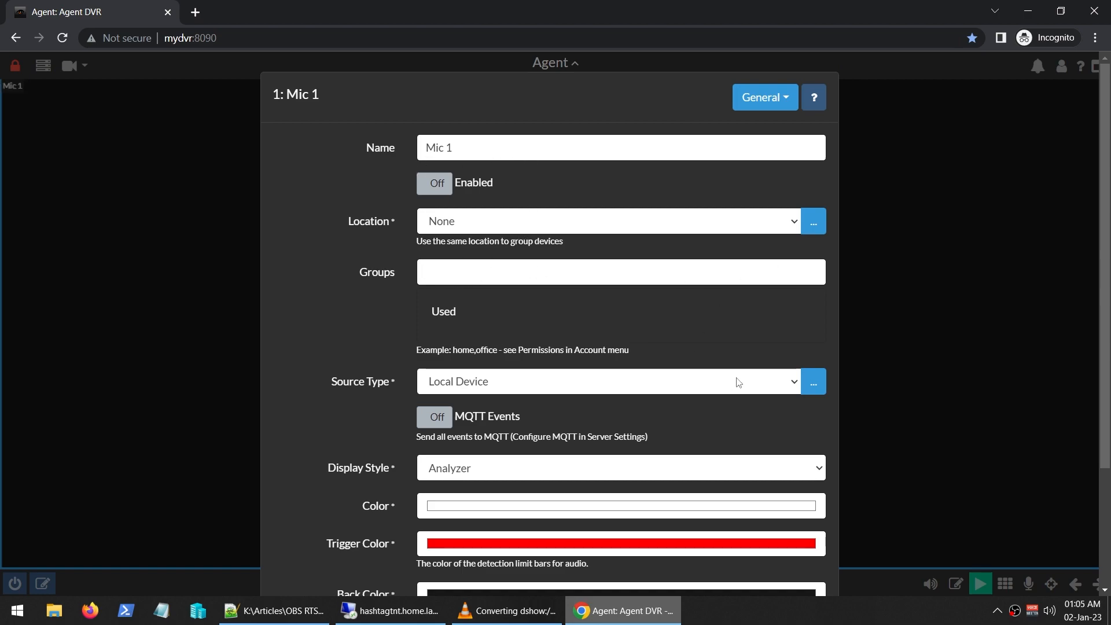
- Set Mic 1's source to File/URL with rtsp://:8554/myvlc and bring up the RTSP notes
{"action": "left_click", "coordinate": [610, 382]}
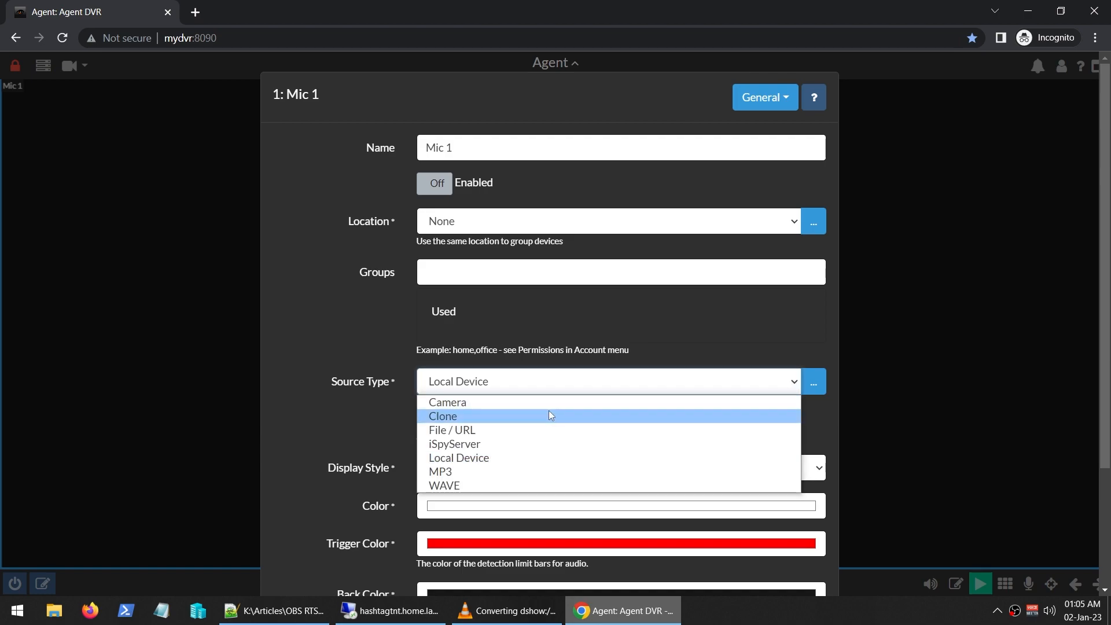
{"action": "mouse_move", "coordinate": [467, 444]}
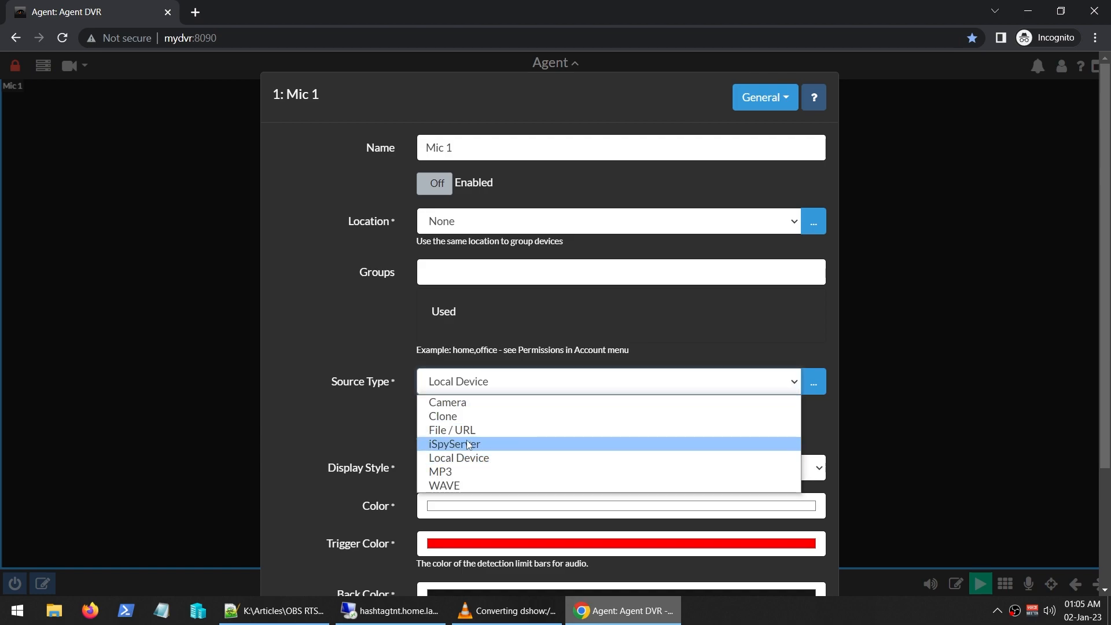
{"action": "left_click", "coordinate": [452, 429]}
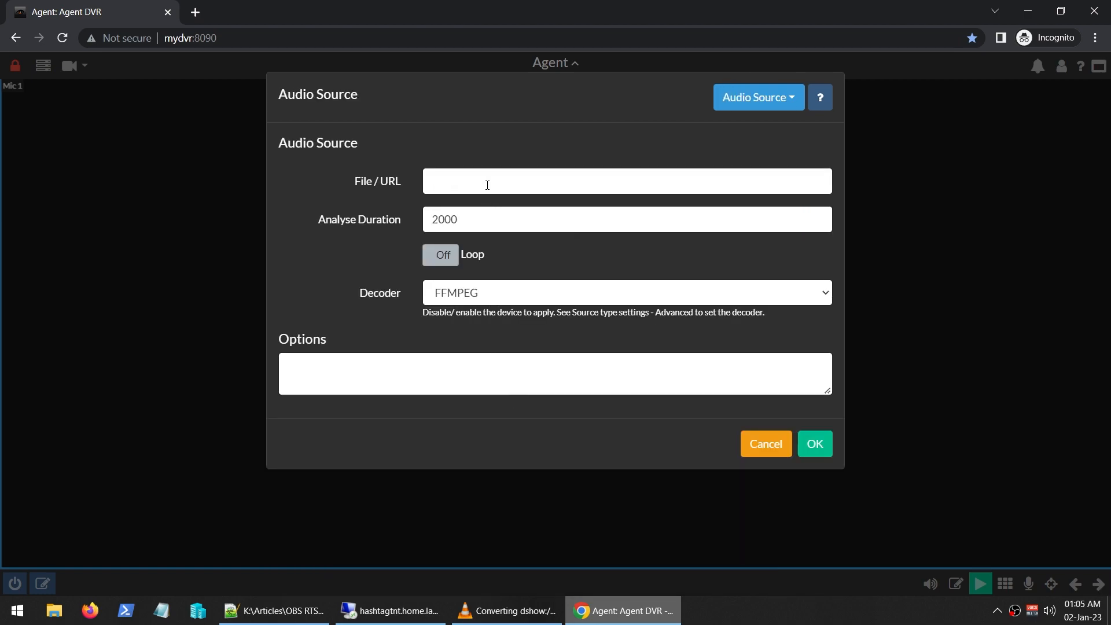
{"action": "type", "text": "rtsp://:8554/myvlc"}
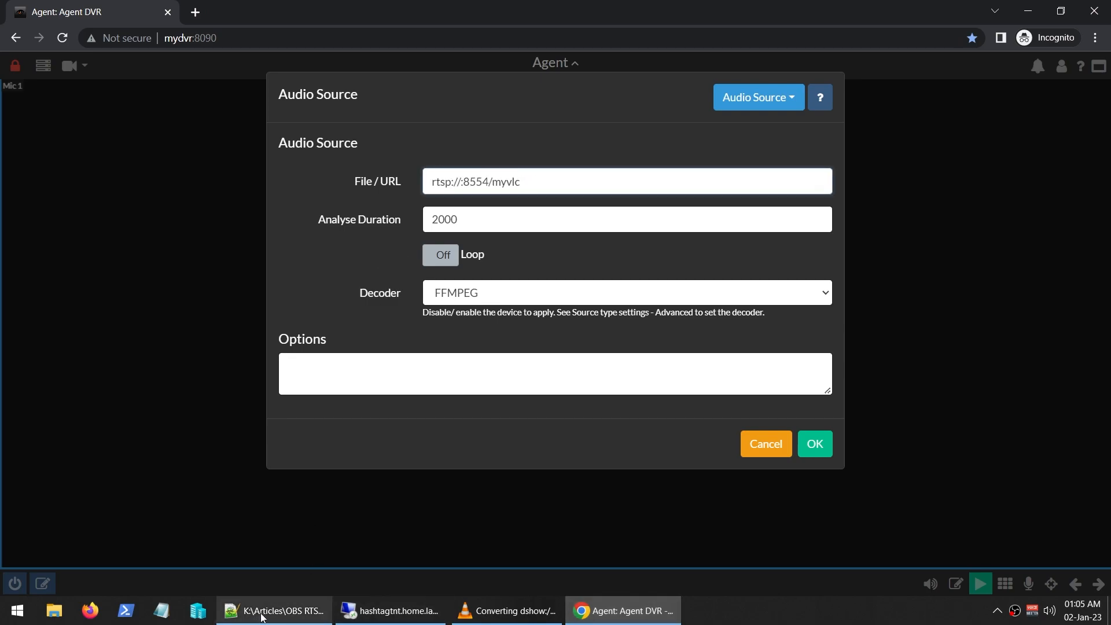
{"action": "left_click", "coordinate": [272, 610]}
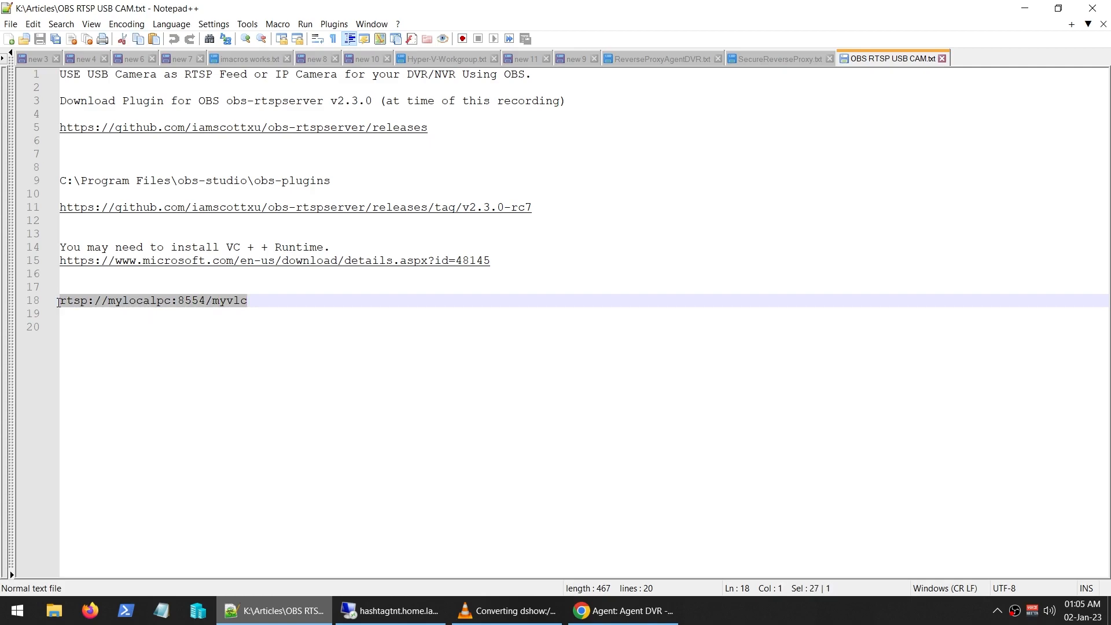
- Complete Mic 1's address as rtsp://mylocalpc:8554/myvlc and confirm the audio source
{"action": "left_click", "coordinate": [622, 610]}
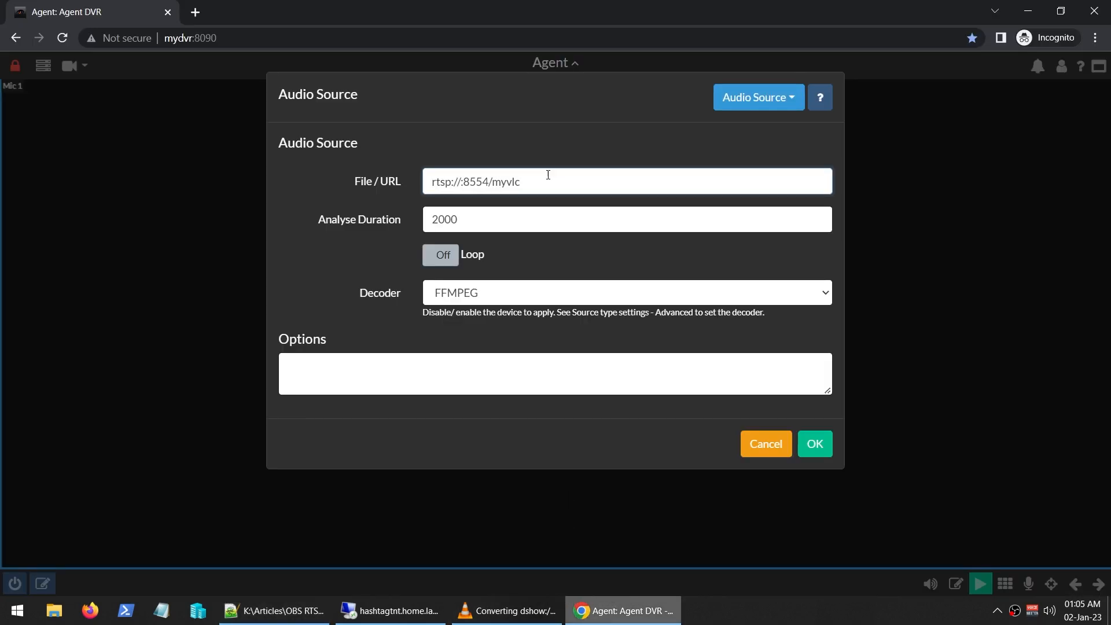
{"action": "type", "text": "mylocalpc"}
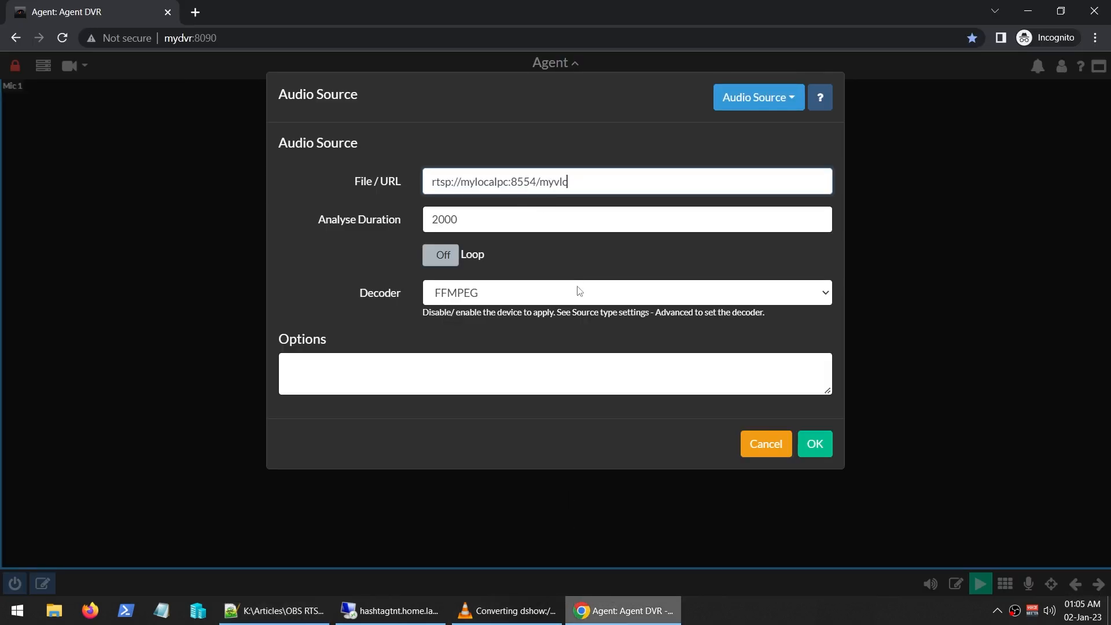
{"action": "mouse_move", "coordinate": [801, 296]}
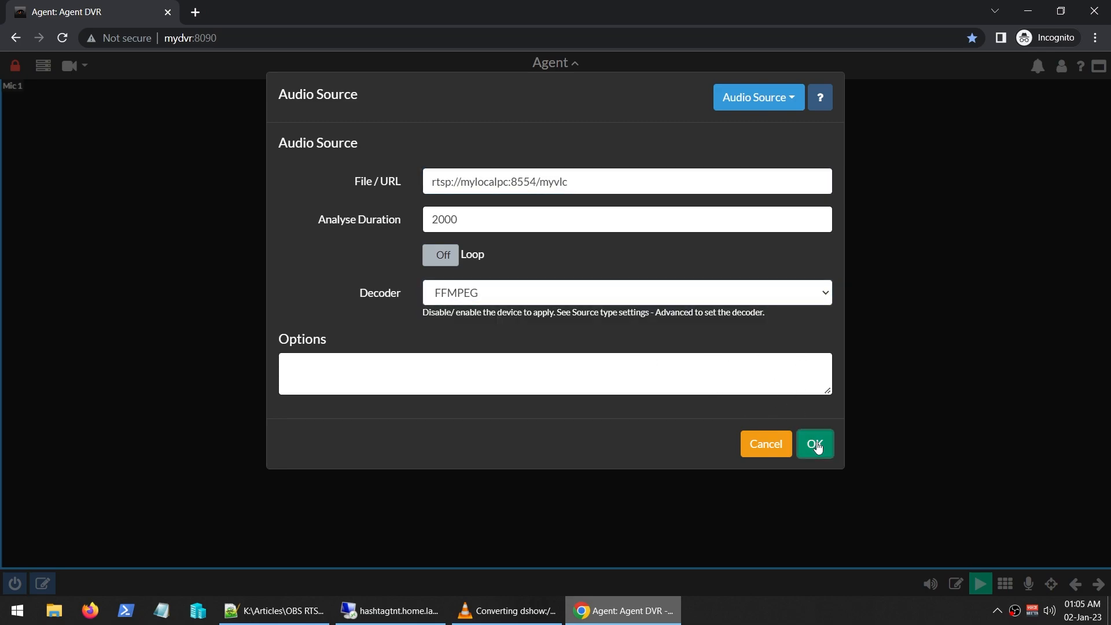
{"action": "left_click", "coordinate": [815, 444]}
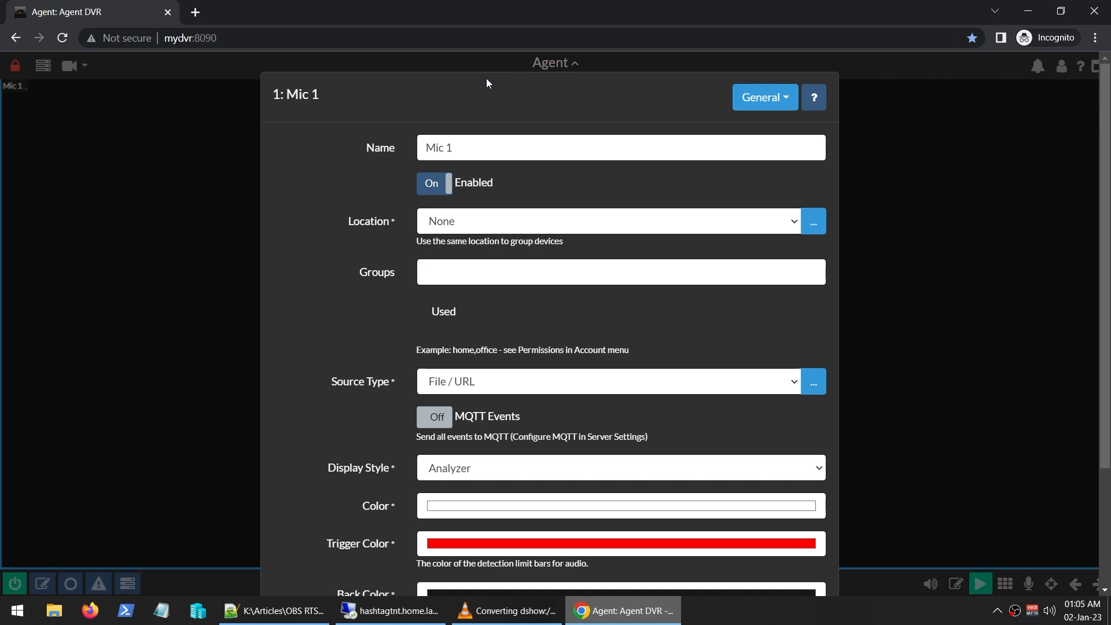
{"action": "scroll", "scroll_direction": "down", "scroll_amount": 3}
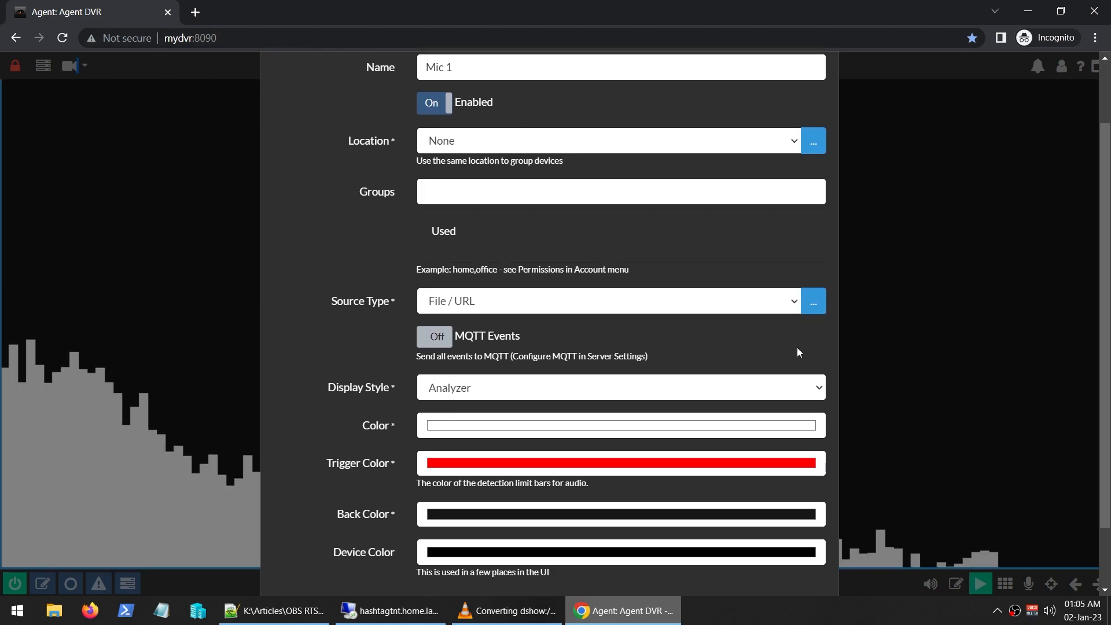
{"action": "mouse_move", "coordinate": [537, 508]}
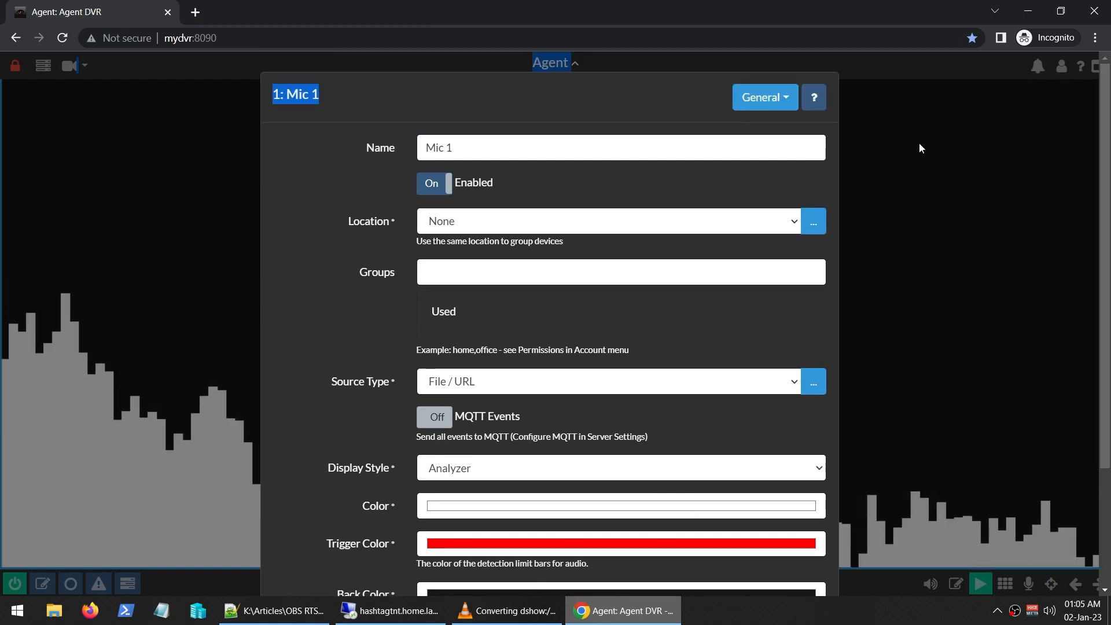
- View Mic 1's Alerts section, then its Detector settings
{"action": "left_click", "coordinate": [764, 97]}
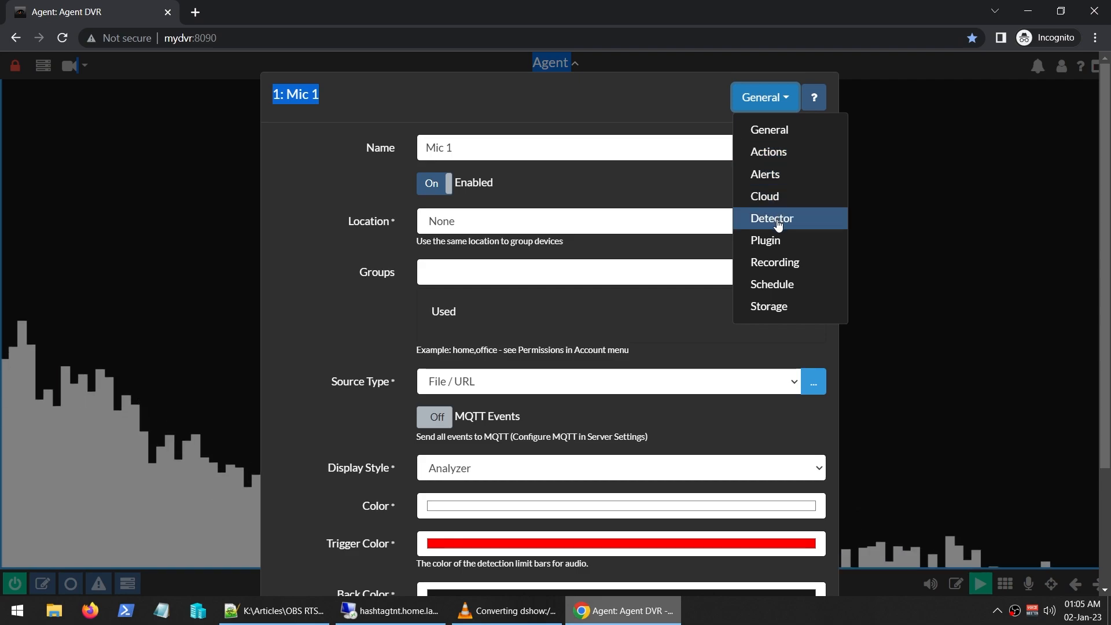
{"action": "mouse_move", "coordinate": [779, 176]}
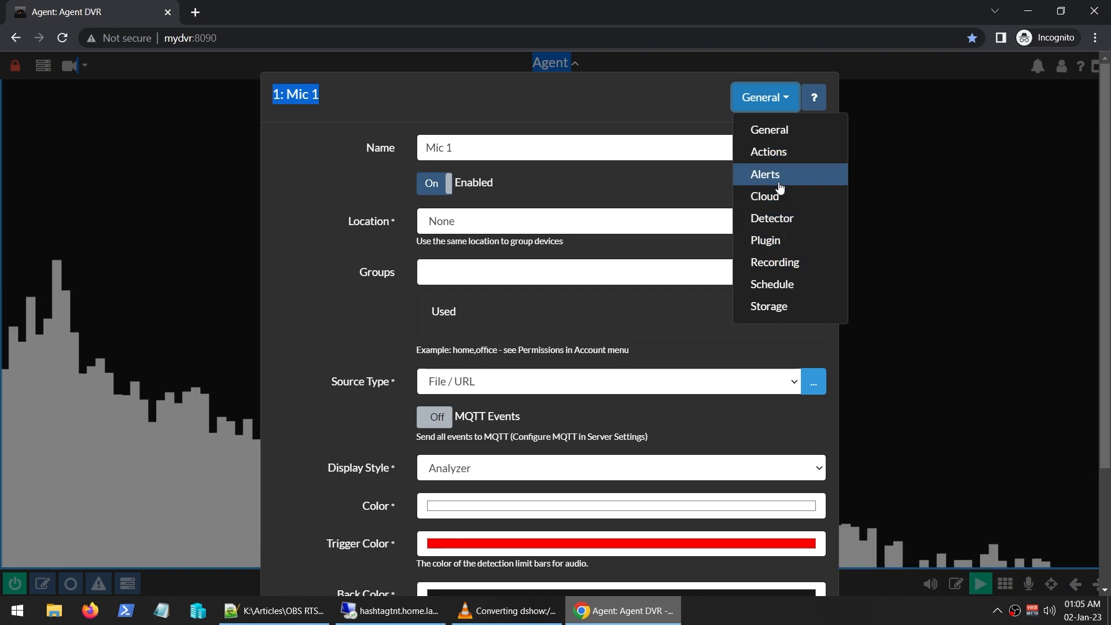
{"action": "left_click", "coordinate": [765, 174]}
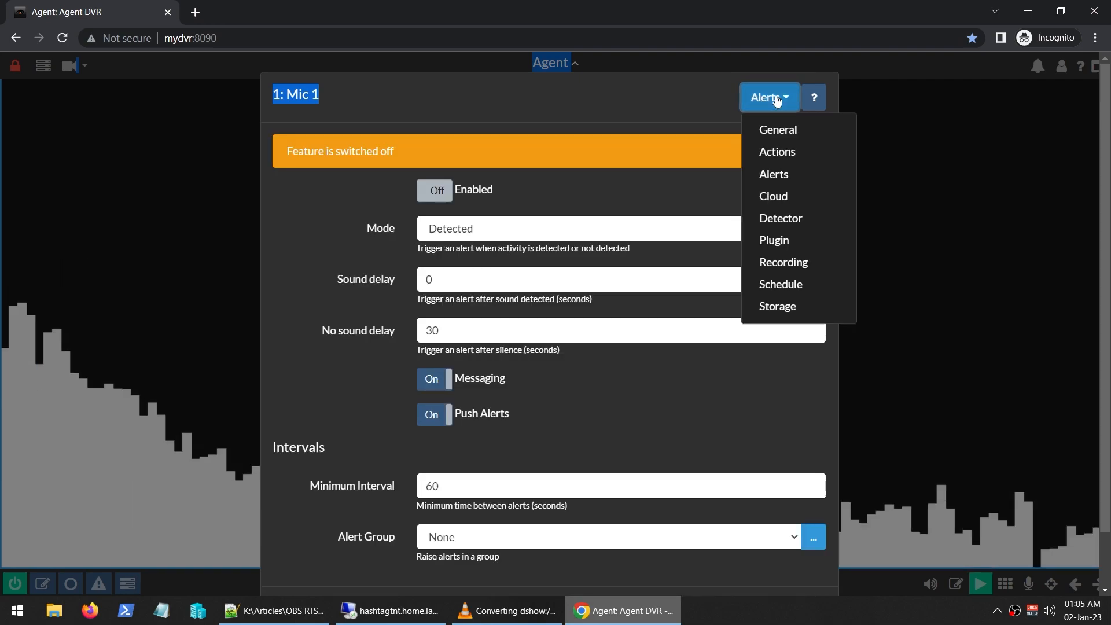
{"action": "mouse_move", "coordinate": [780, 218]}
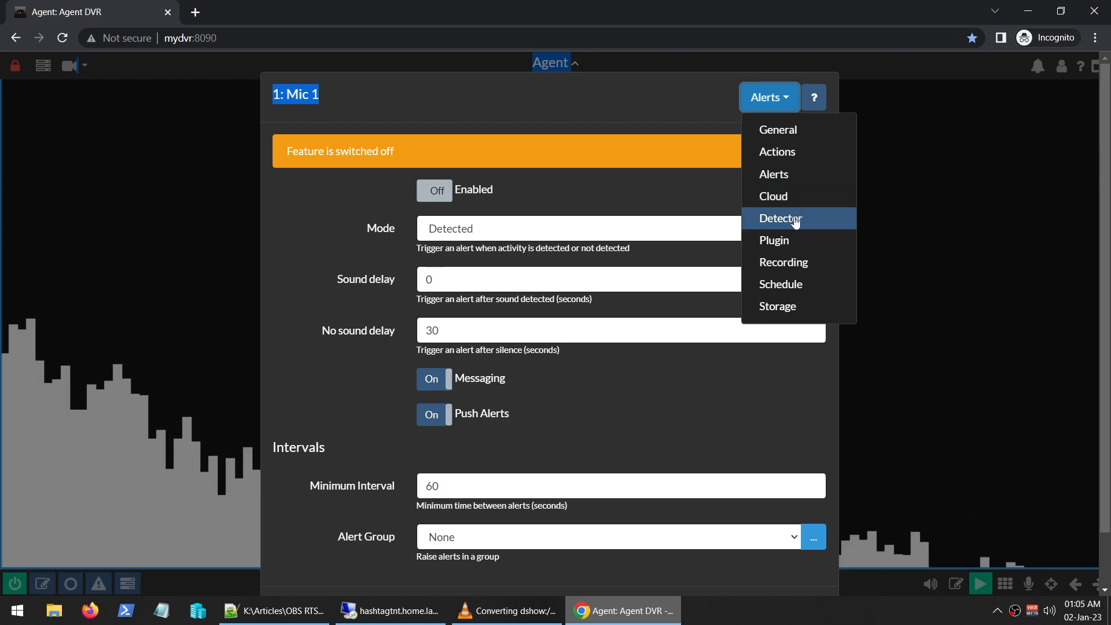
{"action": "left_click", "coordinate": [780, 218]}
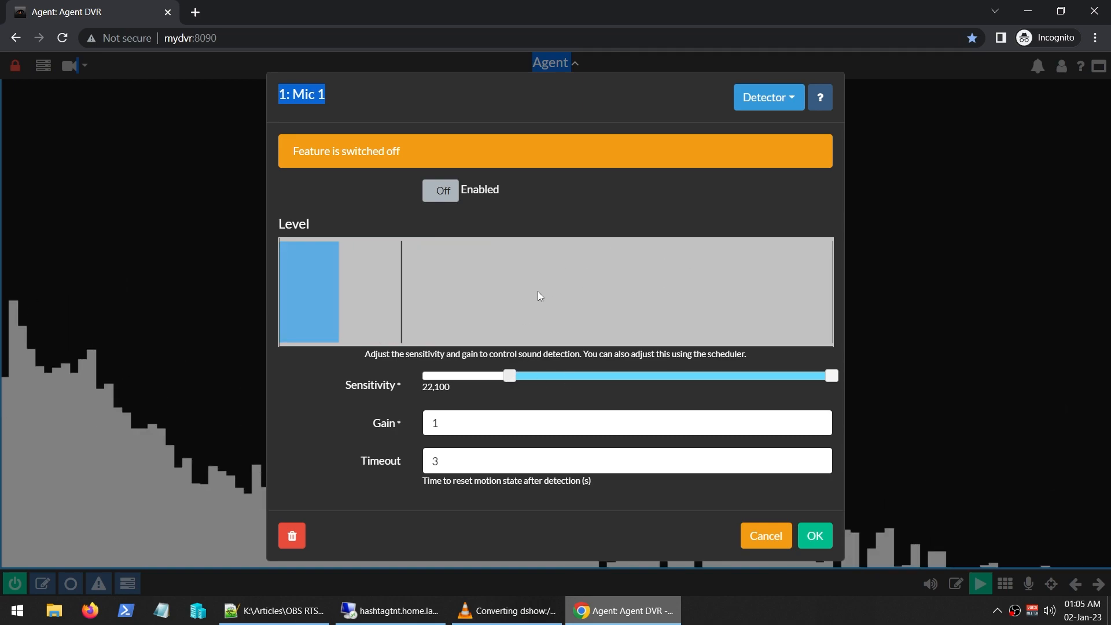
- Leave Mic 1's sound detection off, save its settings and dismiss the new device choices
{"action": "left_click", "coordinate": [439, 190]}
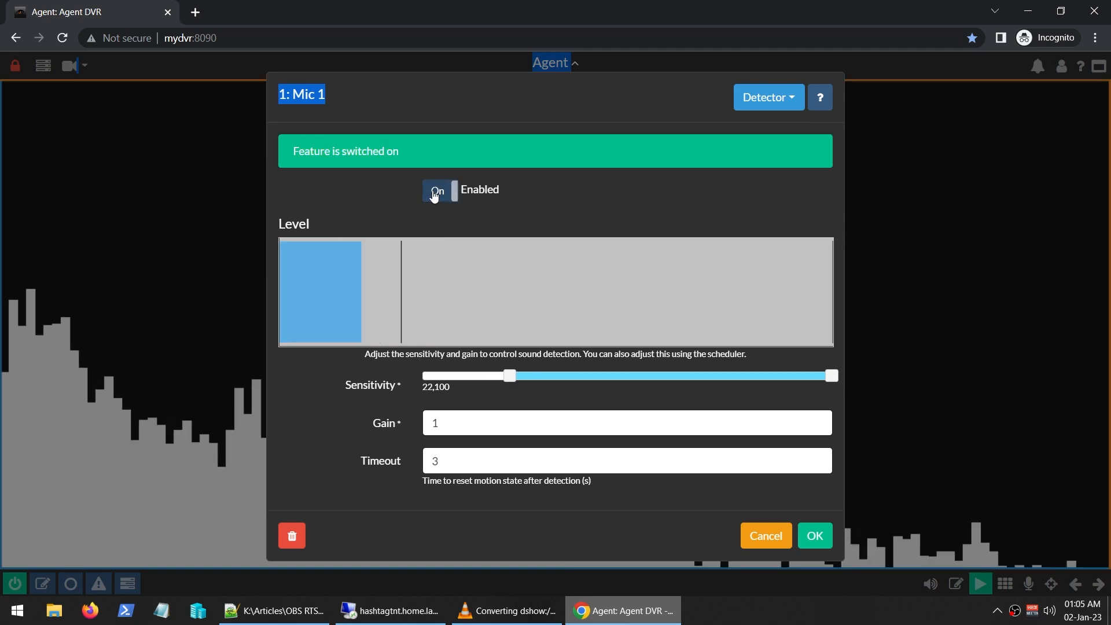
{"action": "mouse_move", "coordinate": [814, 536]}
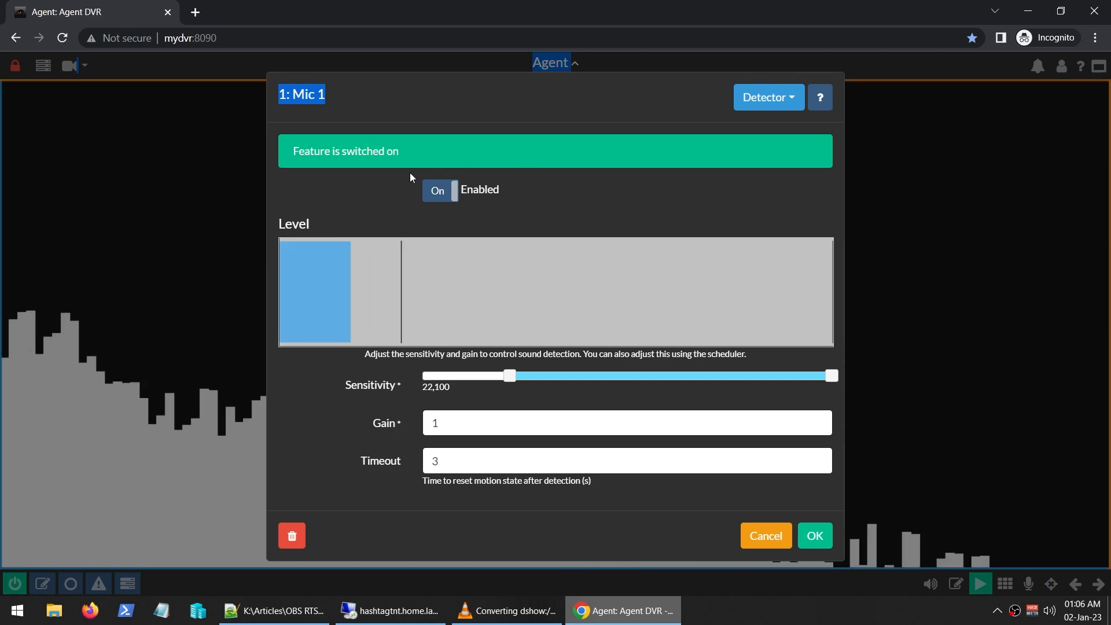
{"action": "left_click", "coordinate": [437, 190]}
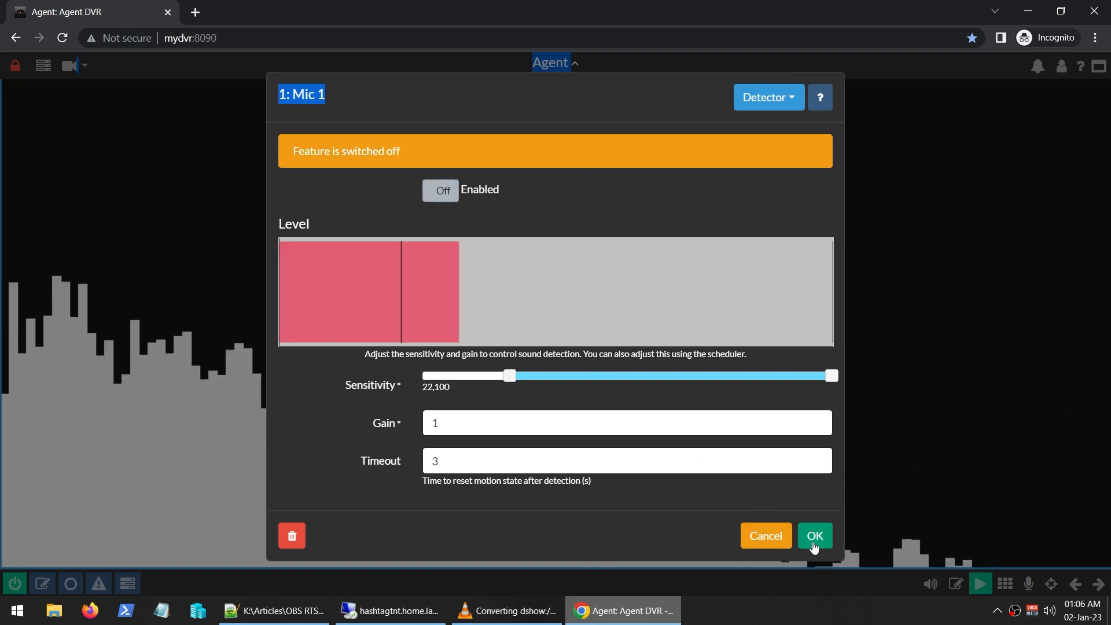
{"action": "left_click", "coordinate": [814, 536]}
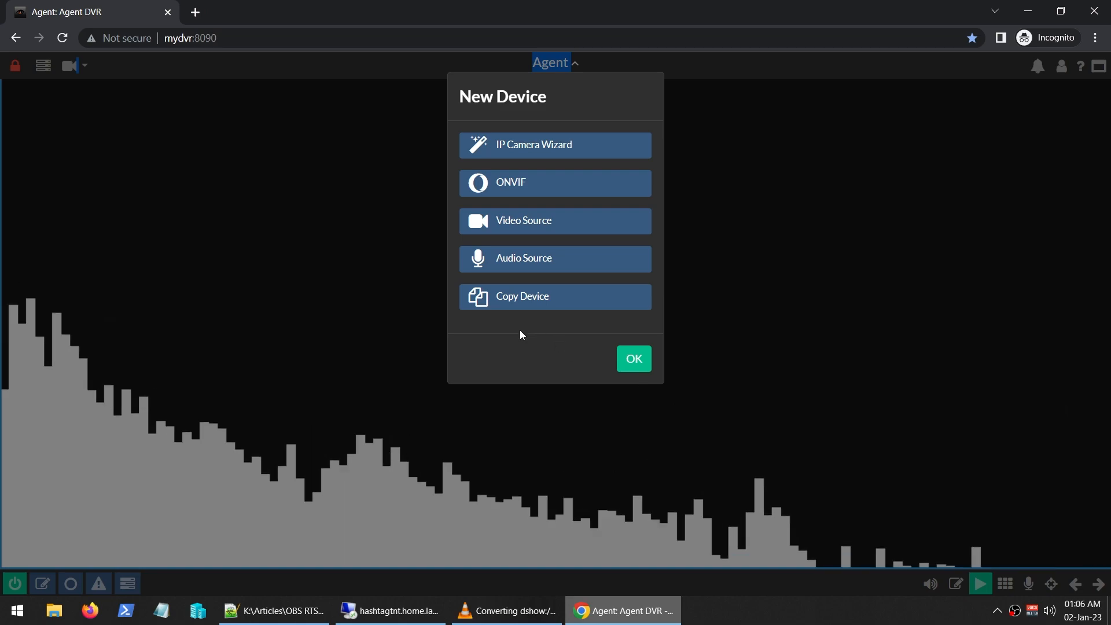
{"action": "mouse_move", "coordinate": [629, 356]}
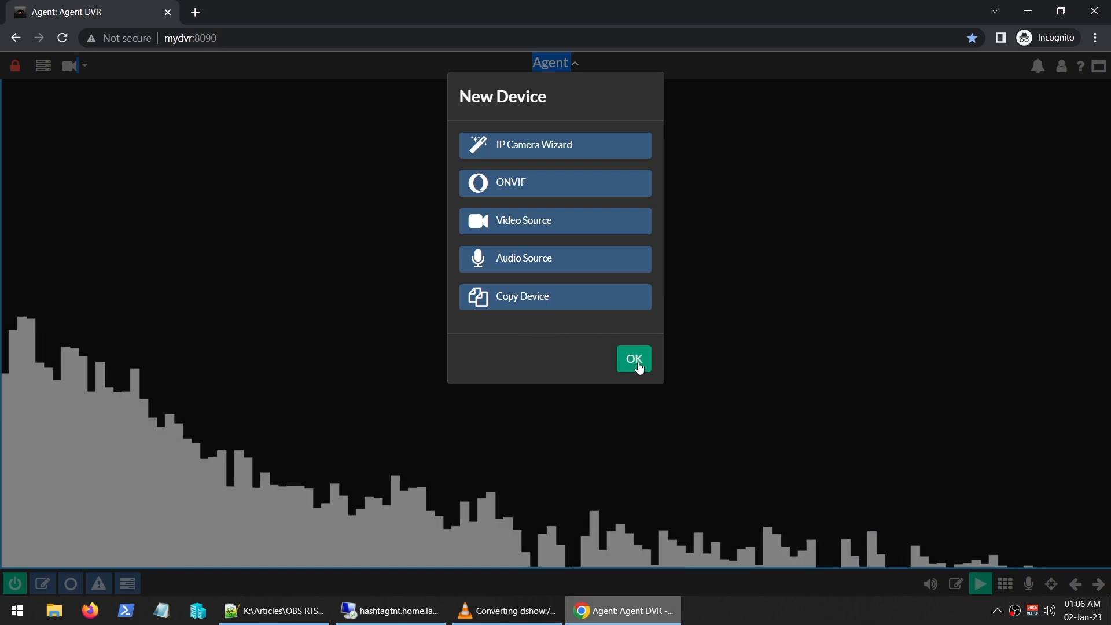
{"action": "left_click", "coordinate": [633, 360]}
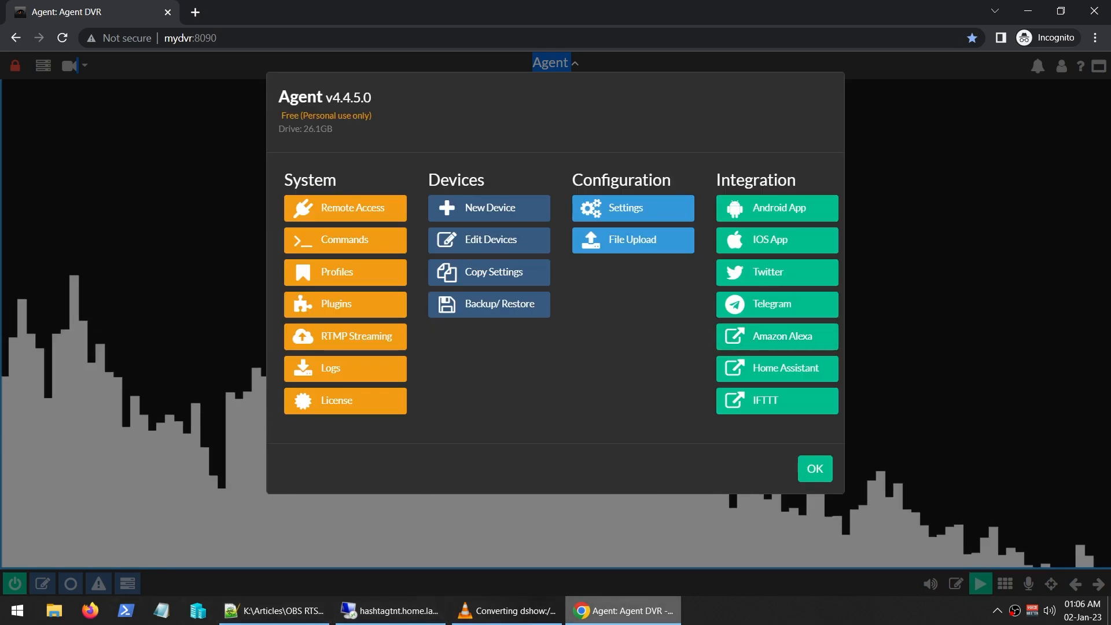
{"action": "mouse_move", "coordinate": [500, 213]}
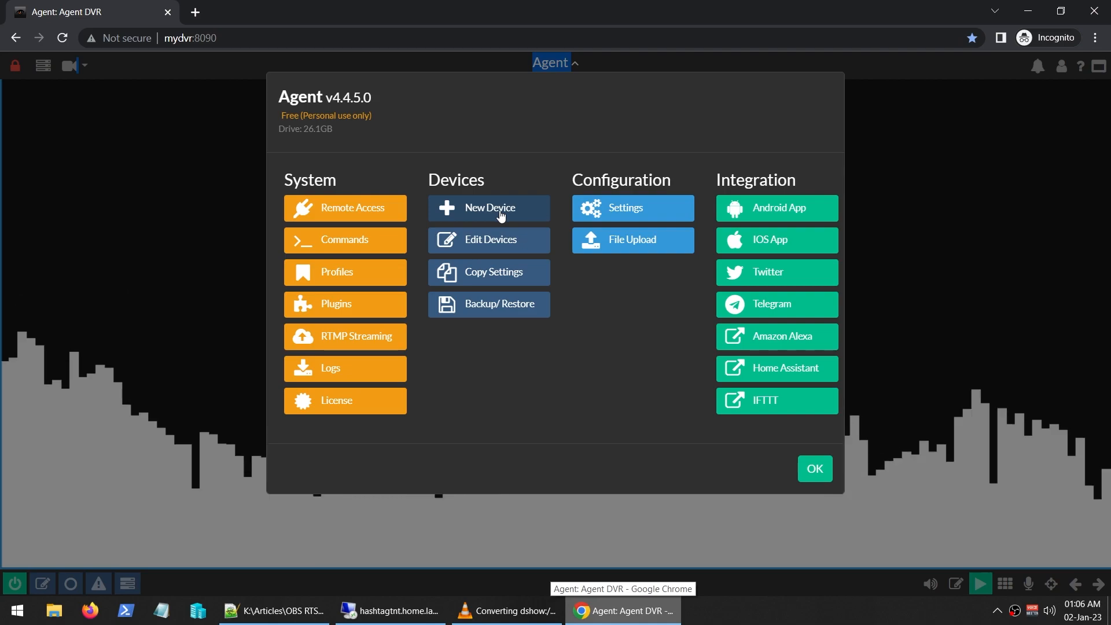
- Add a second device, Camera 1, into the grid slot with default recording options
{"action": "left_click", "coordinate": [489, 207]}
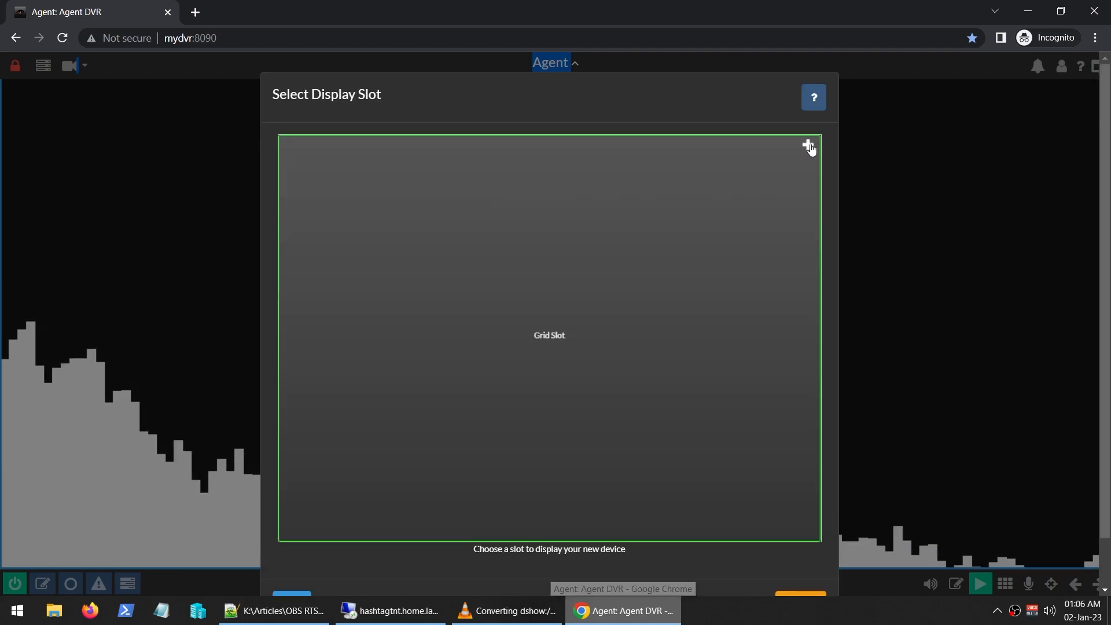
{"action": "left_click", "coordinate": [549, 335]}
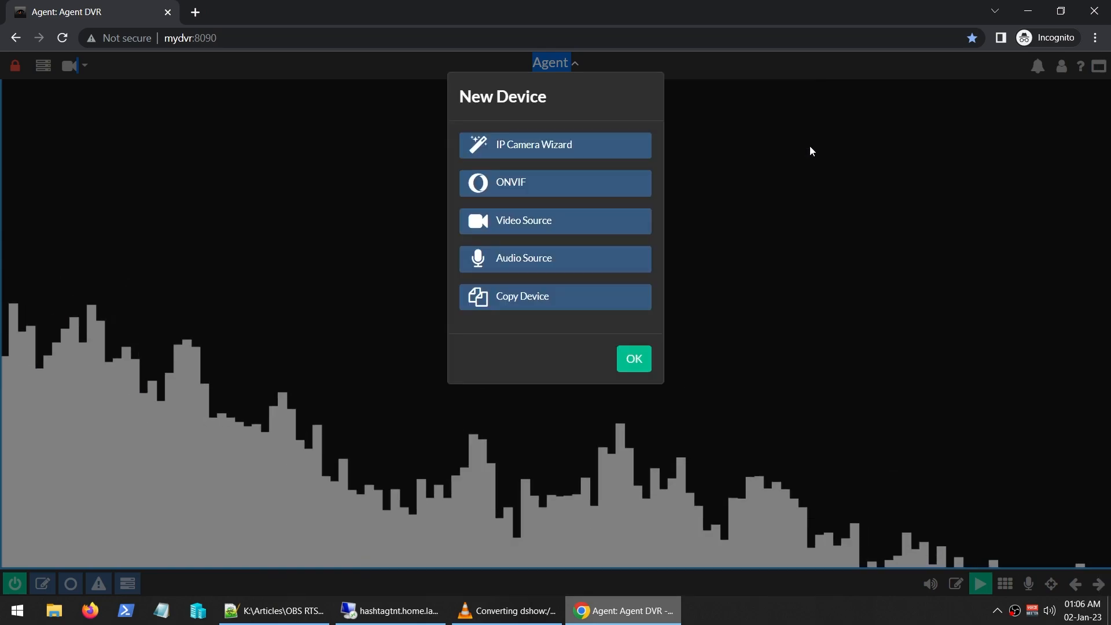
{"action": "mouse_move", "coordinate": [567, 212]}
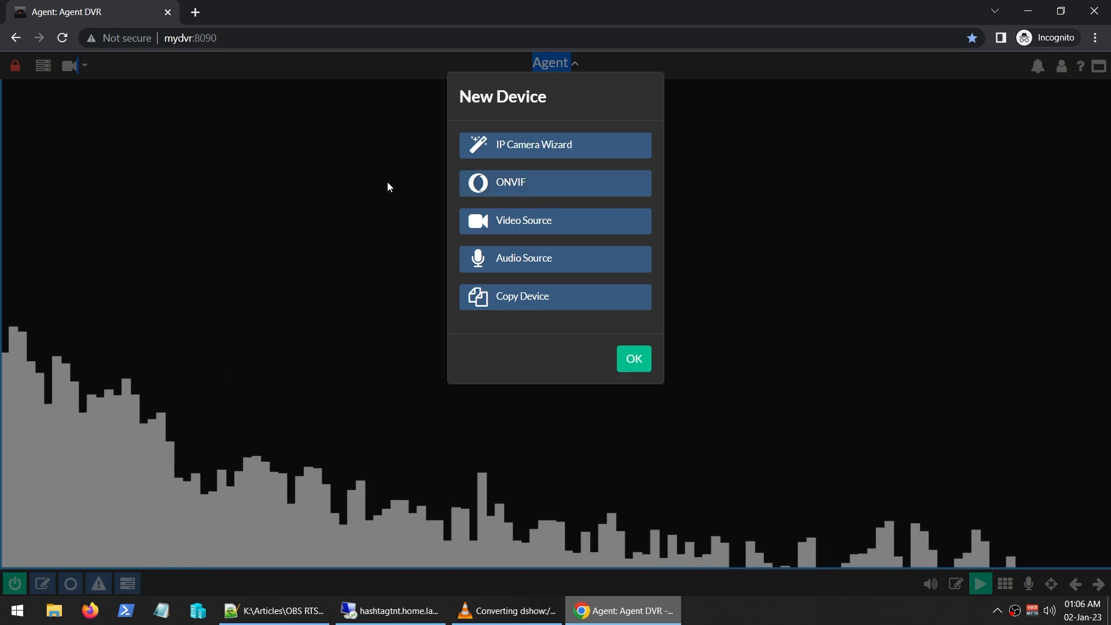
{"action": "mouse_move", "coordinate": [530, 191]}
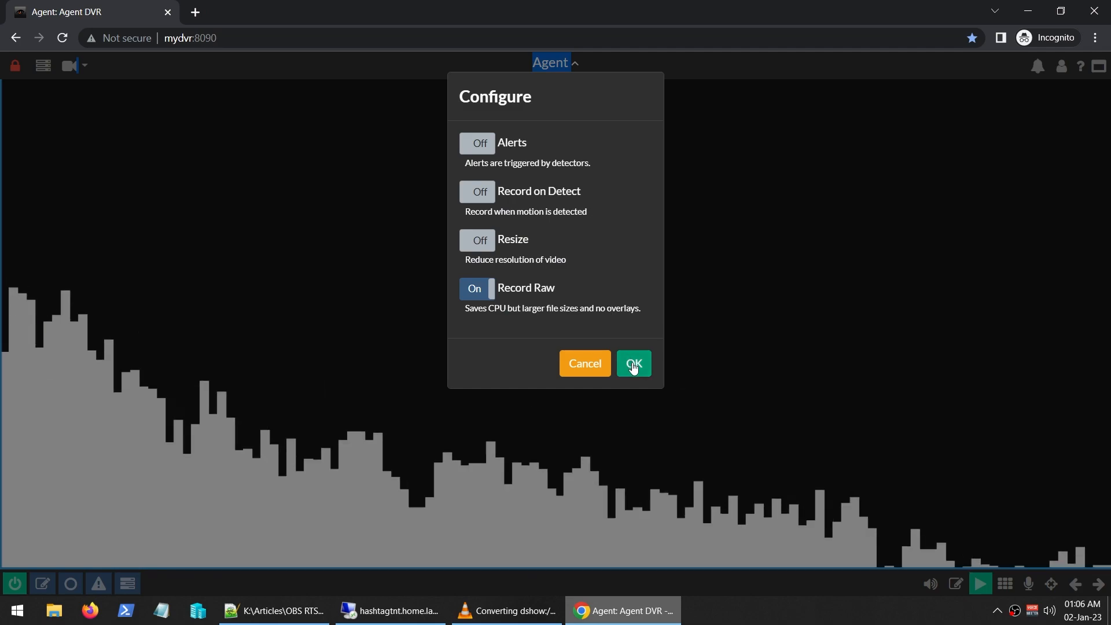
{"action": "left_click", "coordinate": [631, 364]}
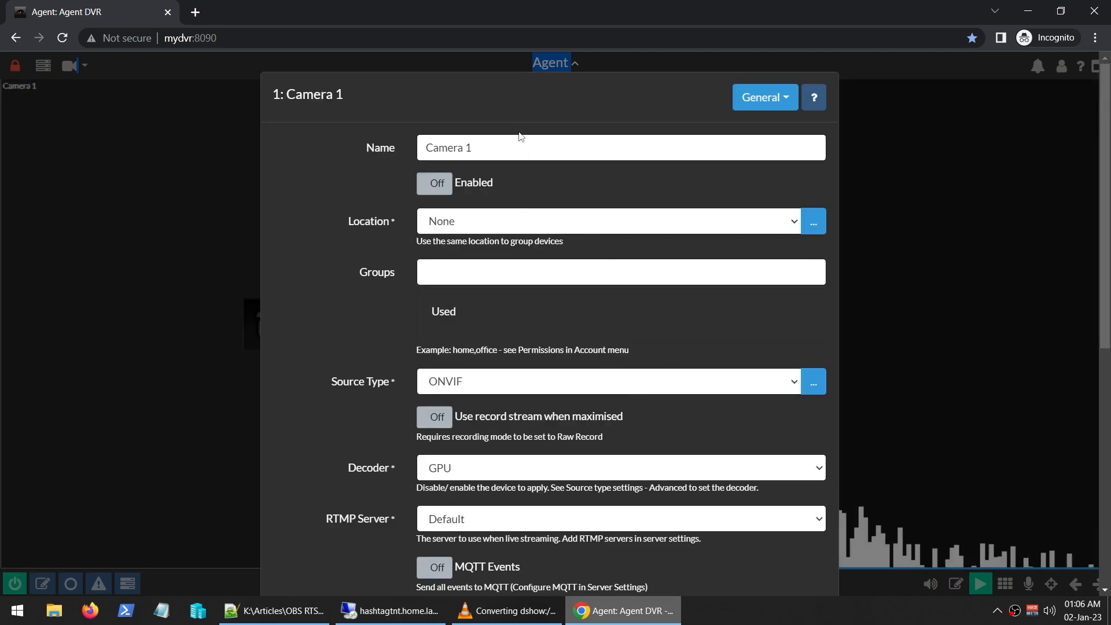
{"action": "mouse_move", "coordinate": [515, 389]}
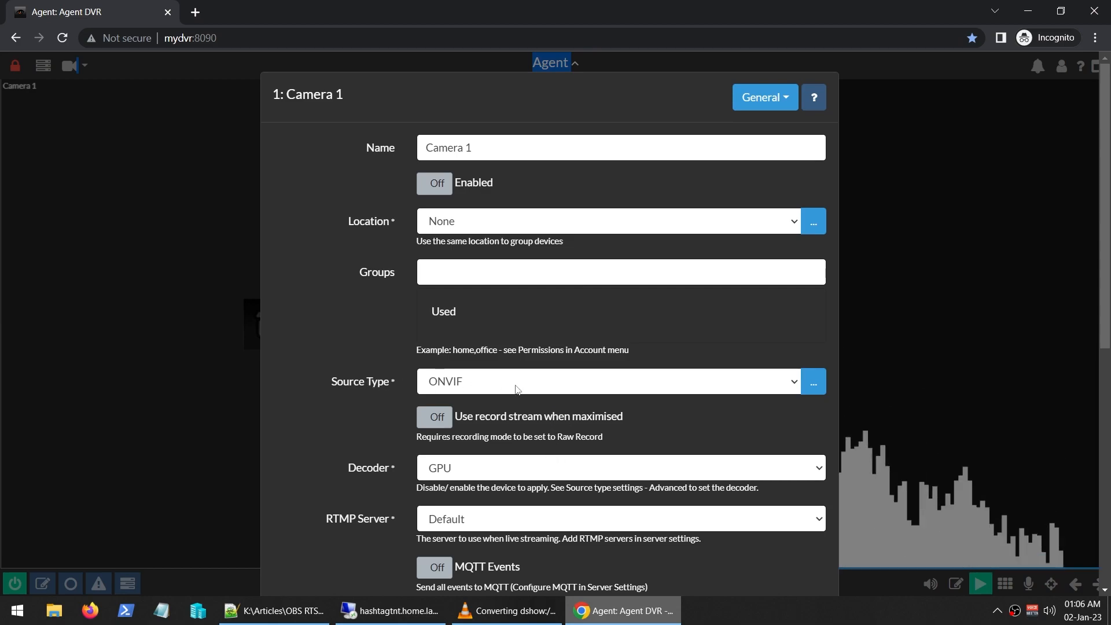
- Make Camera 1 an IP Camera with rtsp://mylocalpc:8554/myvlc as both live and record URL
{"action": "left_click", "coordinate": [609, 381]}
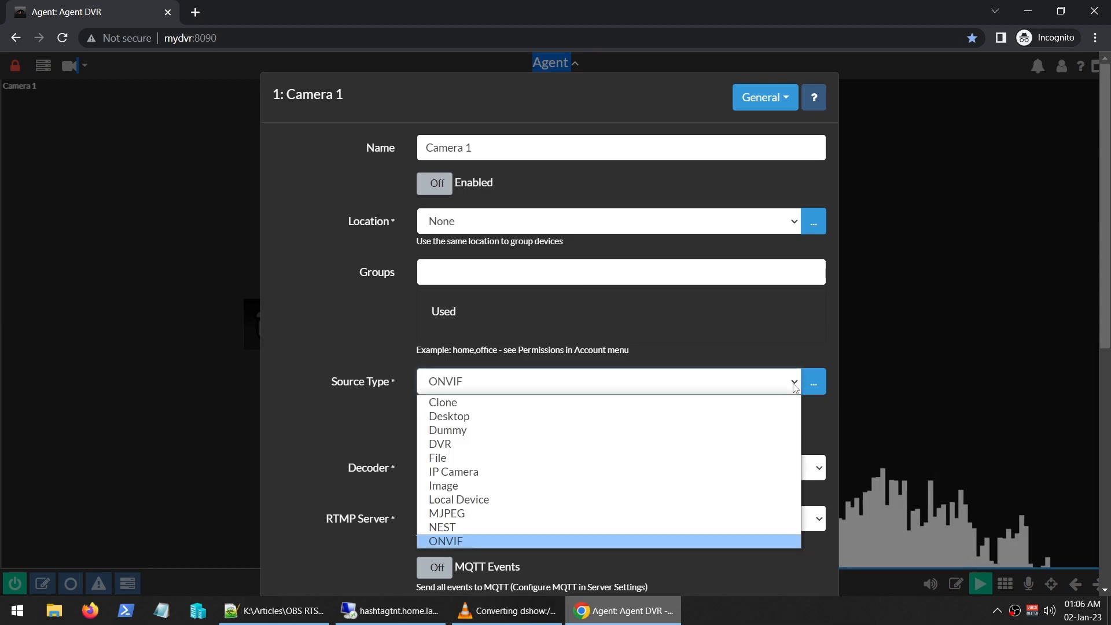
{"action": "mouse_move", "coordinate": [520, 471]}
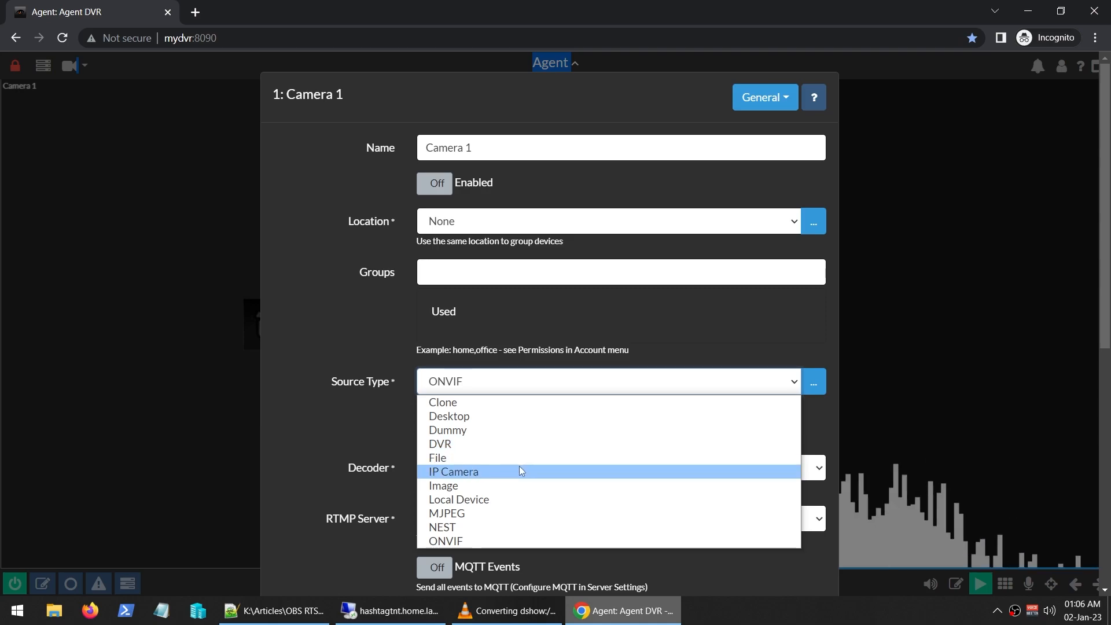
{"action": "mouse_move", "coordinate": [477, 477]}
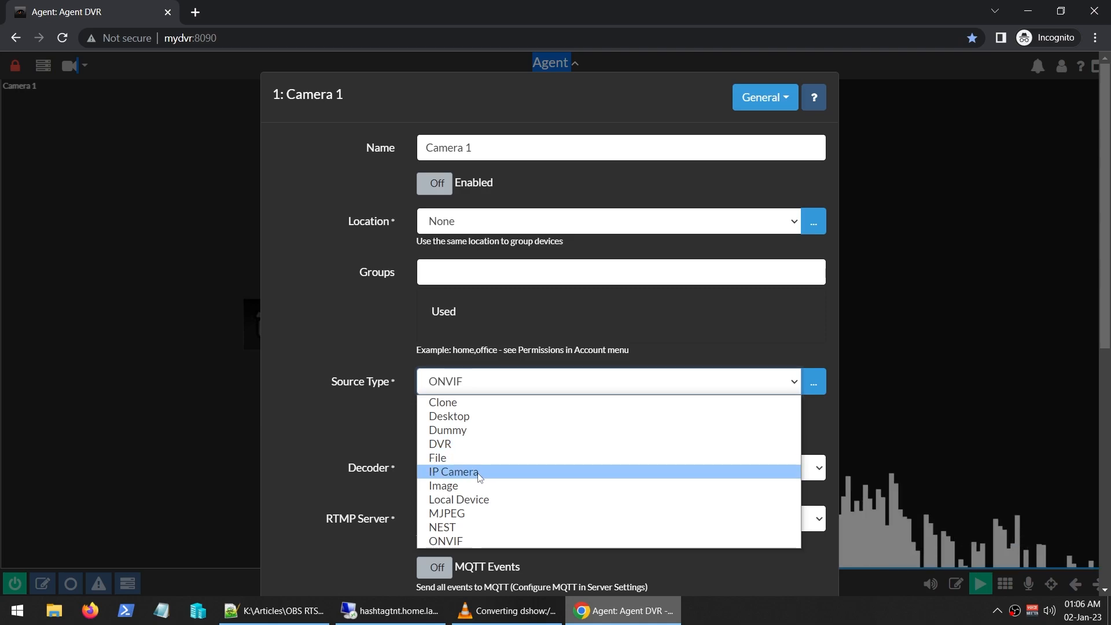
{"action": "left_click", "coordinate": [455, 472]}
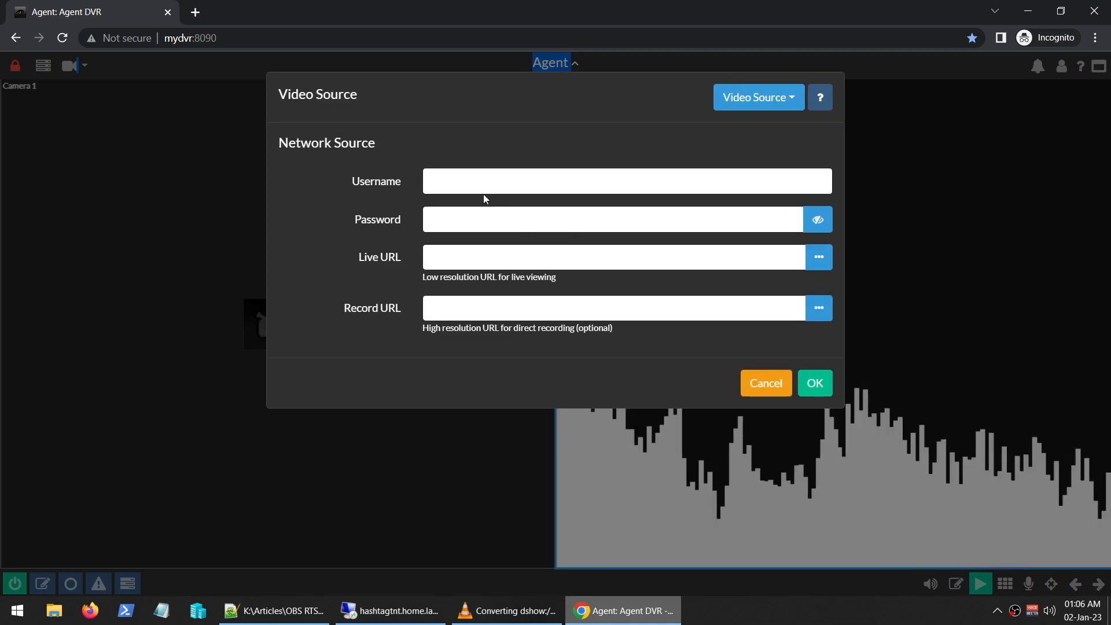
{"action": "left_click", "coordinate": [613, 219]}
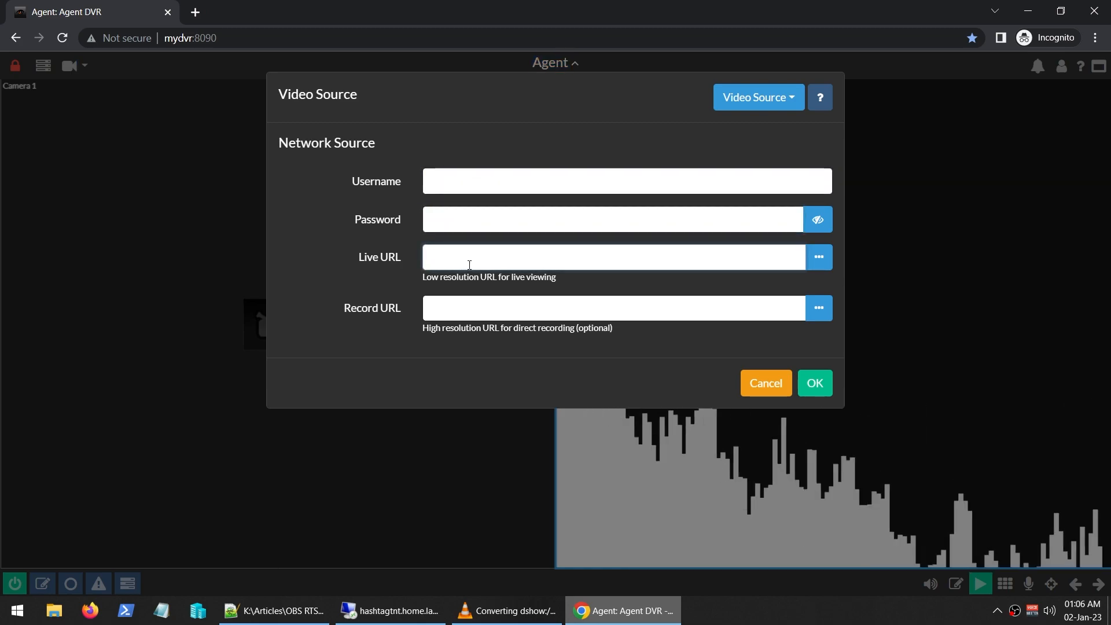
{"action": "type", "text": "rtsp://mylocalpc:8554/myvlc"}
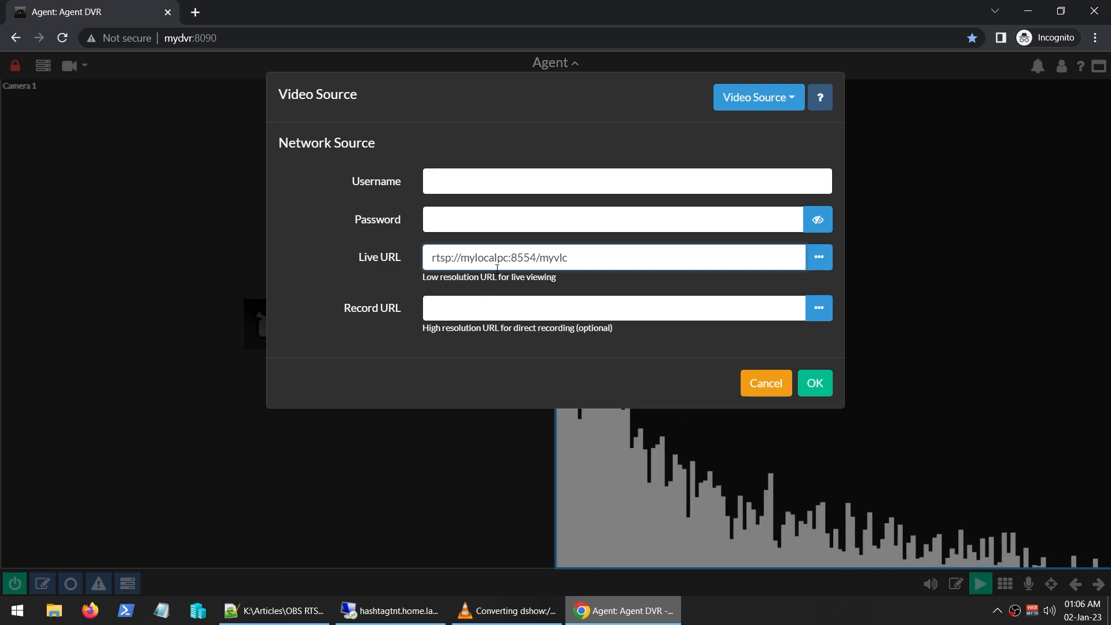
{"action": "double_click", "coordinate": [439, 257]}
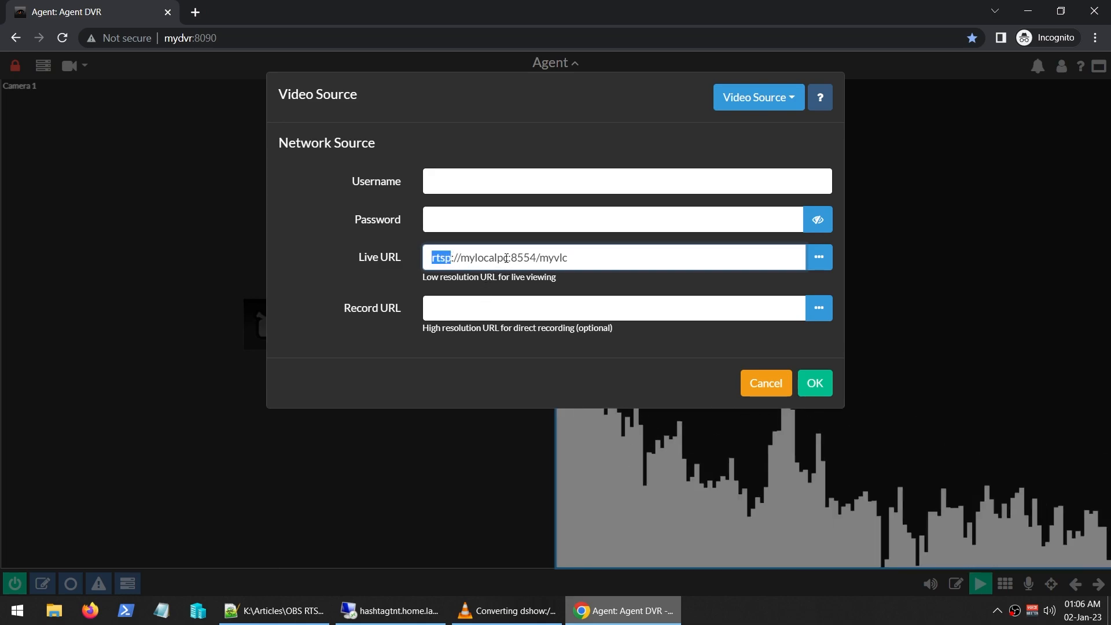
{"action": "left_click", "coordinate": [613, 307]}
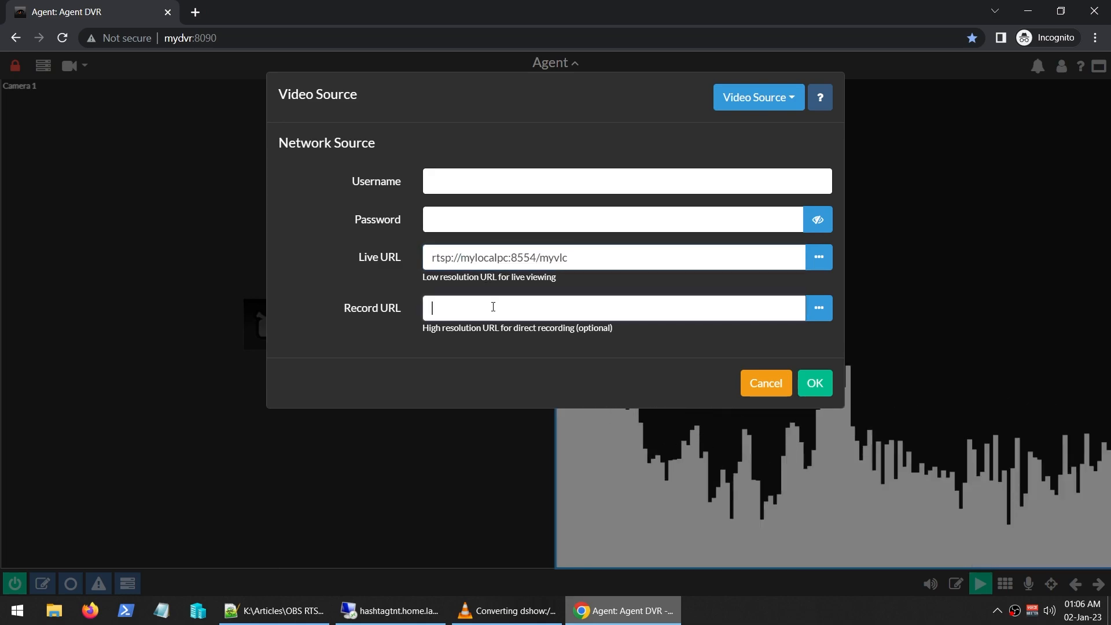
{"action": "type", "text": "rtsp://mylocalpc:8554/myvlc"}
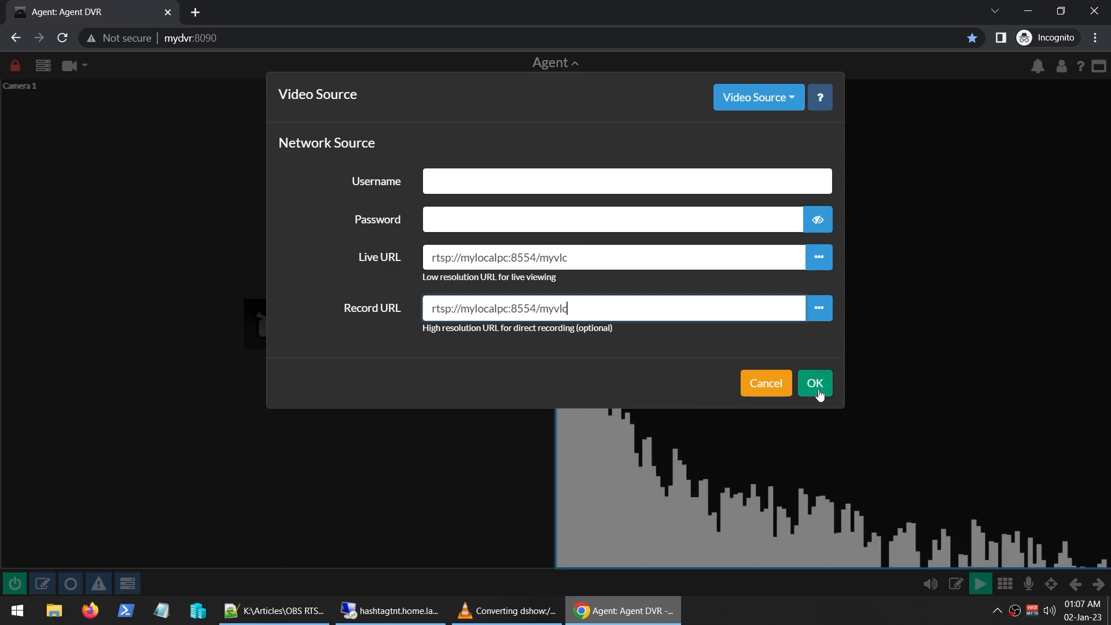
- Confirm the source, set Camera 1's decoder to CPU, save it and close the device chooser
{"action": "left_click", "coordinate": [814, 383]}
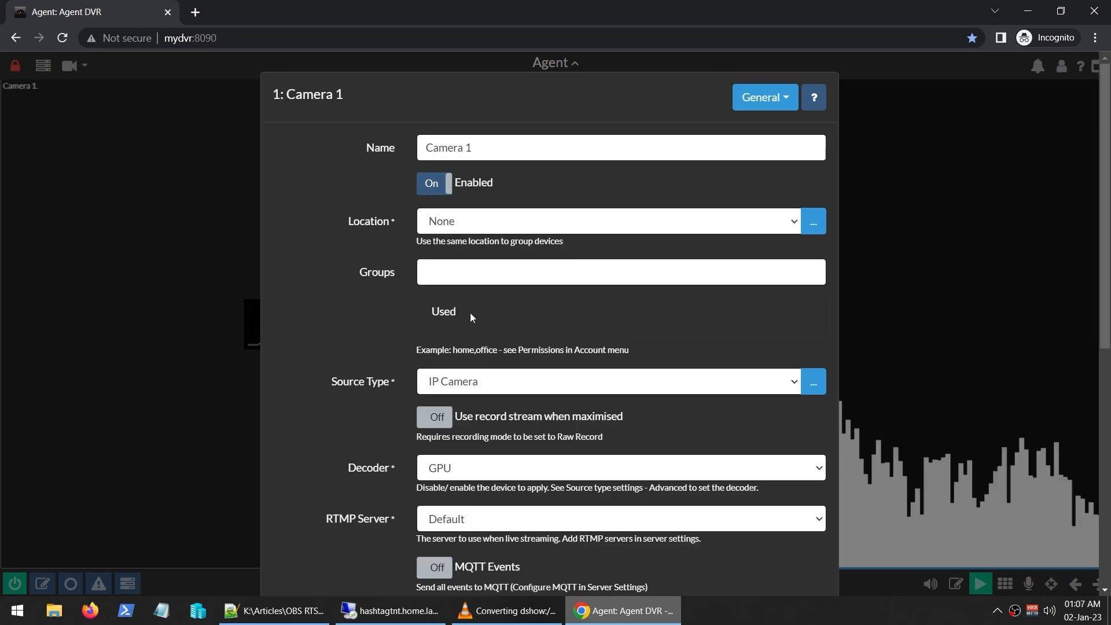
{"action": "left_click", "coordinate": [620, 467]}
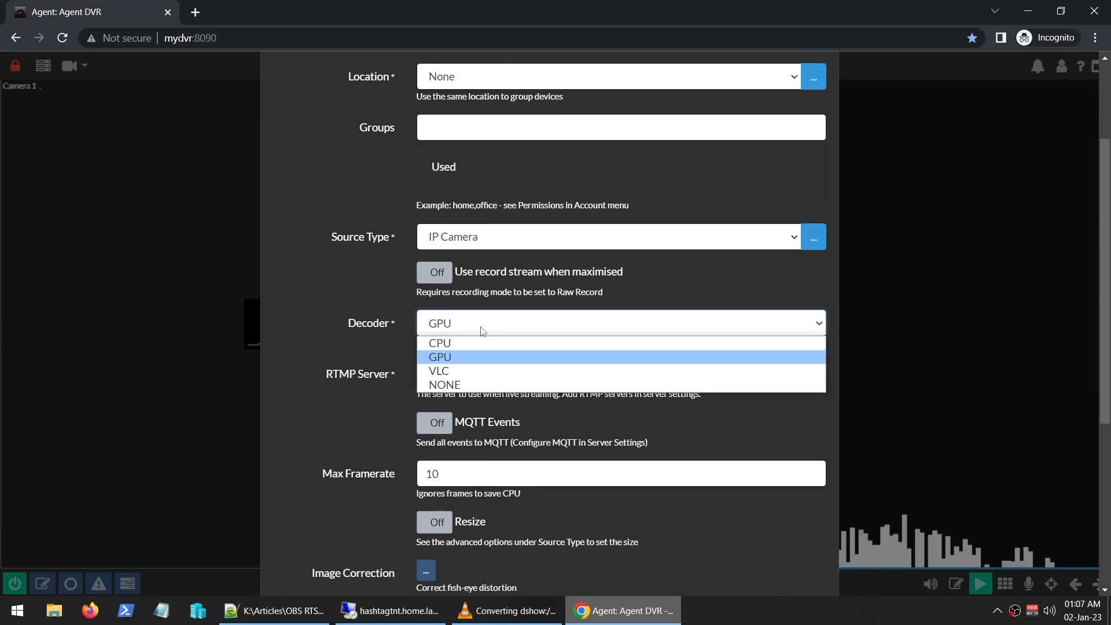
{"action": "left_click", "coordinate": [439, 343]}
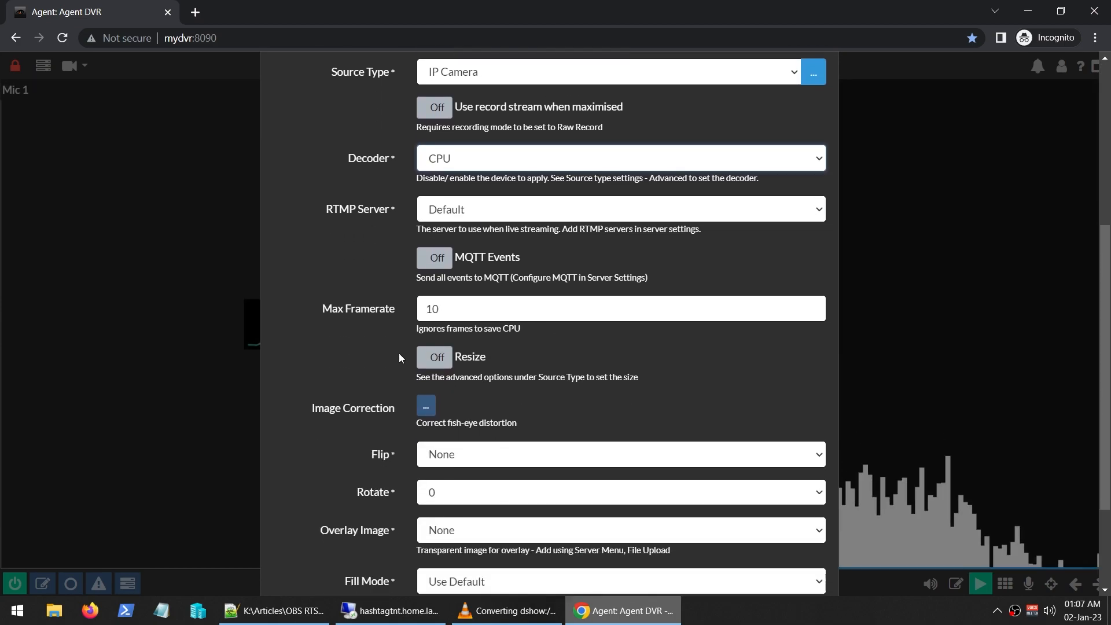
{"action": "scroll", "scroll_direction": "down", "scroll_amount": 3}
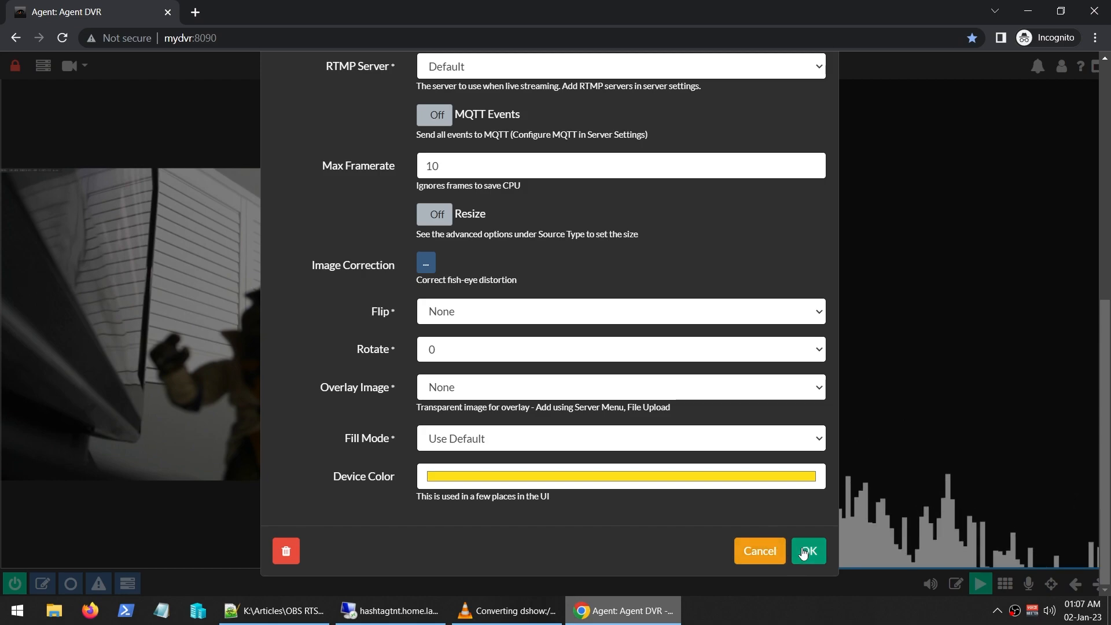
{"action": "left_click", "coordinate": [807, 551]}
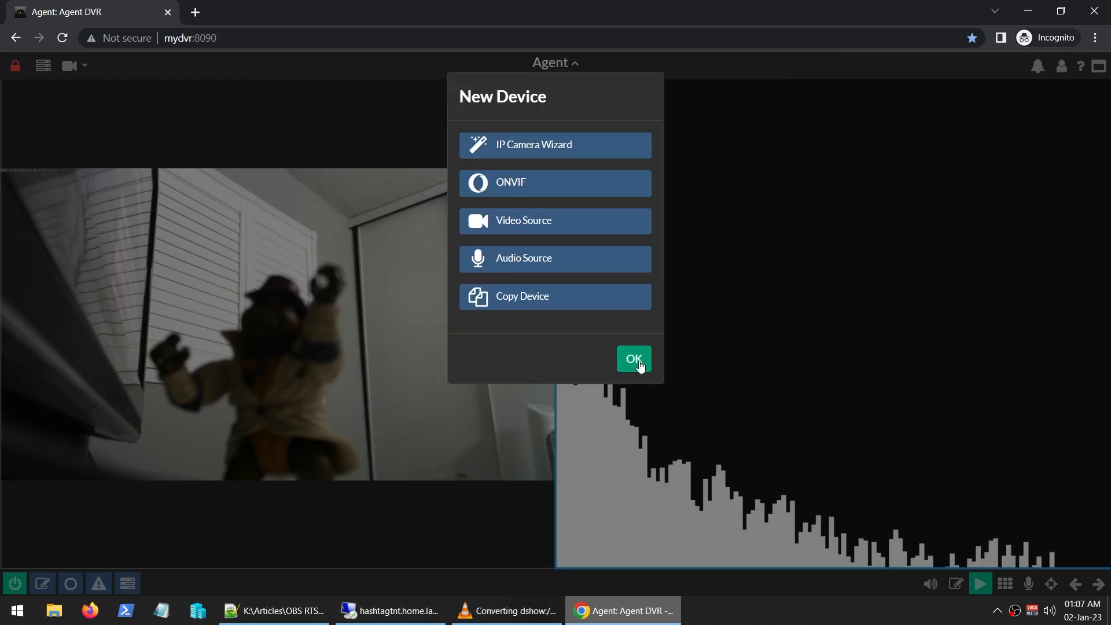
{"action": "left_click", "coordinate": [632, 359]}
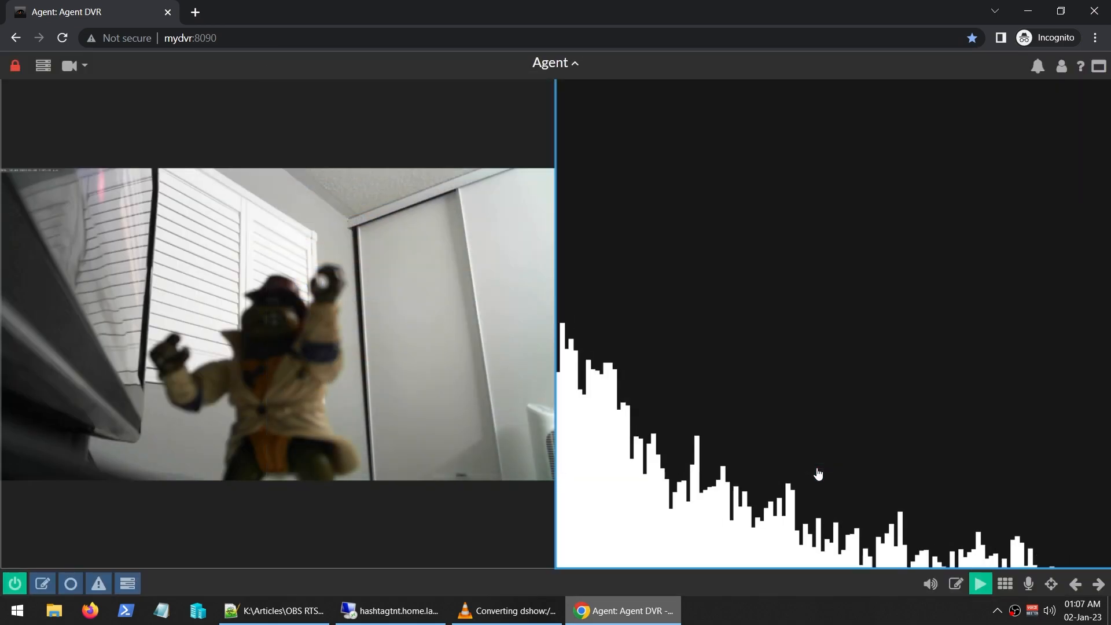
{"action": "mouse_move", "coordinate": [94, 124]}
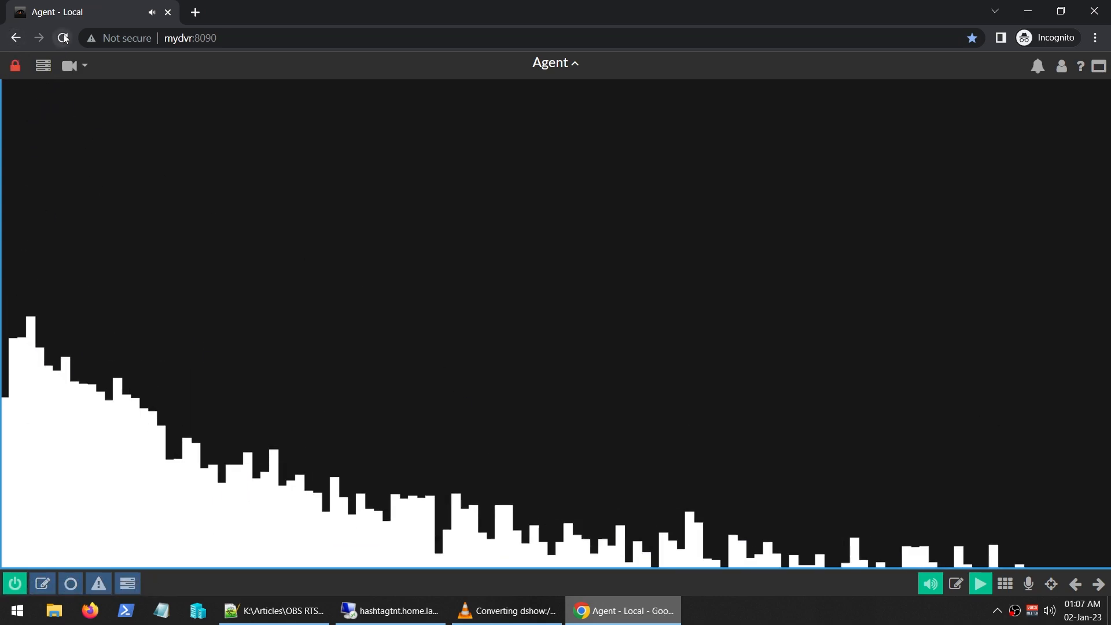
- Return to the split view with Camera 1 beside Mic 1 and reopen Camera 1's settings
{"action": "left_click", "coordinate": [62, 38]}
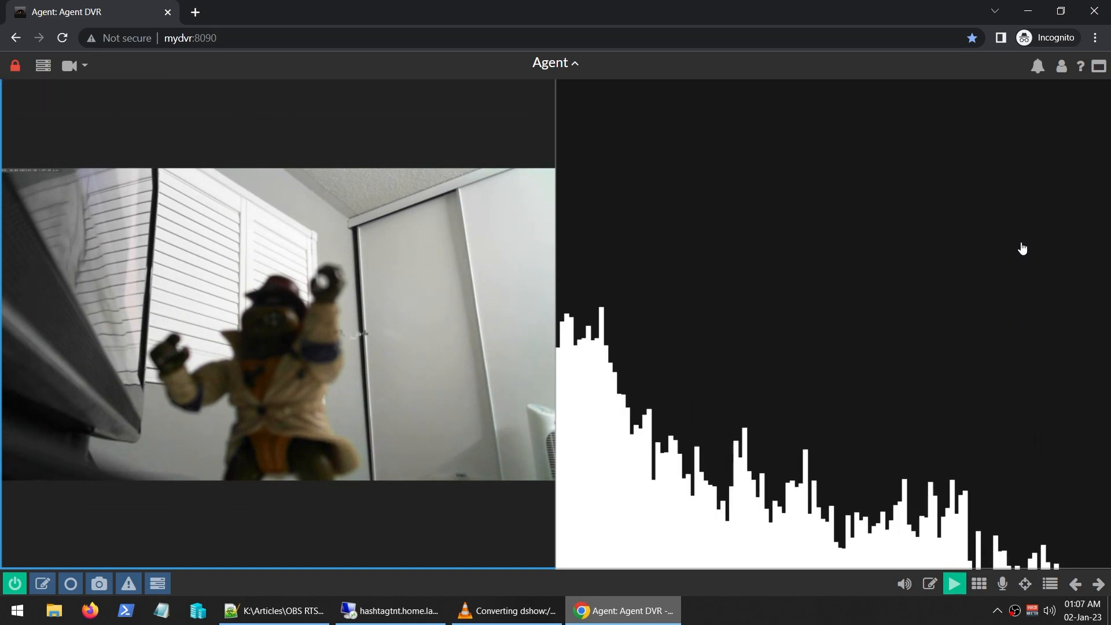
{"action": "mouse_move", "coordinate": [68, 578]}
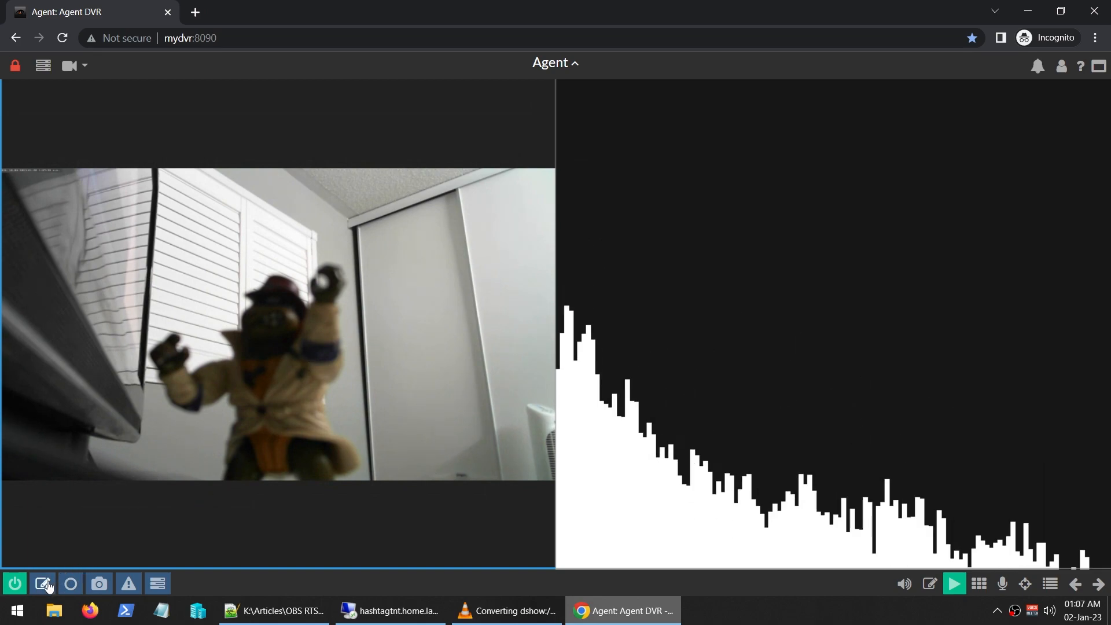
{"action": "mouse_move", "coordinate": [44, 583]}
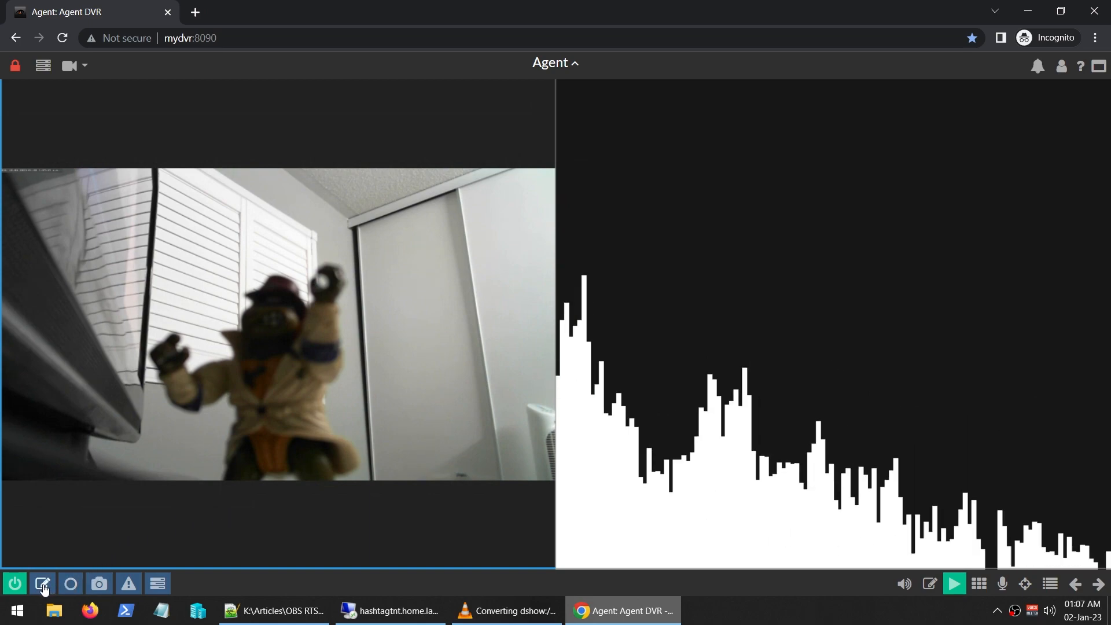
{"action": "left_click", "coordinate": [42, 583]}
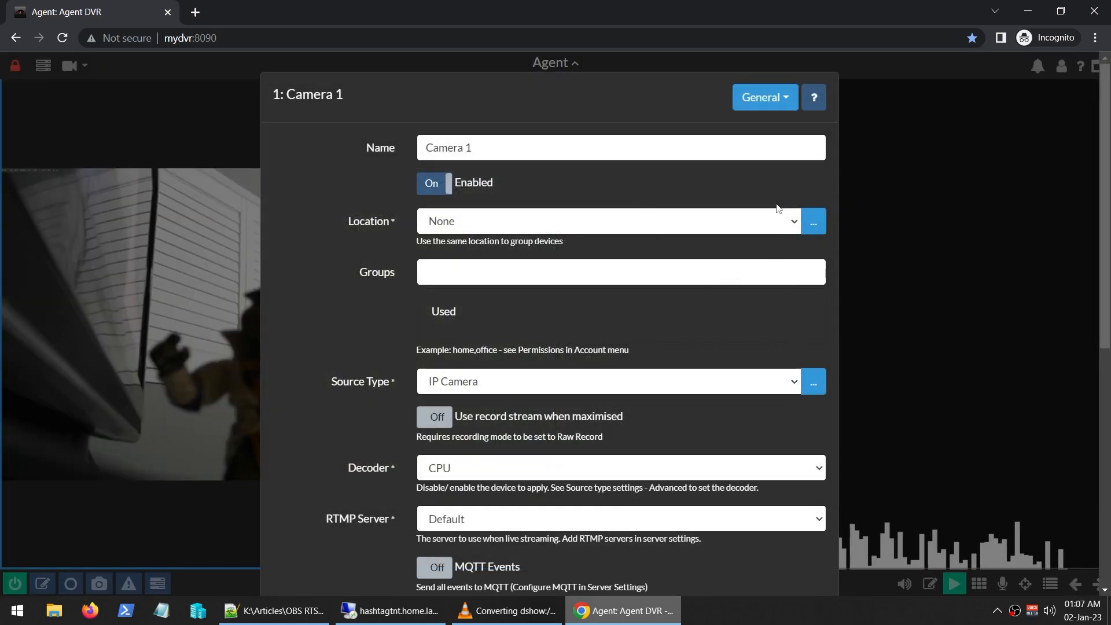
- In Camera 1's Audio settings, select Mic 1 as the camera's microphone
{"action": "left_click", "coordinate": [764, 98]}
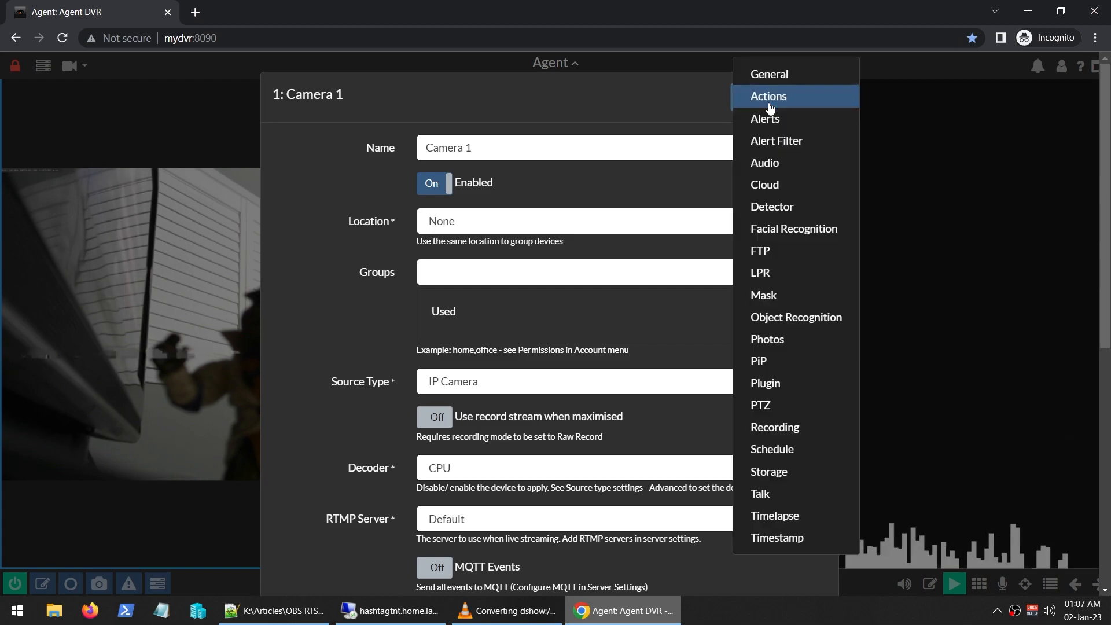
{"action": "left_click", "coordinate": [768, 73]}
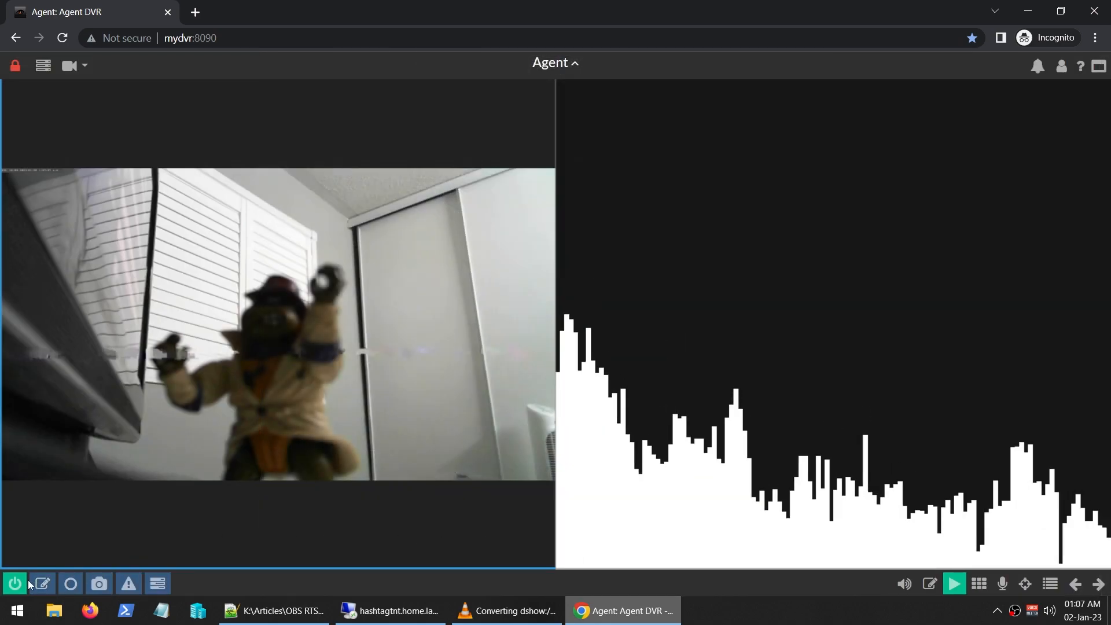
{"action": "left_click", "coordinate": [41, 584]}
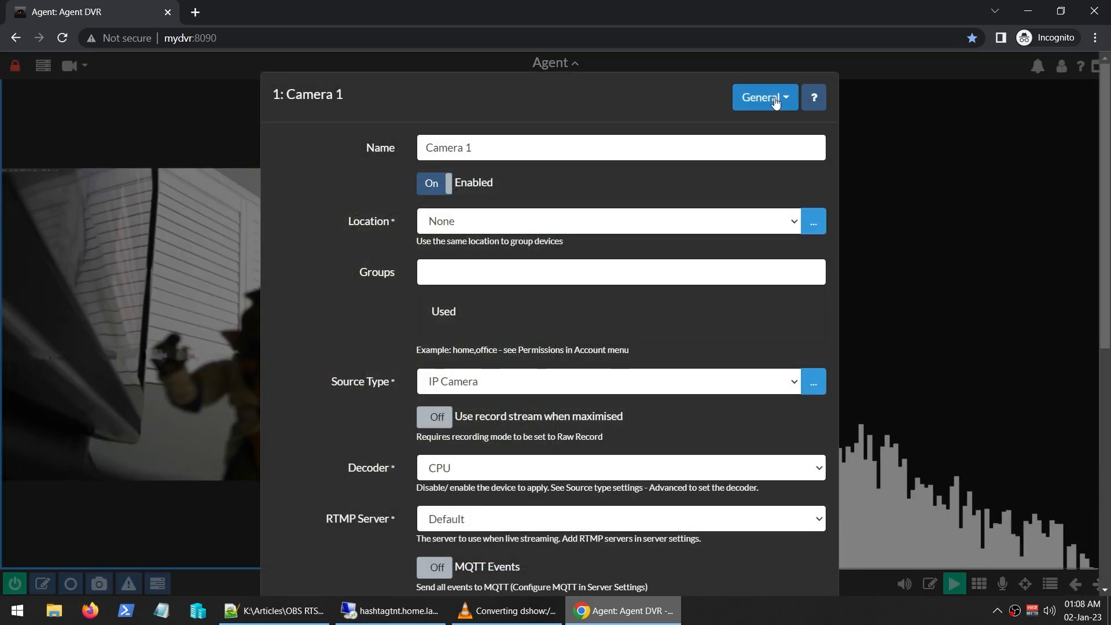
{"action": "left_click", "coordinate": [764, 98]}
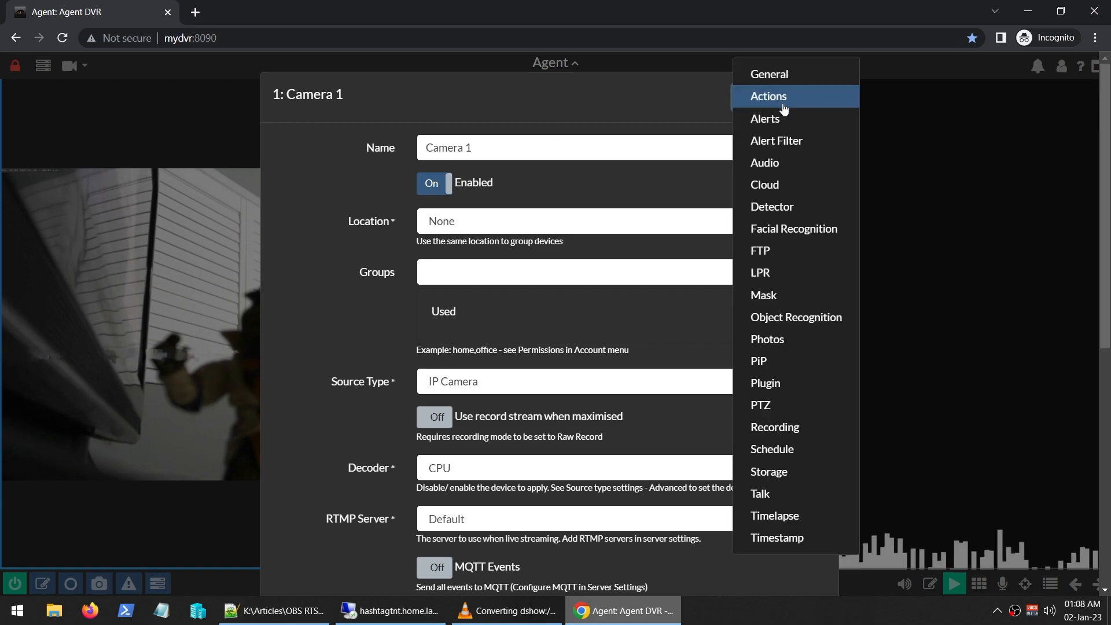
{"action": "left_click", "coordinate": [764, 162]}
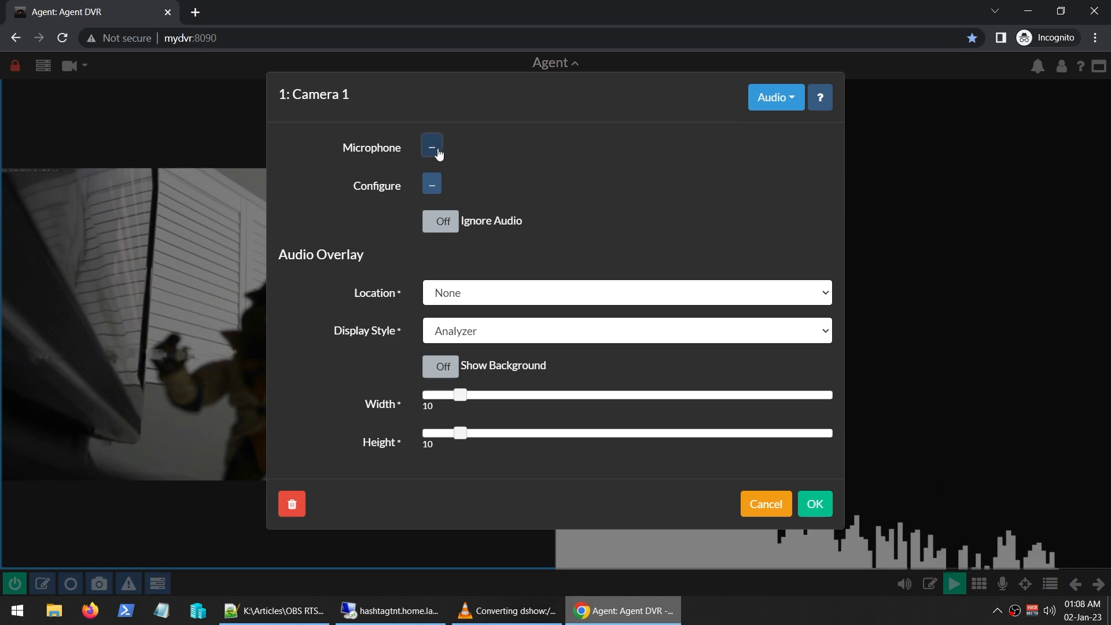
{"action": "left_click", "coordinate": [431, 147]}
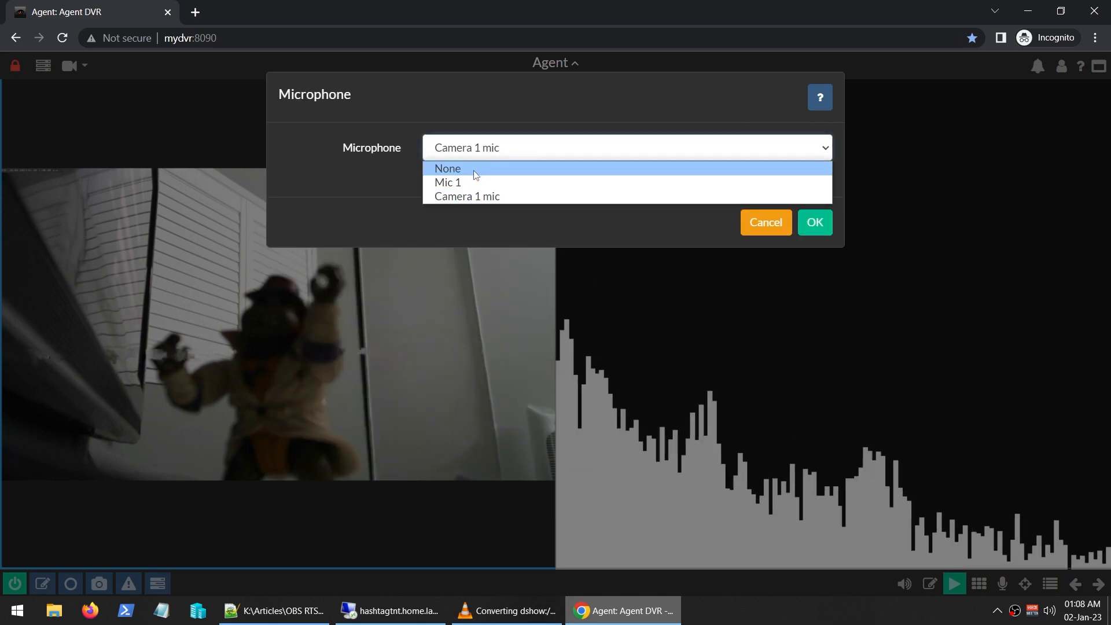
{"action": "mouse_move", "coordinate": [468, 186]}
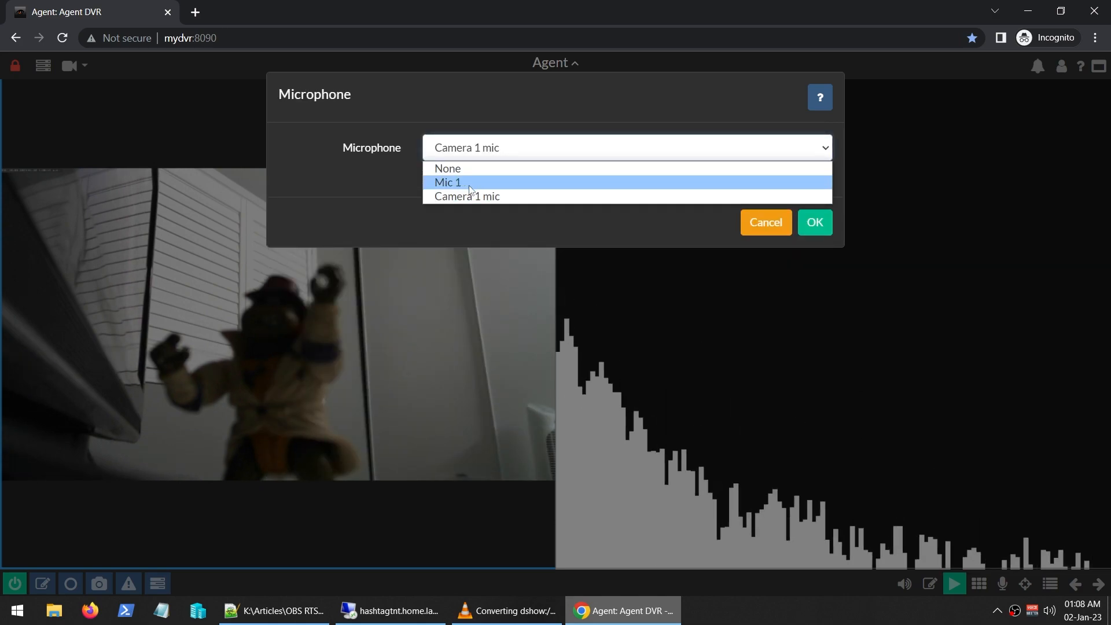
{"action": "left_click", "coordinate": [447, 182]}
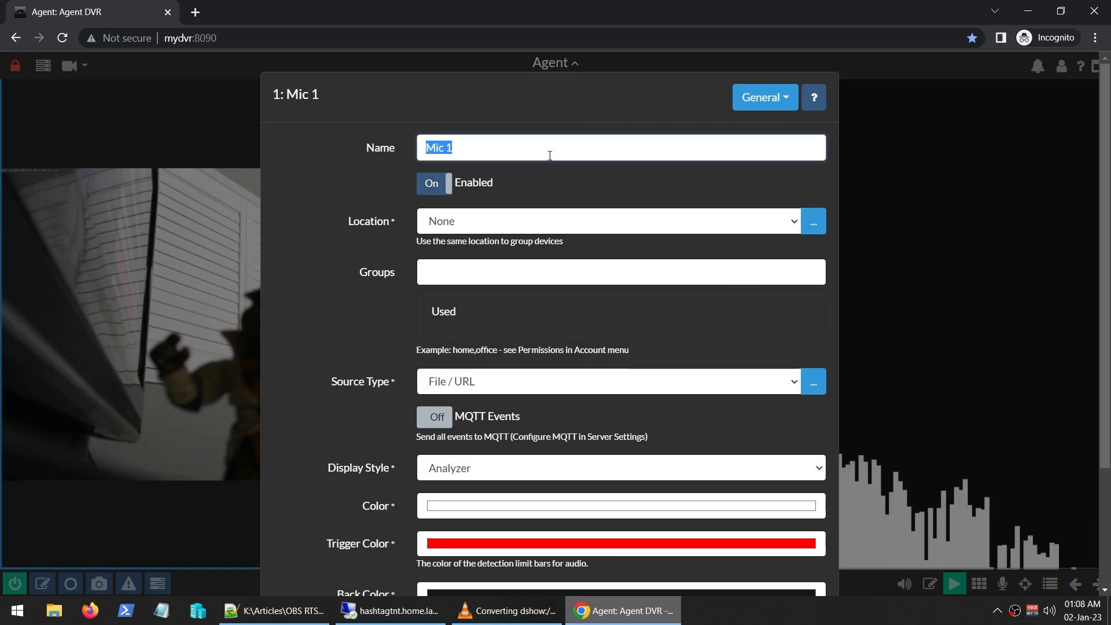
- Enter 'MY USB CAM Feed' as the Mic 1 device name
{"action": "type", "text": "MY U"}
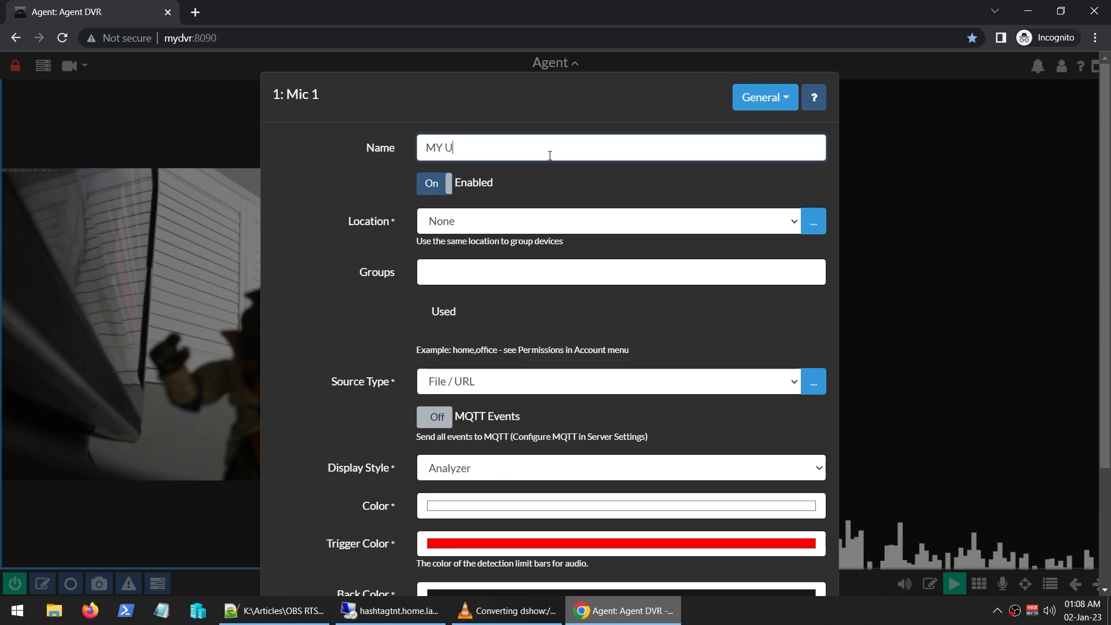
{"action": "type", "text": "SB CAM"}
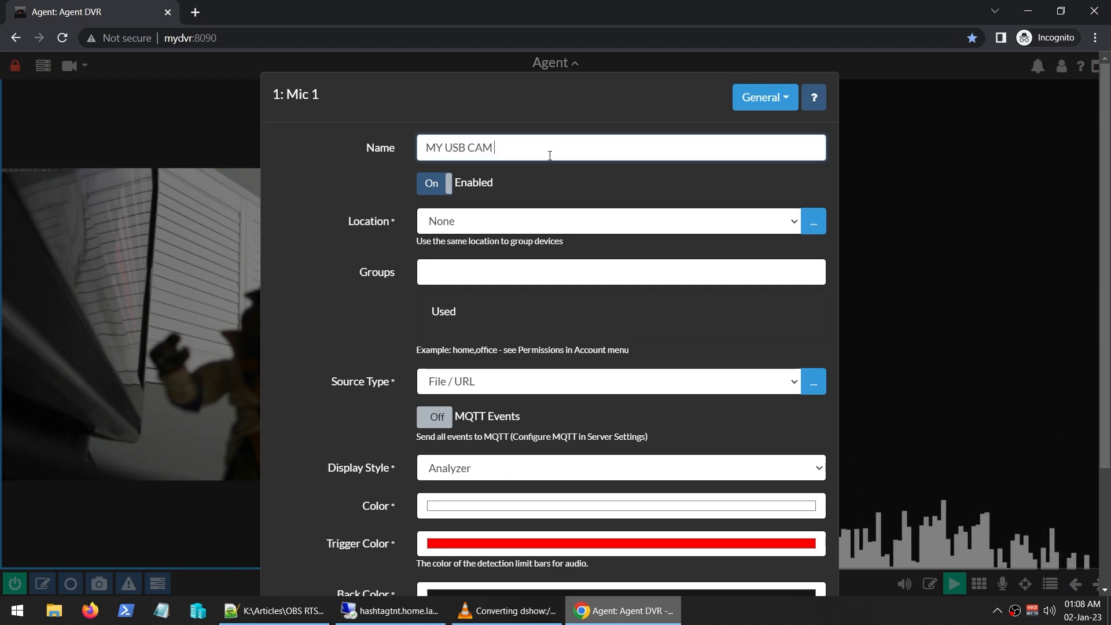
{"action": "type", "text": "Feed"}
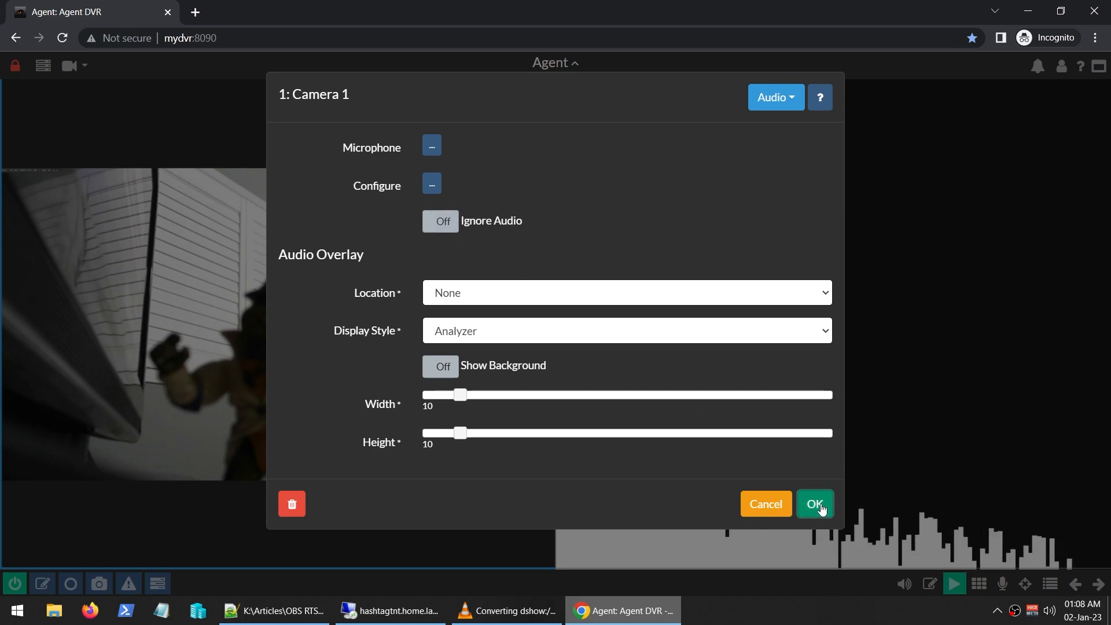
- Save Camera 1's audio settings with OK, returning to the live view
{"action": "left_click", "coordinate": [815, 505]}
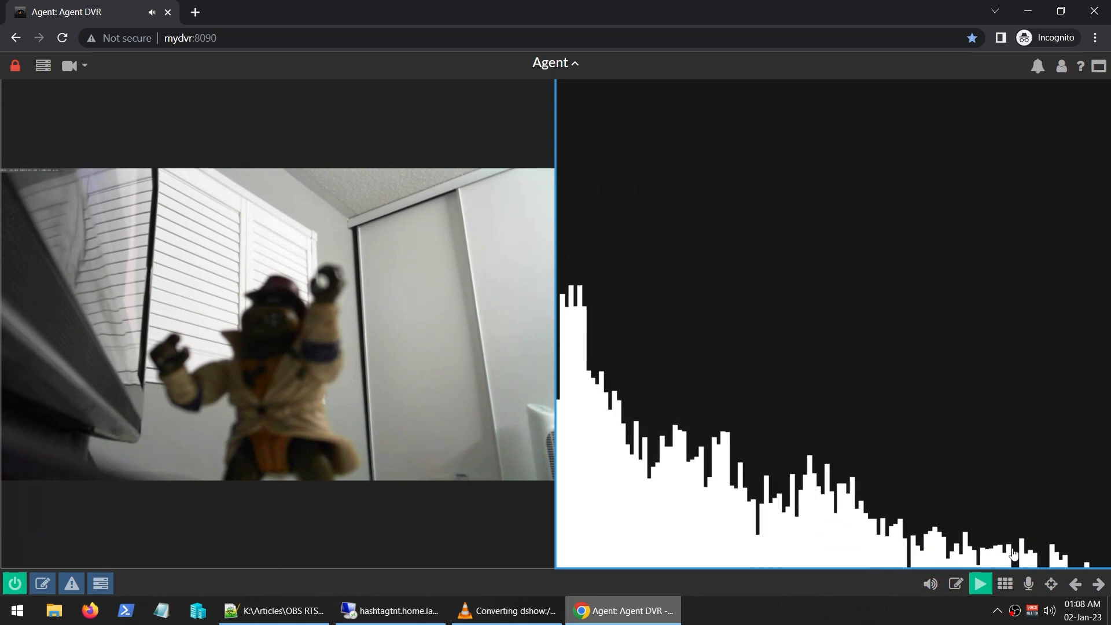
- Review the MY USB CAM Feed device's General settings, then reopen Camera 1's settings
{"action": "left_click", "coordinate": [1004, 584]}
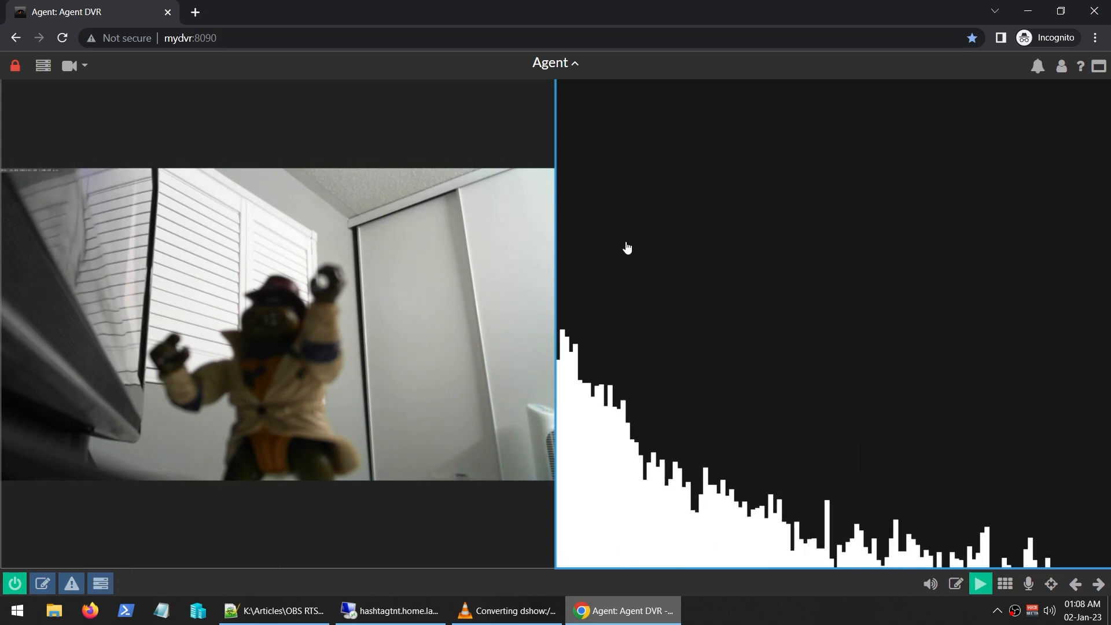
{"action": "mouse_move", "coordinate": [921, 395]}
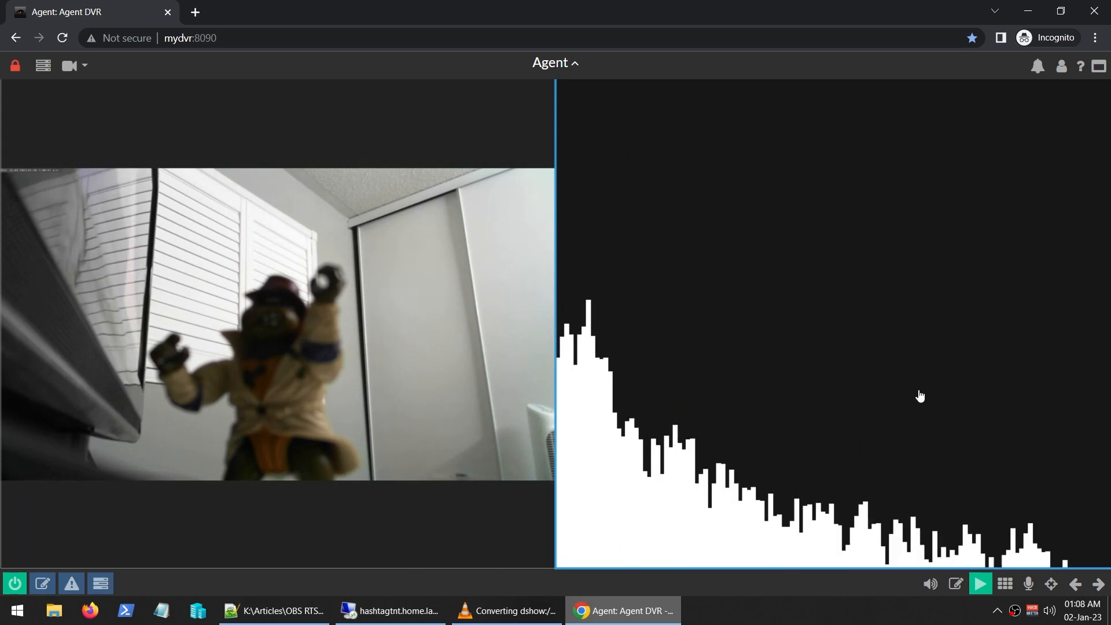
{"action": "mouse_move", "coordinate": [877, 194]}
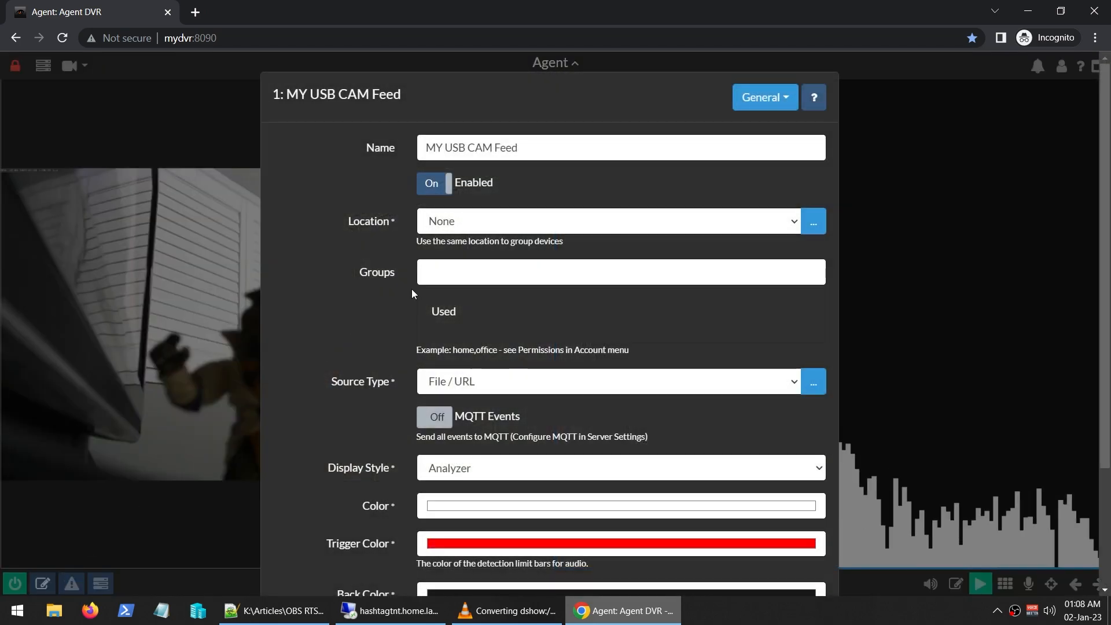
{"action": "mouse_move", "coordinate": [1042, 435]}
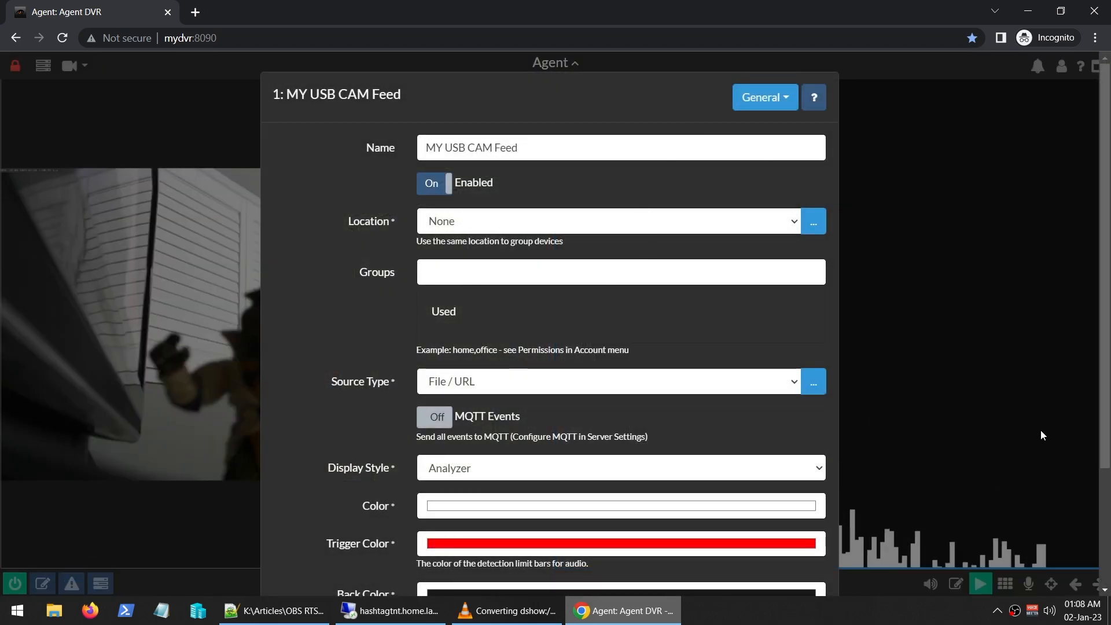
{"action": "scroll", "scroll_direction": "down", "scroll_amount": 3}
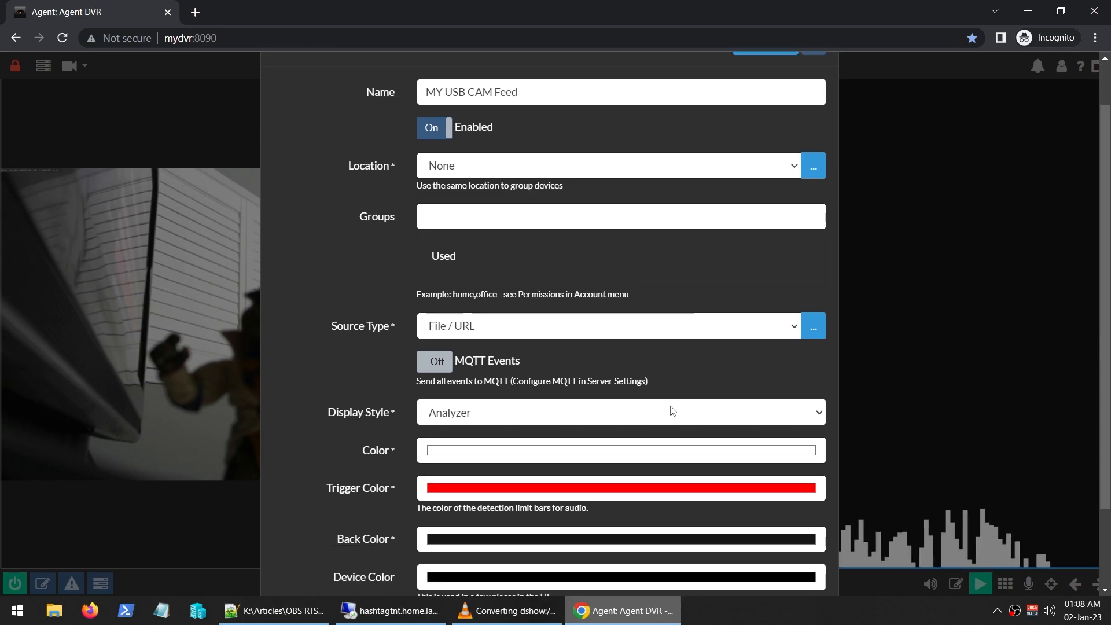
{"action": "left_click", "coordinate": [43, 584]}
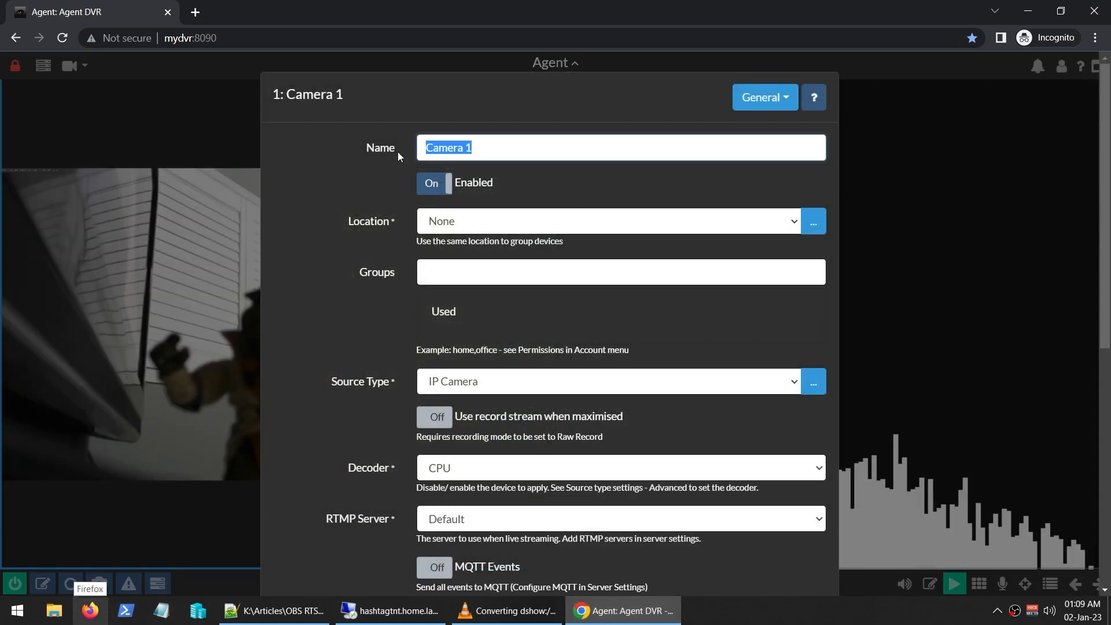
- Rename Camera 1 to 'My USB Camera Running as RTSP' and switch to its Audio settings
{"action": "type", "text": "My USB"}
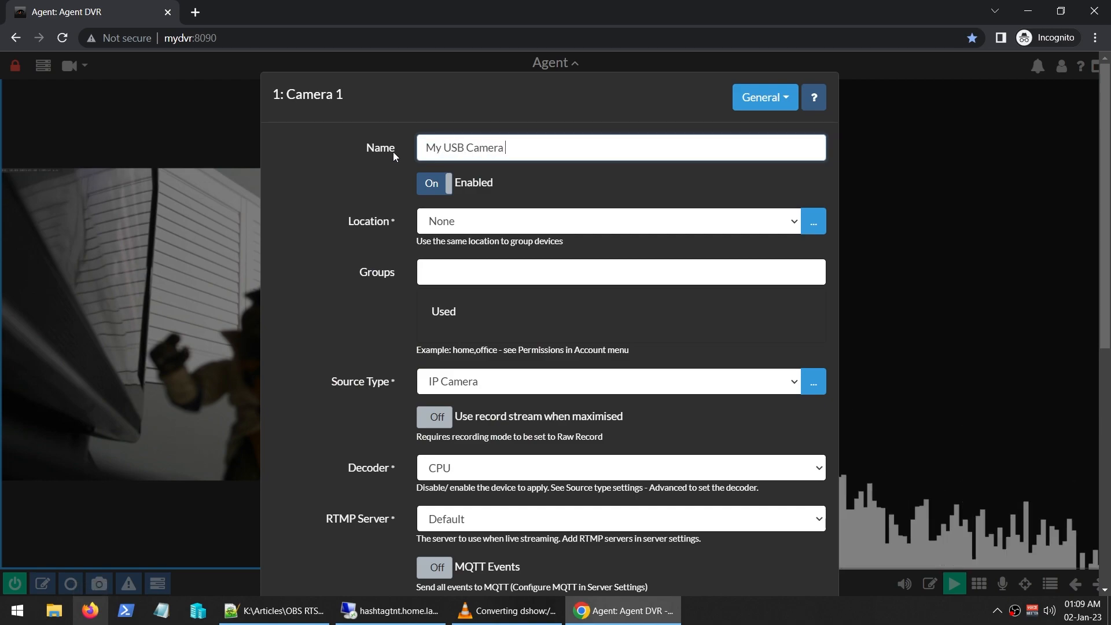
{"action": "type", "text": "Running as RTSP"}
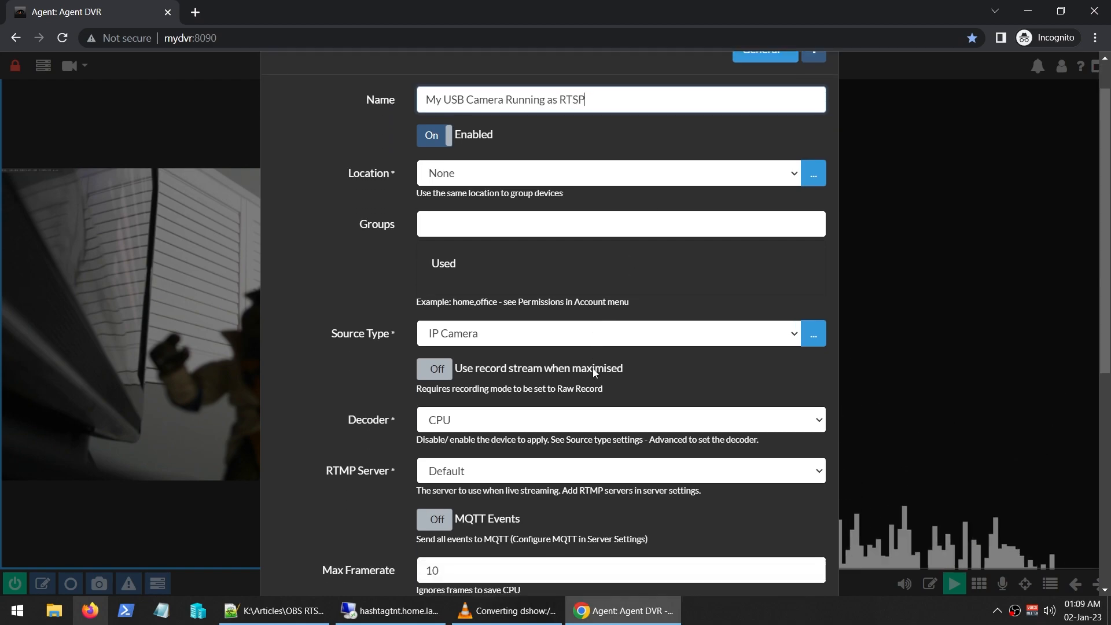
{"action": "scroll", "scroll_direction": "up", "scroll_amount": 3}
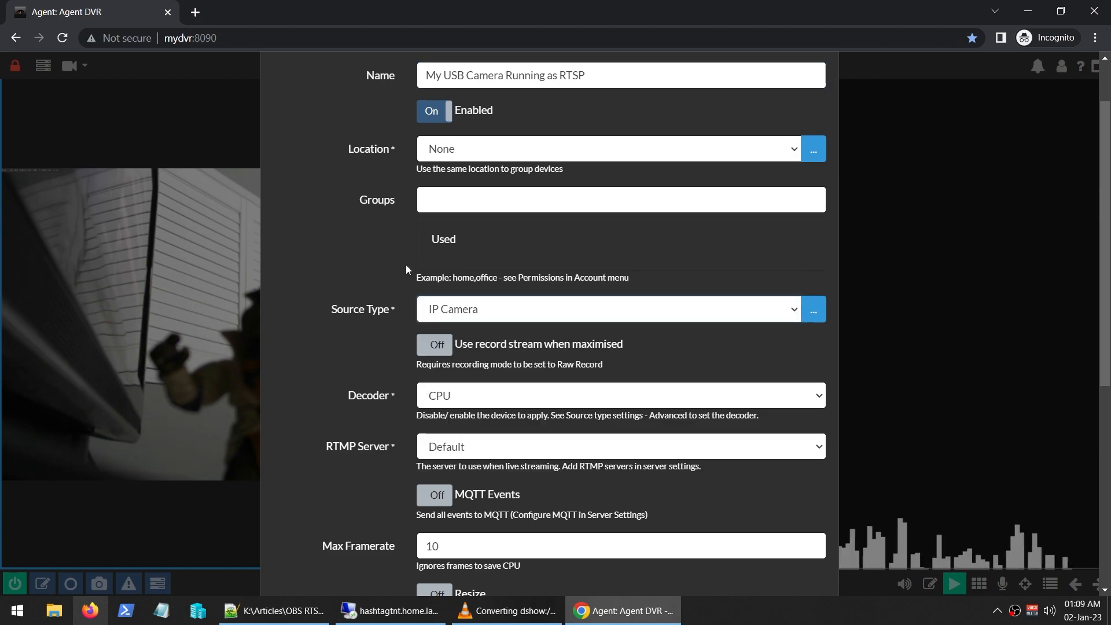
{"action": "left_click", "coordinate": [555, 63]}
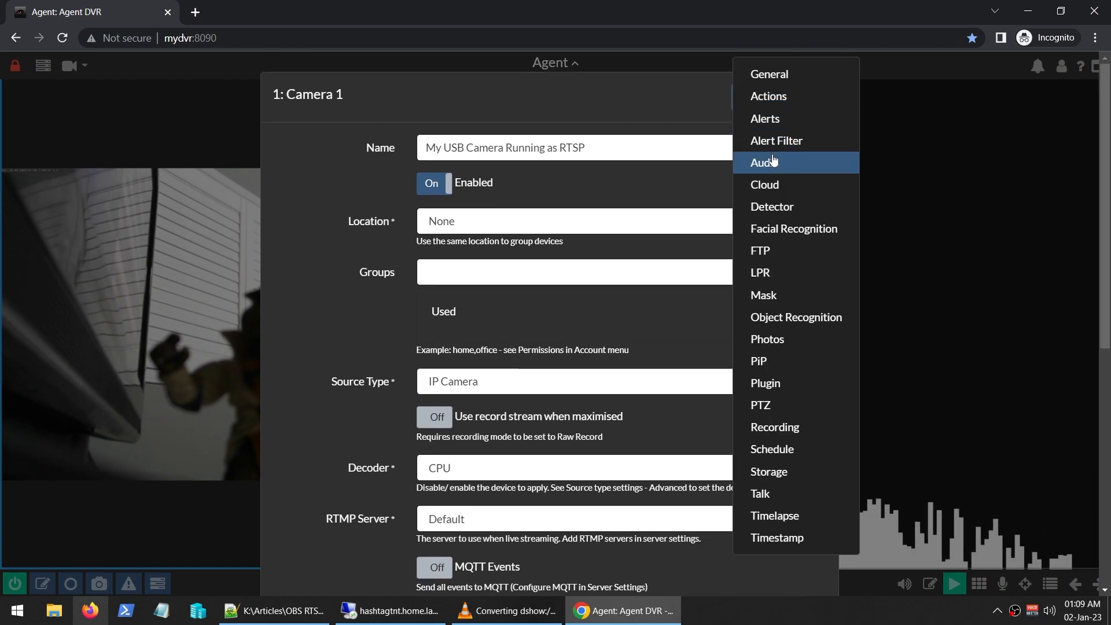
{"action": "left_click", "coordinate": [764, 162]}
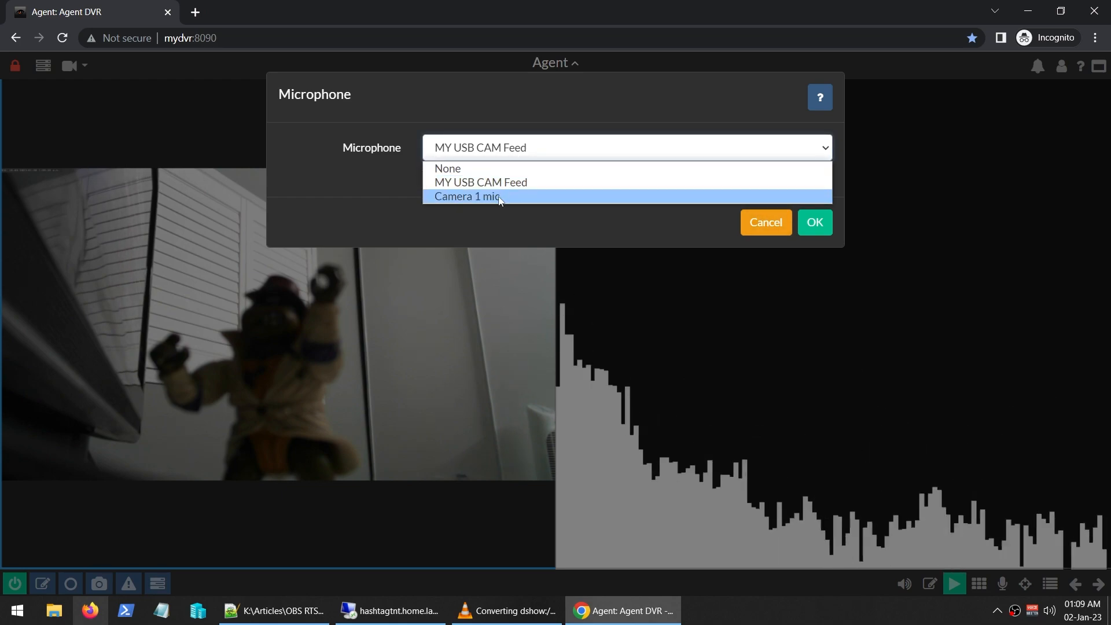
{"action": "mouse_move", "coordinate": [508, 202]}
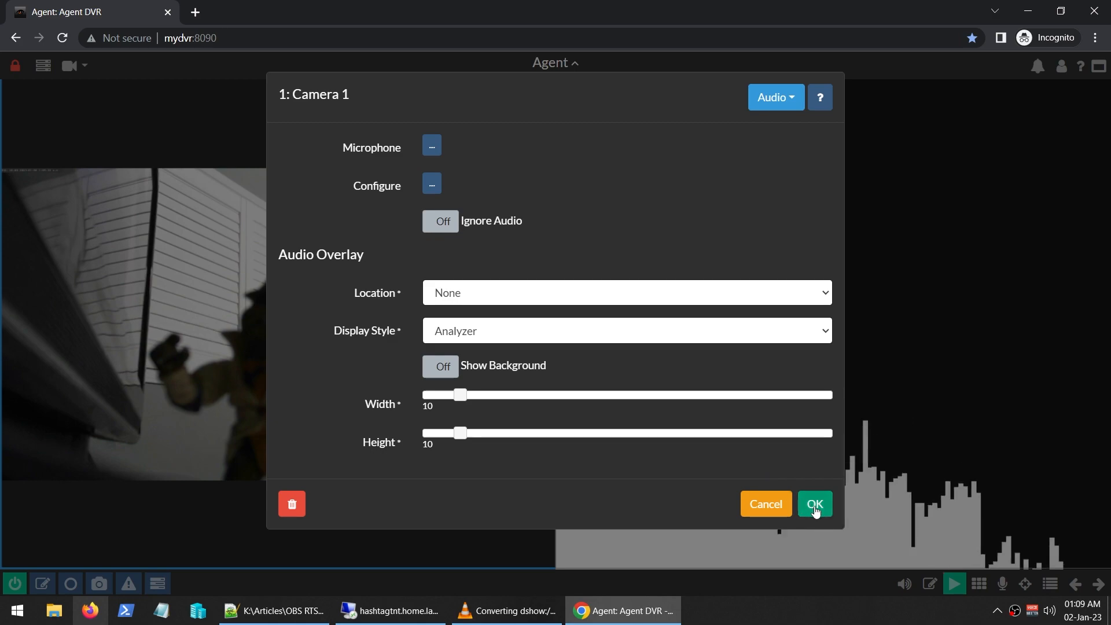
- Save the renamed camera's settings with OK, returning to the live view
{"action": "left_click", "coordinate": [814, 504]}
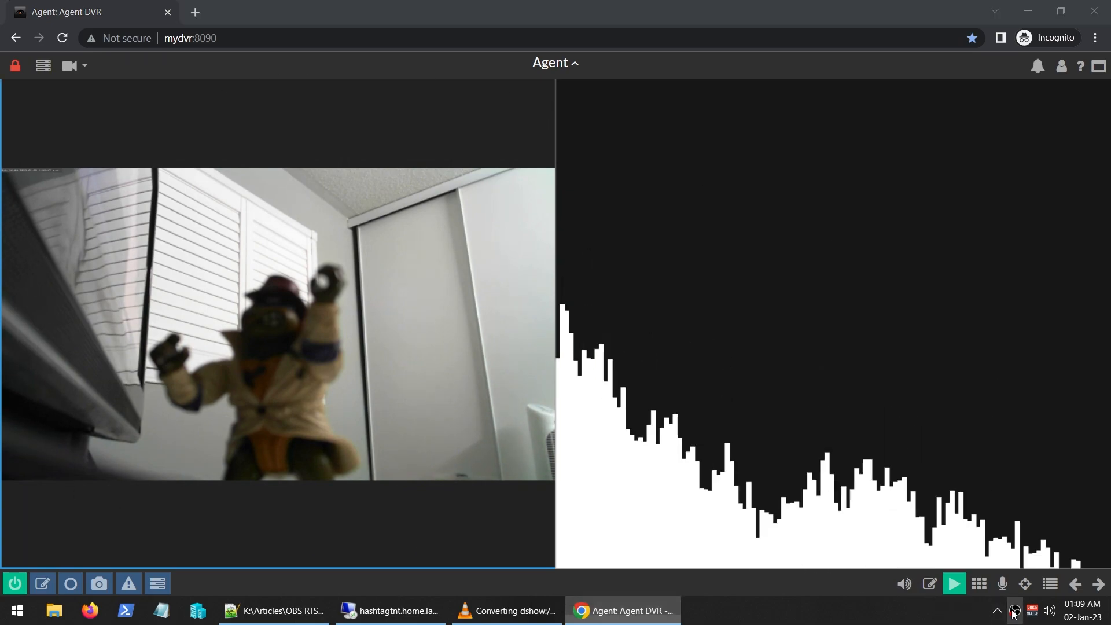
- Bring OBS Studio to the front to check its audio mixer levels
{"action": "left_click", "coordinate": [737, 610]}
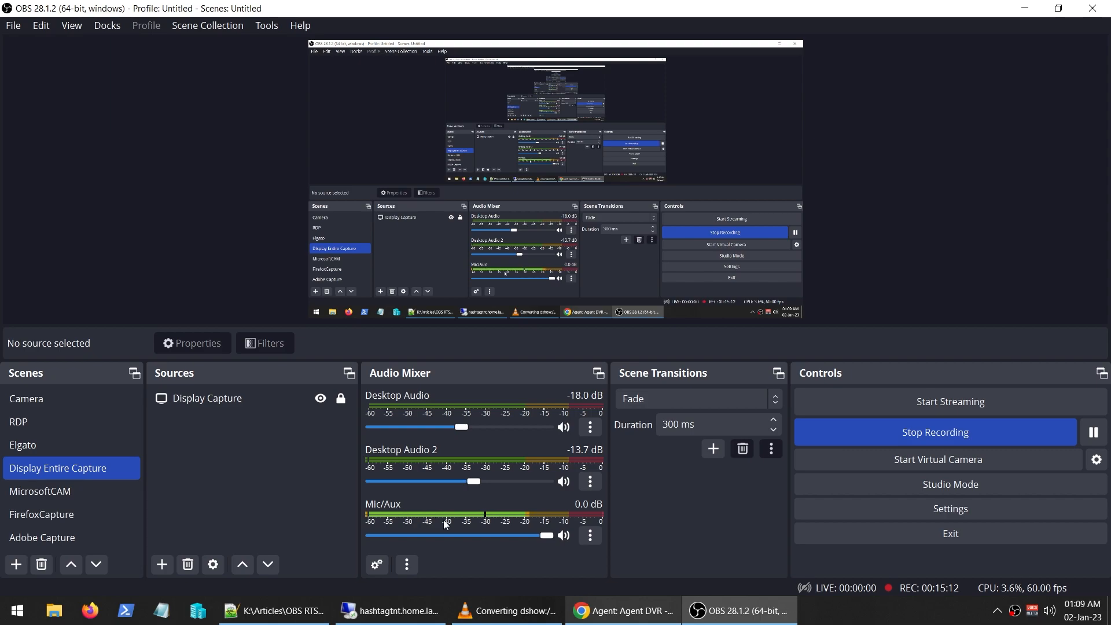
{"action": "mouse_move", "coordinate": [613, 550]}
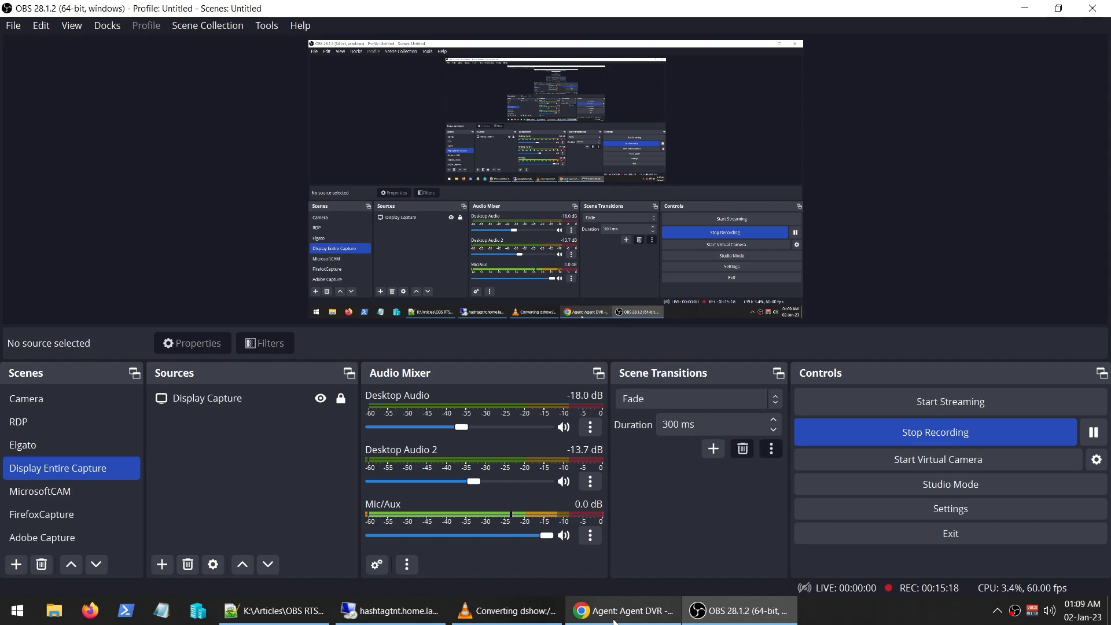
{"action": "left_click", "coordinate": [621, 610]}
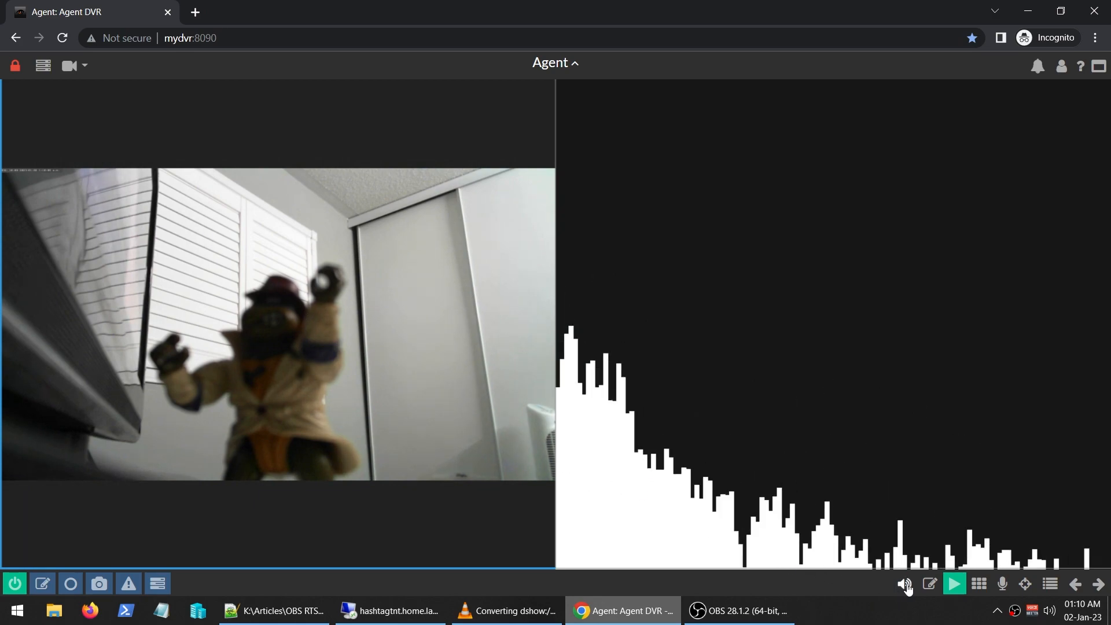
{"action": "left_click", "coordinate": [737, 610]}
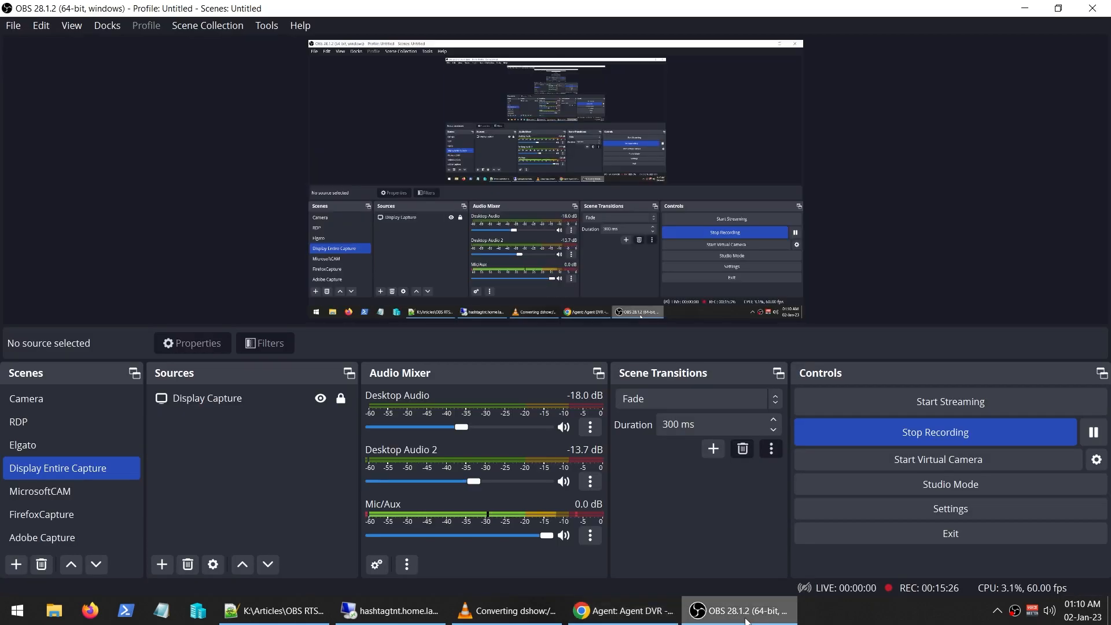
{"action": "mouse_move", "coordinate": [657, 559]}
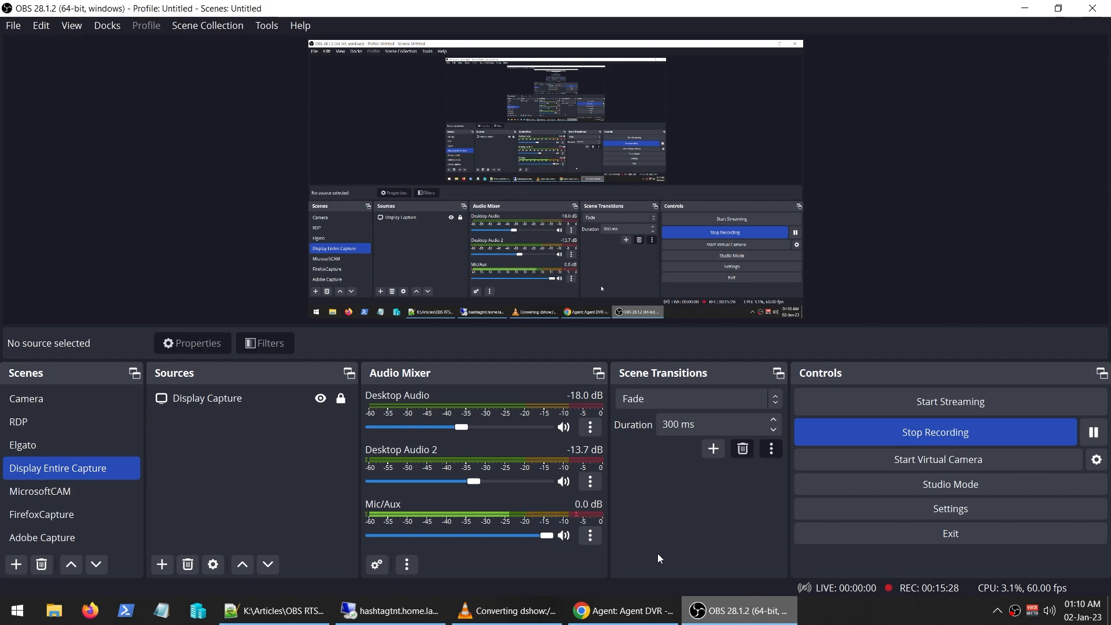
- Turn on live audio listening for the camera feed in Agent DVR, then return to OBS
{"action": "left_click", "coordinate": [622, 610]}
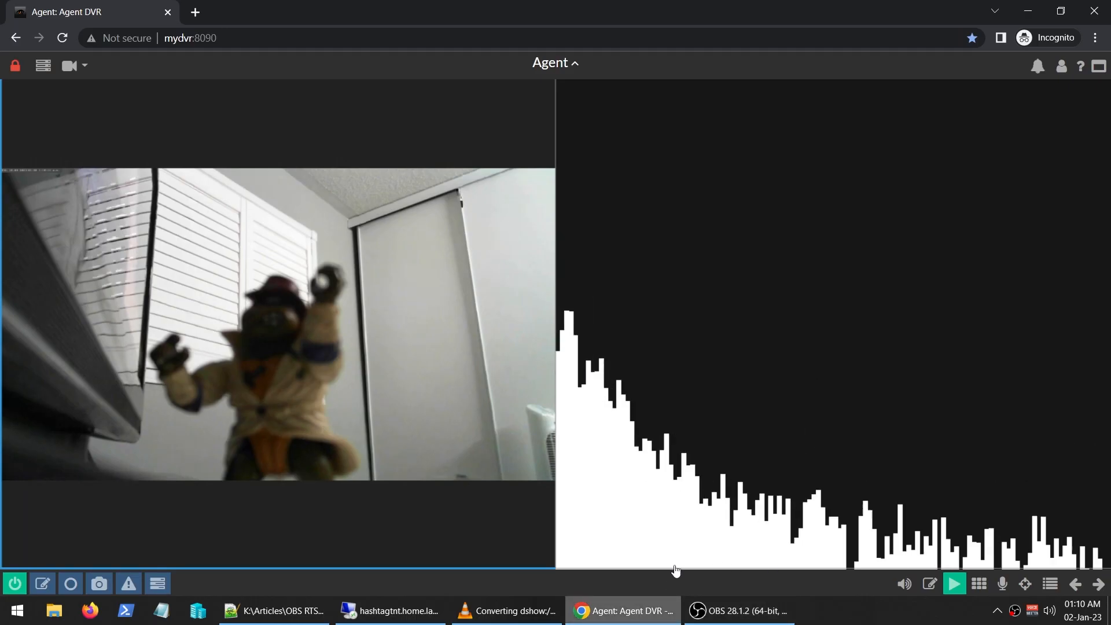
{"action": "left_click", "coordinate": [904, 584]}
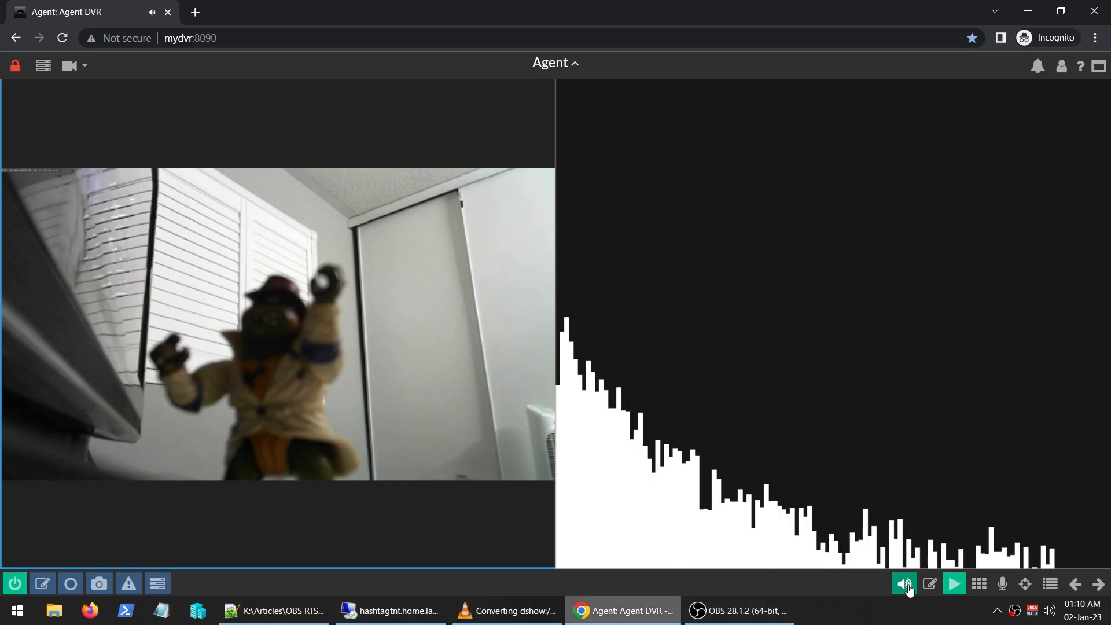
{"action": "mouse_move", "coordinate": [904, 583]}
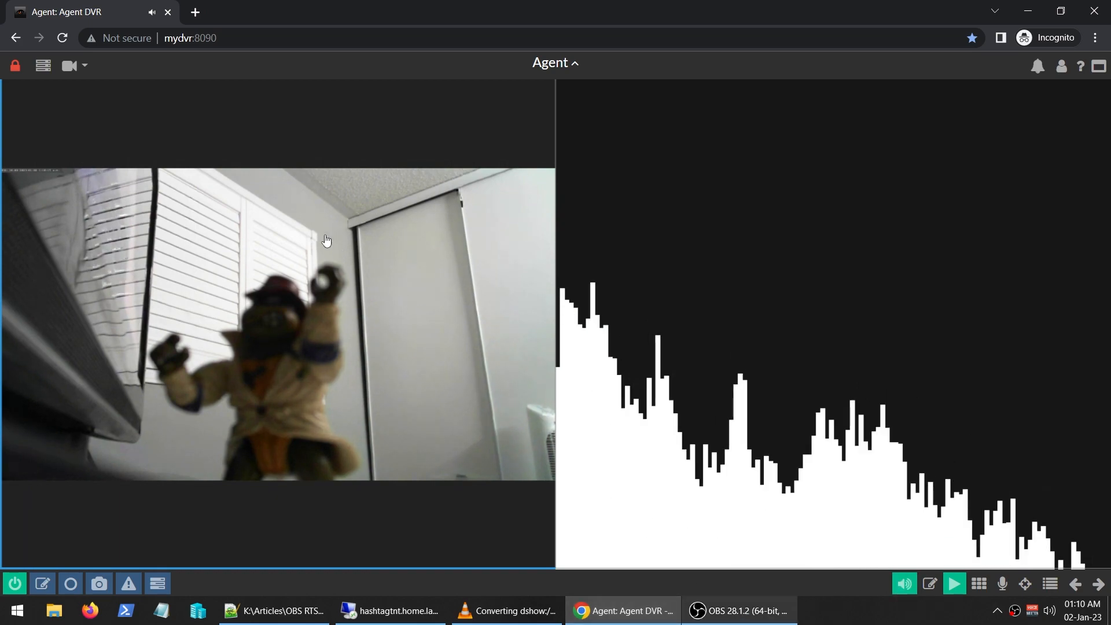
{"action": "left_click", "coordinate": [738, 610]}
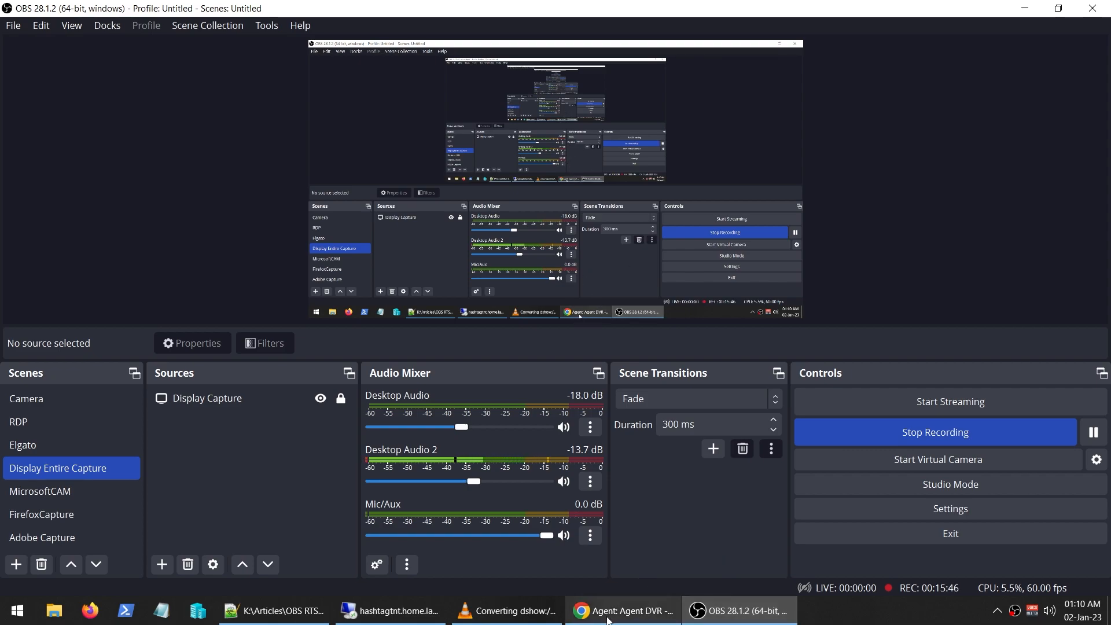
{"action": "mouse_move", "coordinate": [516, 610]}
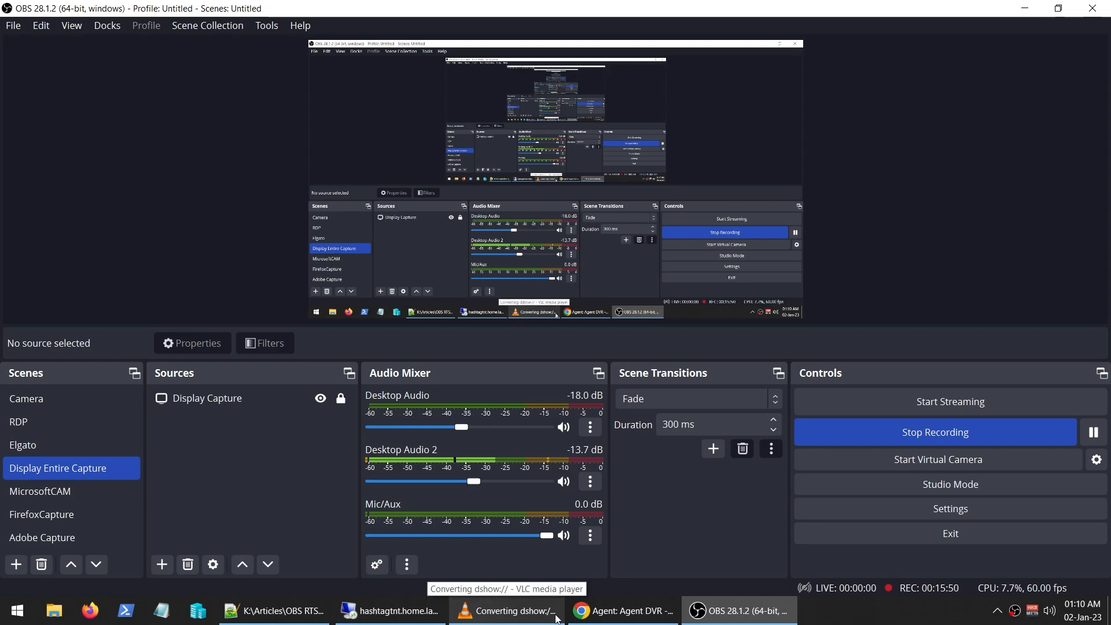
- In OBS's Audio Mixer, toggle Mic/Aux mute off and on, leaving it live, then return to Agent DVR
{"action": "left_click", "coordinate": [622, 610]}
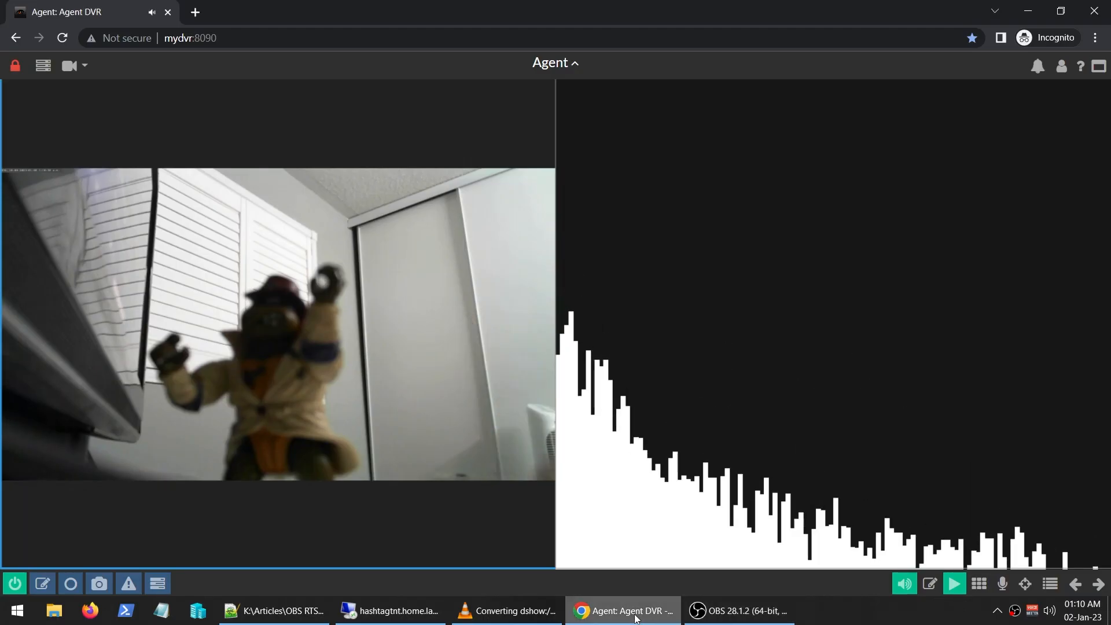
{"action": "left_click", "coordinate": [739, 610]}
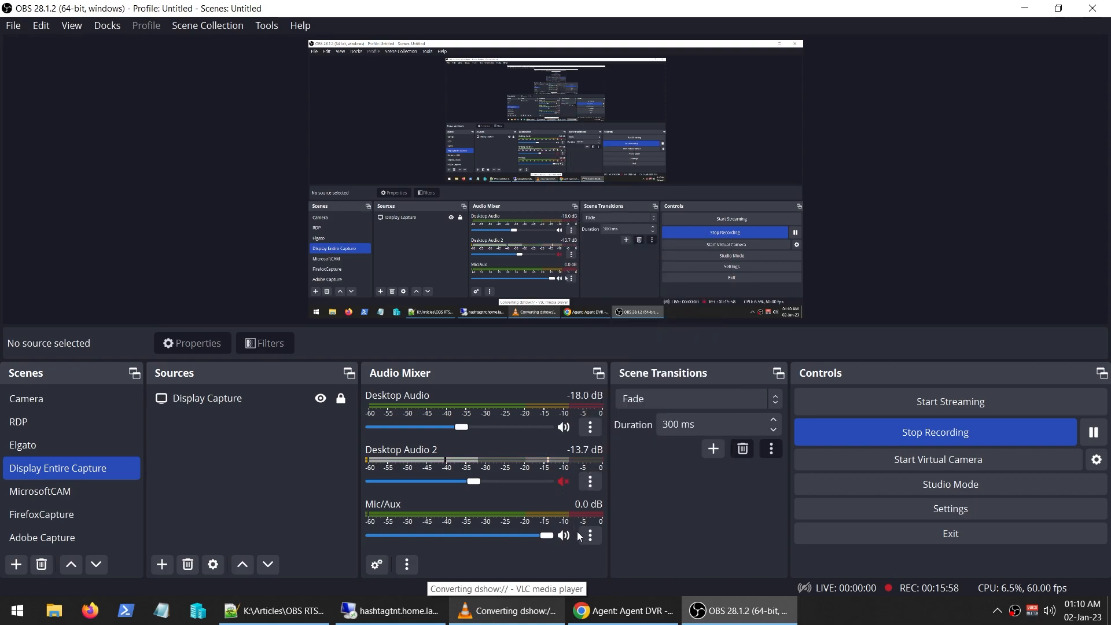
{"action": "left_click", "coordinate": [563, 535]}
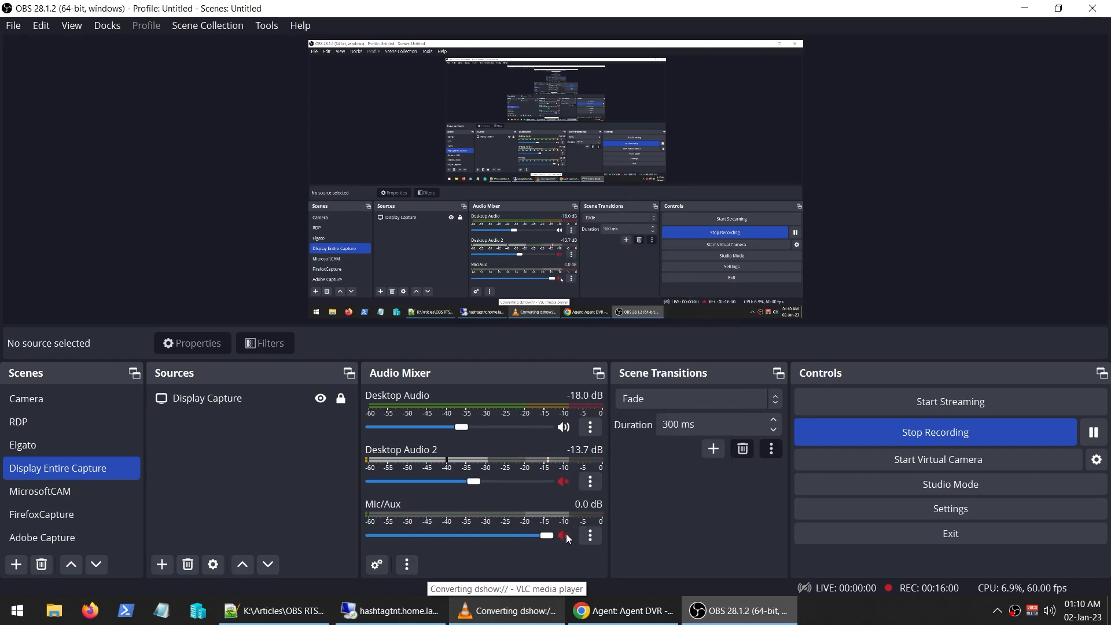
{"action": "left_click", "coordinate": [562, 535]}
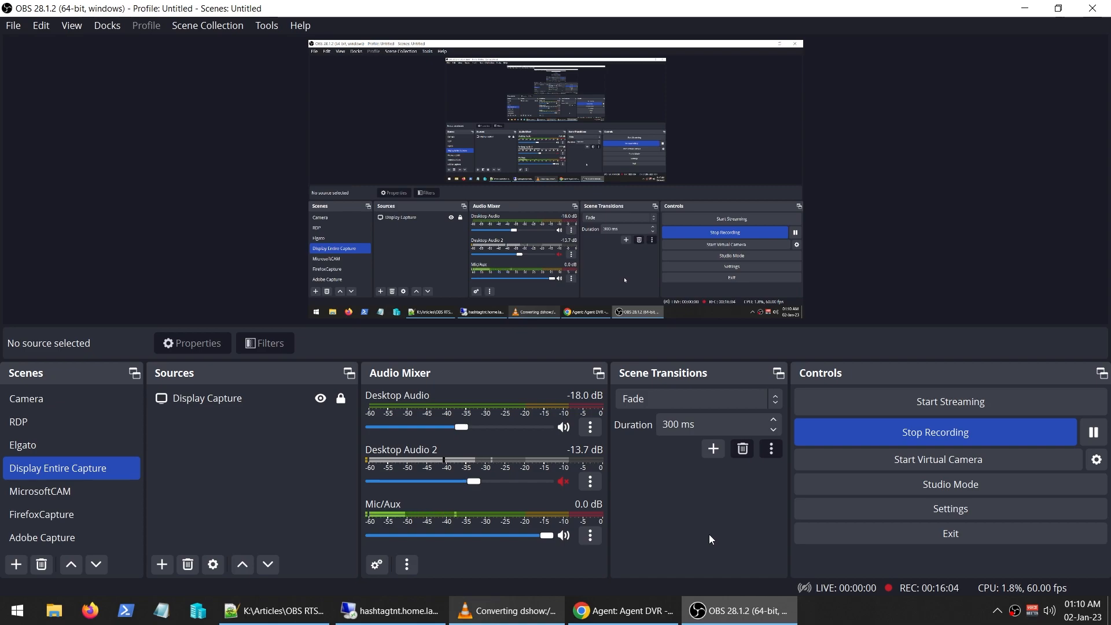
{"action": "mouse_move", "coordinate": [459, 470]}
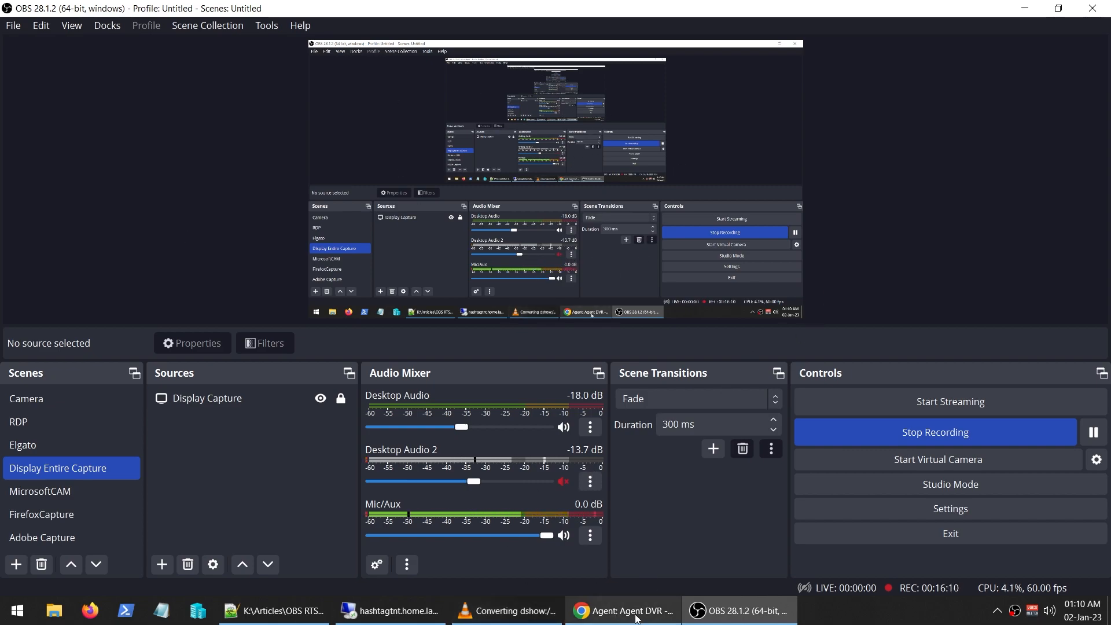
{"action": "left_click", "coordinate": [624, 610]}
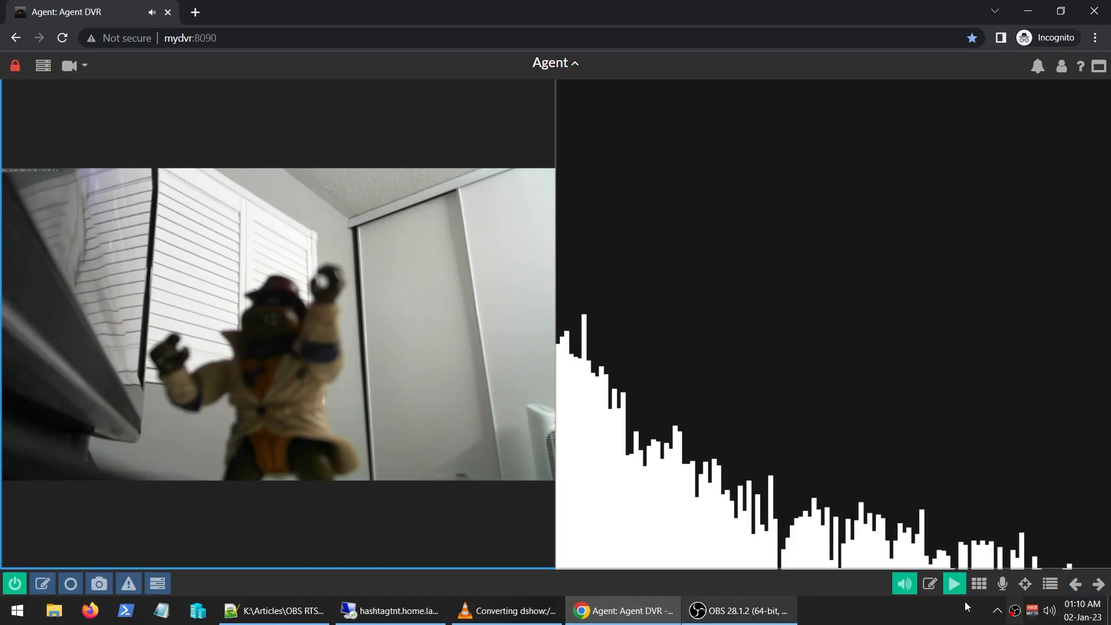
{"action": "mouse_move", "coordinate": [619, 331]}
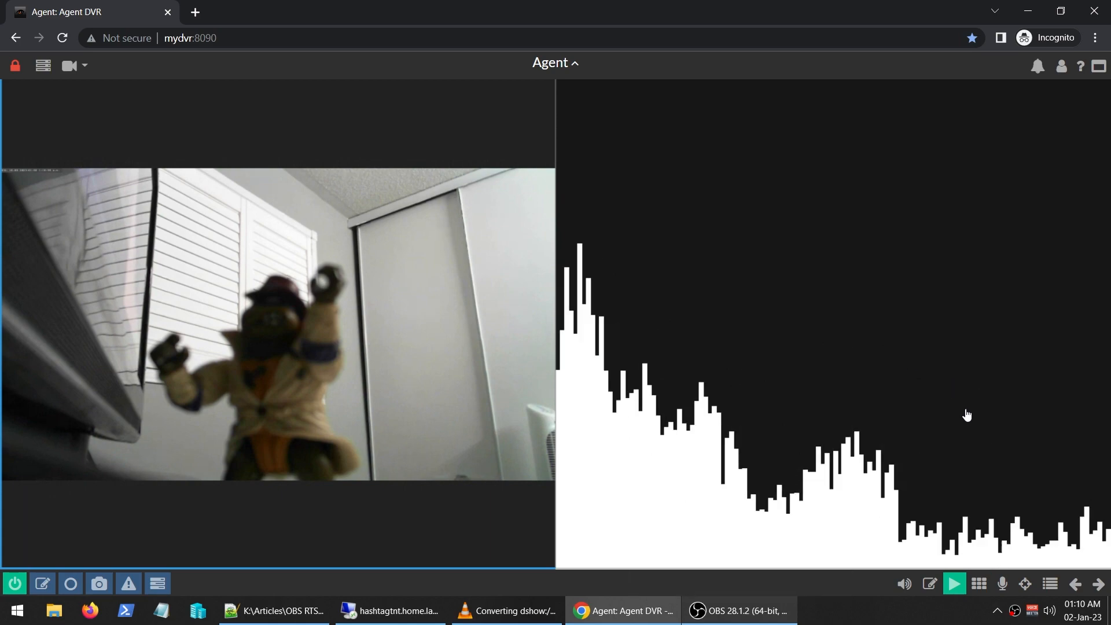
{"action": "mouse_move", "coordinate": [931, 584]}
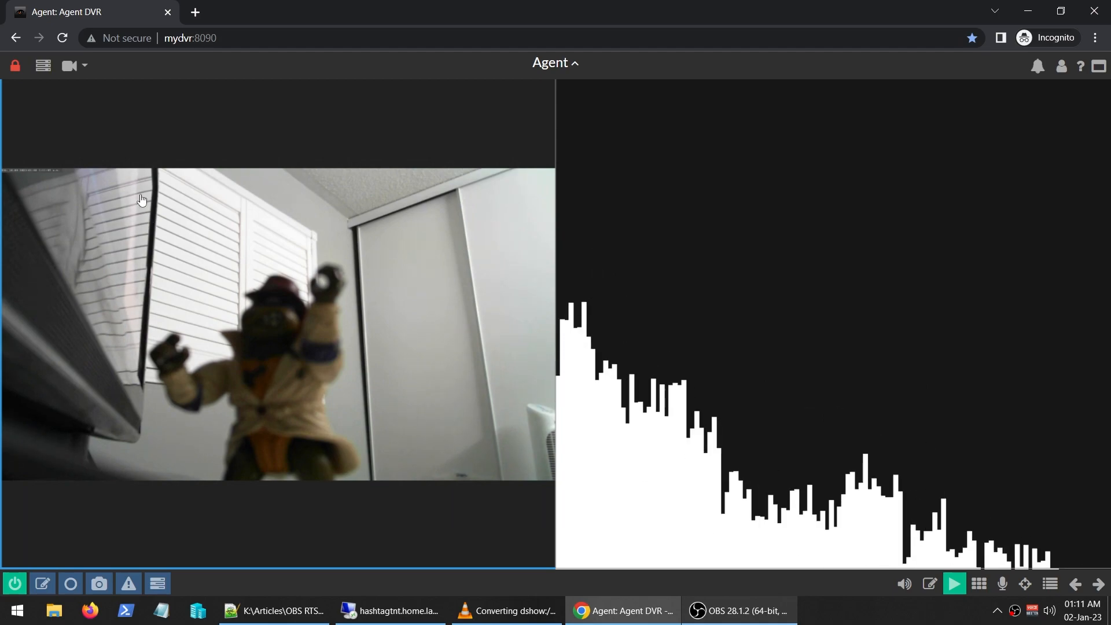
- Check the RTSP USB camera's Storage section, keep the existing location, and accept the camera settings
{"action": "left_click", "coordinate": [555, 63]}
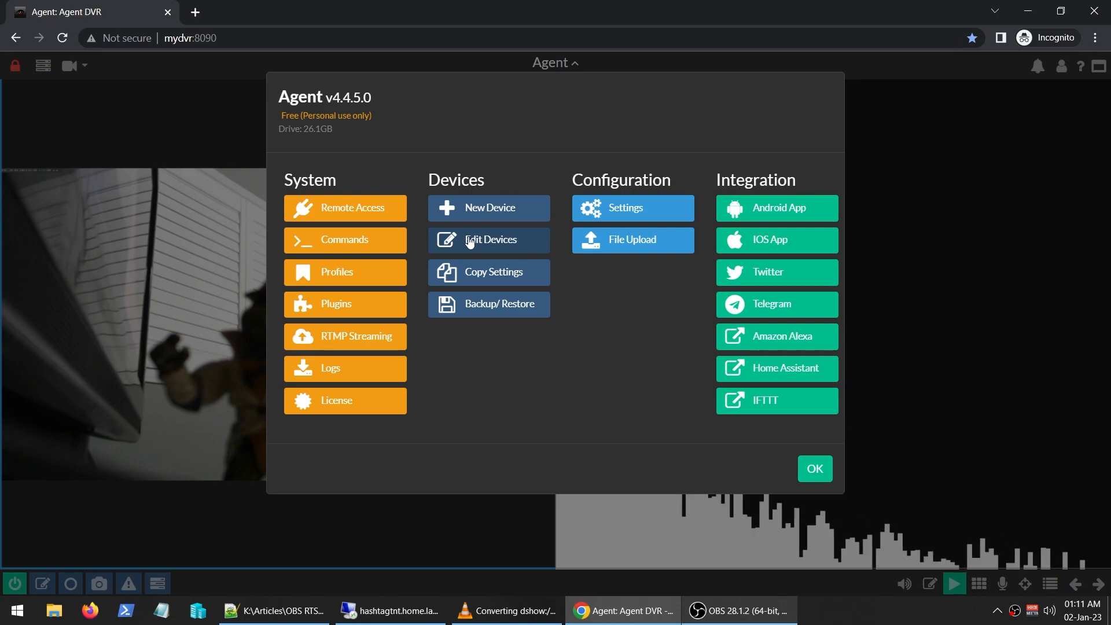
{"action": "left_click", "coordinate": [814, 469]}
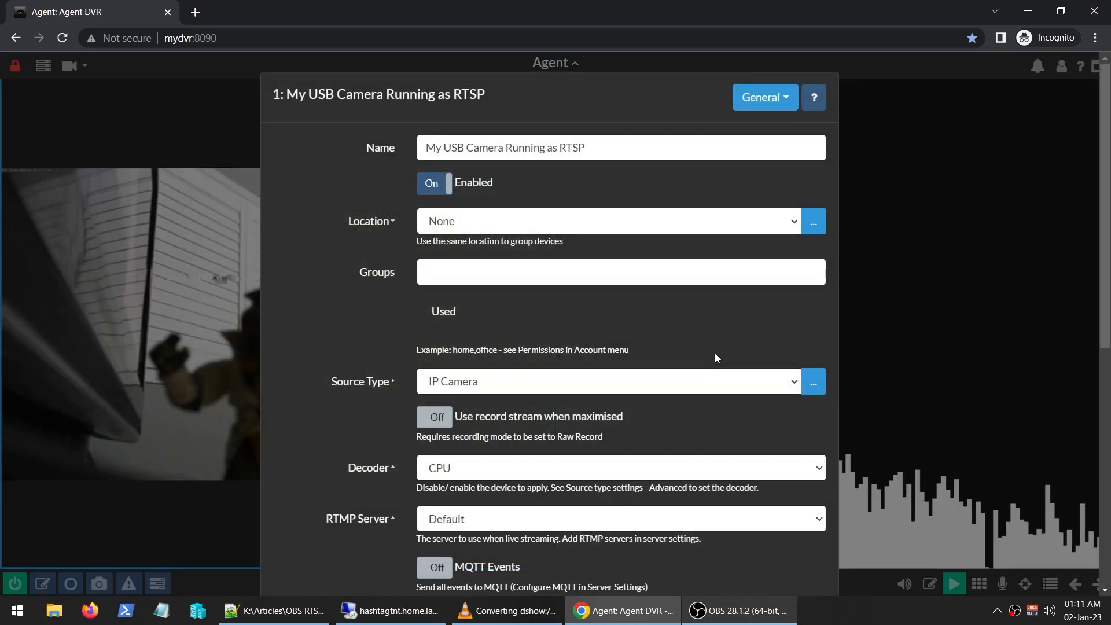
{"action": "left_click", "coordinate": [764, 97]}
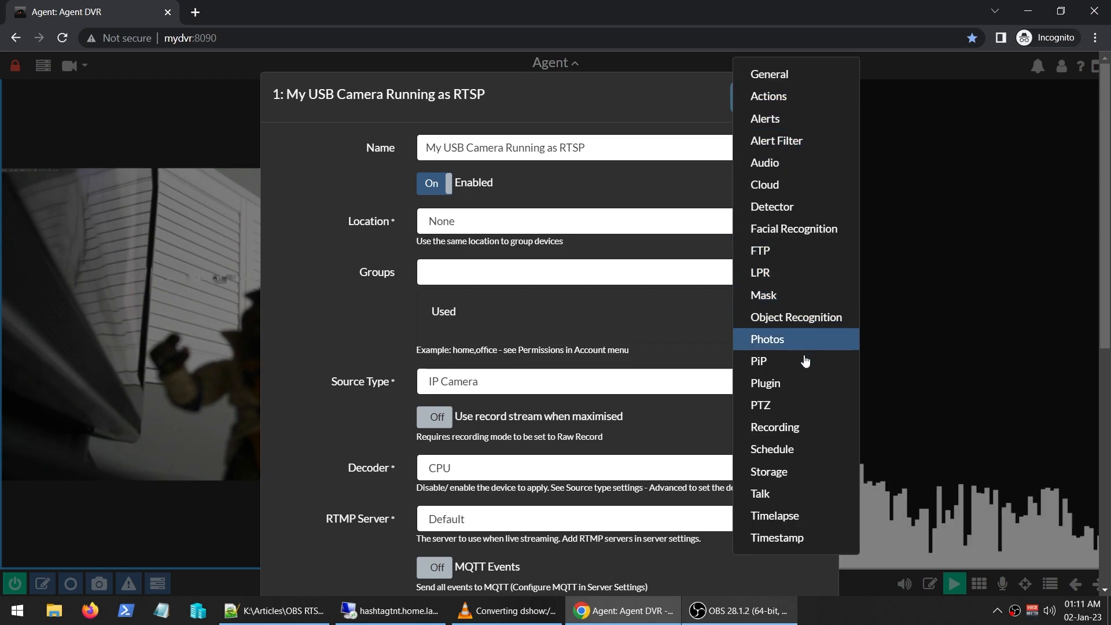
{"action": "mouse_move", "coordinate": [791, 383]}
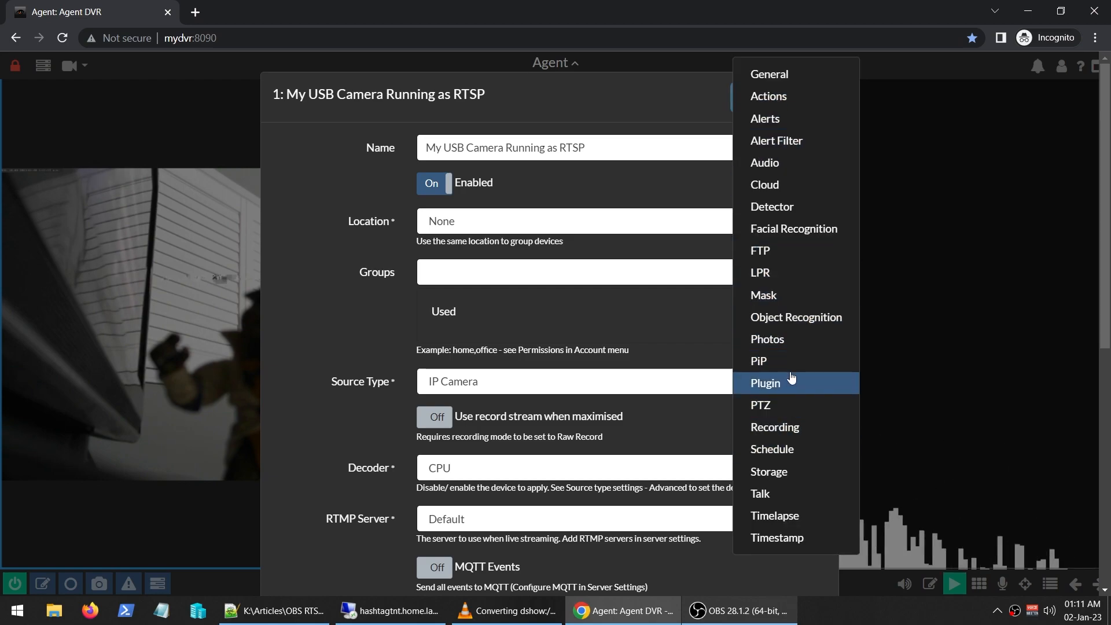
{"action": "mouse_move", "coordinate": [791, 433]}
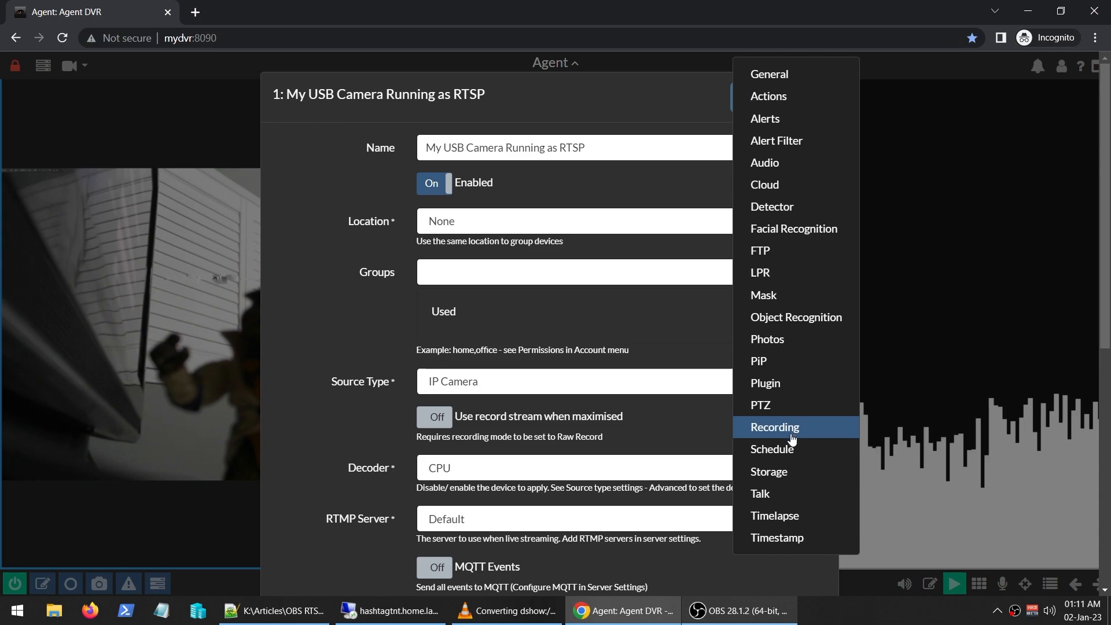
{"action": "left_click", "coordinate": [768, 472]}
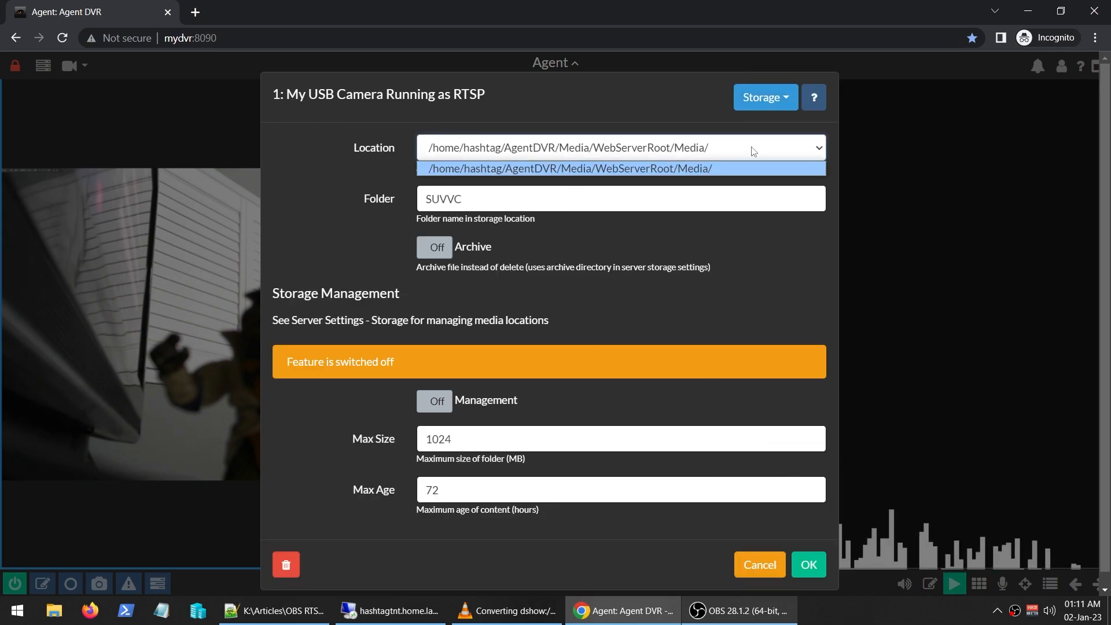
{"action": "mouse_move", "coordinate": [737, 536]}
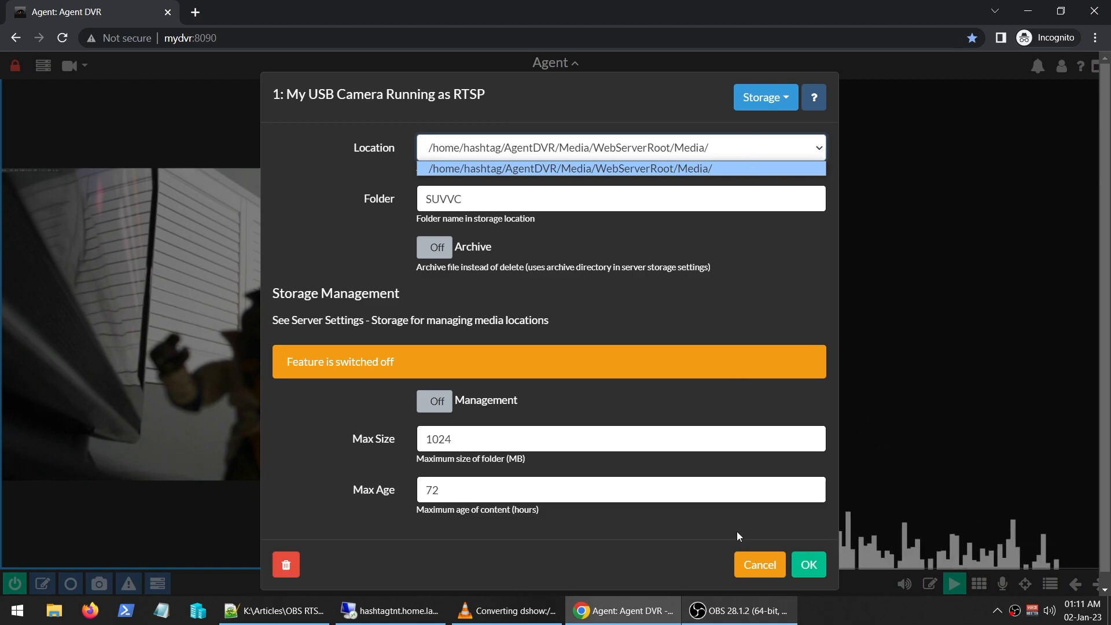
{"action": "mouse_move", "coordinate": [778, 168]}
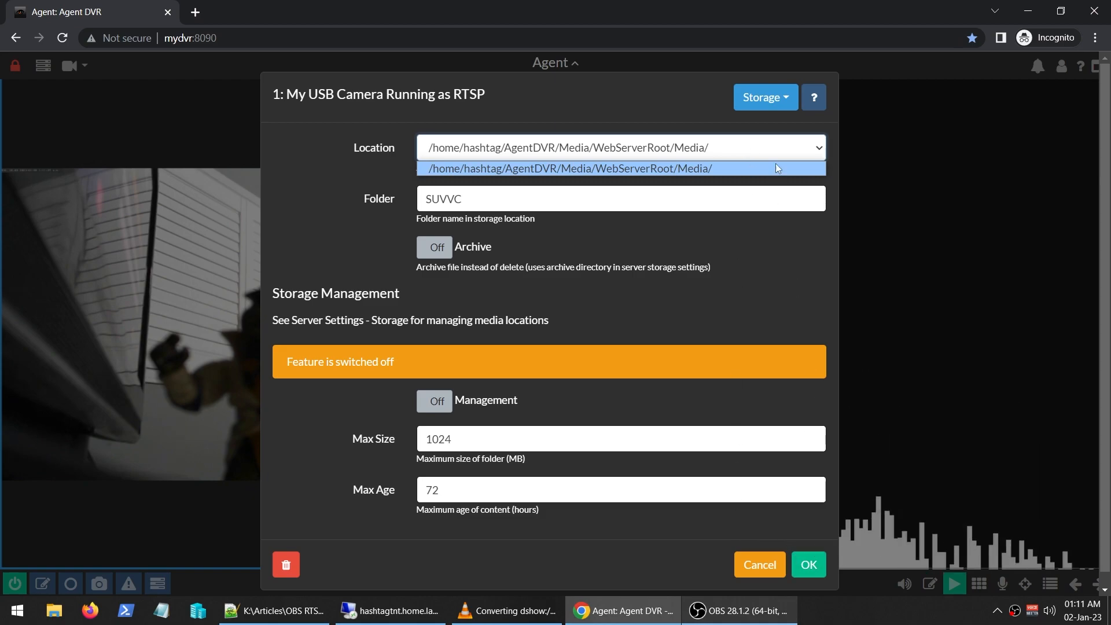
{"action": "left_click", "coordinate": [567, 167]}
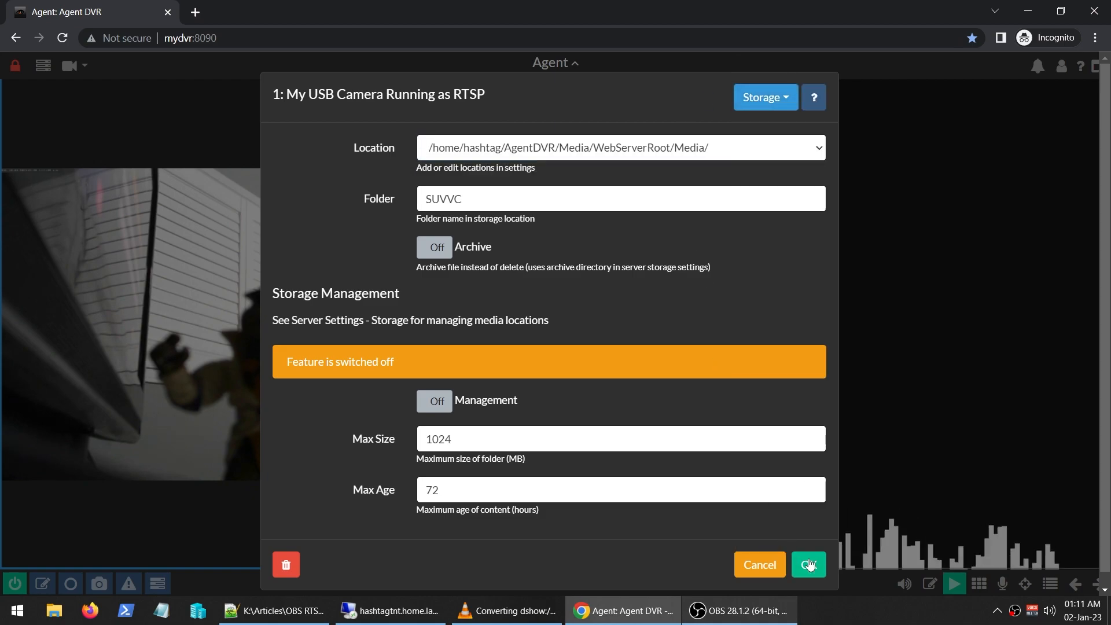
{"action": "left_click", "coordinate": [808, 565]}
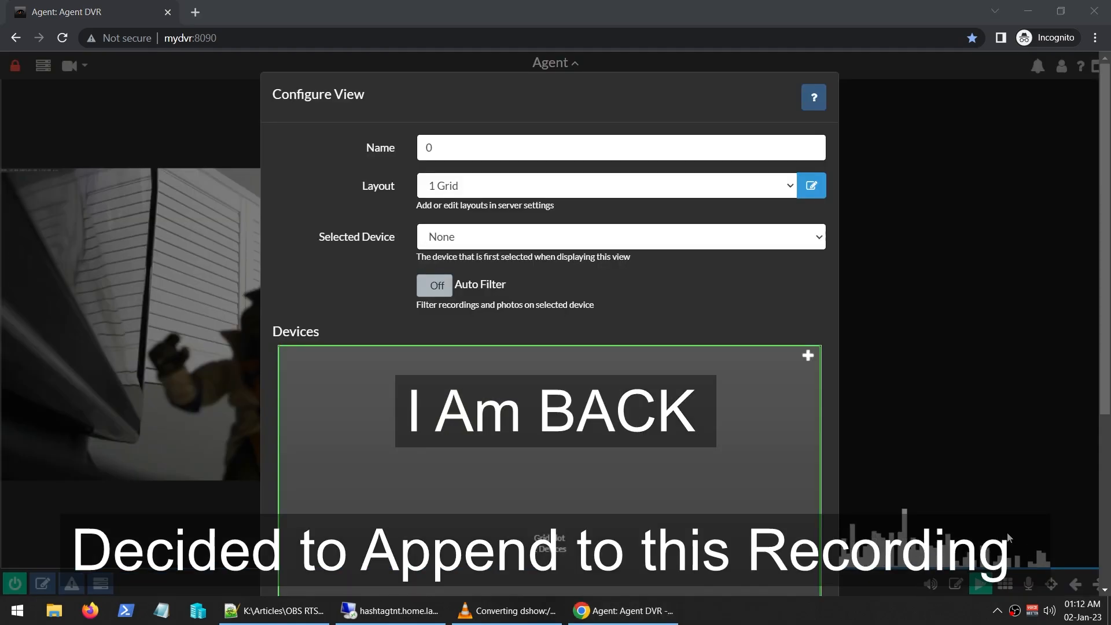
{"action": "mouse_move", "coordinate": [719, 394]}
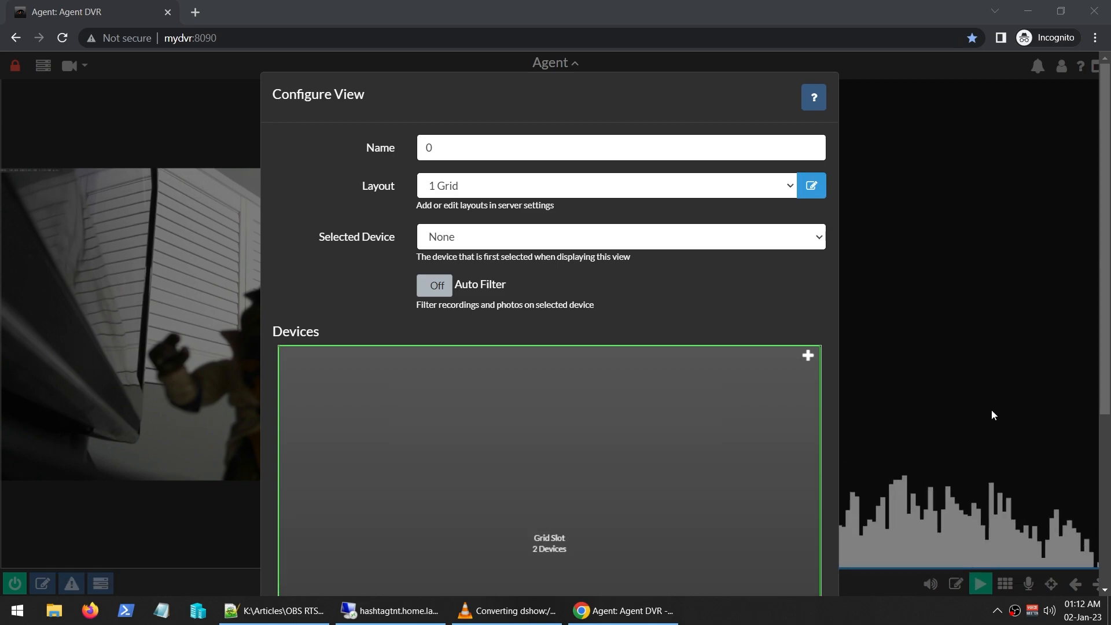
{"action": "mouse_move", "coordinate": [514, 207]}
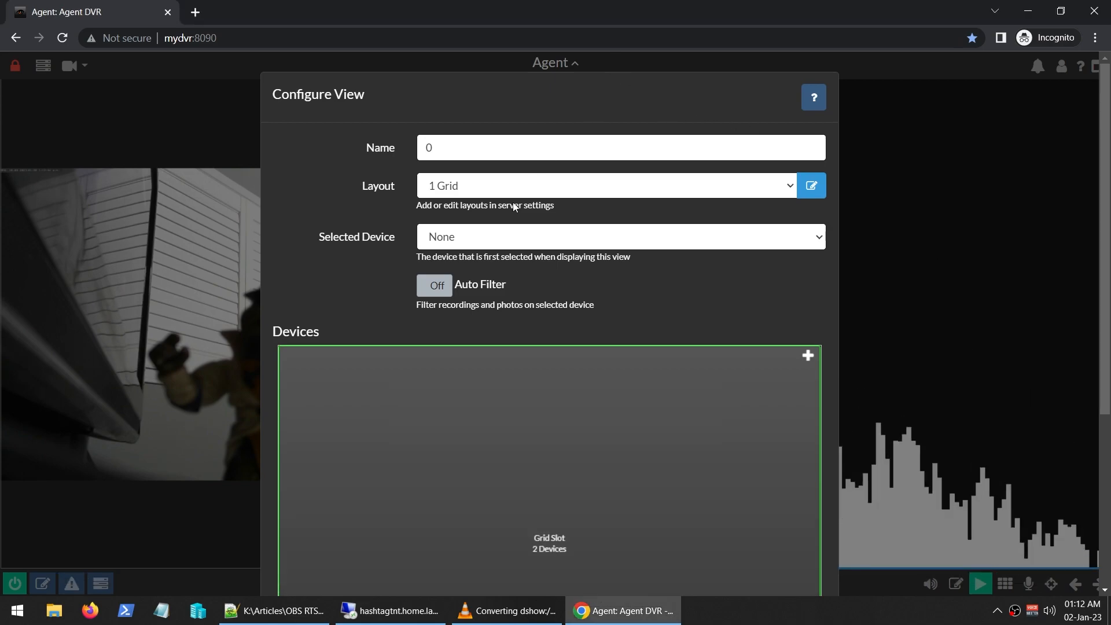
- Leave view 0 at the 1 Grid layout and keep view 0 as the Default View in the views panel
{"action": "left_click", "coordinate": [606, 185]}
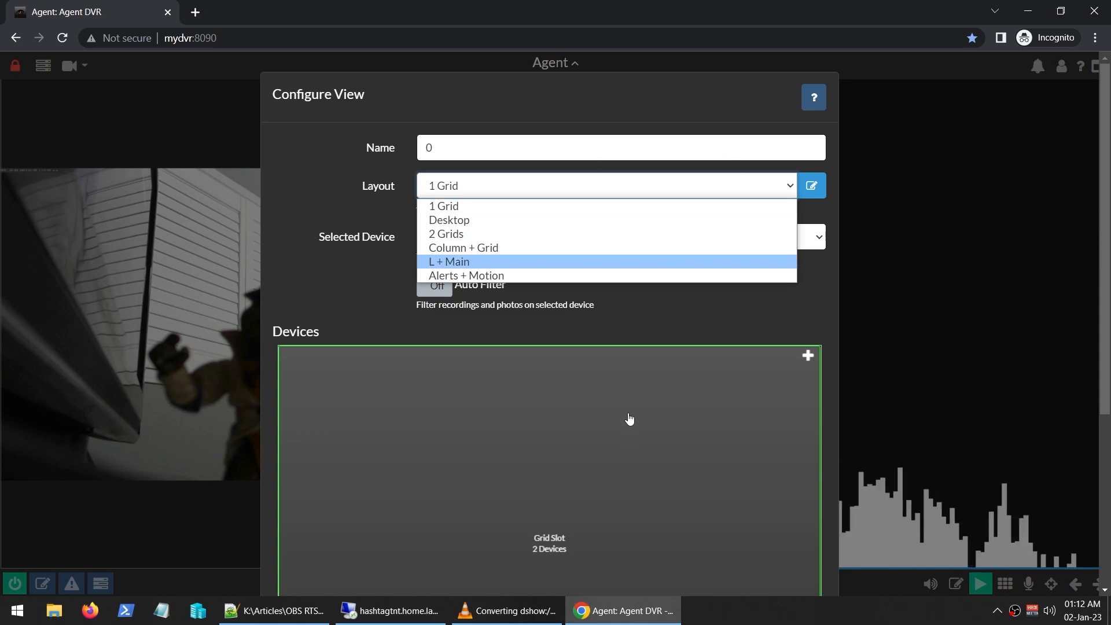
{"action": "left_click", "coordinate": [449, 262]}
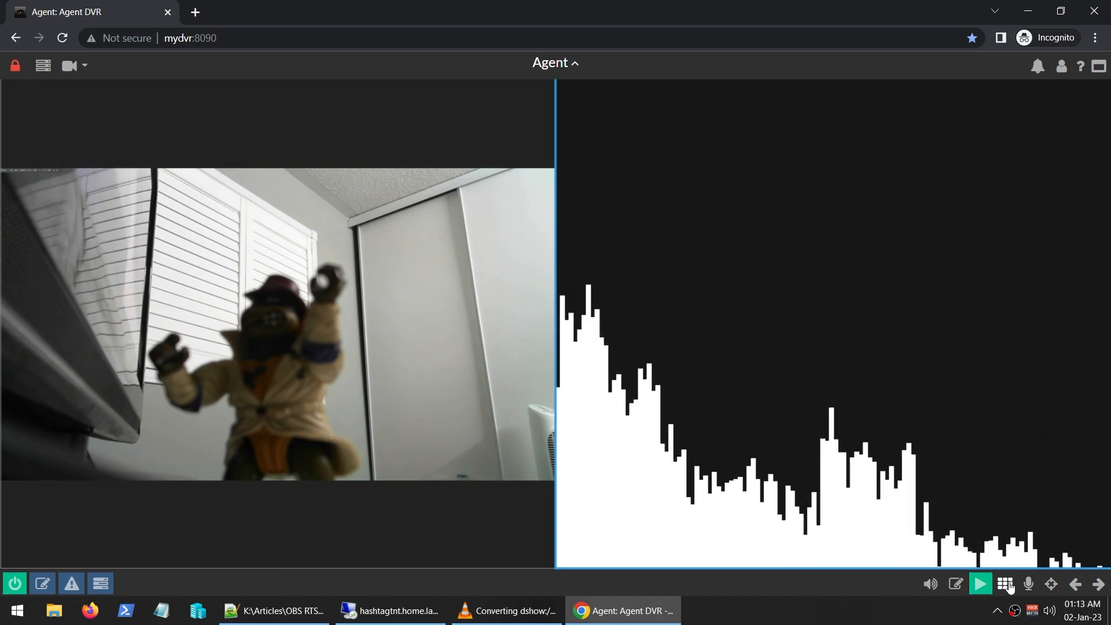
{"action": "left_click", "coordinate": [1005, 584]}
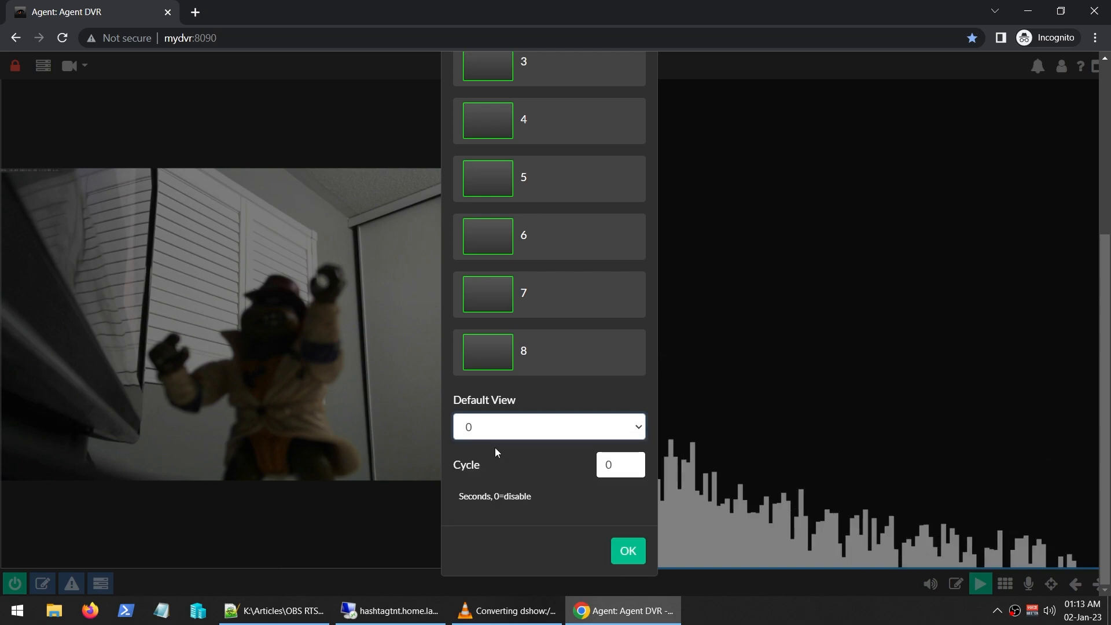
{"action": "left_click", "coordinate": [549, 426]}
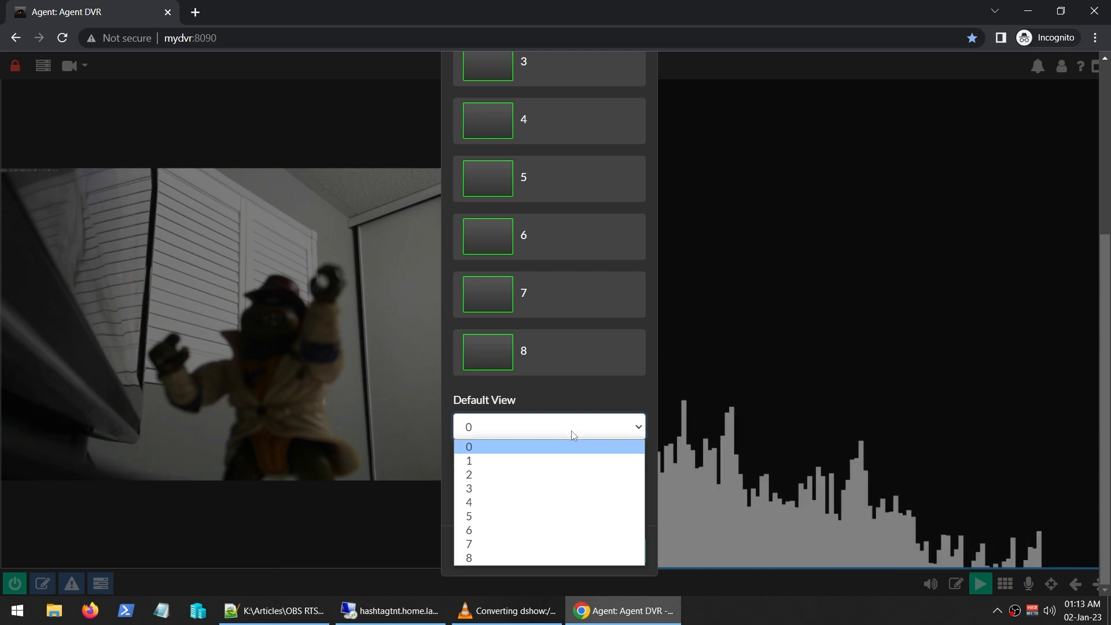
{"action": "left_click", "coordinate": [468, 446]}
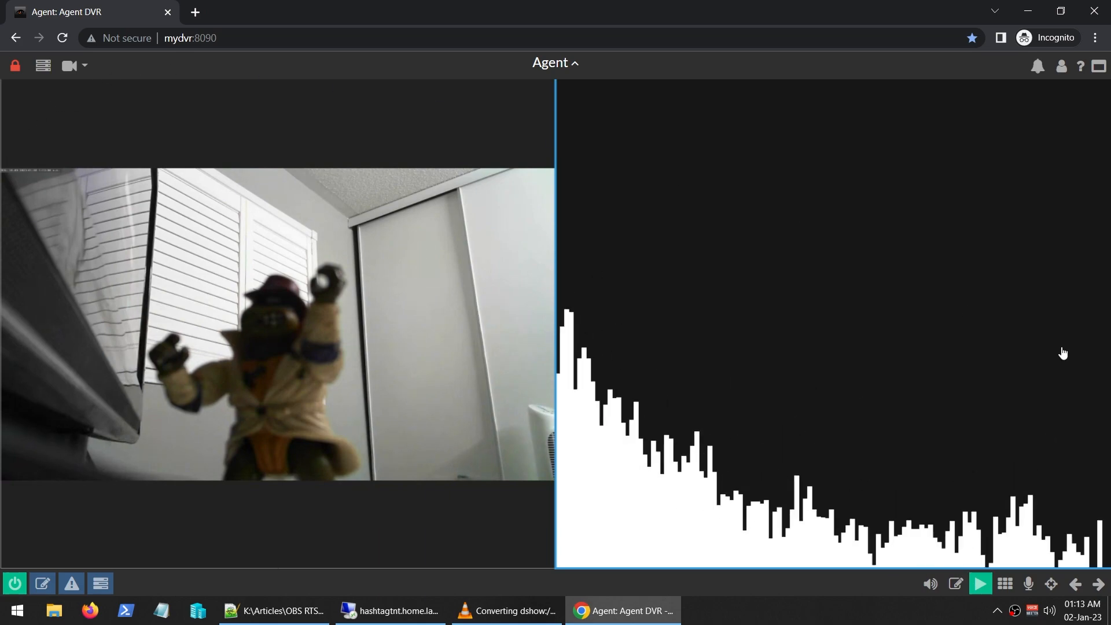
{"action": "mouse_move", "coordinate": [717, 573]}
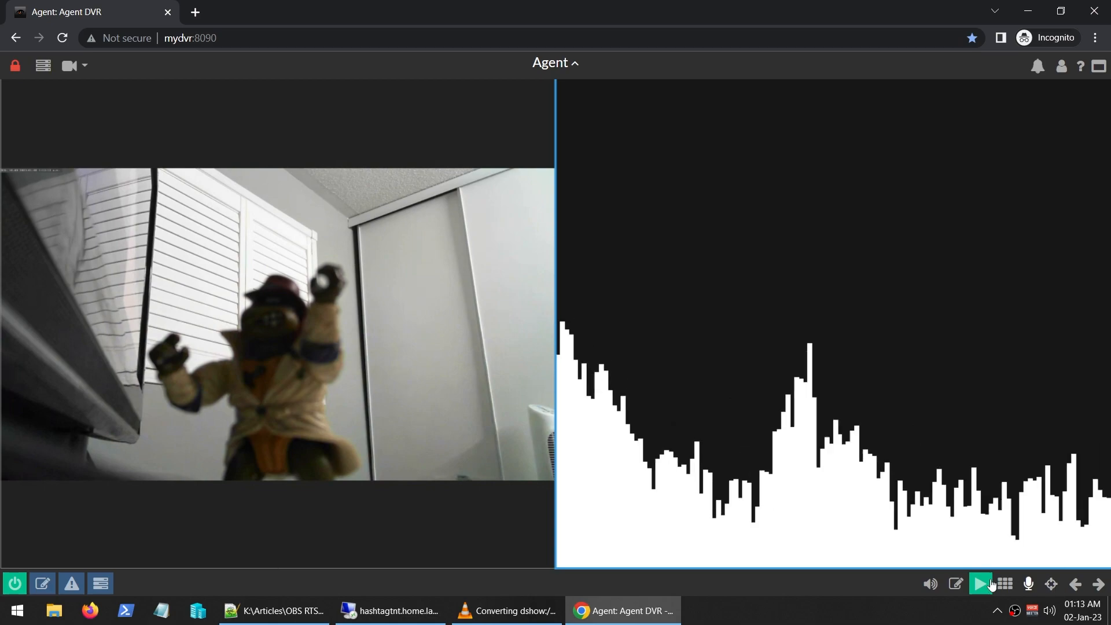
- Give view 0 the Column + Grid layout and rename it to 'Default View'
{"action": "left_click", "coordinate": [1005, 587]}
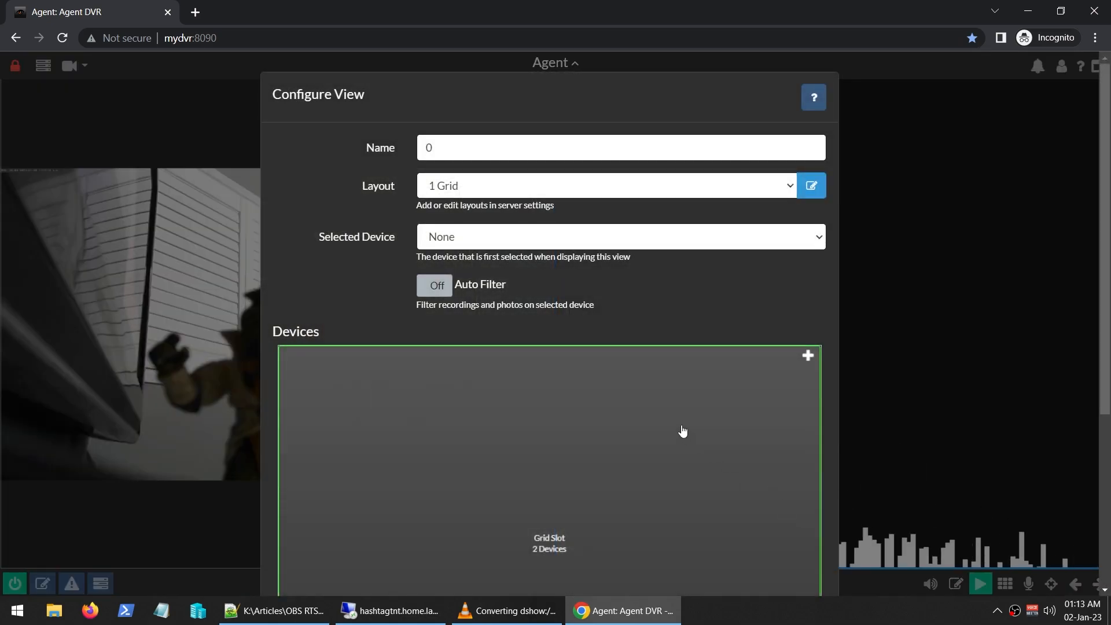
{"action": "mouse_move", "coordinate": [980, 597]}
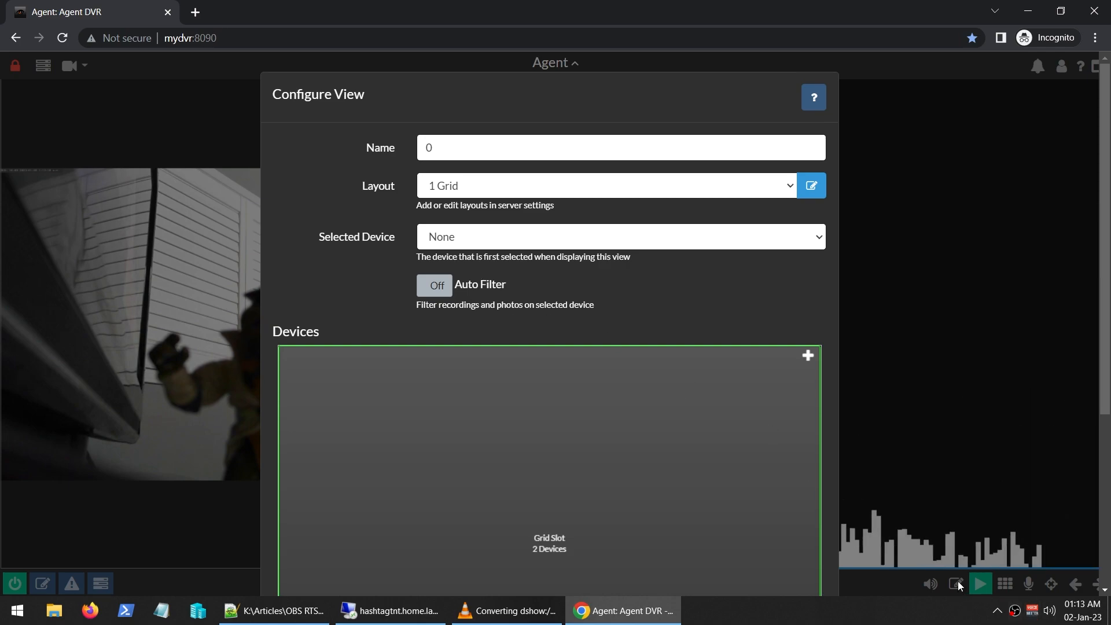
{"action": "left_click", "coordinate": [606, 185]}
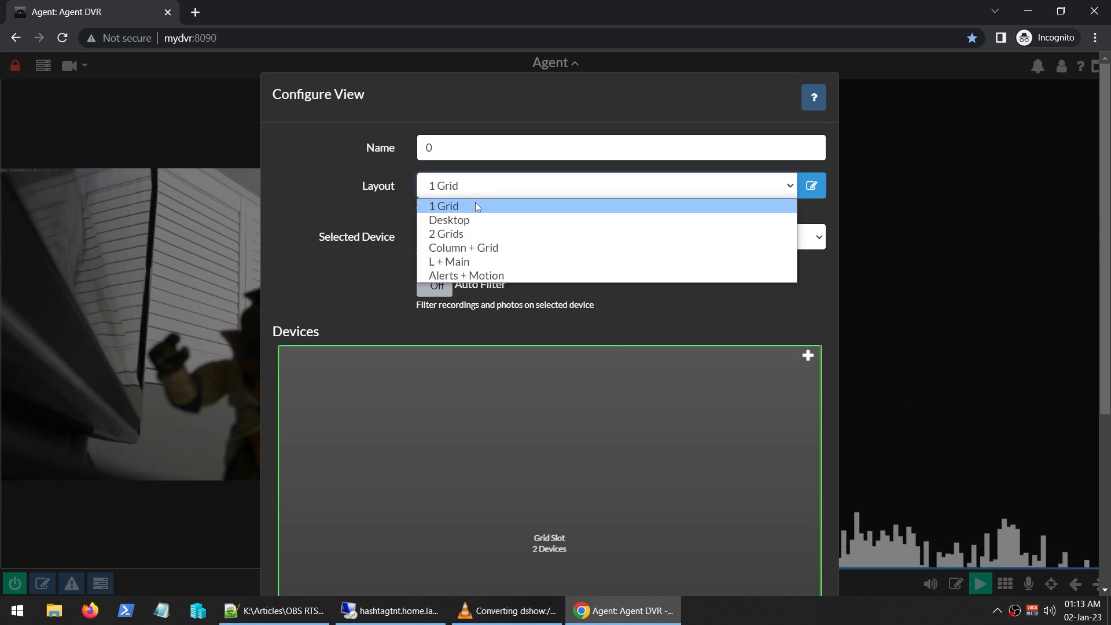
{"action": "left_click", "coordinate": [463, 247]}
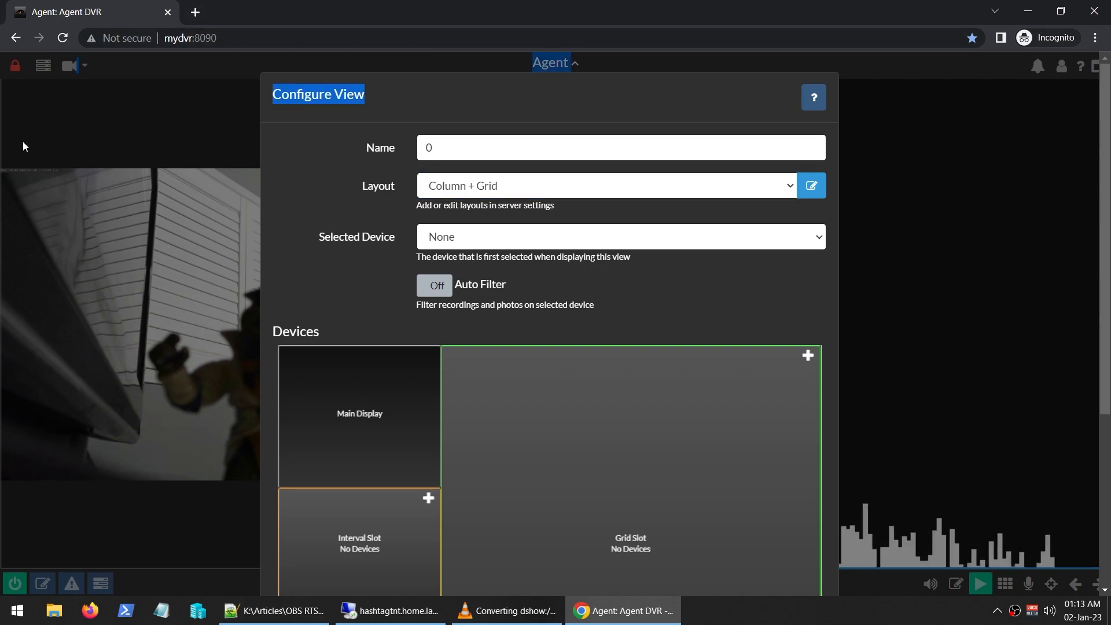
{"action": "mouse_move", "coordinate": [669, 493]}
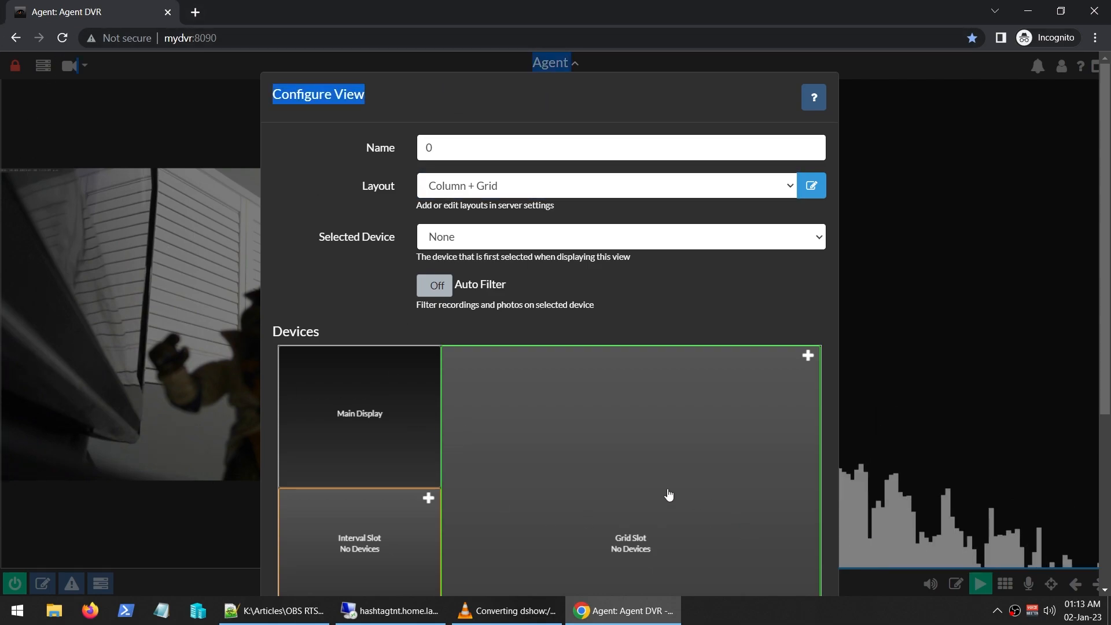
{"action": "mouse_move", "coordinate": [562, 126]}
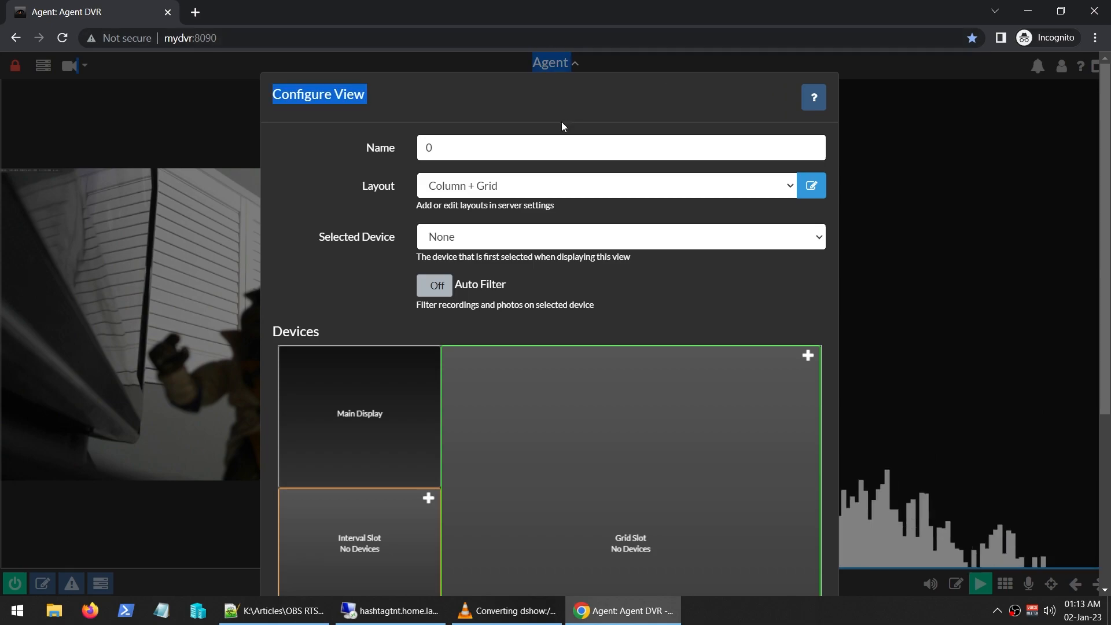
{"action": "left_click", "coordinate": [620, 148]}
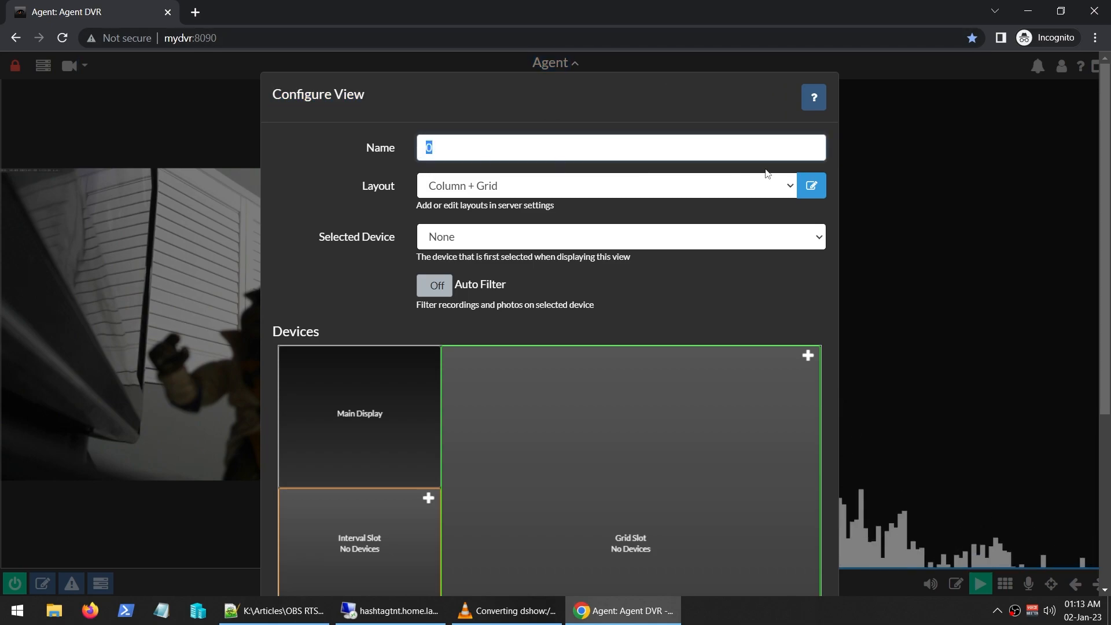
{"action": "type", "text": "Default V"}
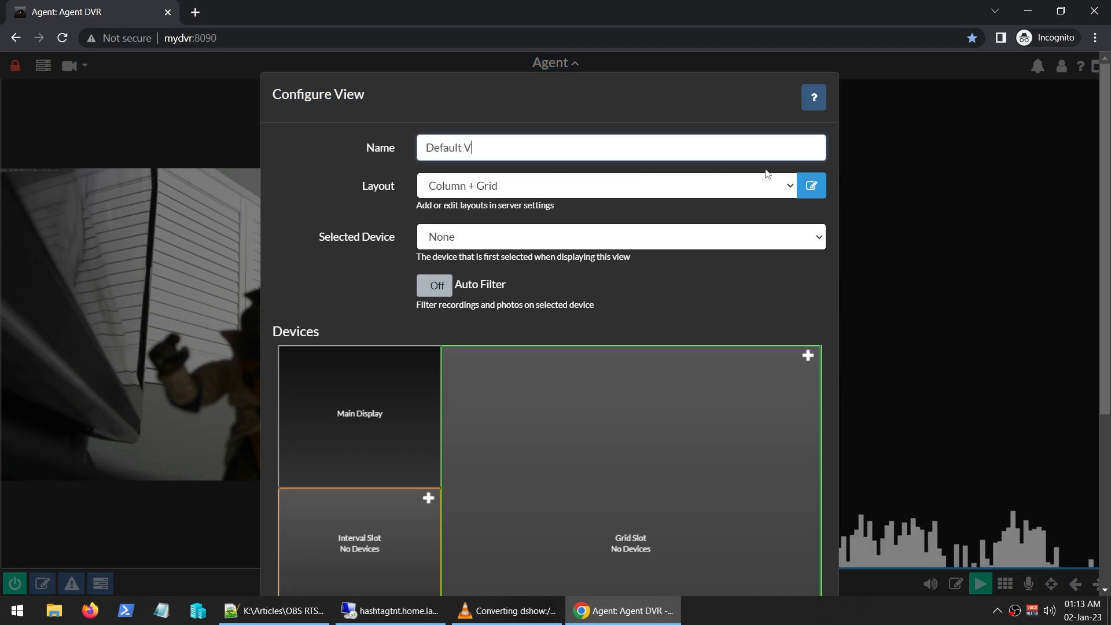
- Make My USB Camera Running as RTSP the preselected device and save the view
{"action": "left_click", "coordinate": [620, 236]}
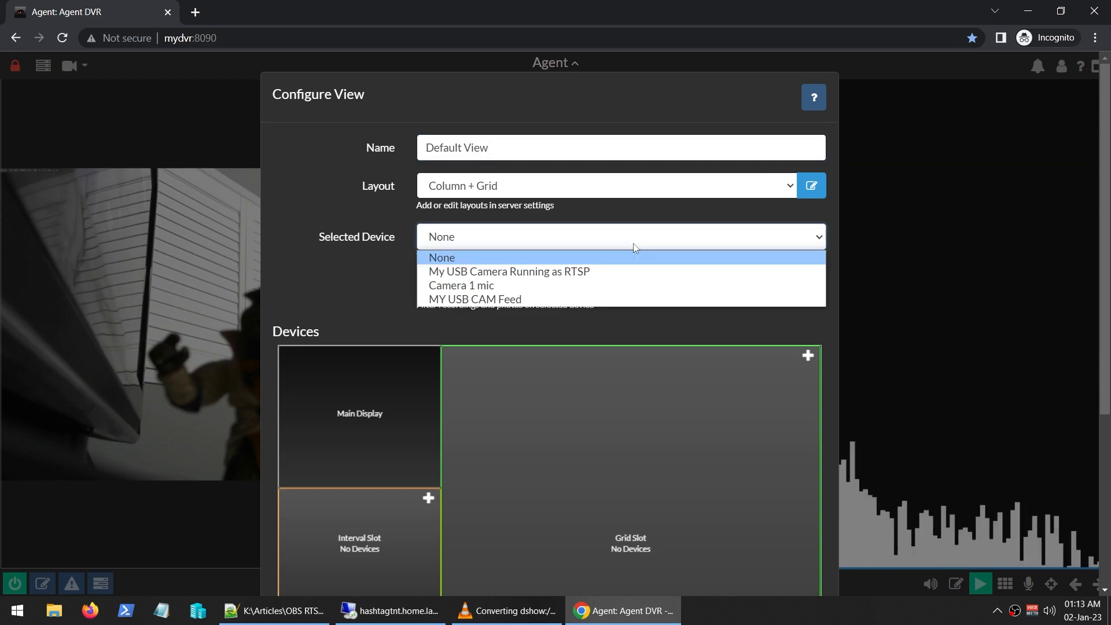
{"action": "mouse_move", "coordinate": [571, 272]}
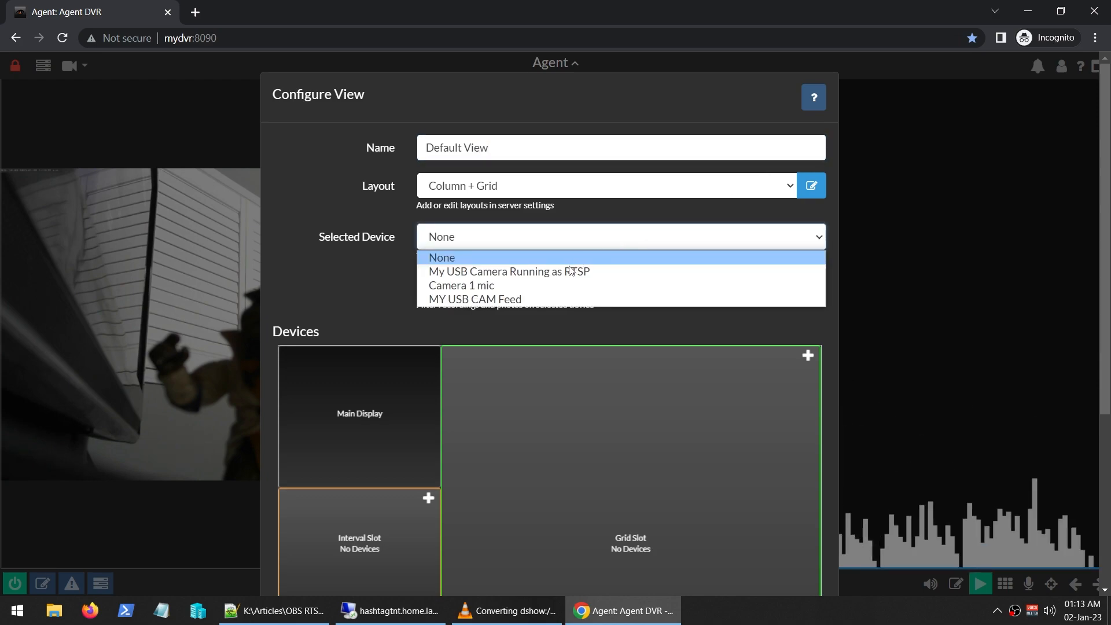
{"action": "left_click", "coordinate": [506, 272]}
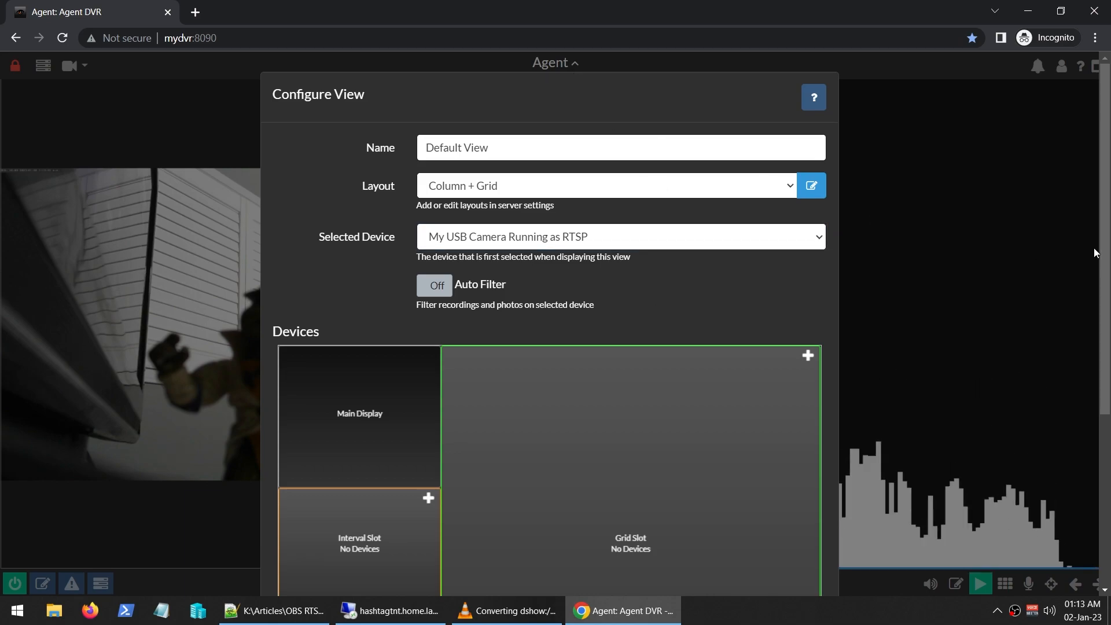
{"action": "scroll", "scroll_direction": "down", "scroll_amount": 3}
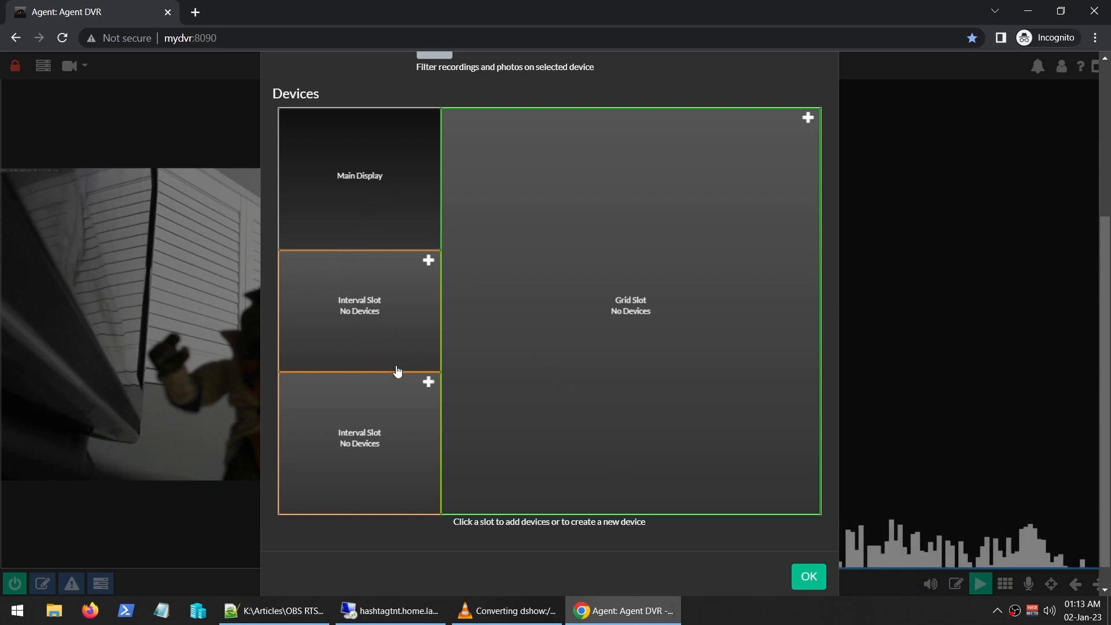
{"action": "left_click", "coordinate": [808, 577]}
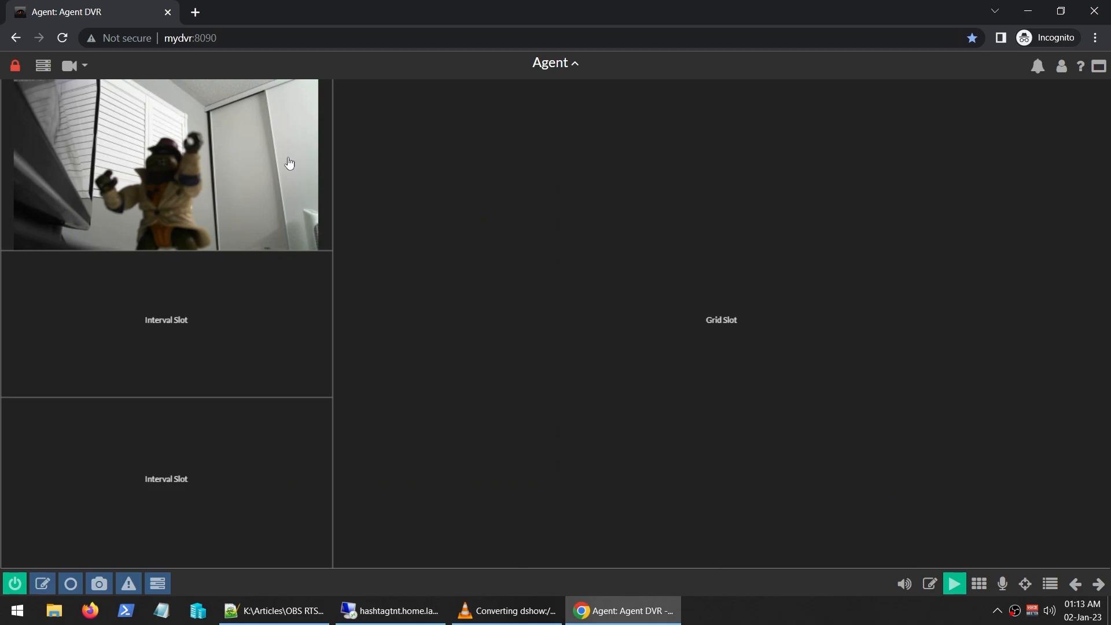
{"action": "mouse_move", "coordinate": [133, 352]}
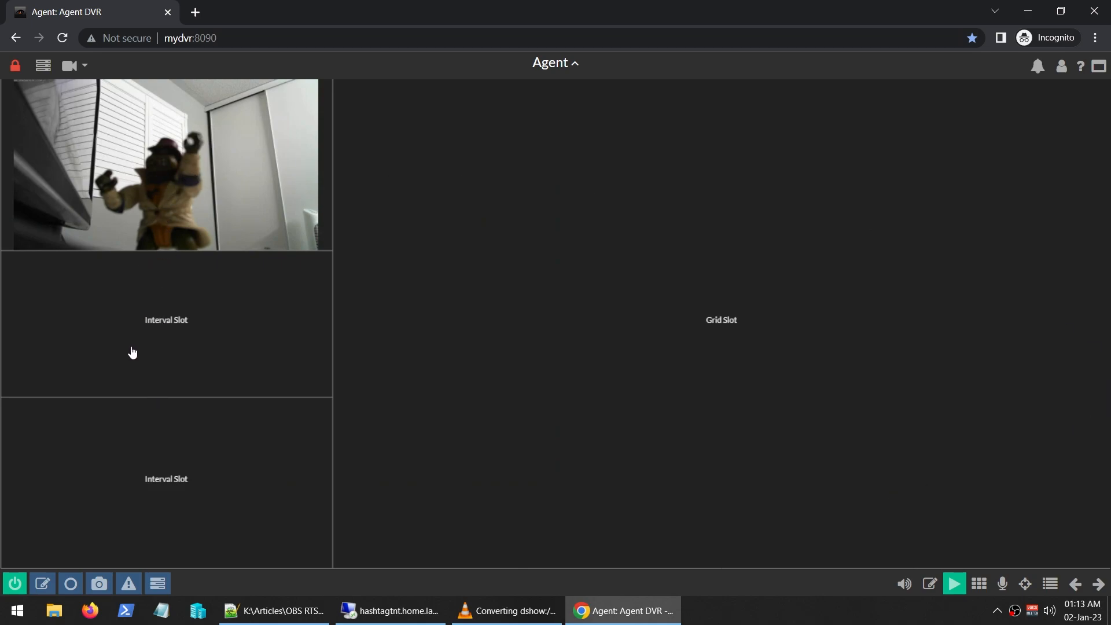
{"action": "mouse_move", "coordinate": [574, 430]}
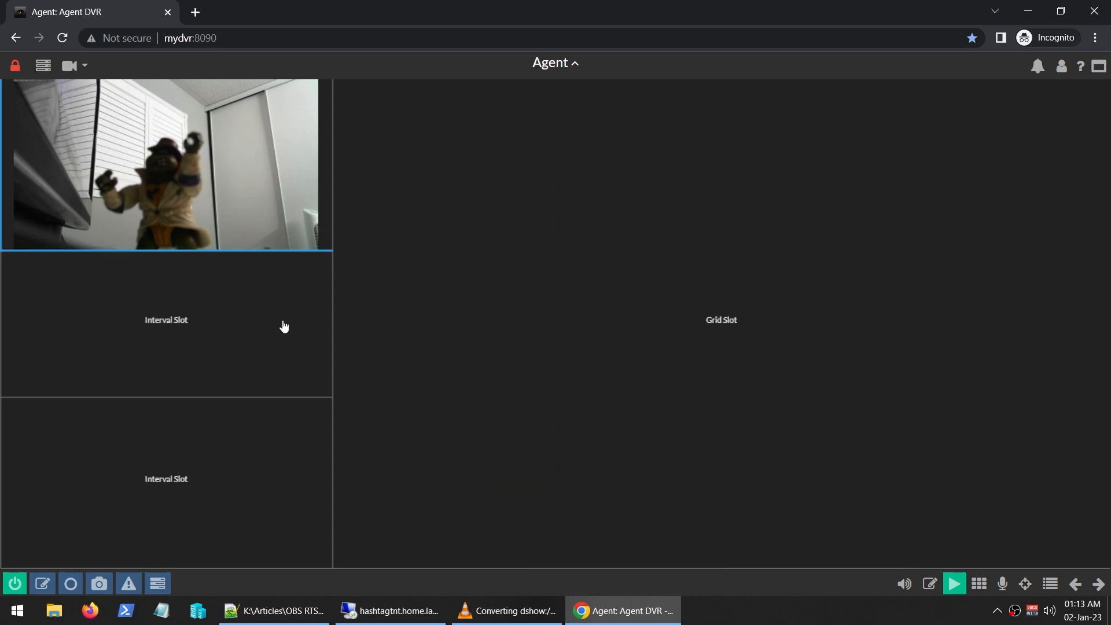
{"action": "mouse_move", "coordinate": [974, 554]}
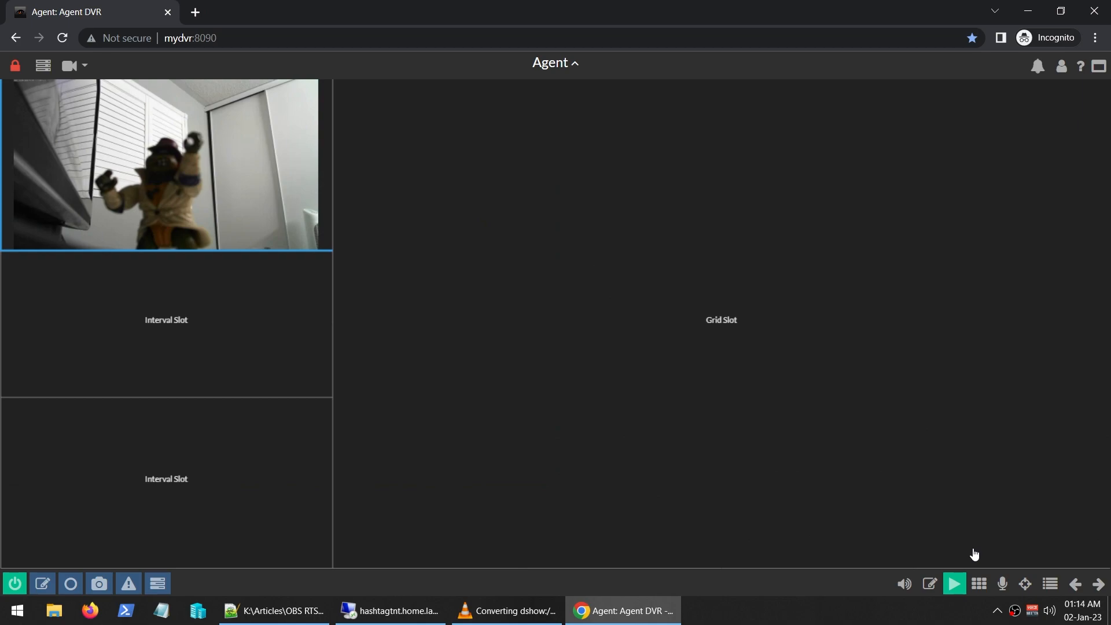
{"action": "mouse_move", "coordinate": [887, 569]}
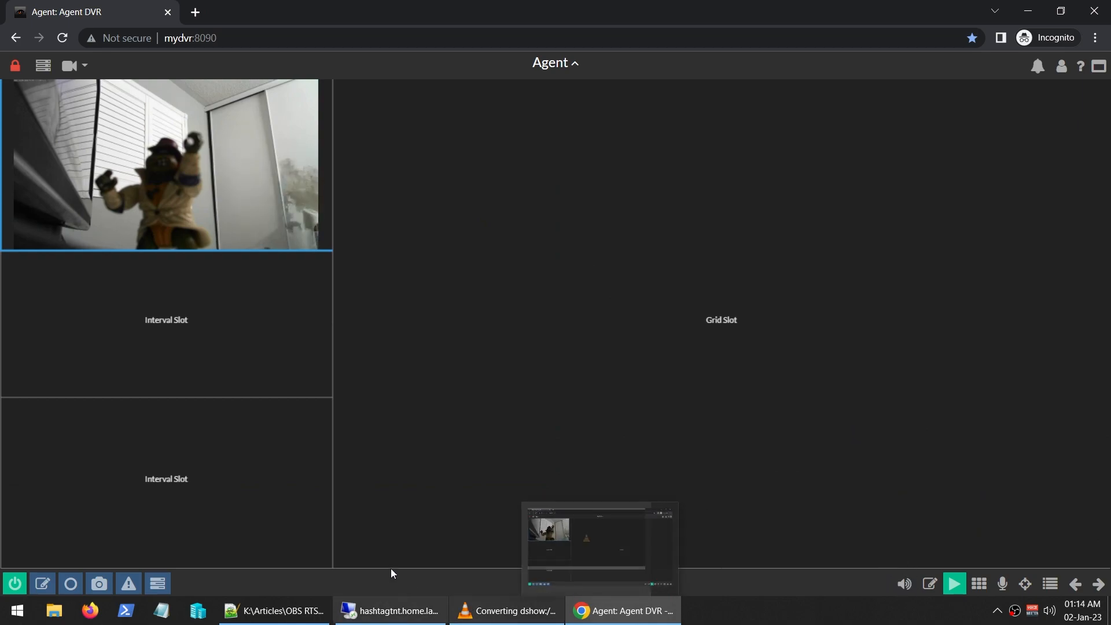
{"action": "mouse_move", "coordinate": [88, 353]}
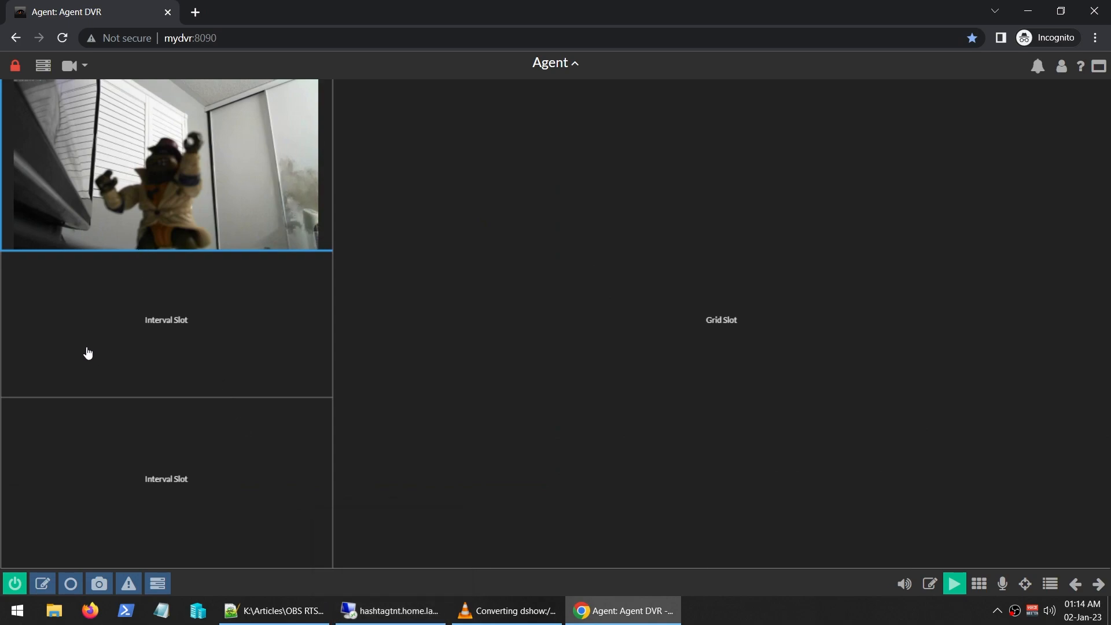
{"action": "mouse_move", "coordinate": [929, 588]}
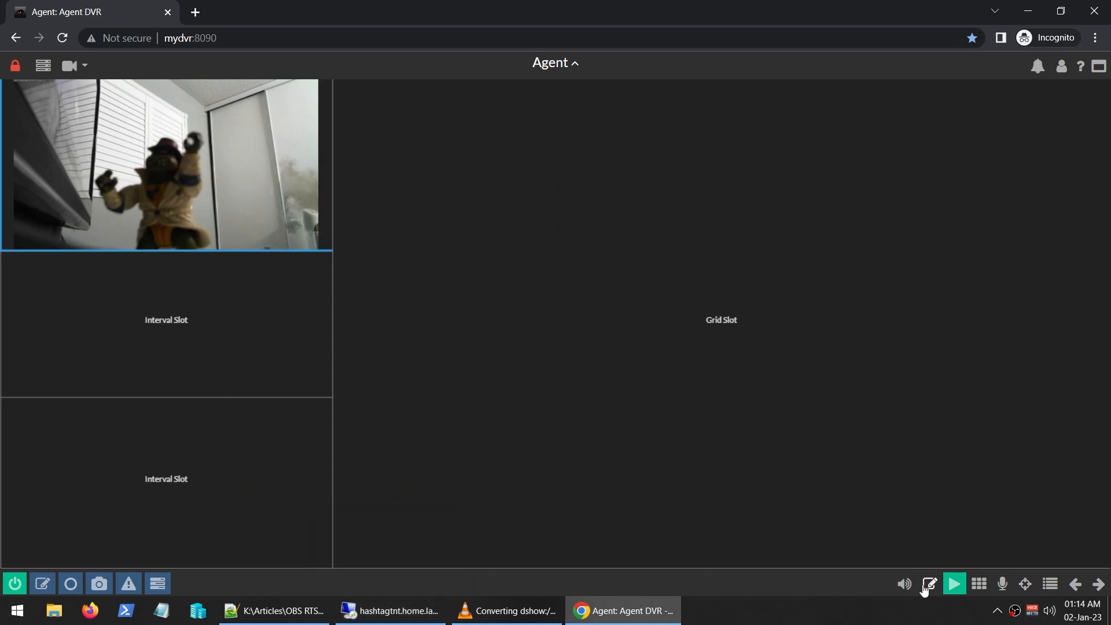
- Change the Default View's layout to 2 Grids and apply it
{"action": "left_click", "coordinate": [929, 585]}
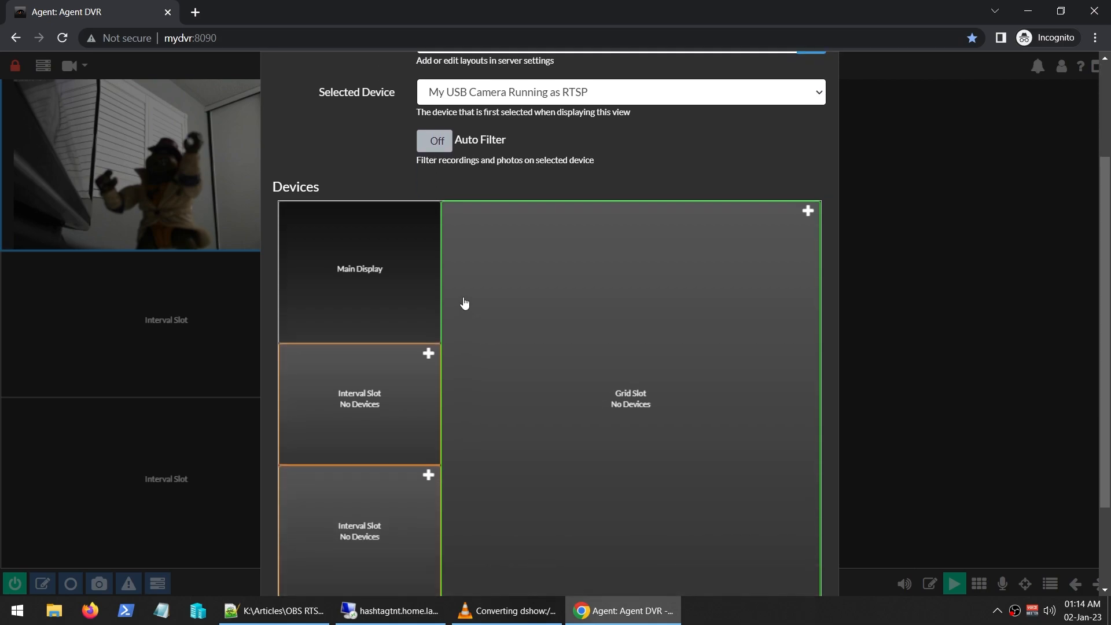
{"action": "left_click", "coordinate": [606, 186]}
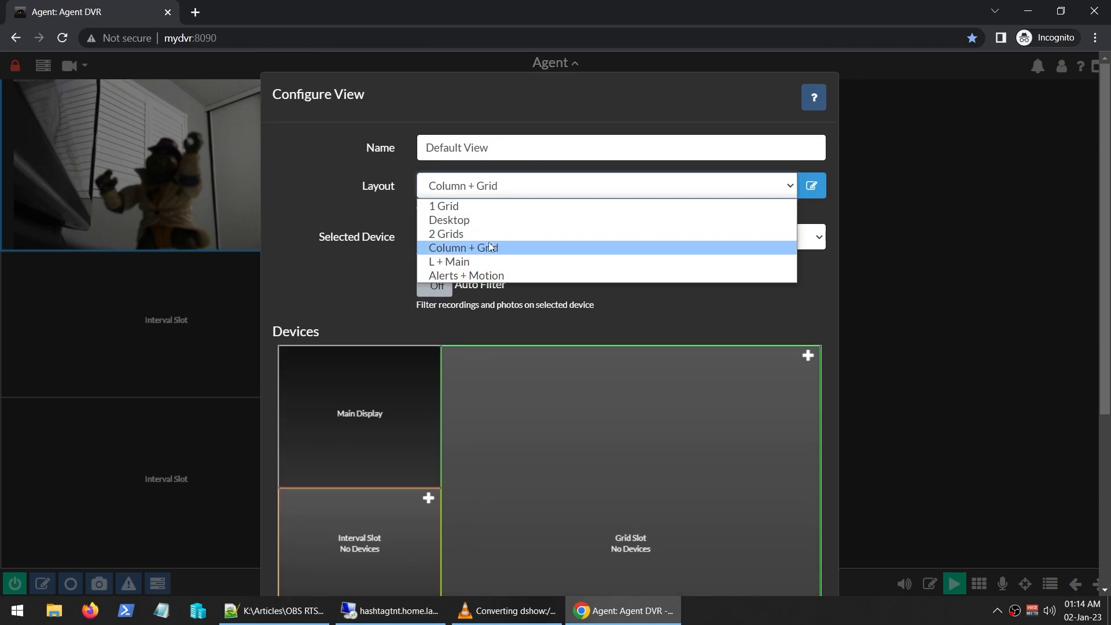
{"action": "left_click", "coordinate": [445, 233]}
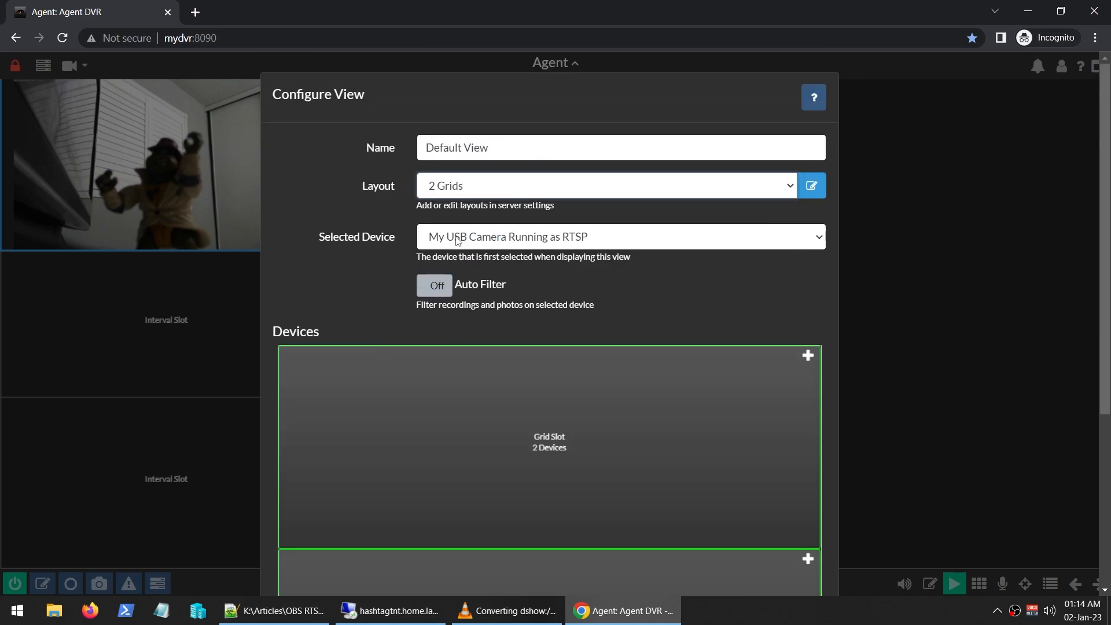
{"action": "scroll", "scroll_direction": "down", "scroll_amount": 3}
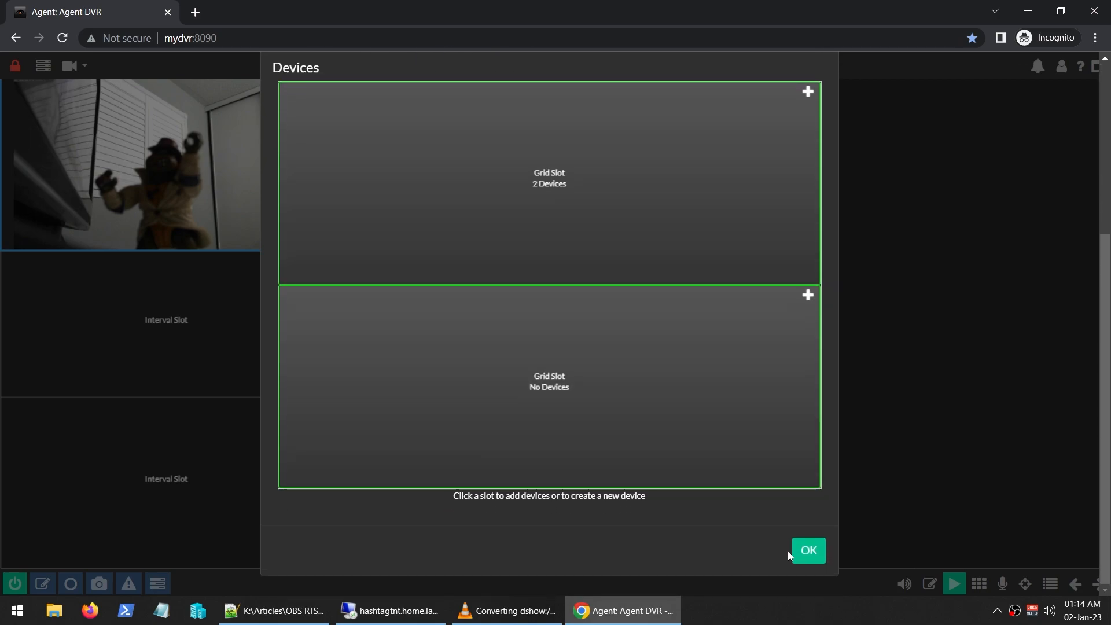
{"action": "left_click", "coordinate": [808, 550]}
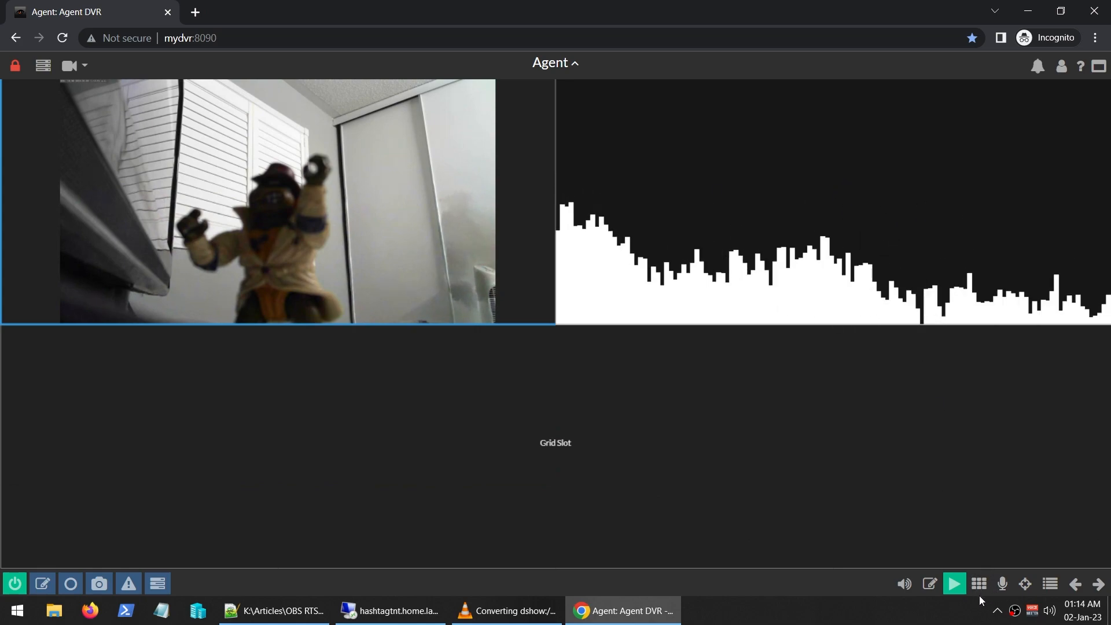
- Apply the Desktop layout to the Default View, then reopen its settings at the Selected Device list
{"action": "left_click", "coordinate": [979, 584]}
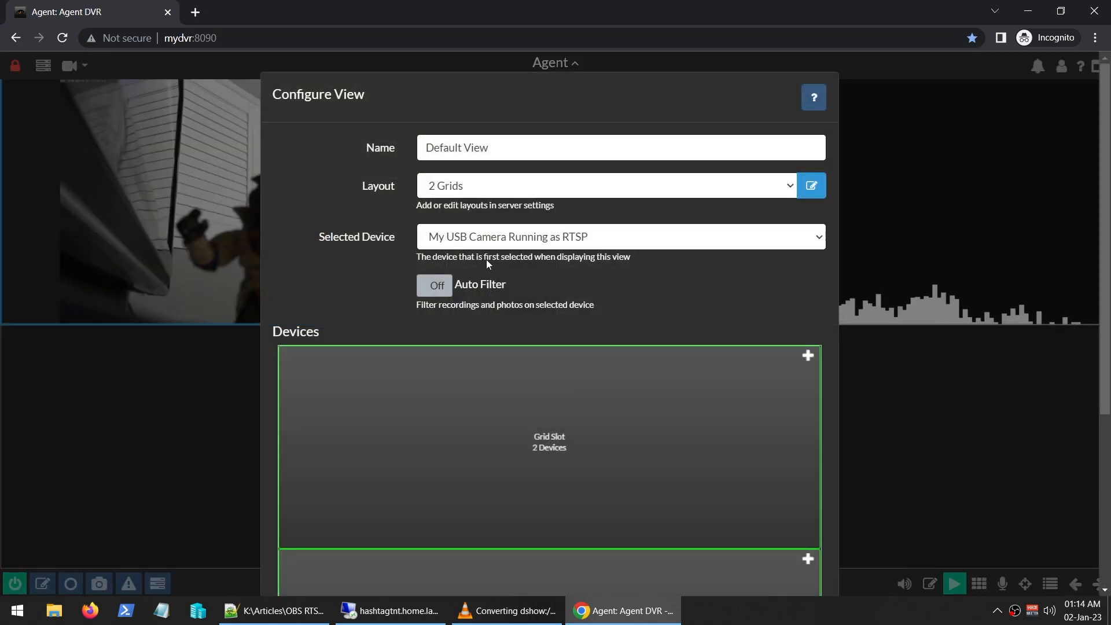
{"action": "left_click", "coordinate": [607, 185]}
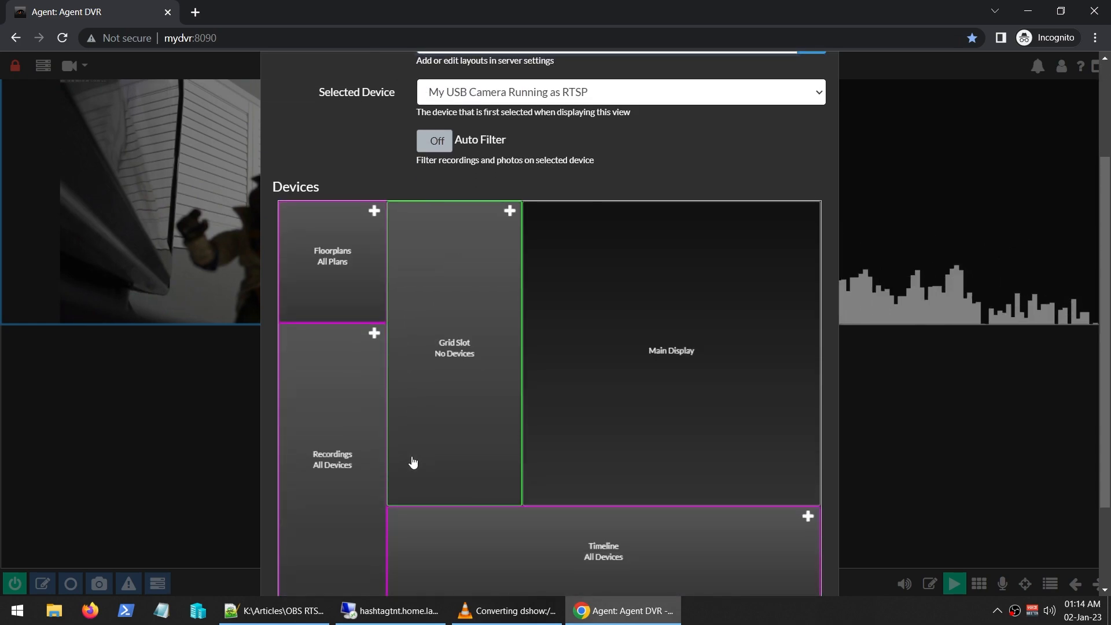
{"action": "scroll", "scroll_direction": "down", "scroll_amount": 3}
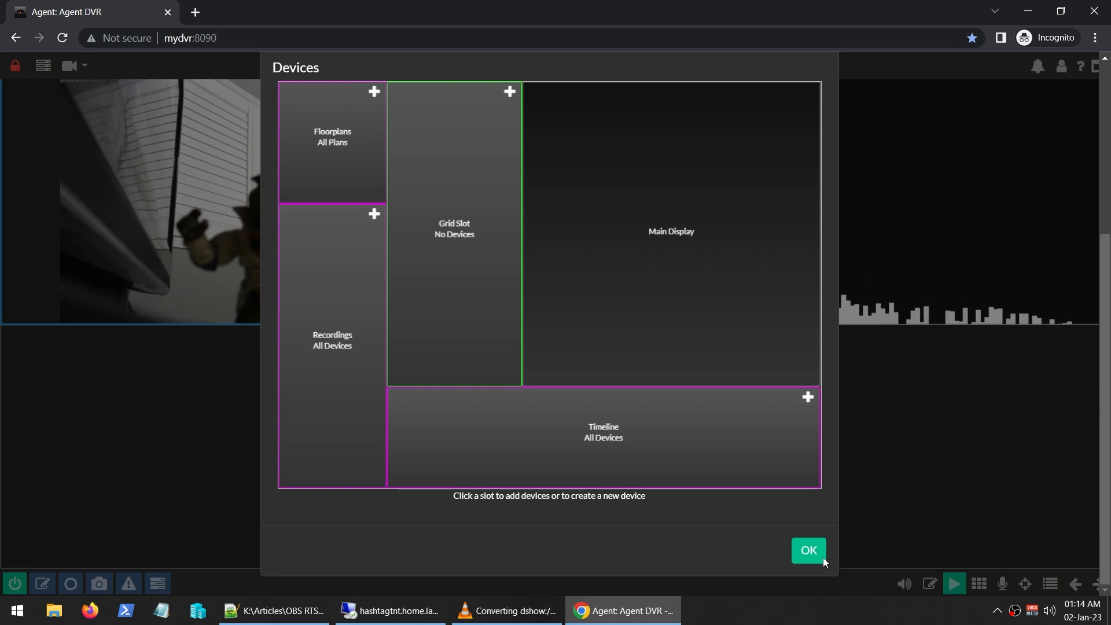
{"action": "left_click", "coordinate": [808, 550]}
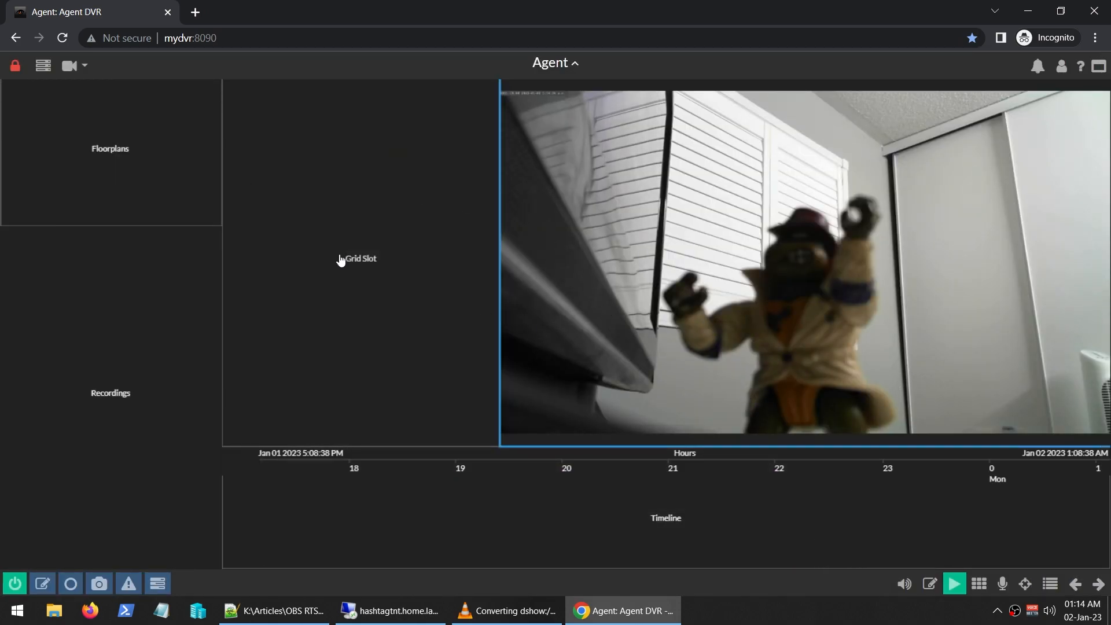
{"action": "mouse_move", "coordinate": [96, 162]}
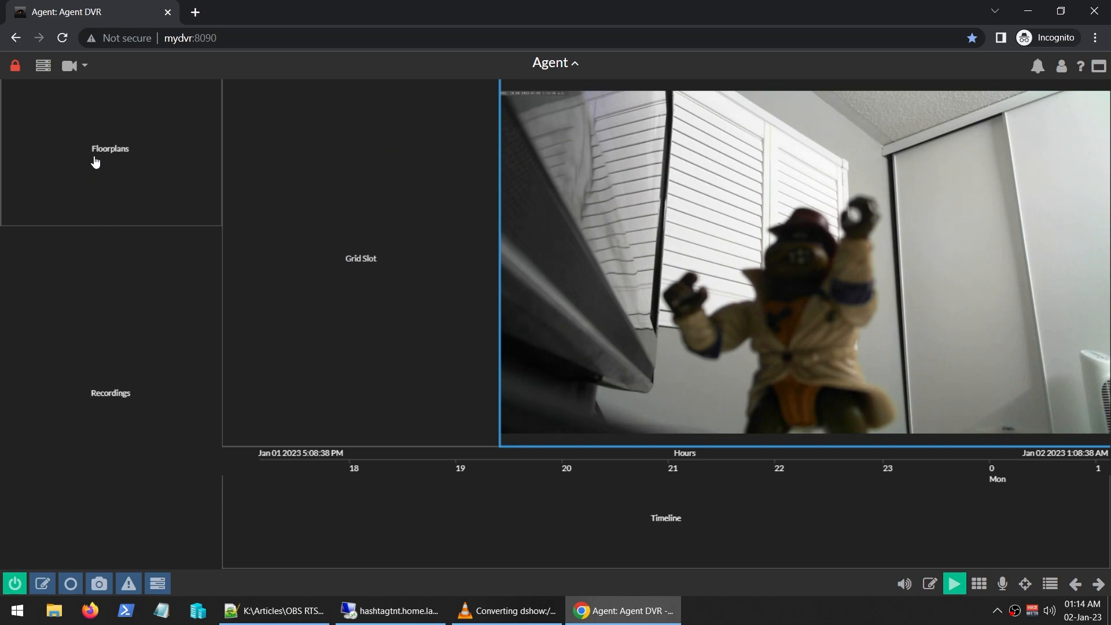
{"action": "mouse_move", "coordinate": [702, 537]}
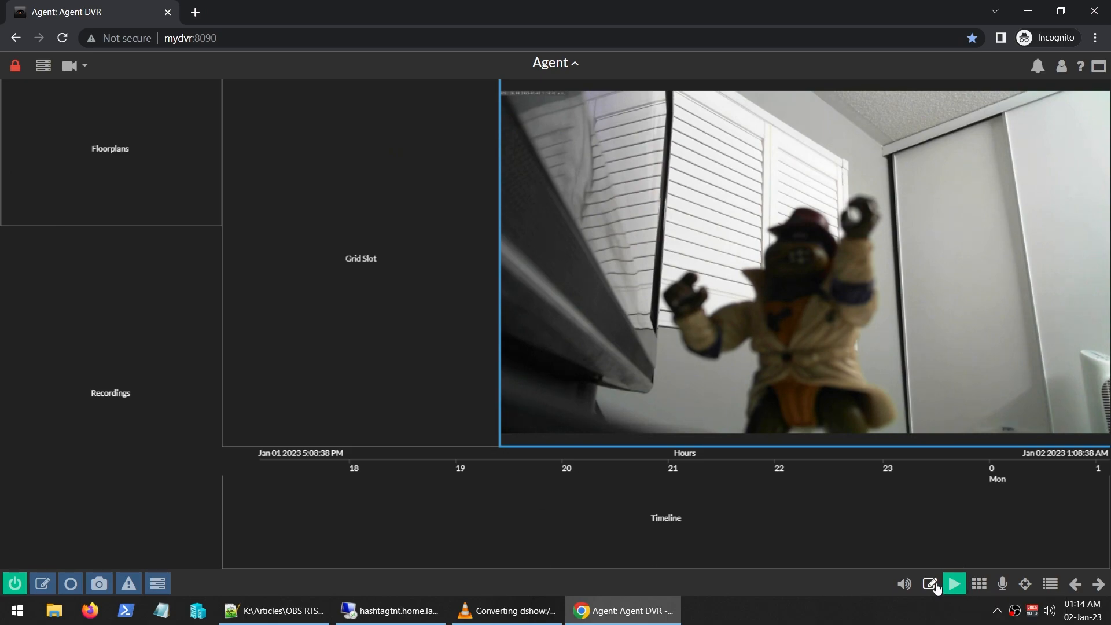
{"action": "left_click", "coordinate": [931, 583]}
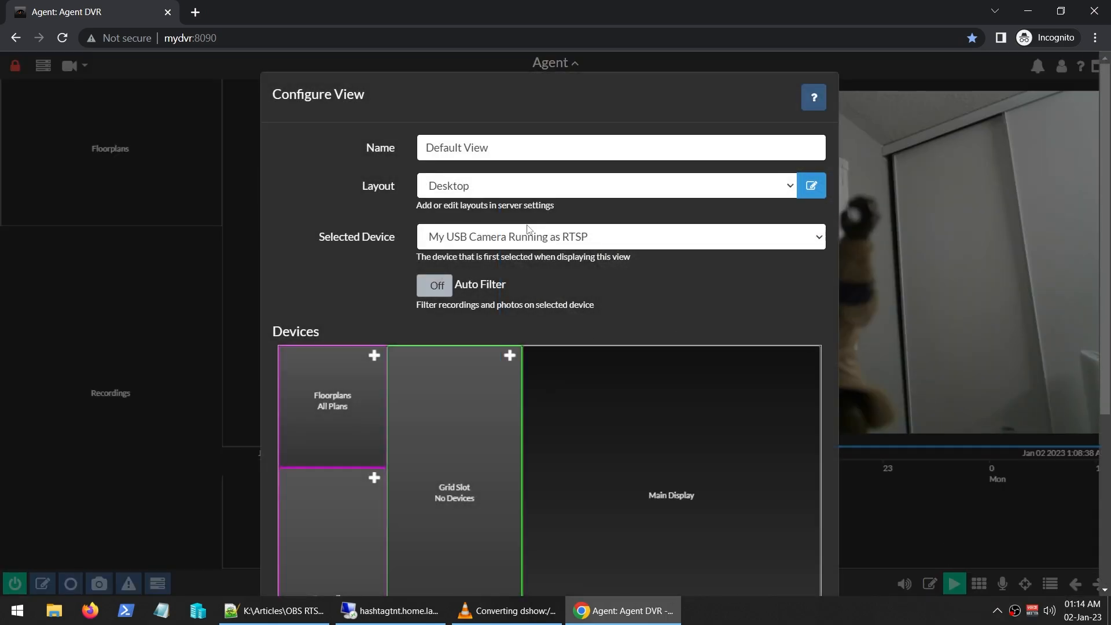
{"action": "left_click", "coordinate": [620, 237]}
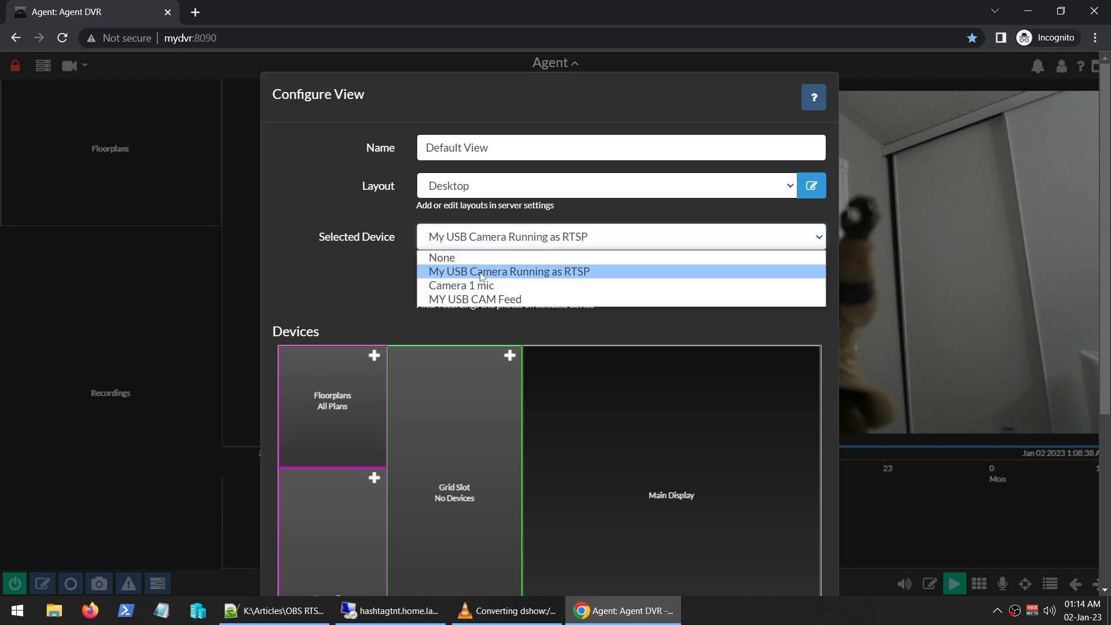
- Set Selected Device to None and apply the Column + Grid layout to the Default View
{"action": "left_click", "coordinate": [441, 257]}
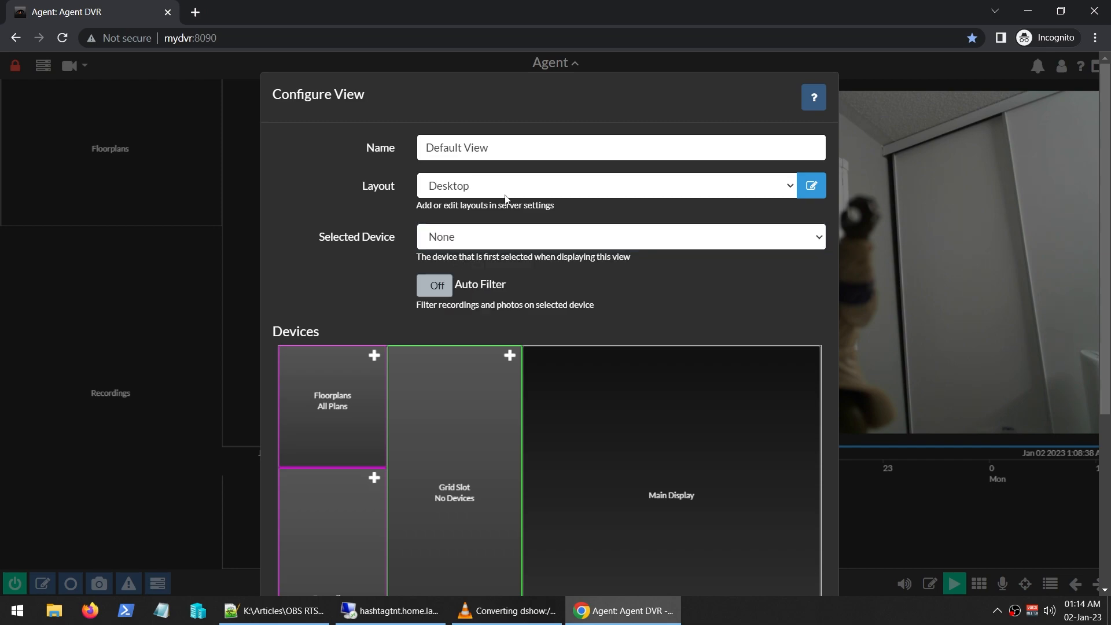
{"action": "left_click", "coordinate": [606, 185]}
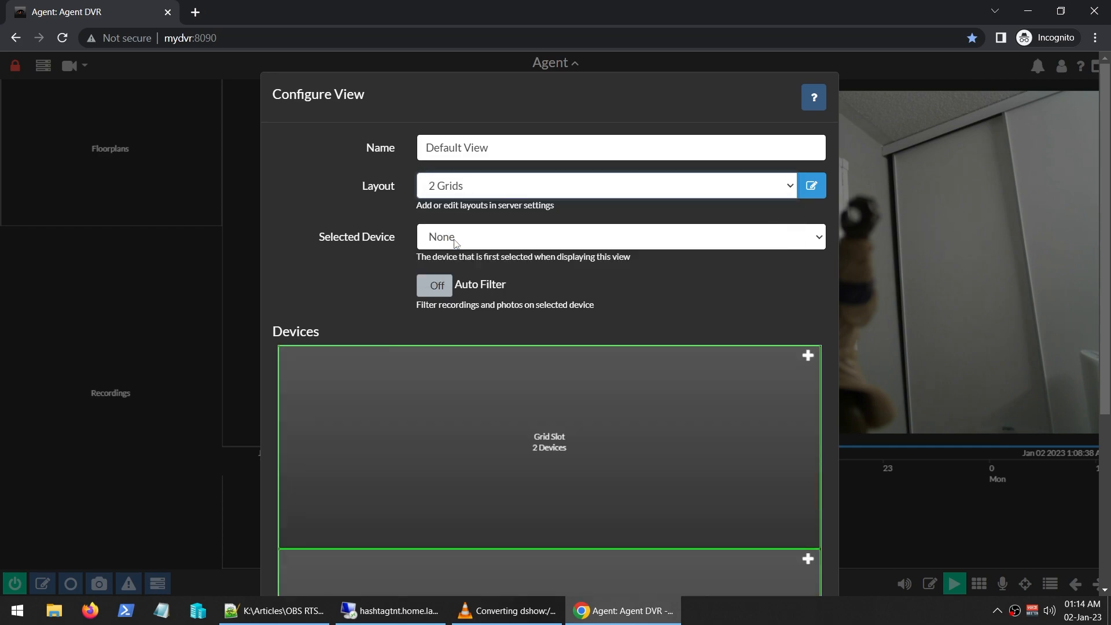
{"action": "left_click", "coordinate": [606, 185]}
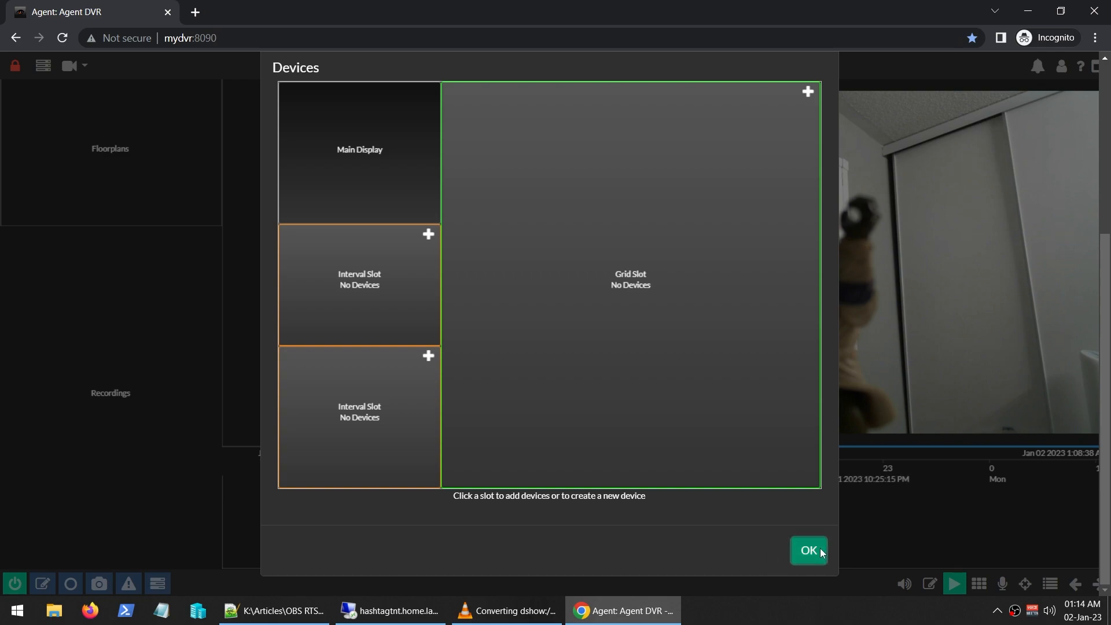
{"action": "left_click", "coordinate": [808, 550]}
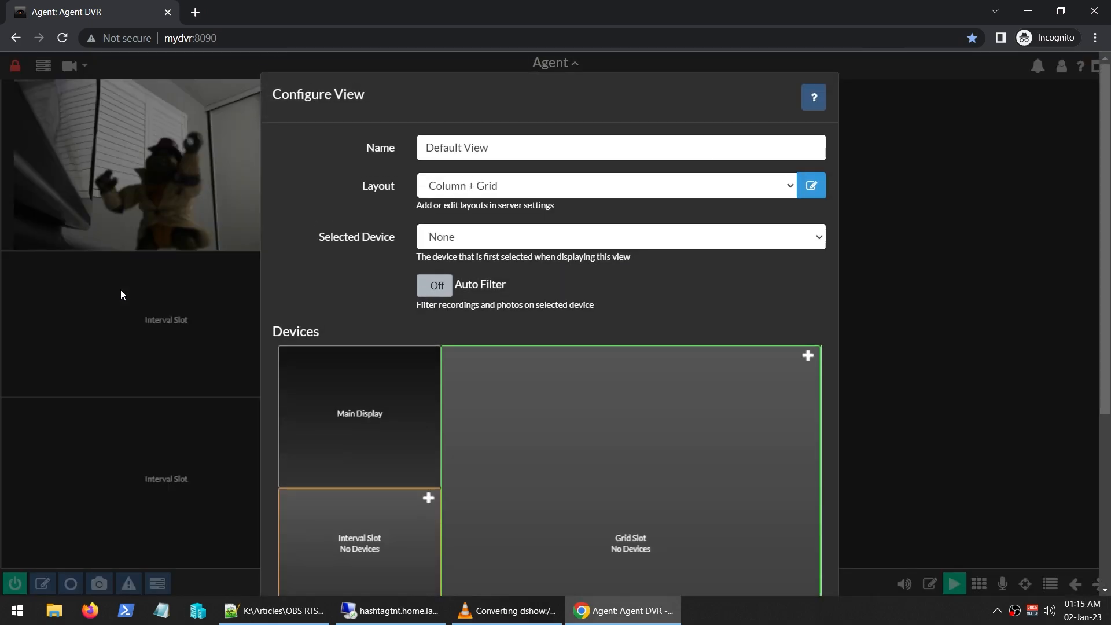
- Include MY USB CAM Feed in the Default View's first interval slot and confirm it
{"action": "left_click", "coordinate": [427, 499]}
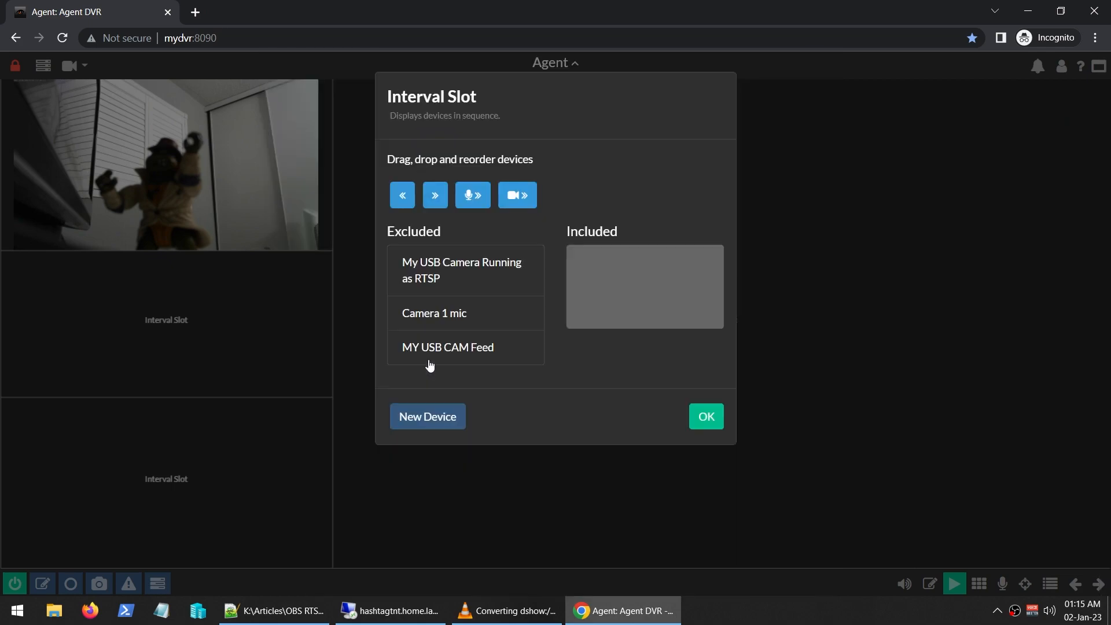
{"action": "mouse_move", "coordinate": [428, 315]}
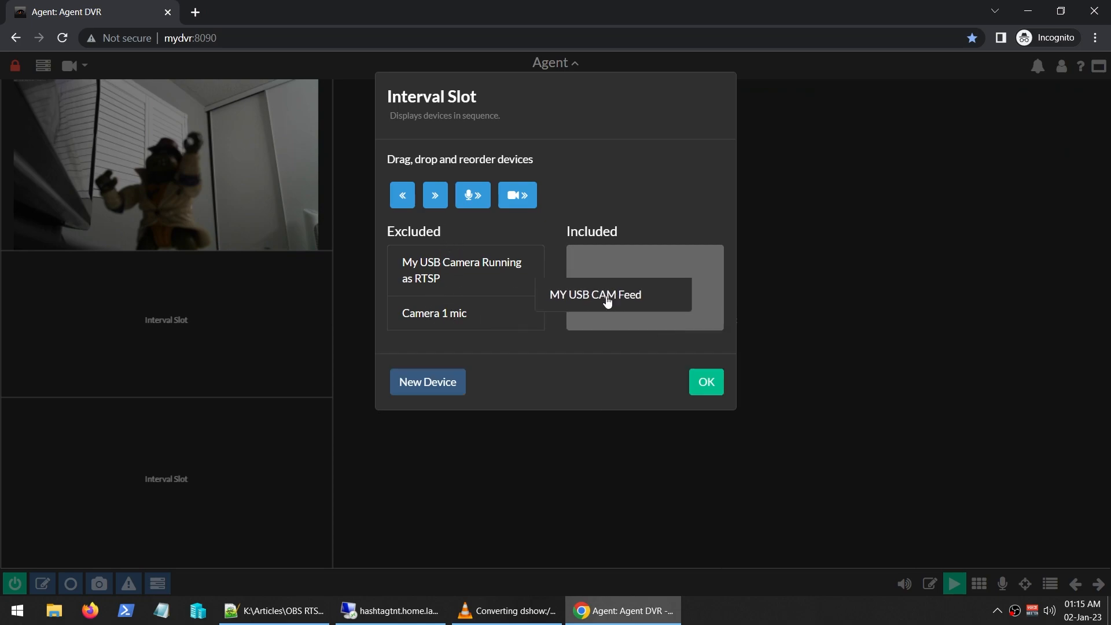
{"action": "left_click", "coordinate": [704, 381]}
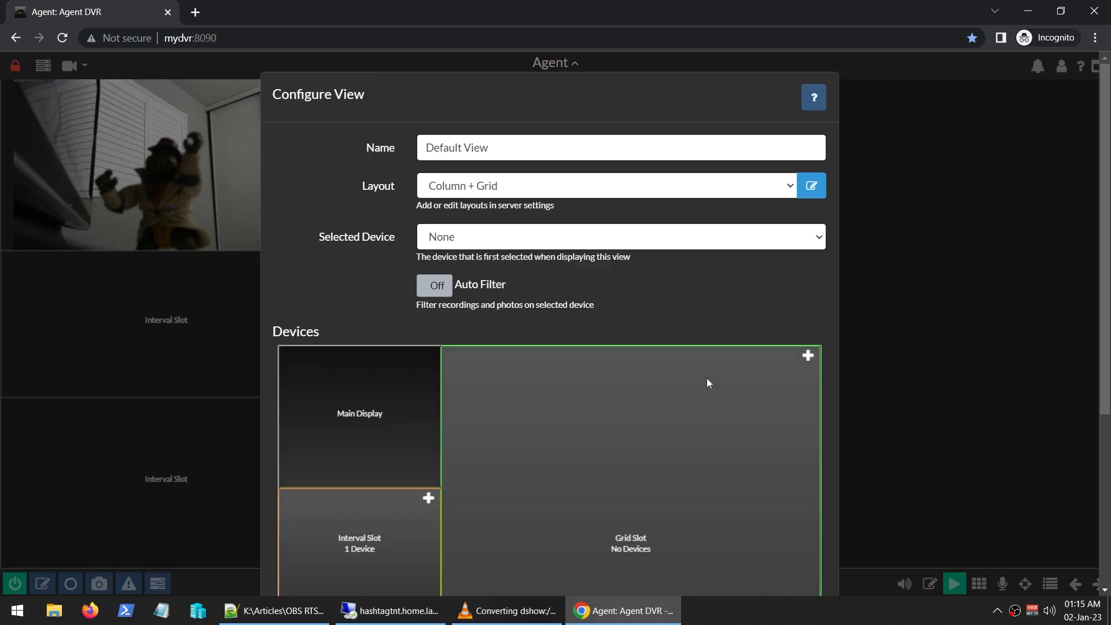
{"action": "scroll", "scroll_direction": "down", "scroll_amount": 3}
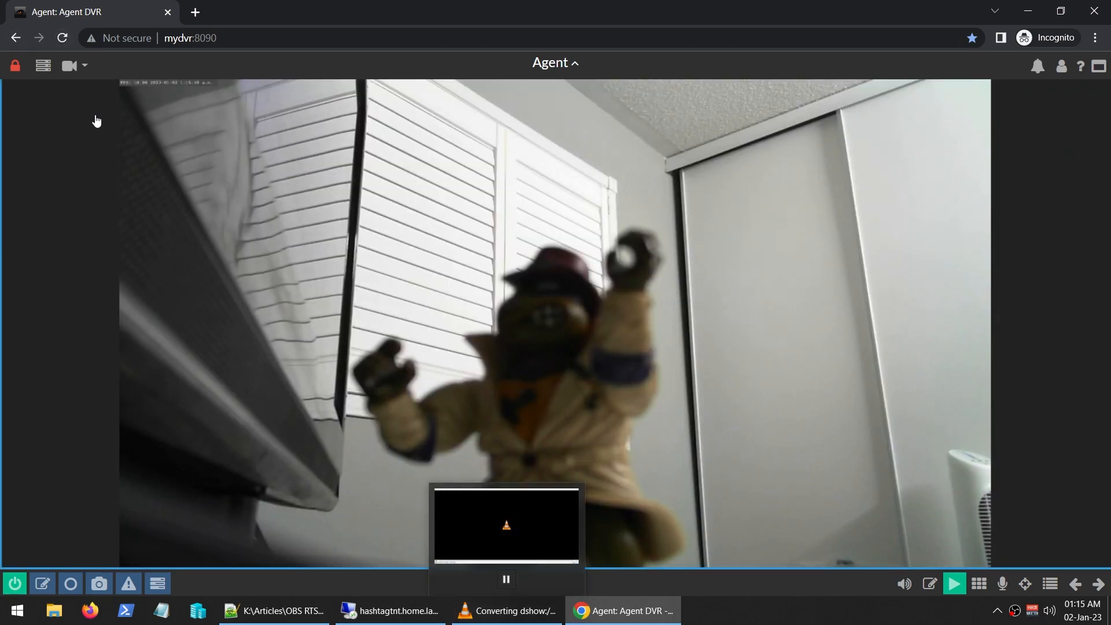
- Return to the Column + Grid view and start editing the interval slot holding Camera 1 mic
{"action": "left_click", "coordinate": [978, 584]}
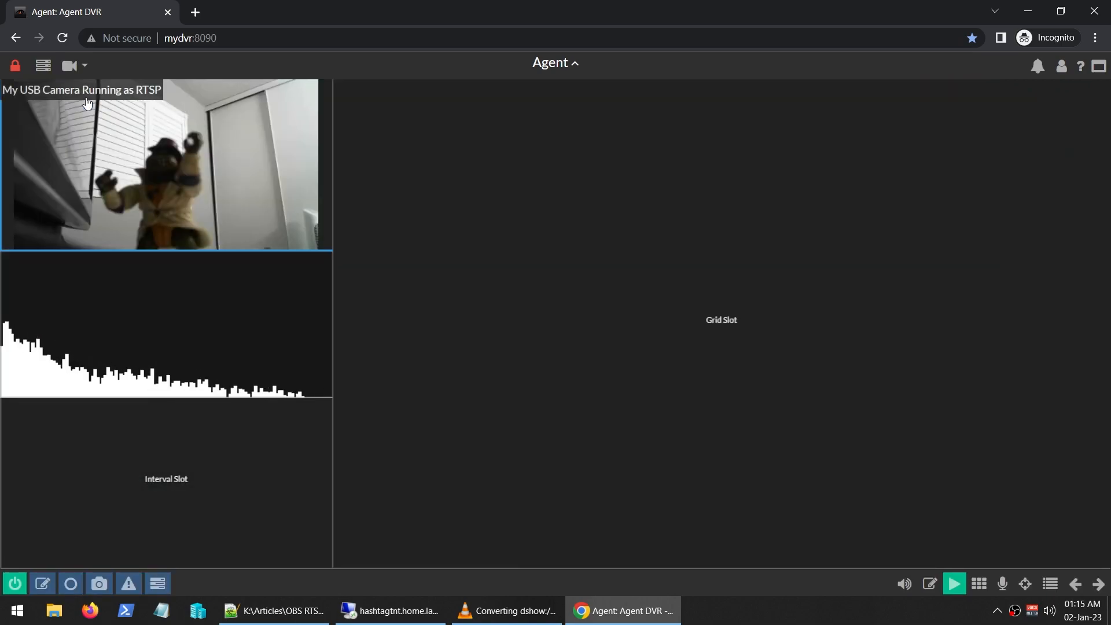
{"action": "mouse_move", "coordinate": [321, 316]}
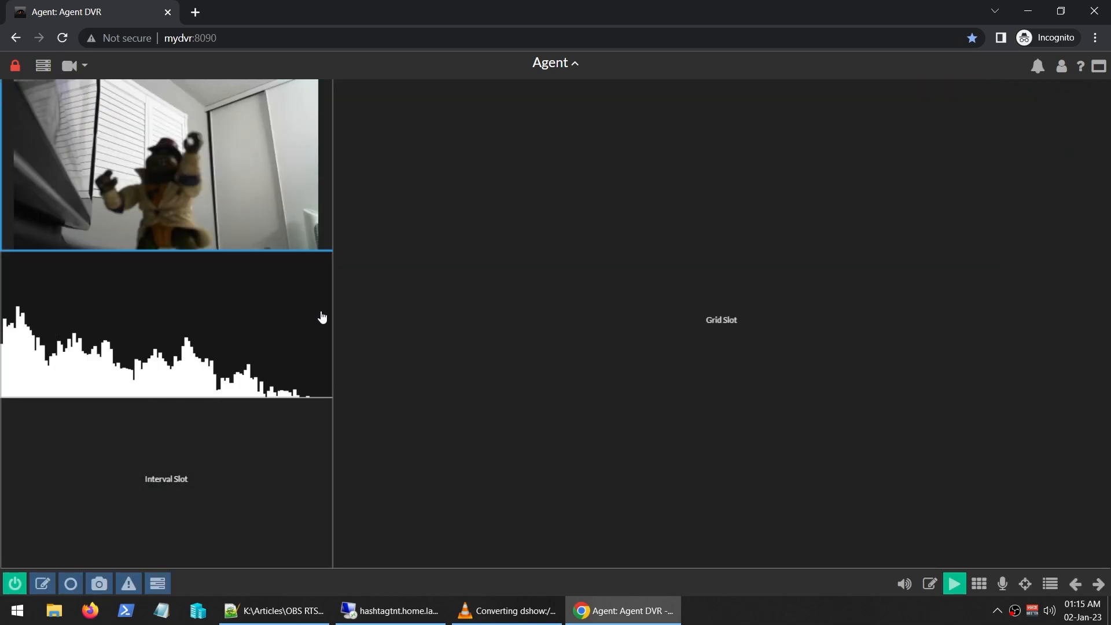
{"action": "left_click", "coordinate": [62, 37]}
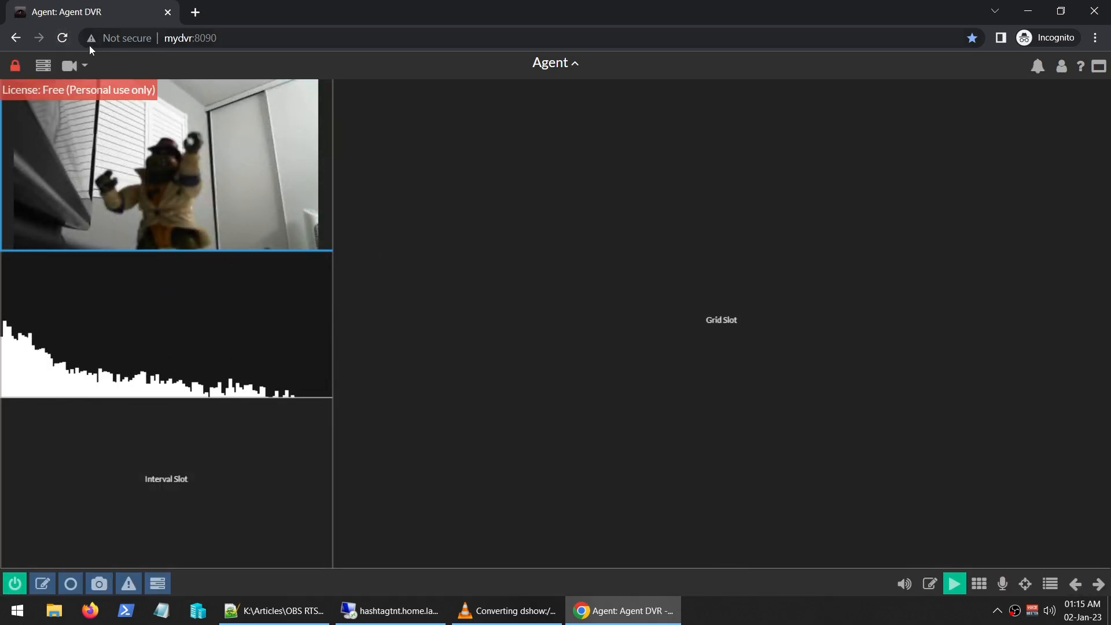
{"action": "mouse_move", "coordinate": [237, 57]}
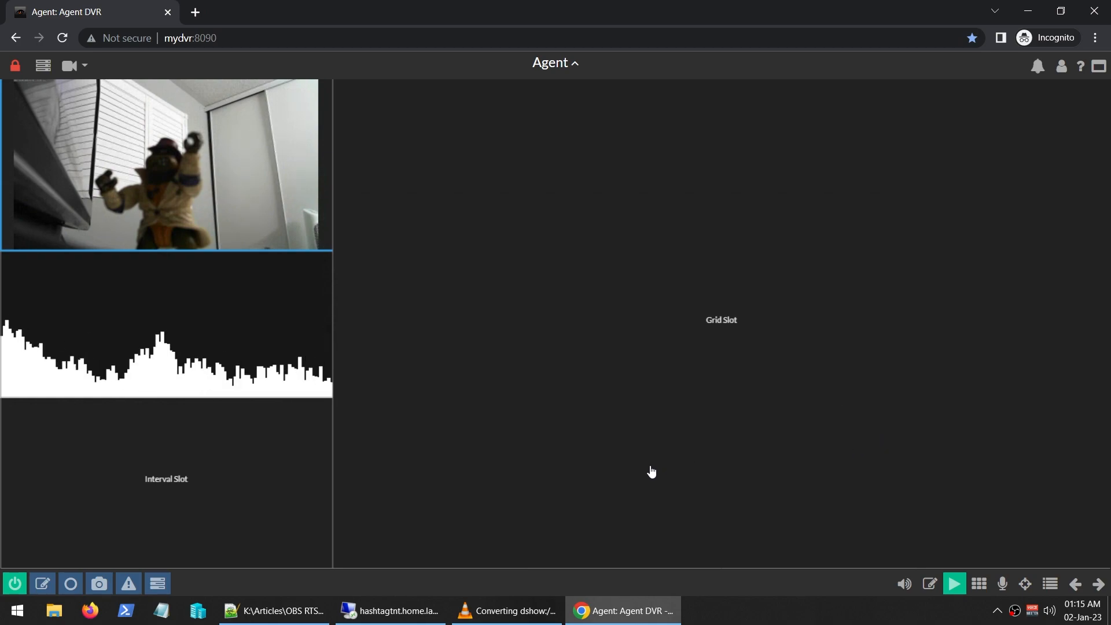
{"action": "mouse_move", "coordinate": [909, 461]}
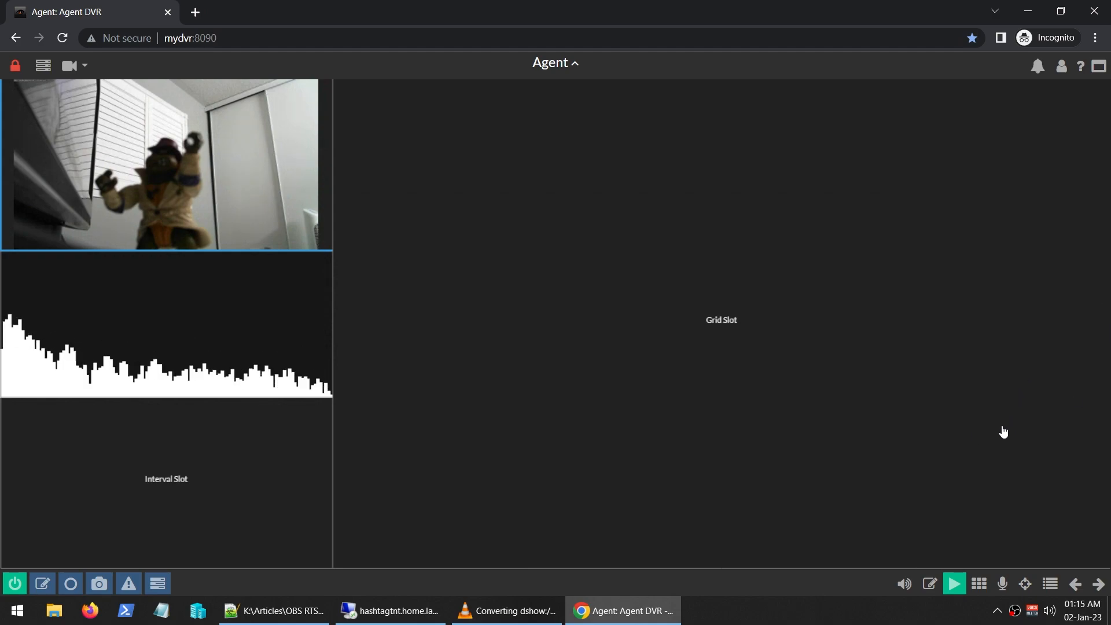
{"action": "mouse_move", "coordinate": [567, 461]}
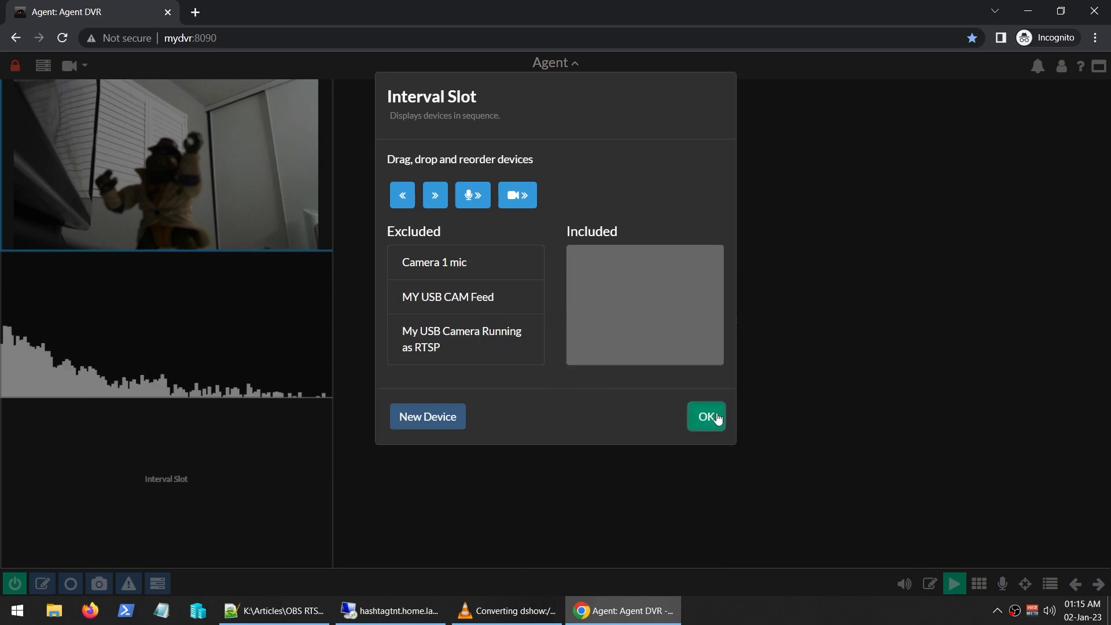
- Confirm the emptied interval slot and save the view with only the webcam feed shown
{"action": "left_click", "coordinate": [707, 416]}
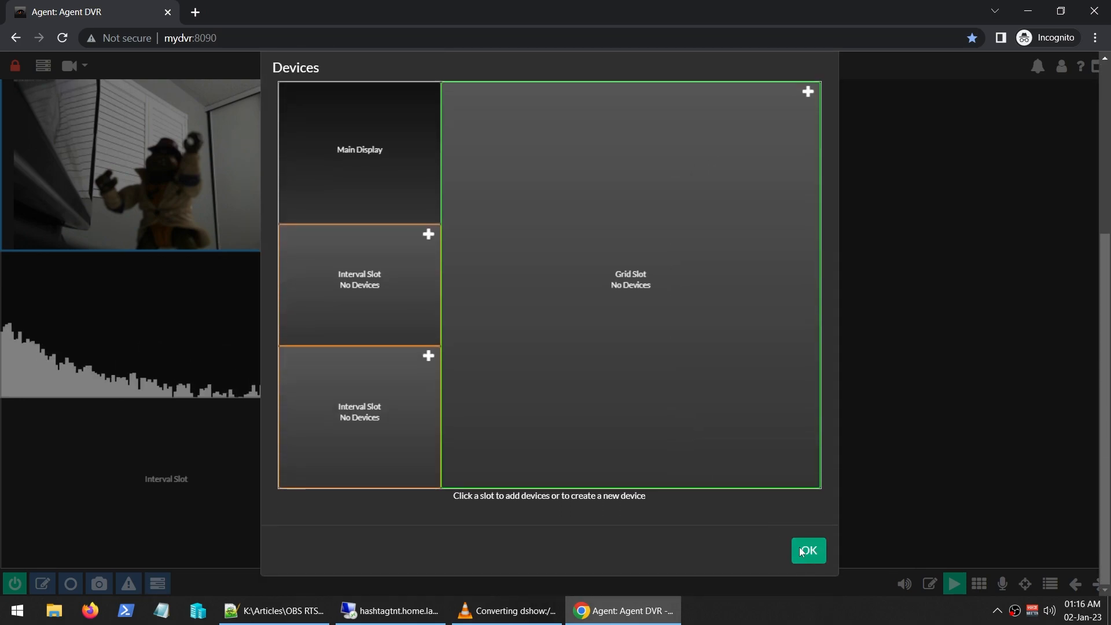
{"action": "left_click", "coordinate": [807, 550]}
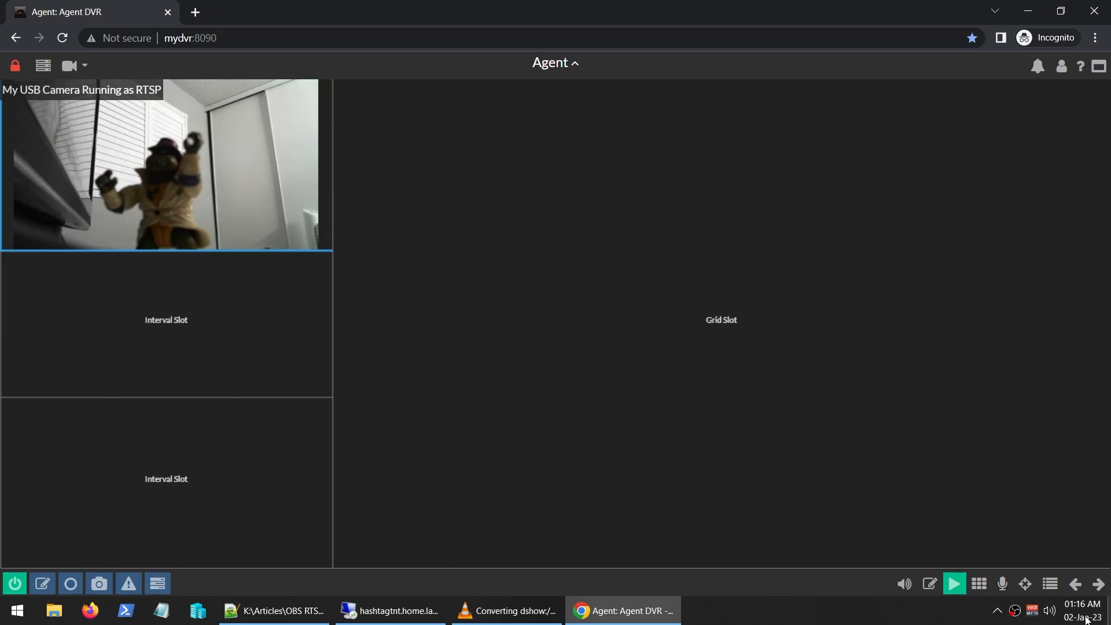
{"action": "mouse_move", "coordinate": [909, 373]}
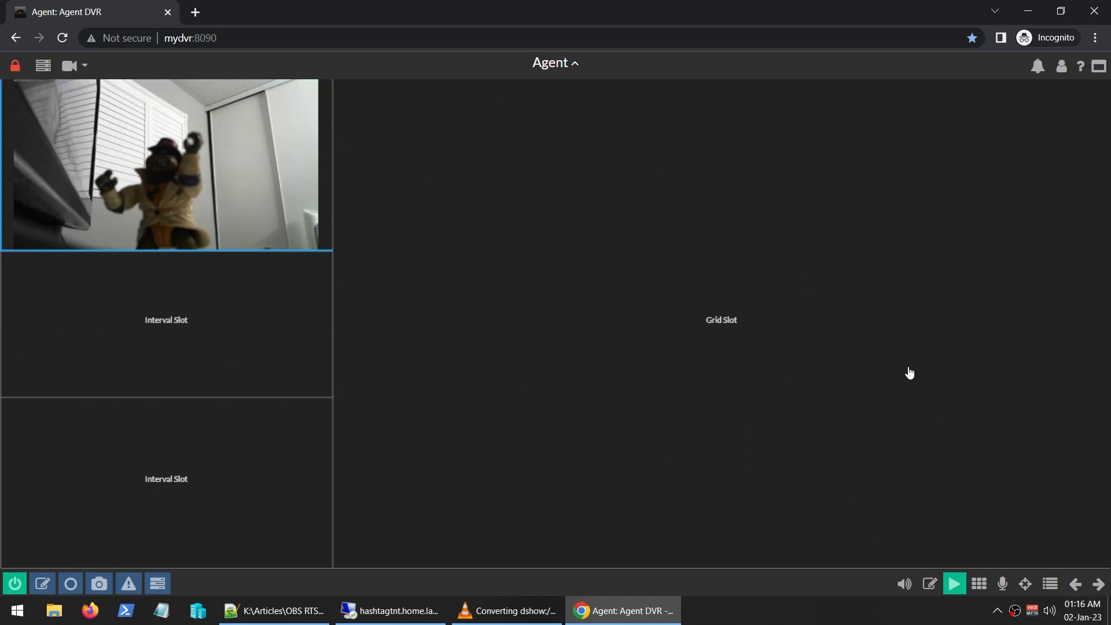
{"action": "mouse_move", "coordinate": [425, 354]}
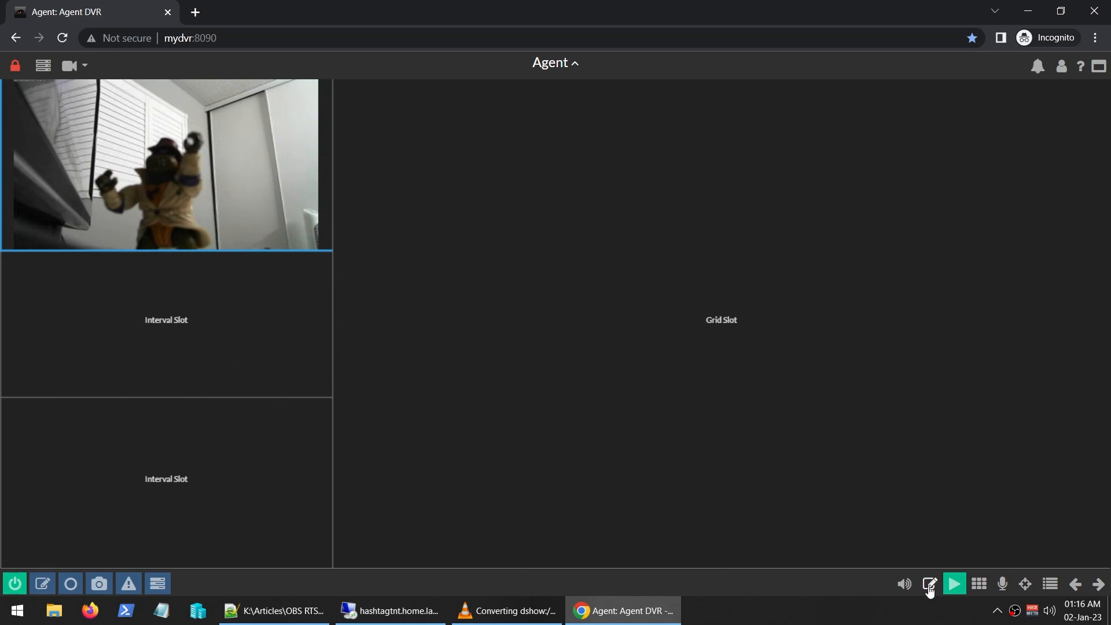
{"action": "left_click", "coordinate": [929, 584]}
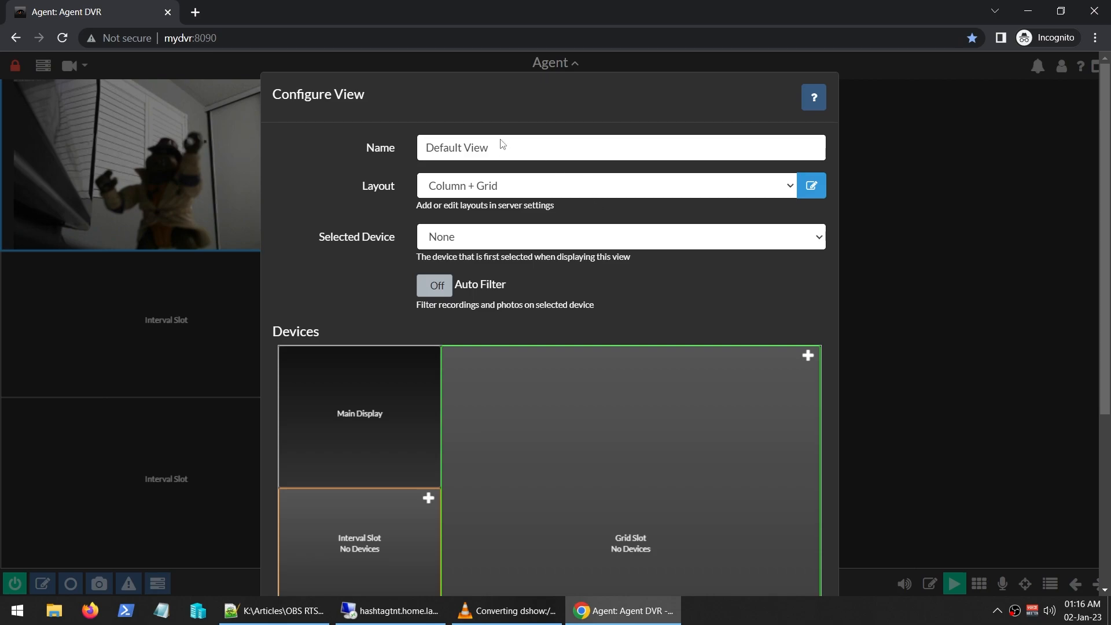
{"action": "scroll", "scroll_direction": "down", "scroll_amount": 3}
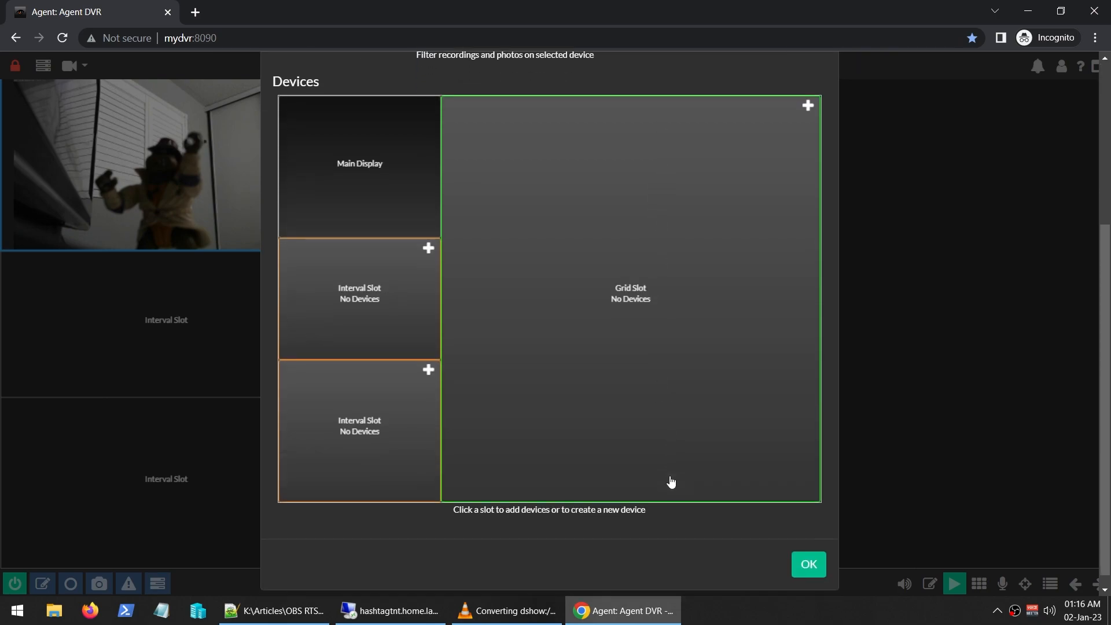
{"action": "left_click", "coordinate": [808, 564]}
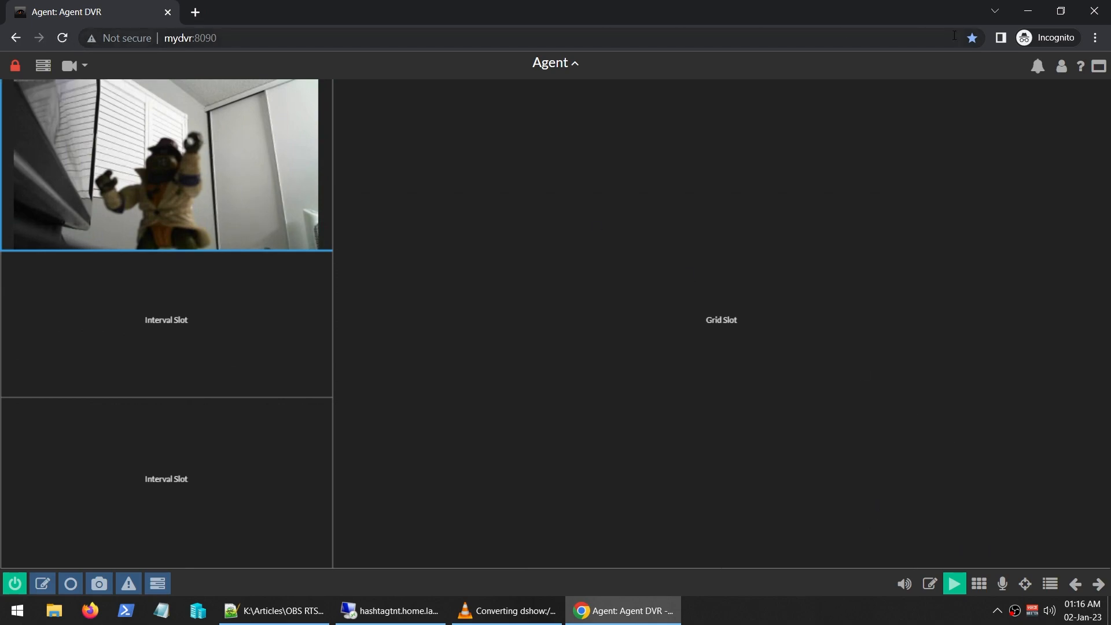
- Reopen Agent DVR from its bookmark in a new Chrome incognito window and accept English
{"action": "left_click", "coordinate": [272, 610]}
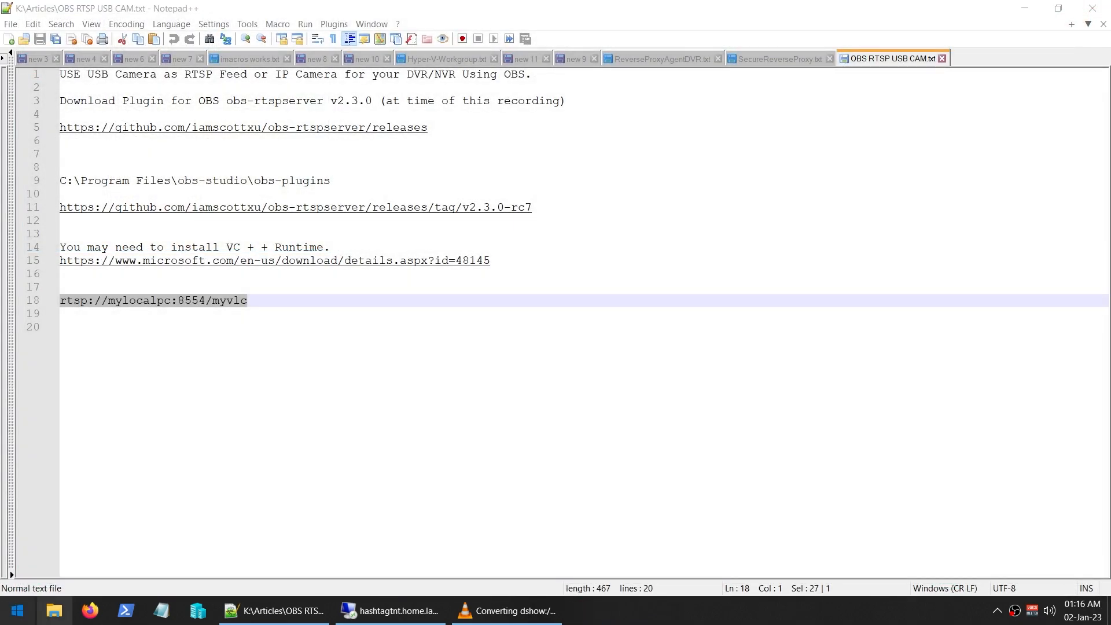
{"action": "left_click", "coordinate": [14, 609]}
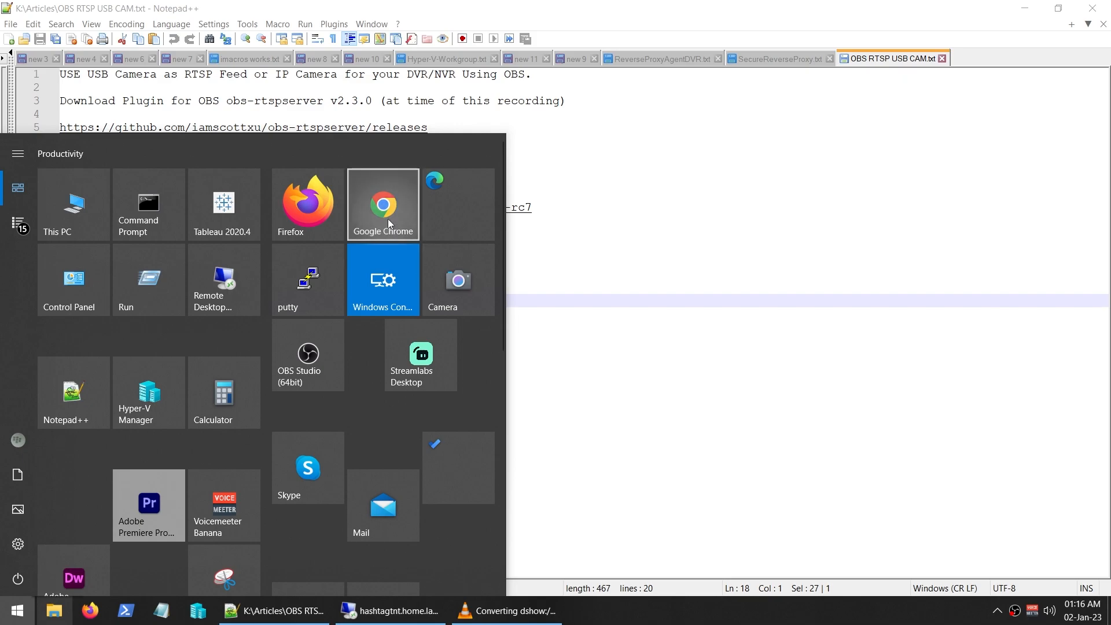
{"action": "right_click", "coordinate": [382, 205]}
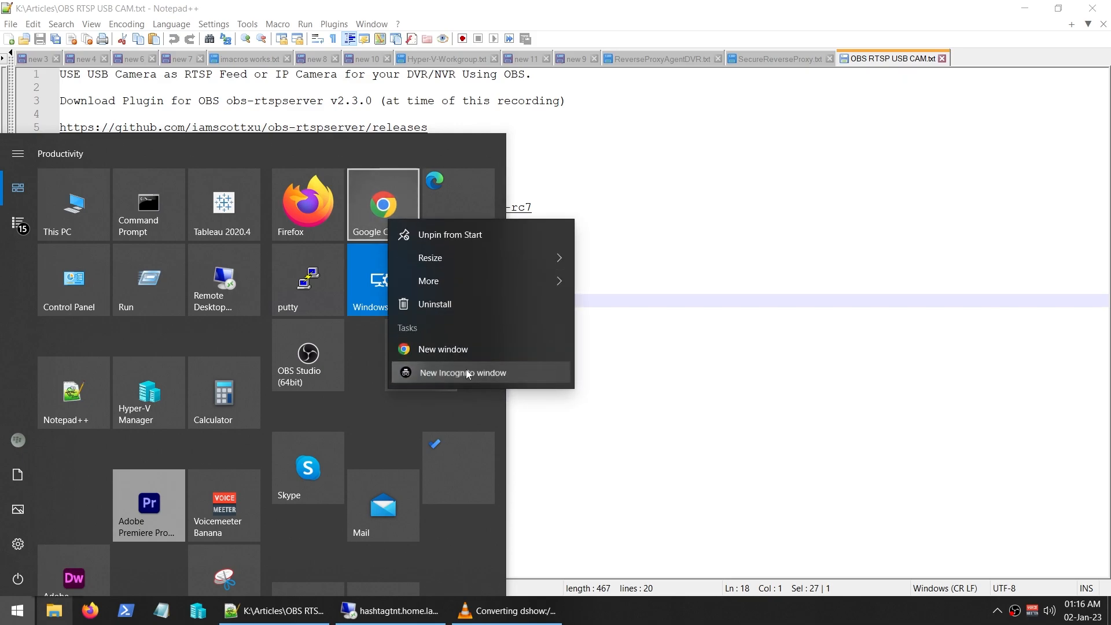
{"action": "left_click", "coordinate": [463, 373]}
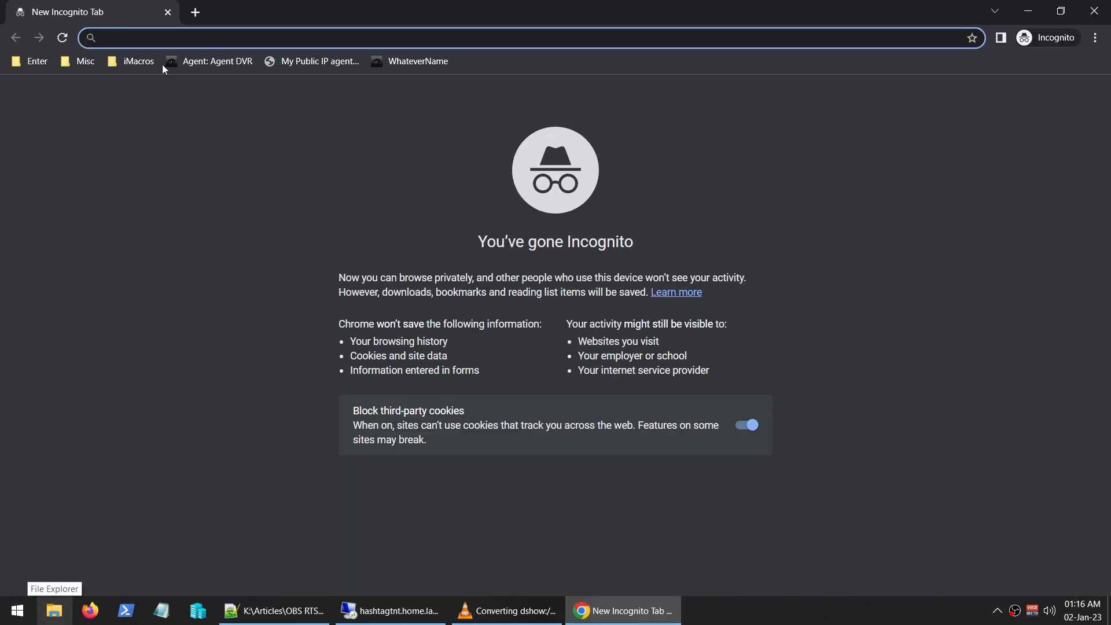
{"action": "left_click", "coordinate": [217, 61]}
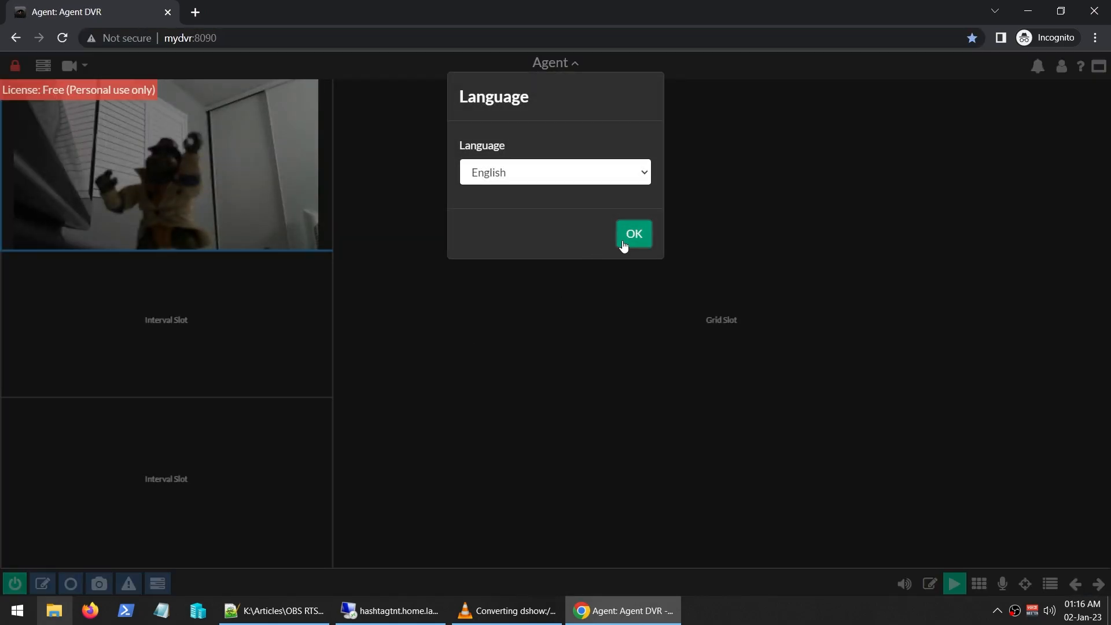
{"action": "left_click", "coordinate": [632, 233]}
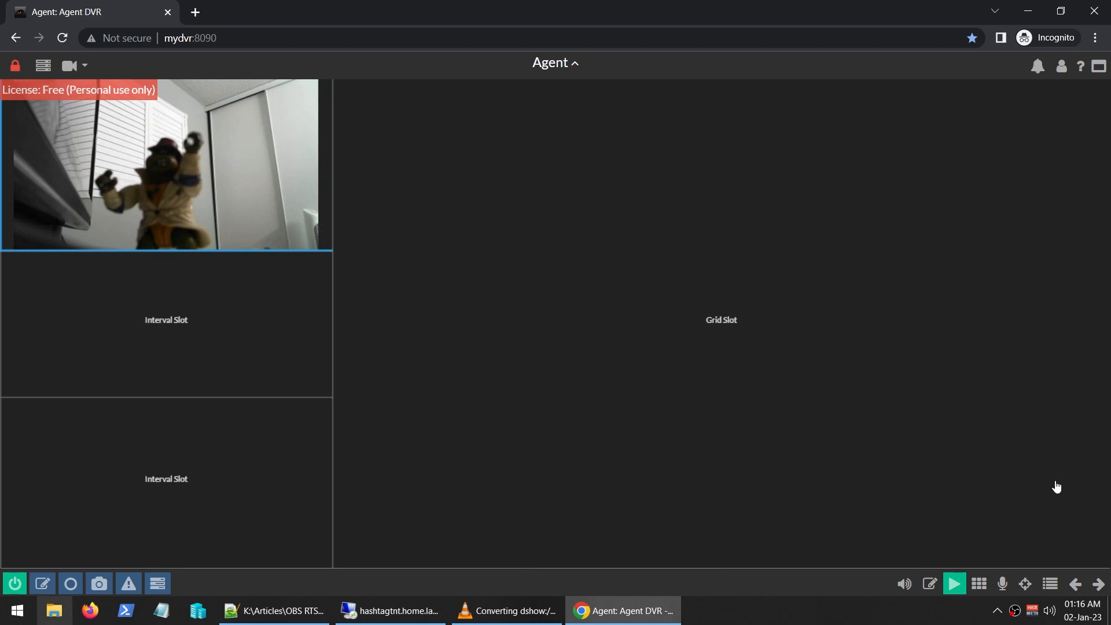
{"action": "mouse_move", "coordinate": [888, 516]}
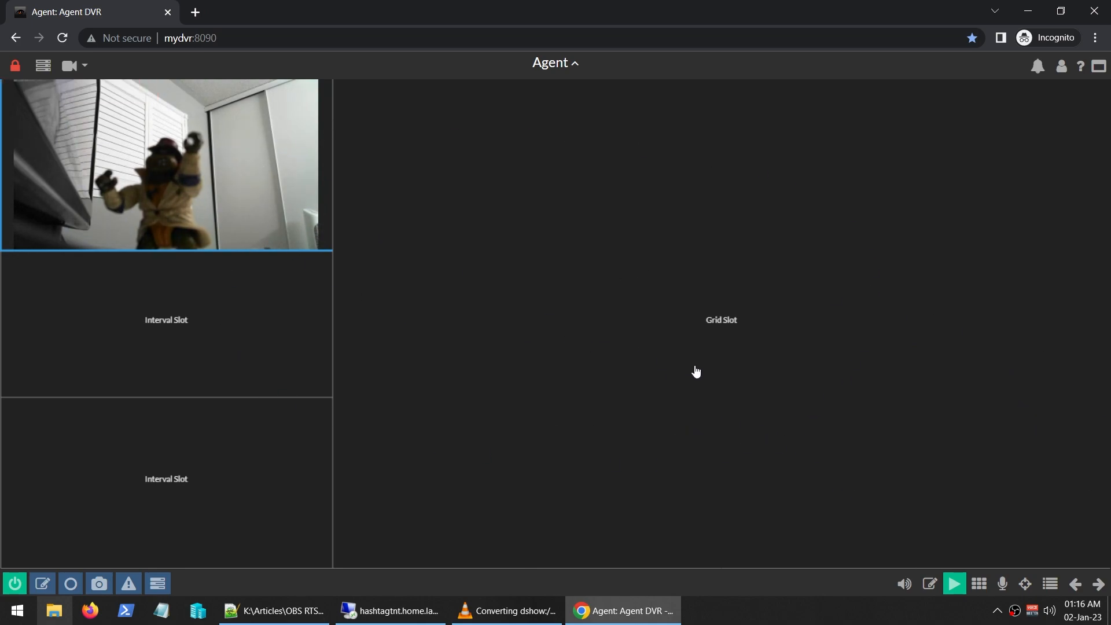
{"action": "mouse_move", "coordinate": [668, 312]}
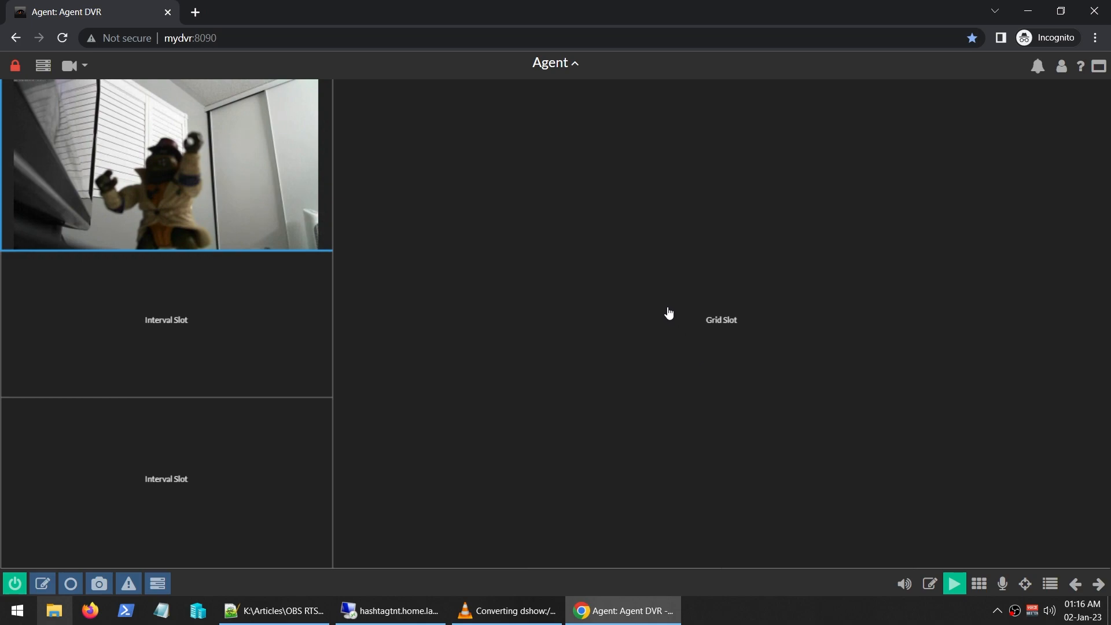
{"action": "mouse_move", "coordinate": [659, 454]}
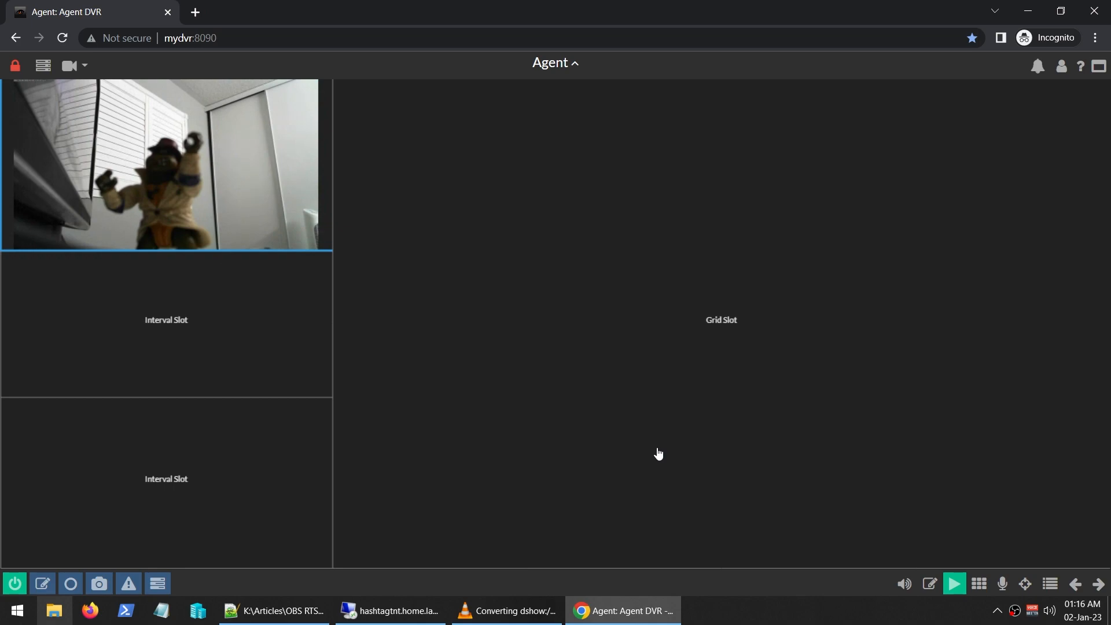
{"action": "mouse_move", "coordinate": [936, 436]}
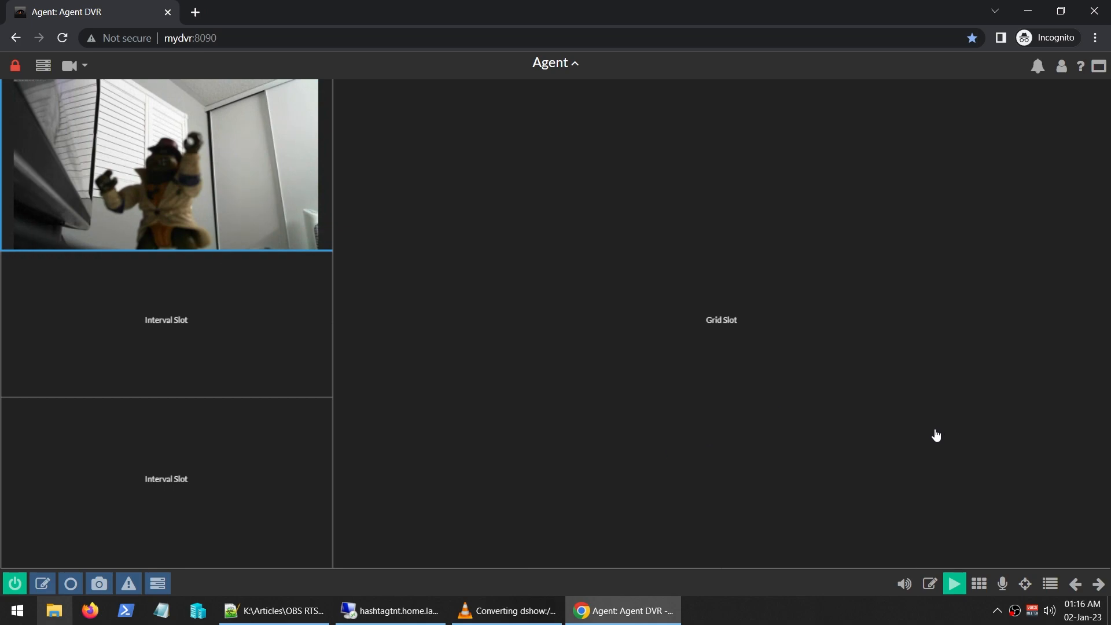
{"action": "mouse_move", "coordinate": [912, 439]}
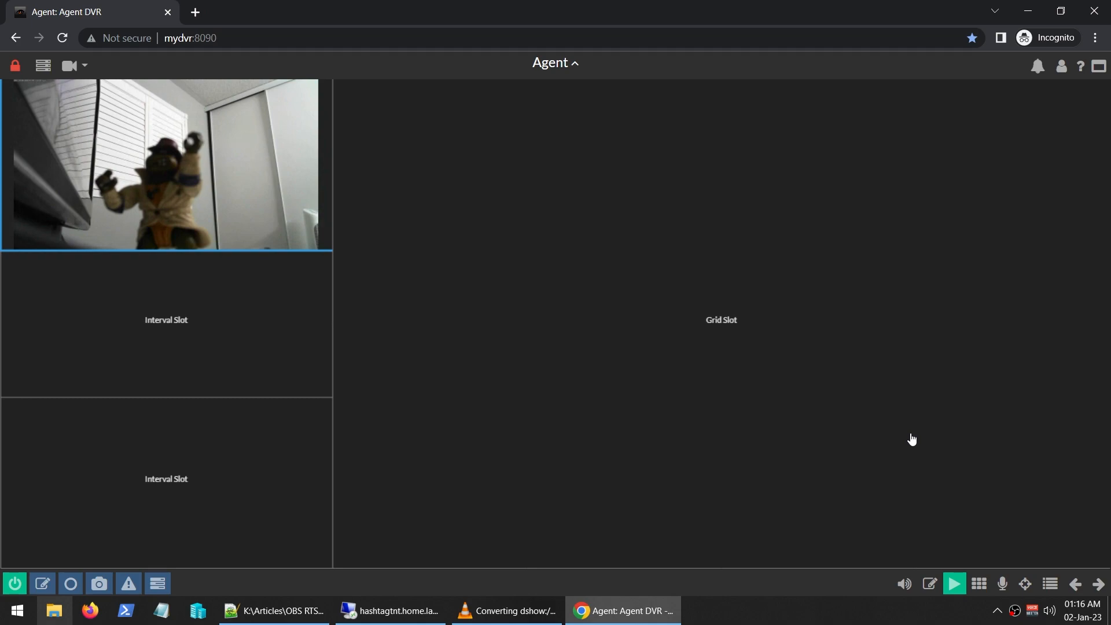
{"action": "mouse_move", "coordinate": [499, 338]}
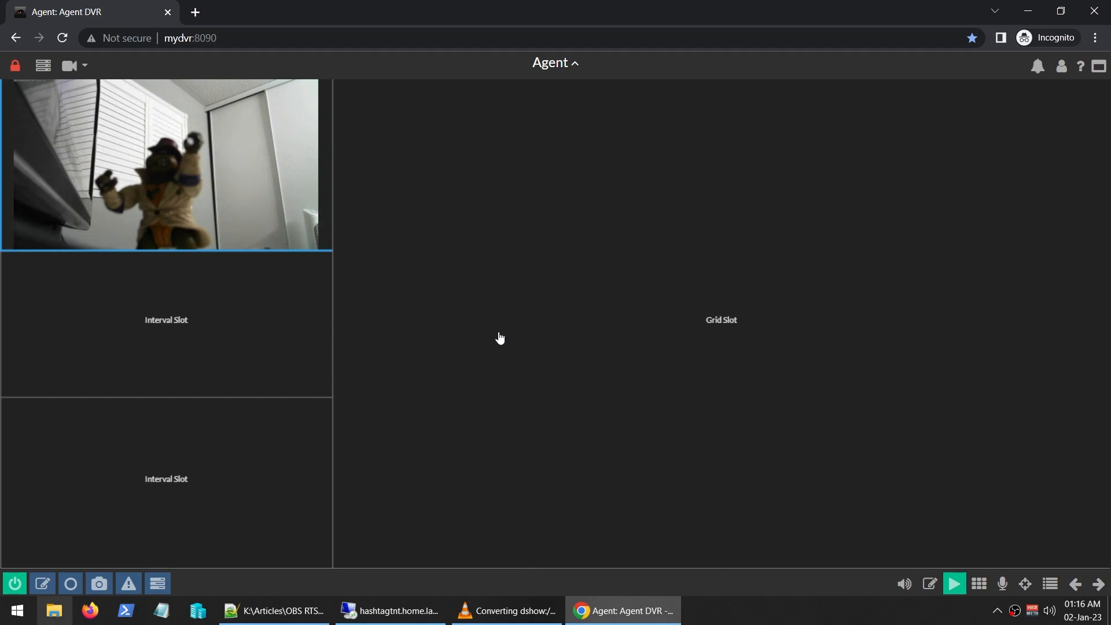
{"action": "mouse_move", "coordinate": [1106, 458]}
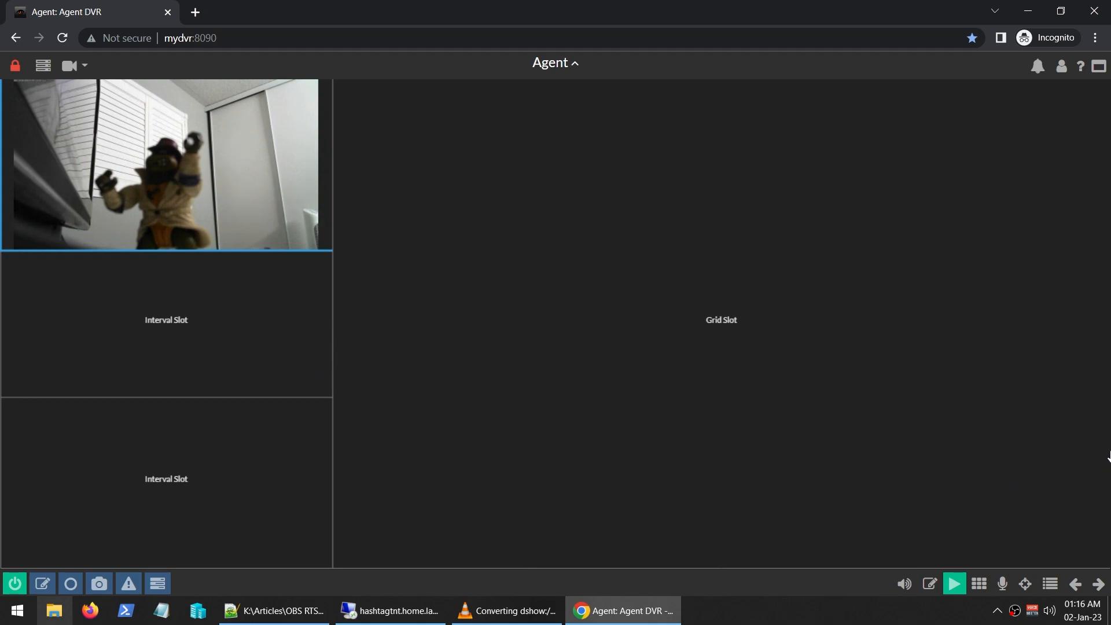
{"action": "mouse_move", "coordinate": [830, 393]}
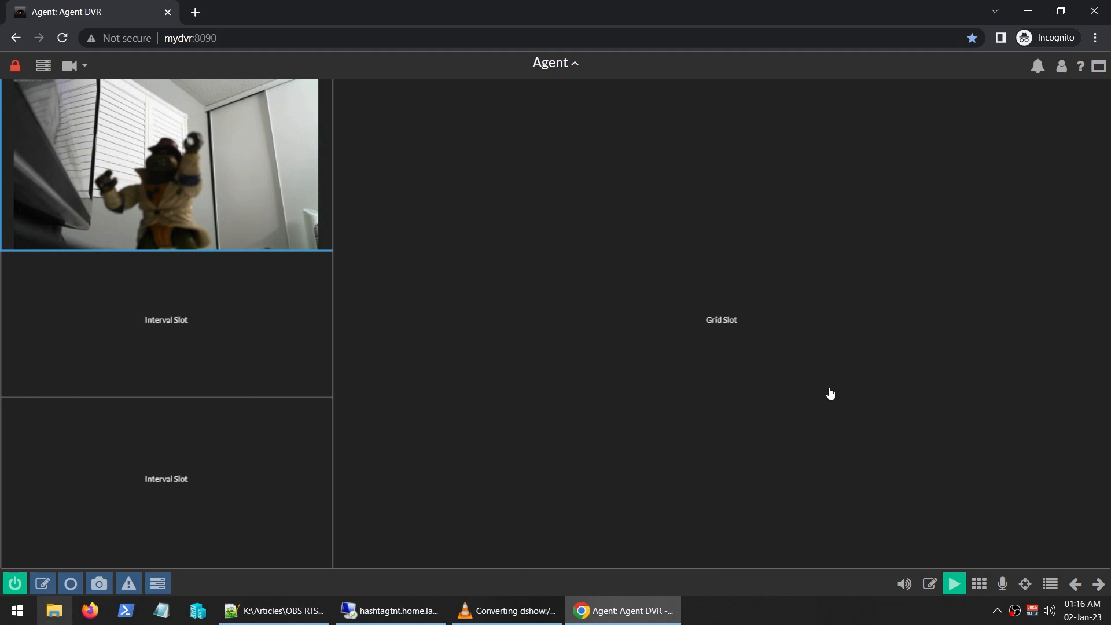
{"action": "mouse_move", "coordinate": [130, 386]}
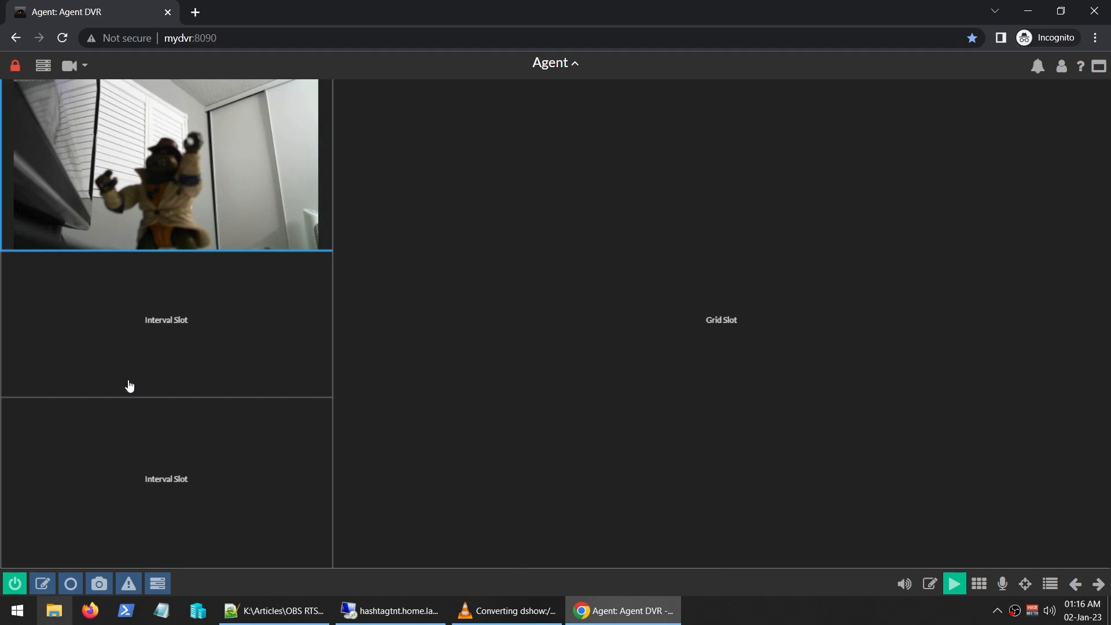
{"action": "mouse_move", "coordinate": [139, 381]}
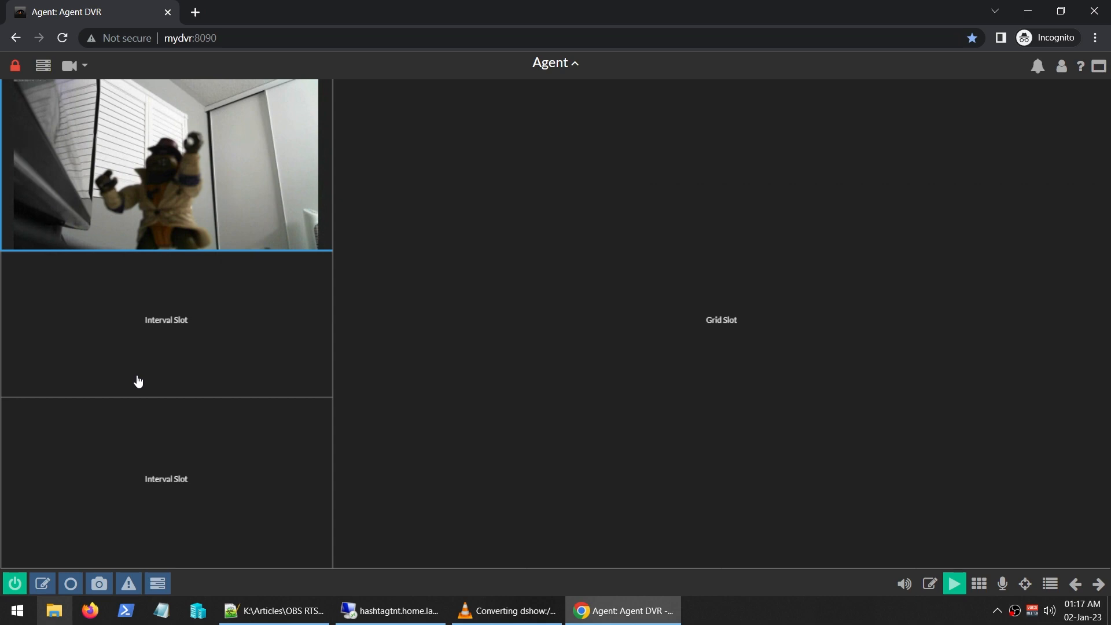